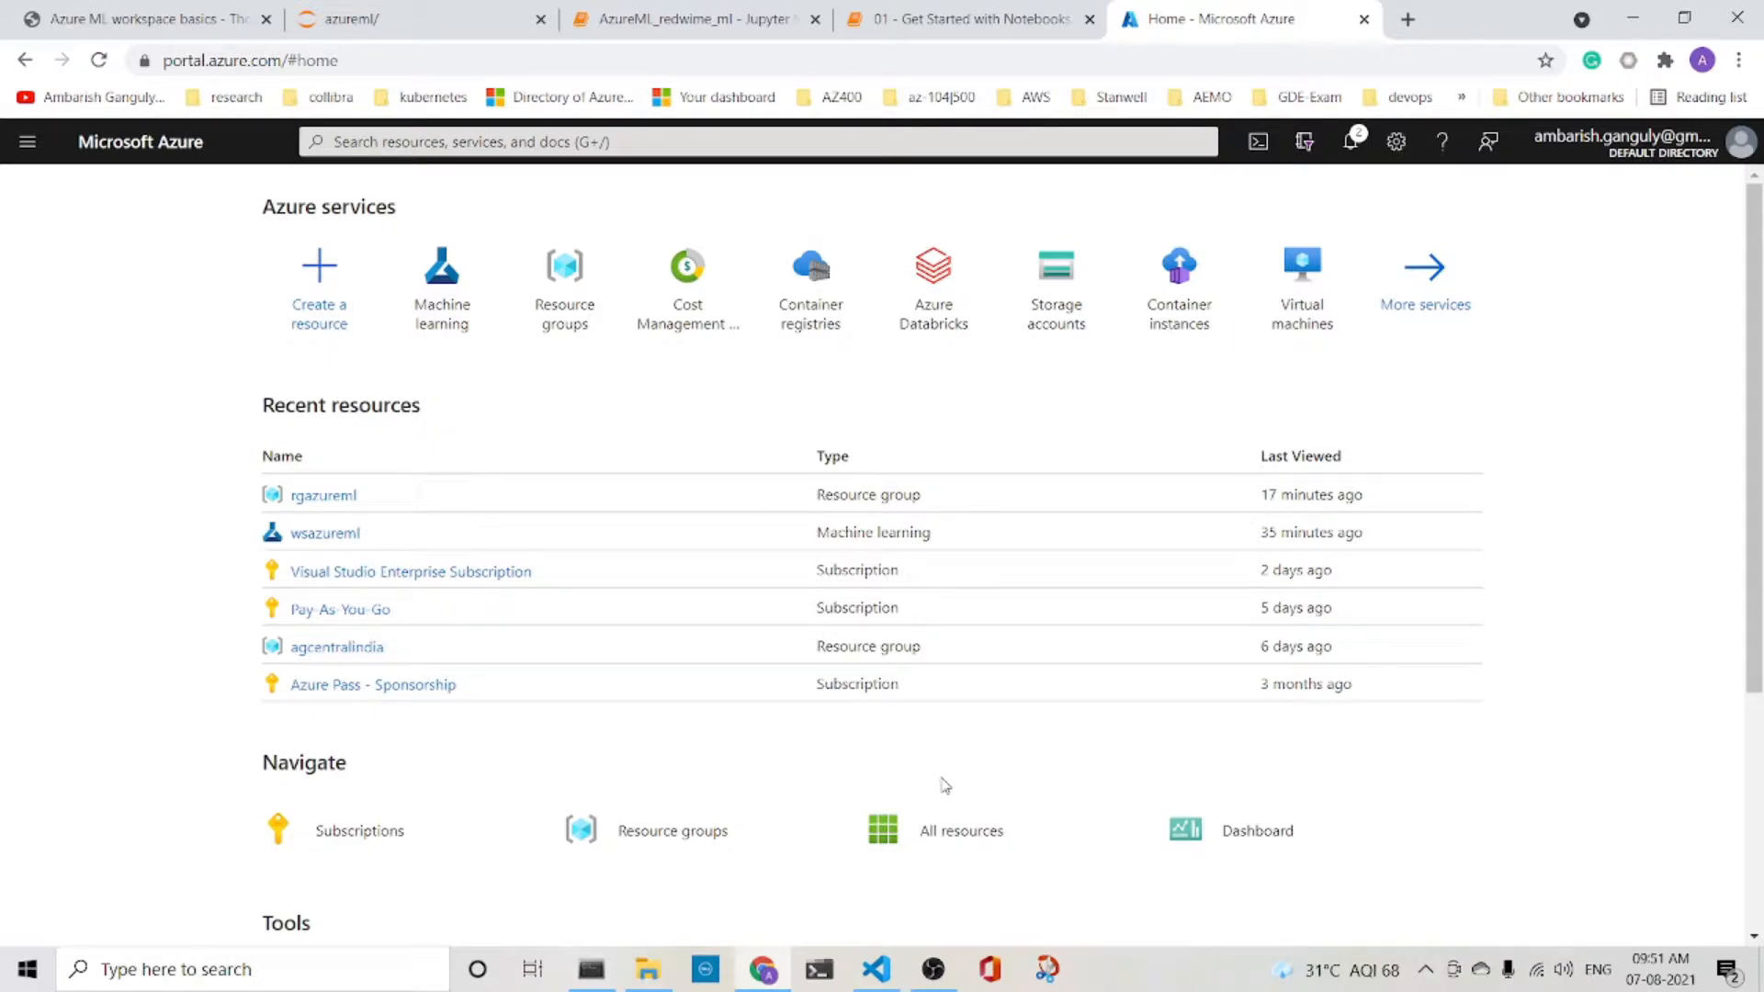
# - Open the Machine learning service from Azure services on the home page
pyautogui.click(439, 287)
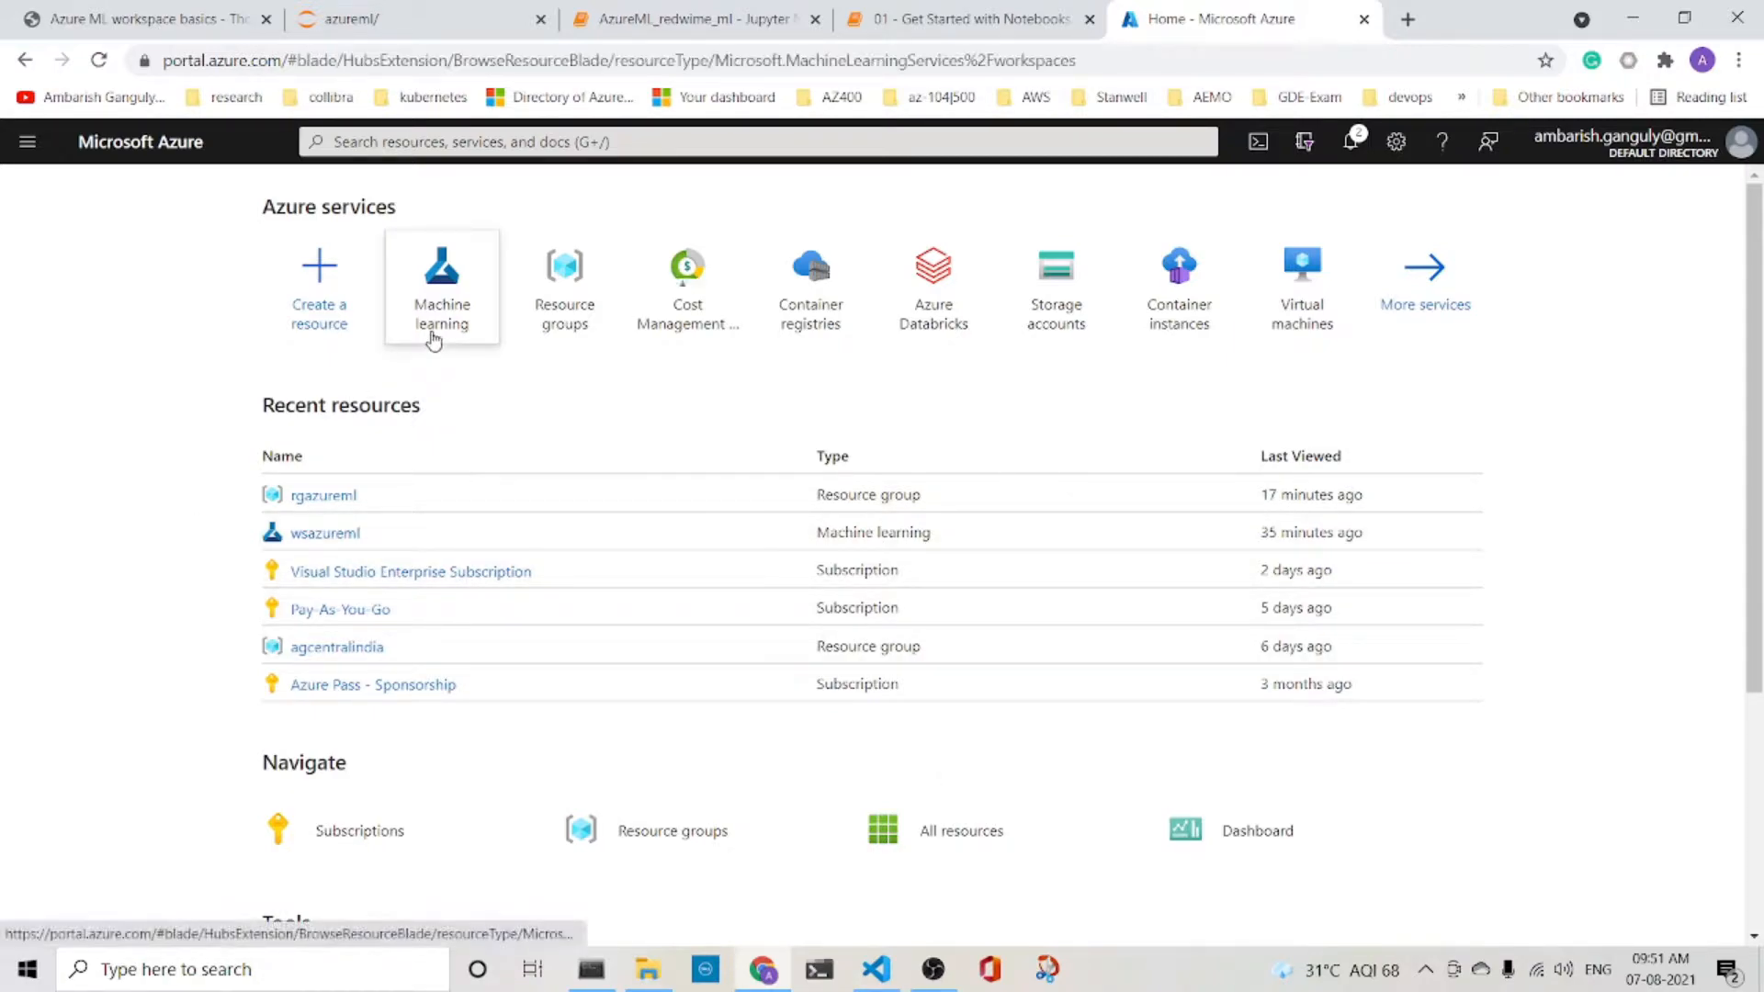
pyautogui.click(441, 287)
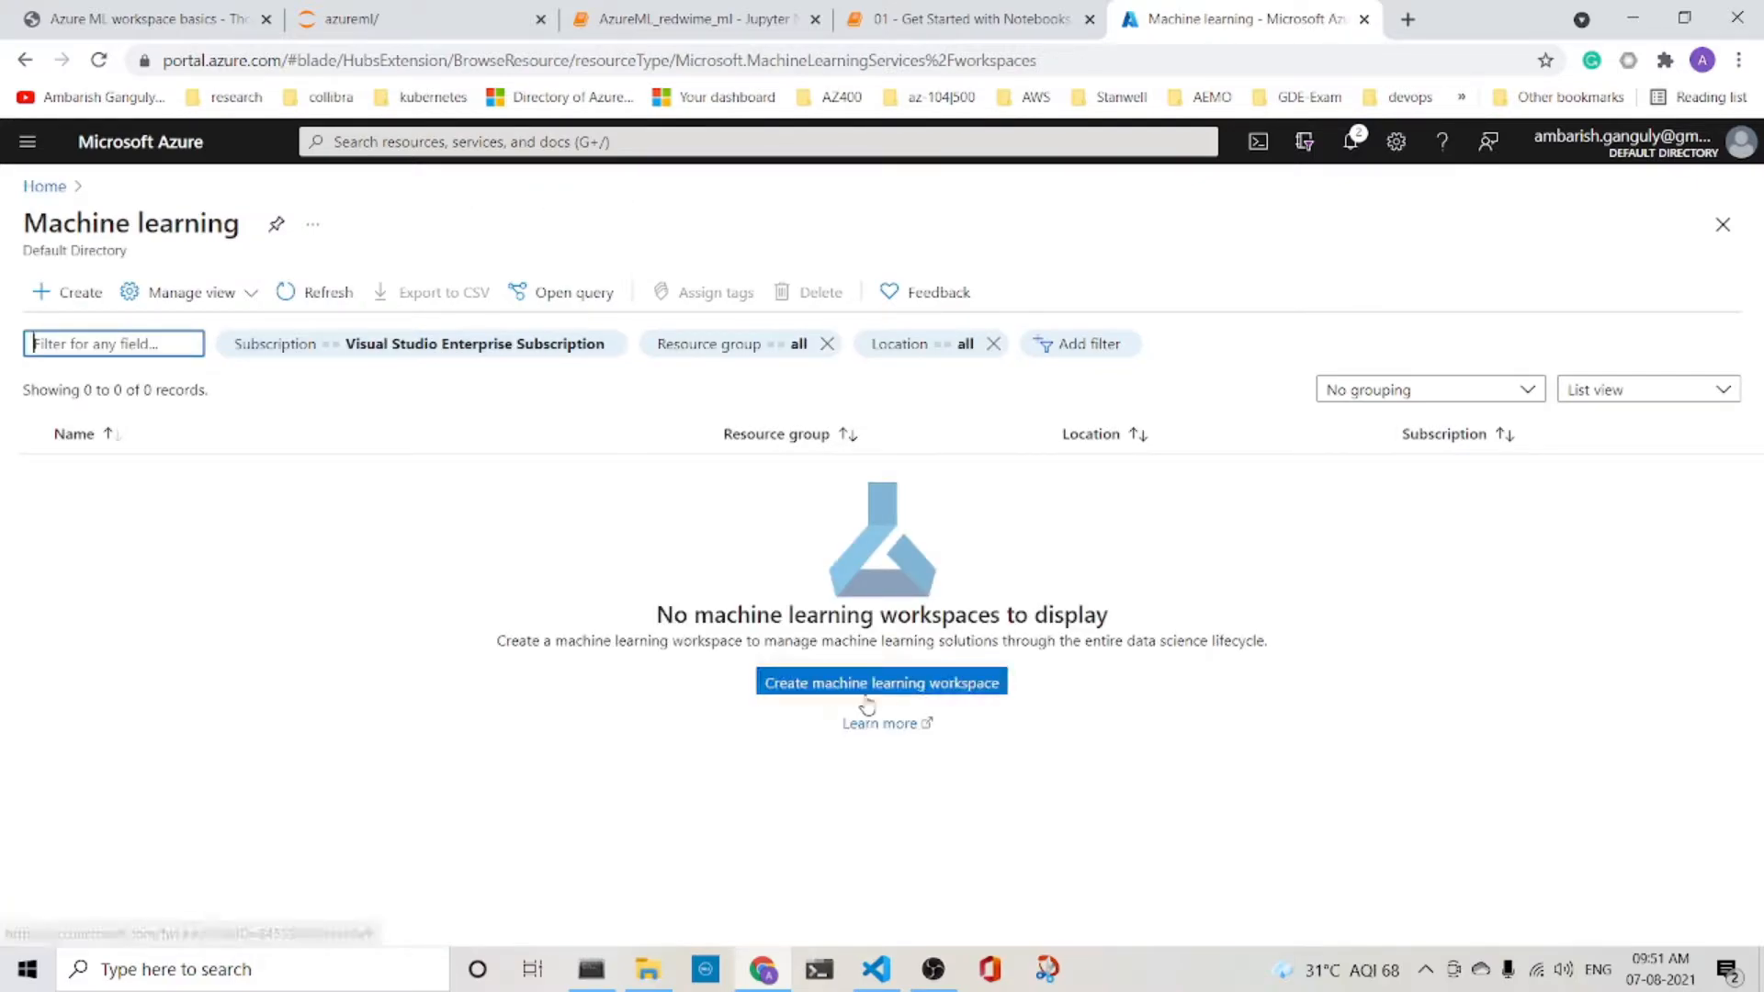
pyautogui.moveTo(882, 683)
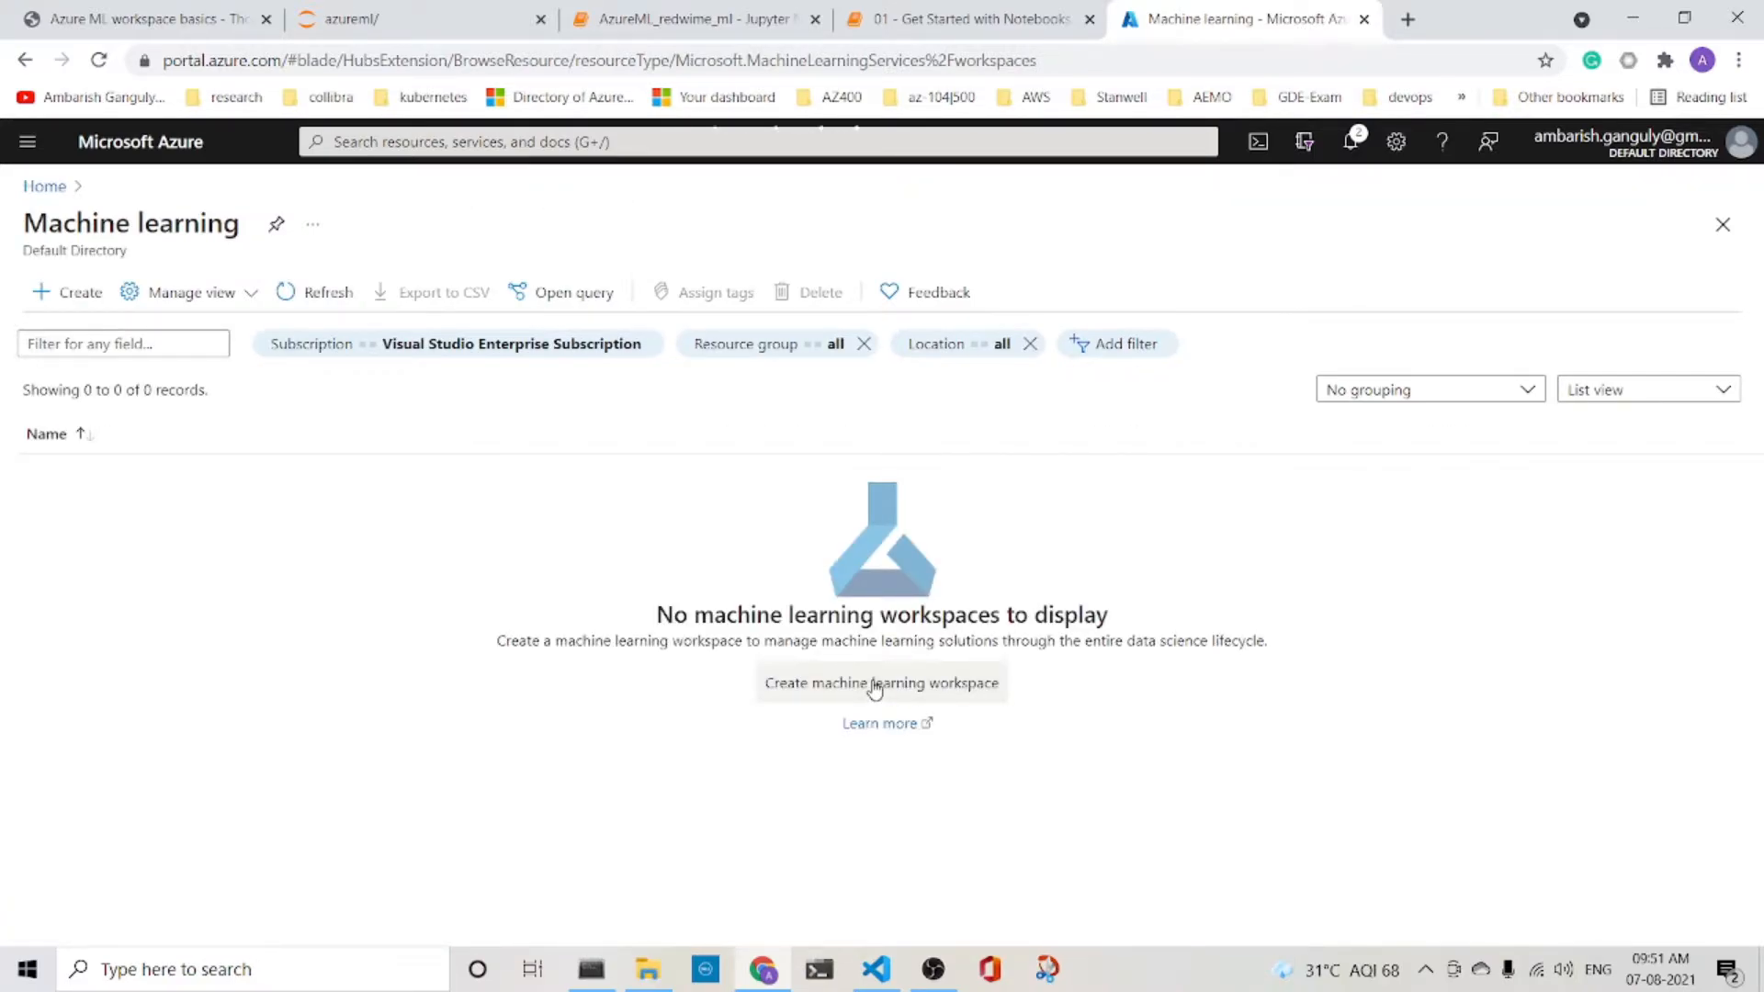
# - Start a new workspace and create resource group rgazureml for it
pyautogui.click(880, 683)
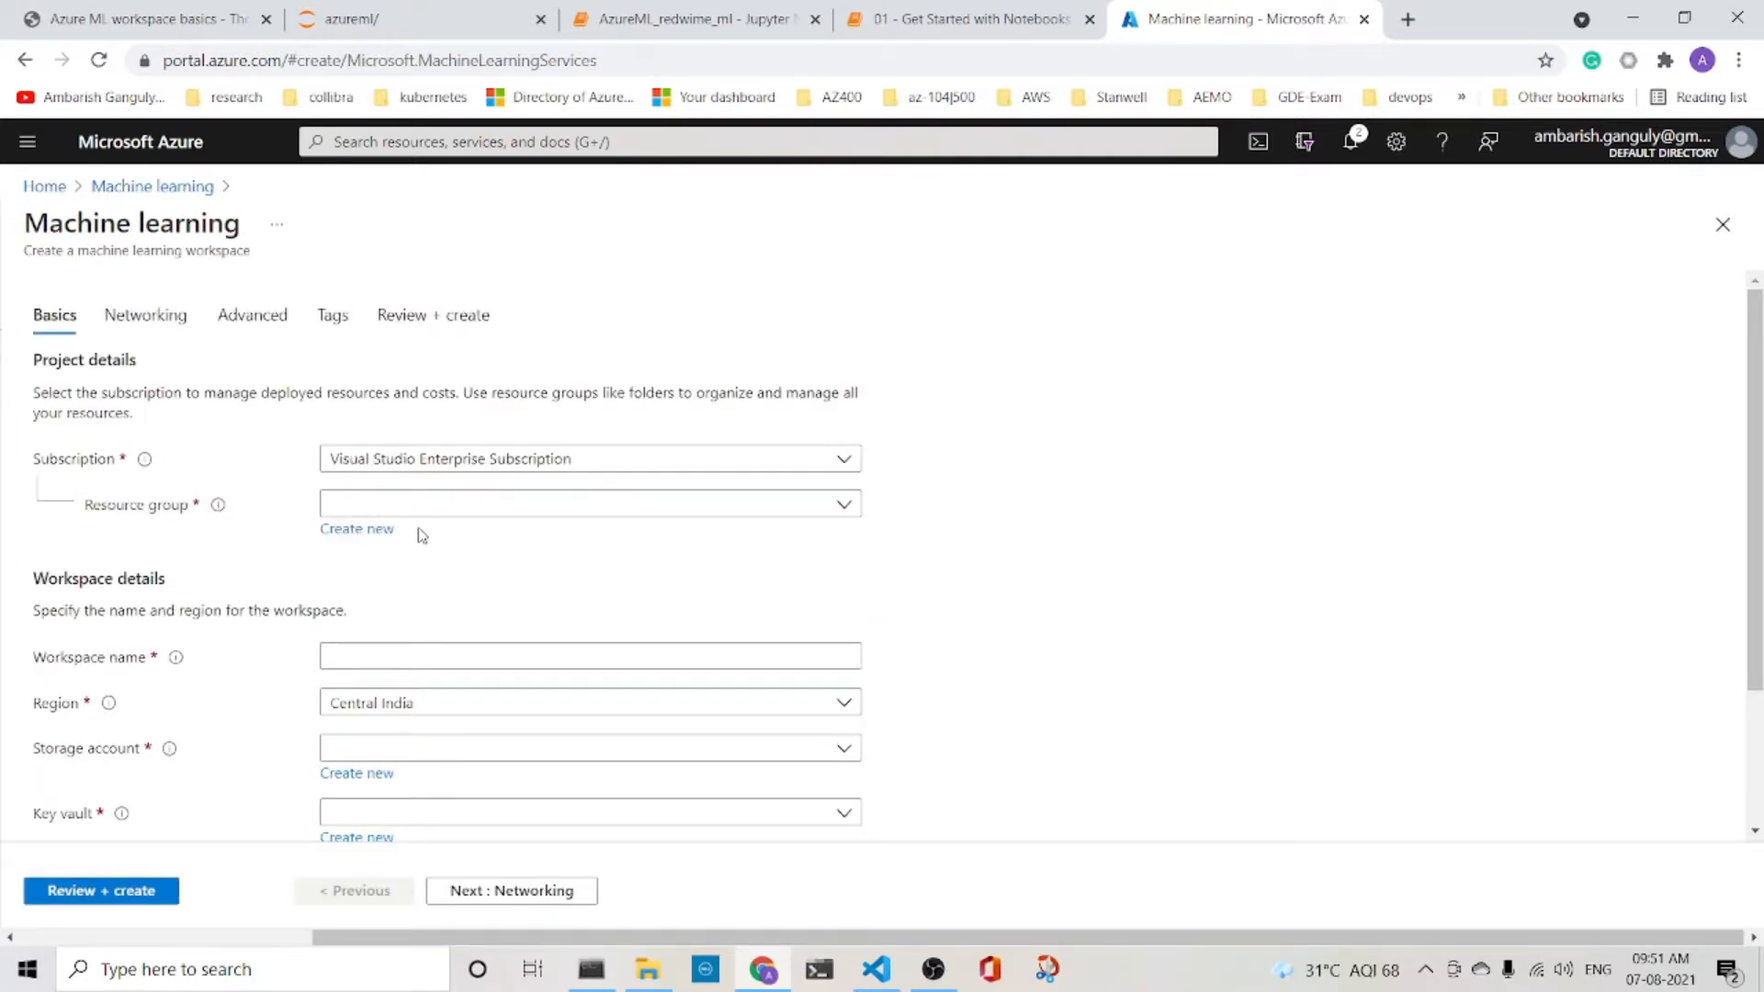
pyautogui.click(357, 529)
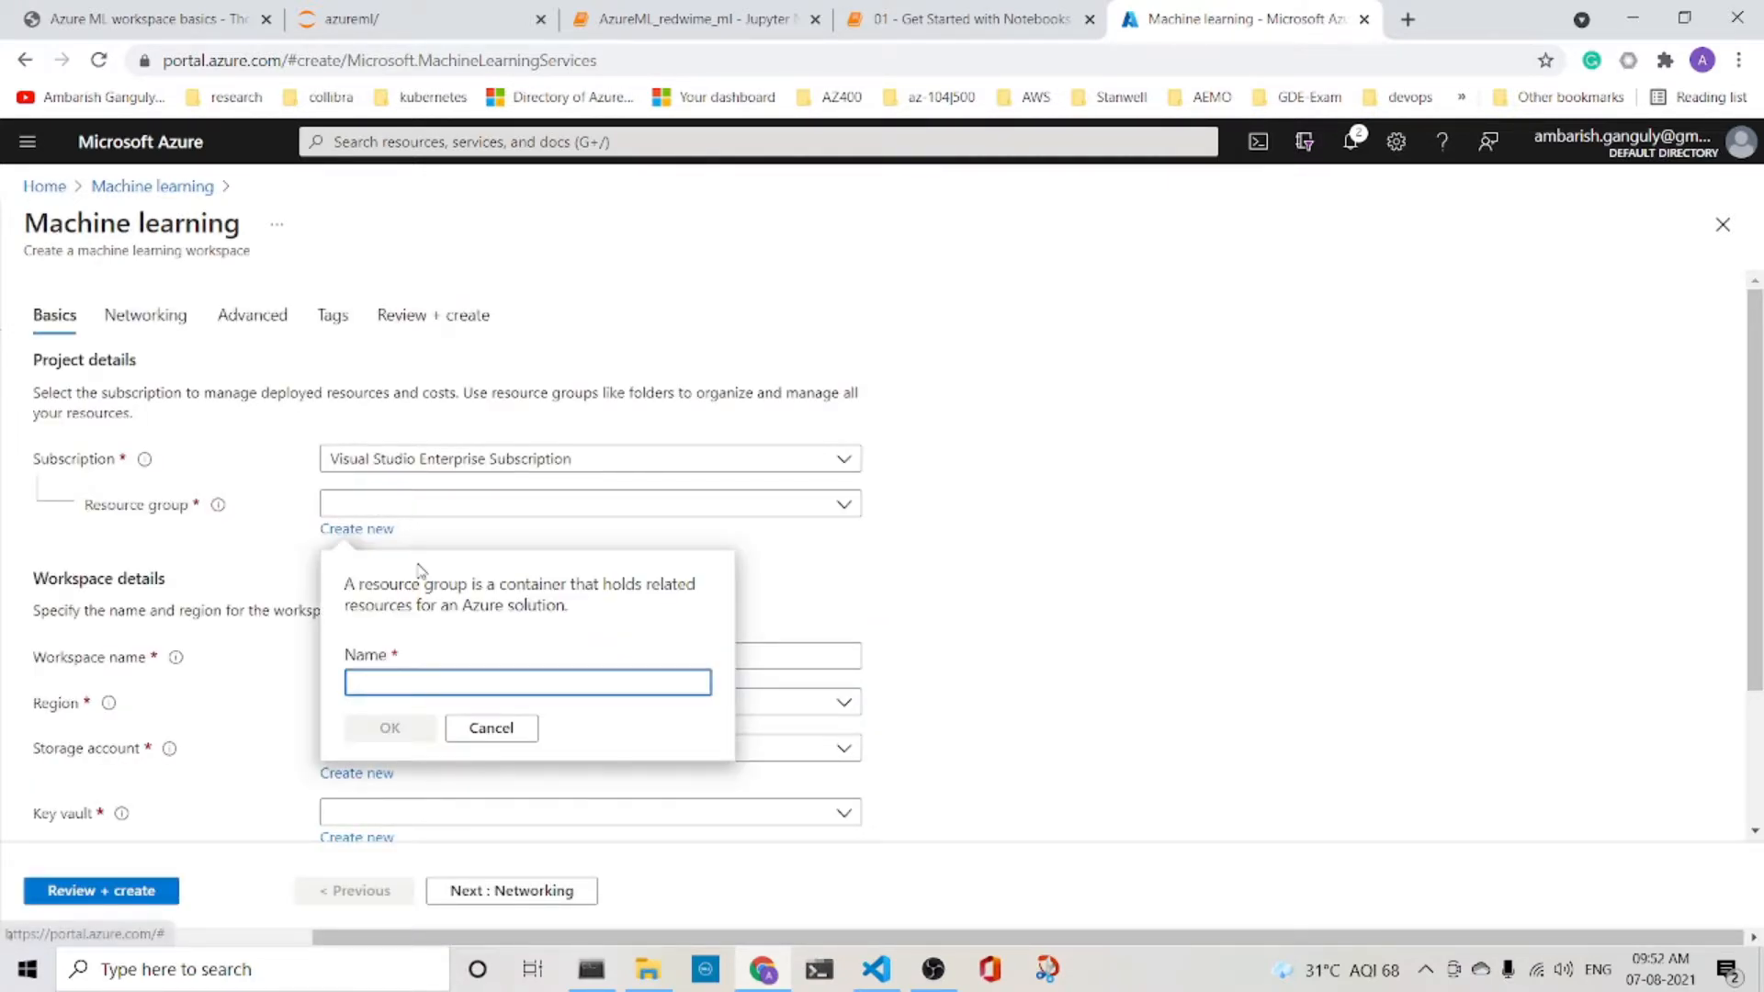
pyautogui.write('rg')
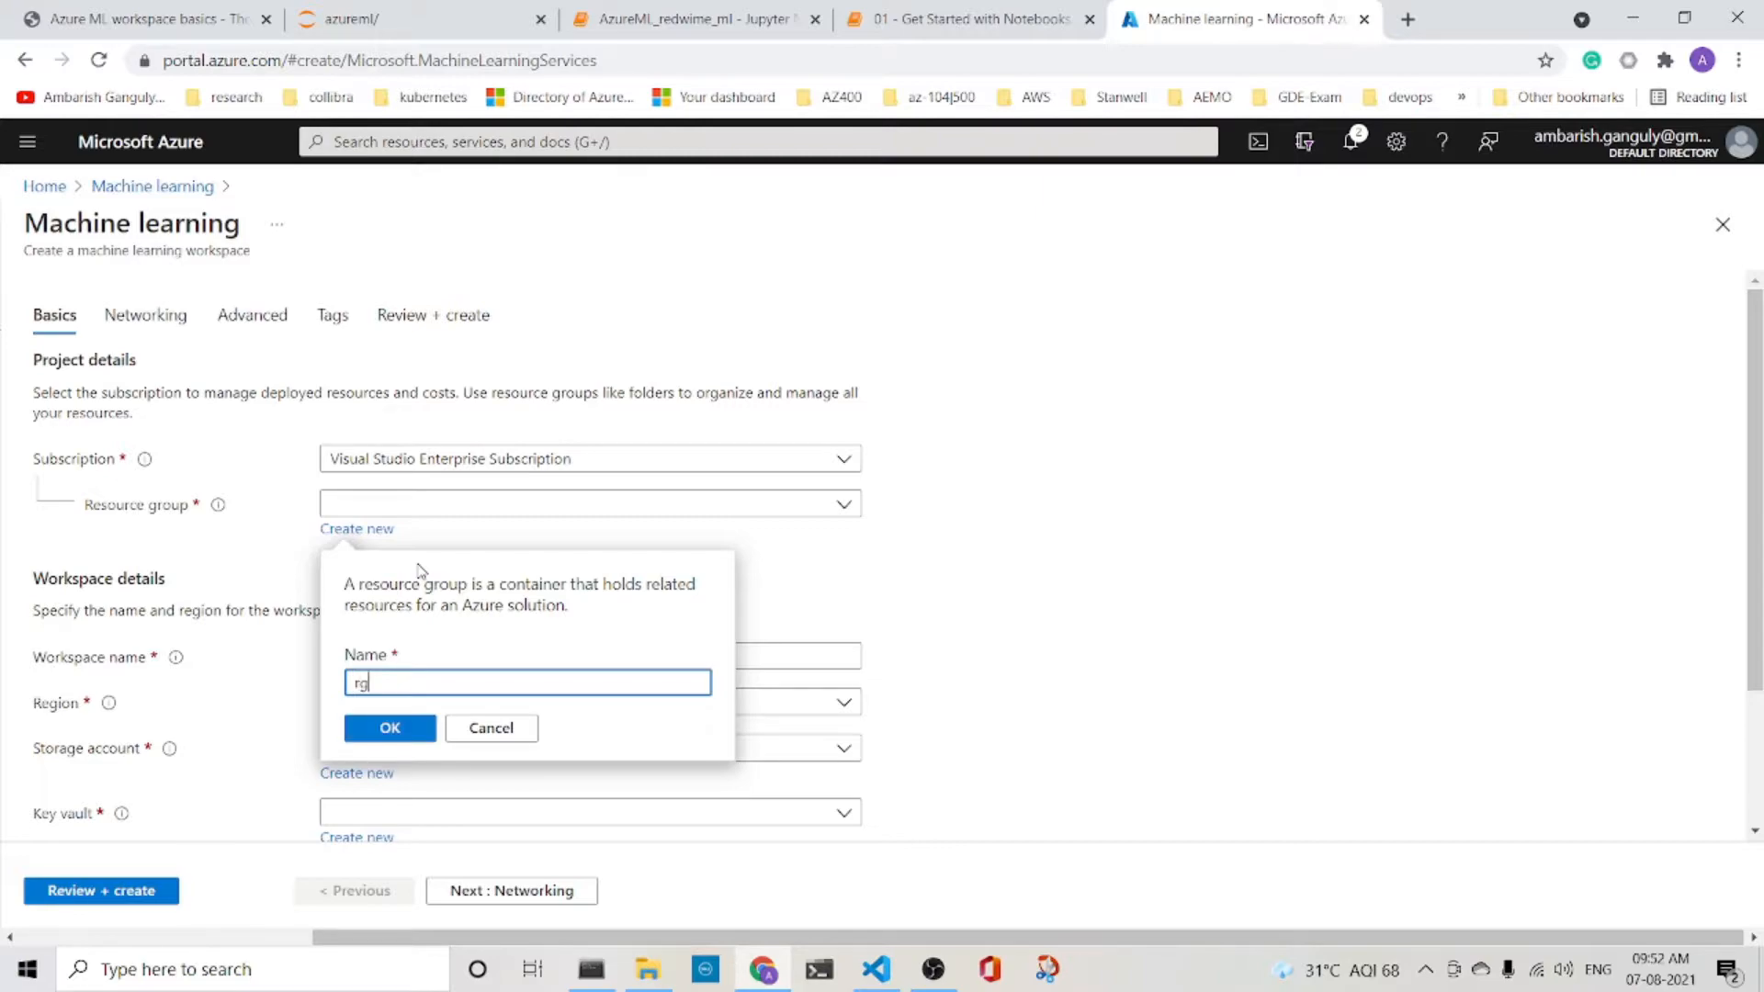
pyautogui.write('azureml')
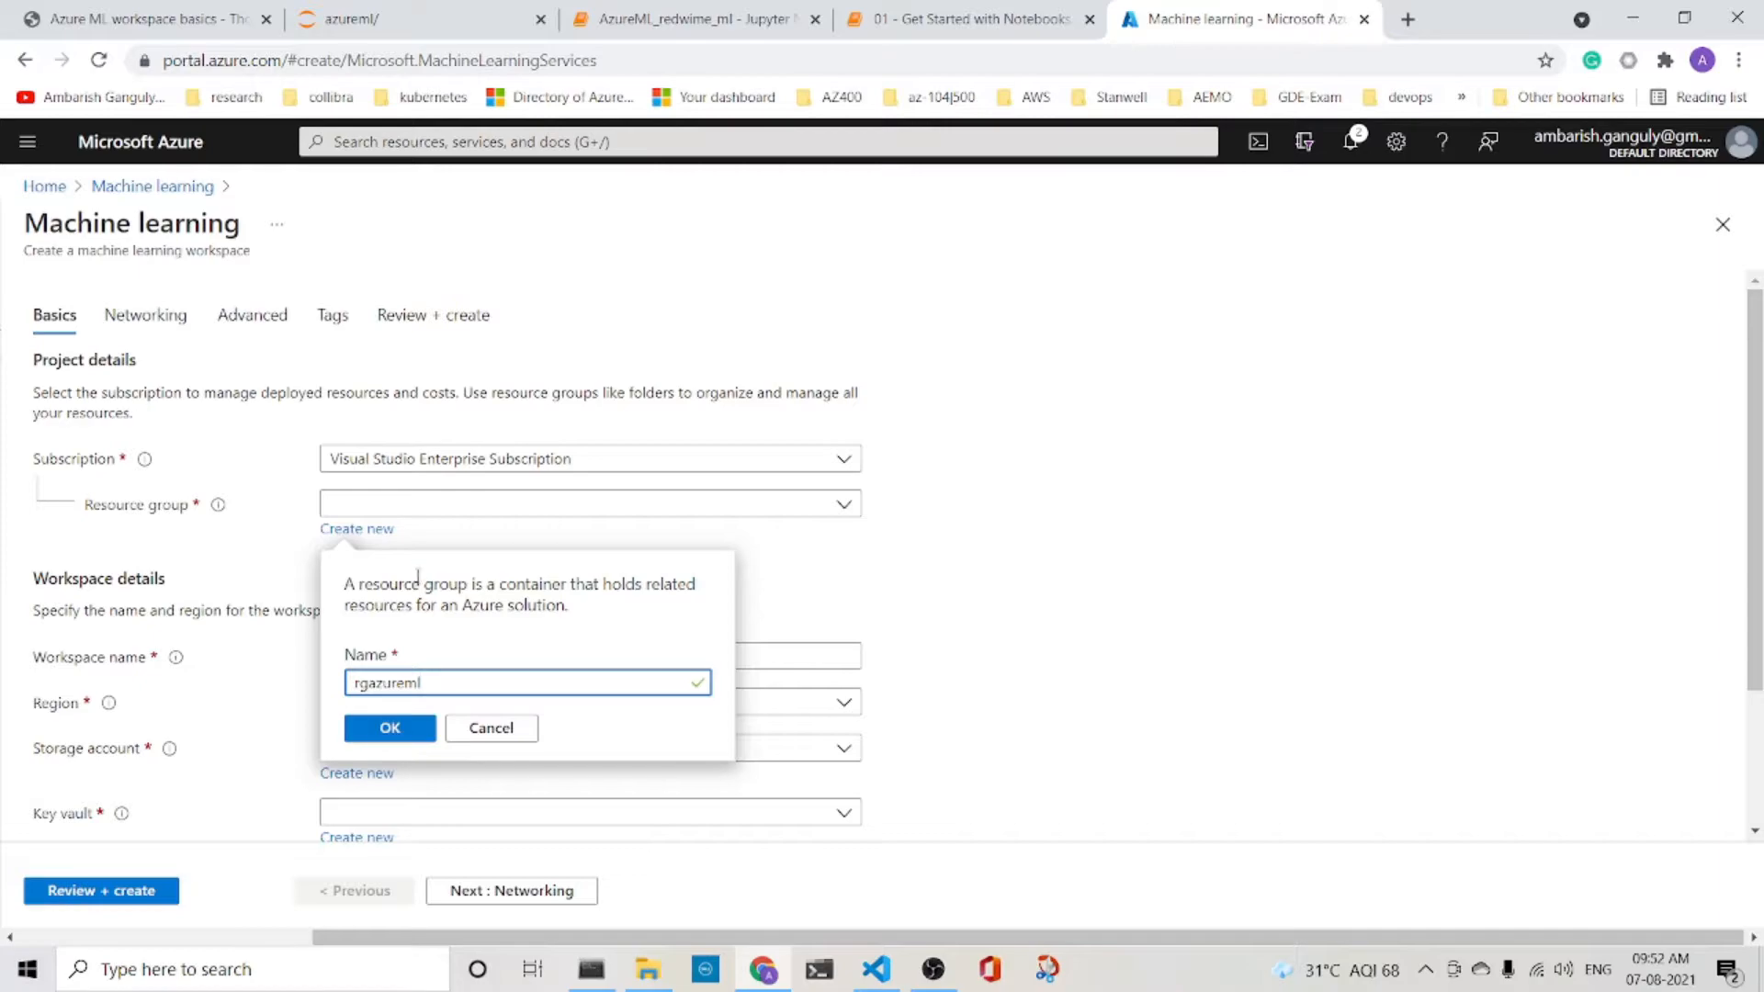
pyautogui.click(389, 728)
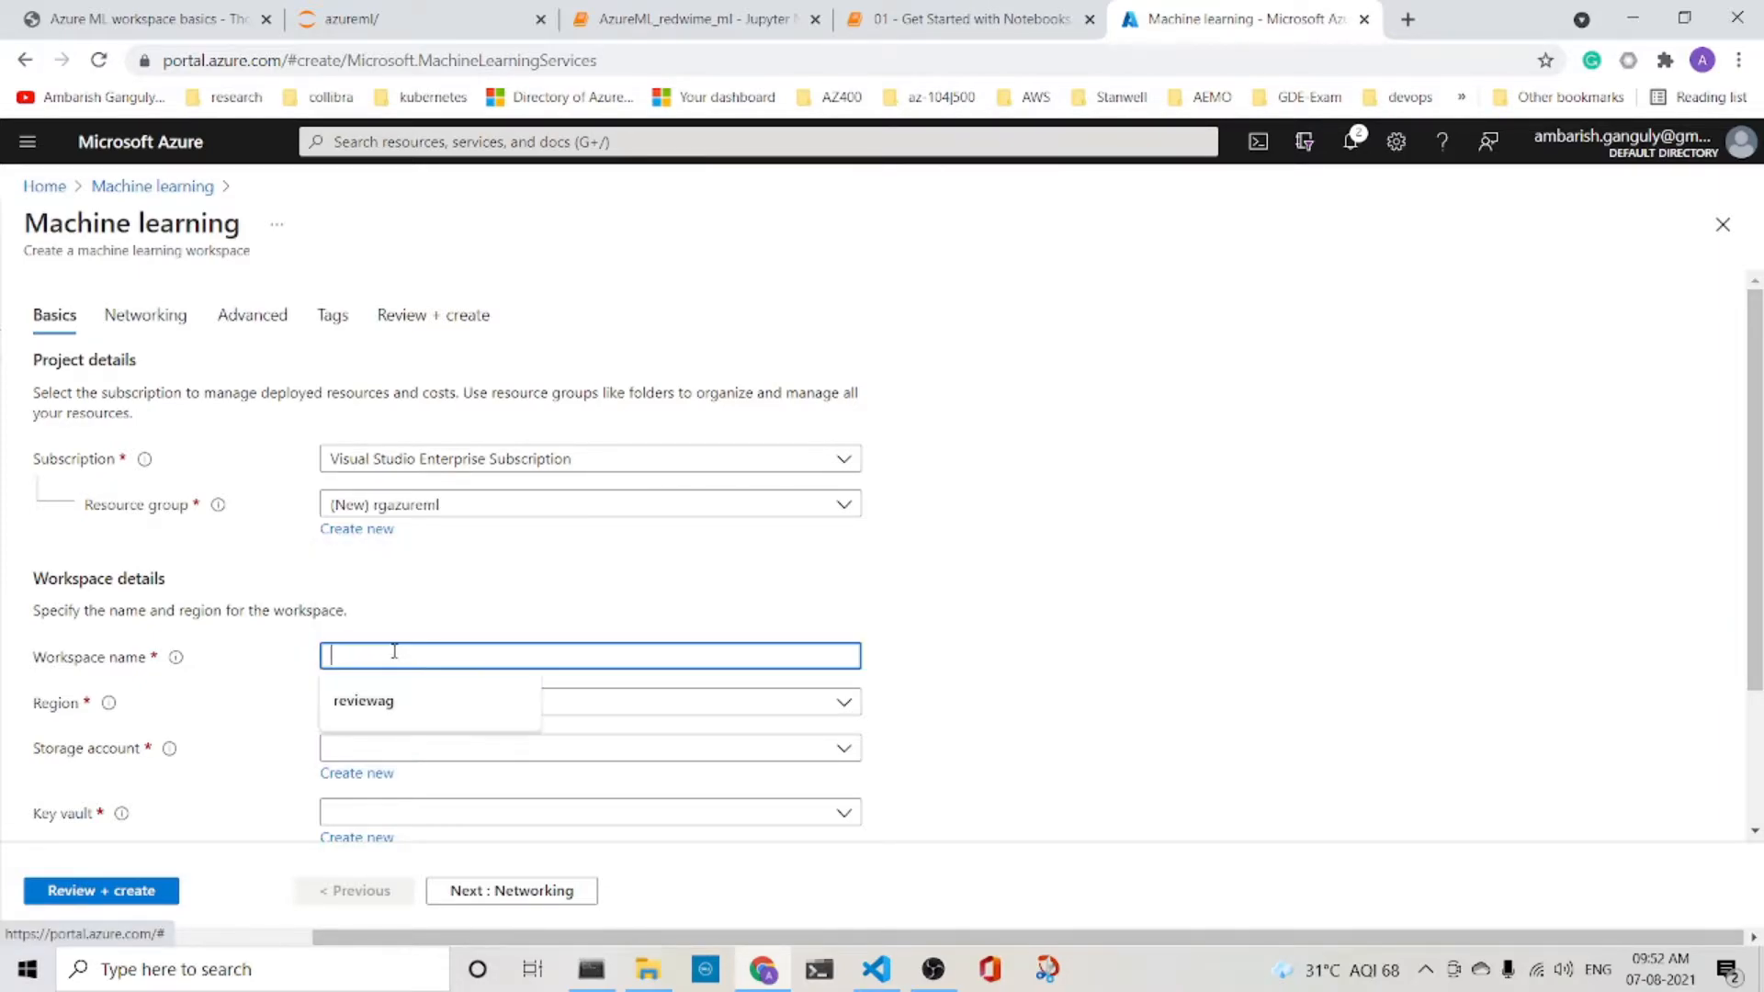
# - Enter rgwsazureml as the workspace name
pyautogui.write('rg')
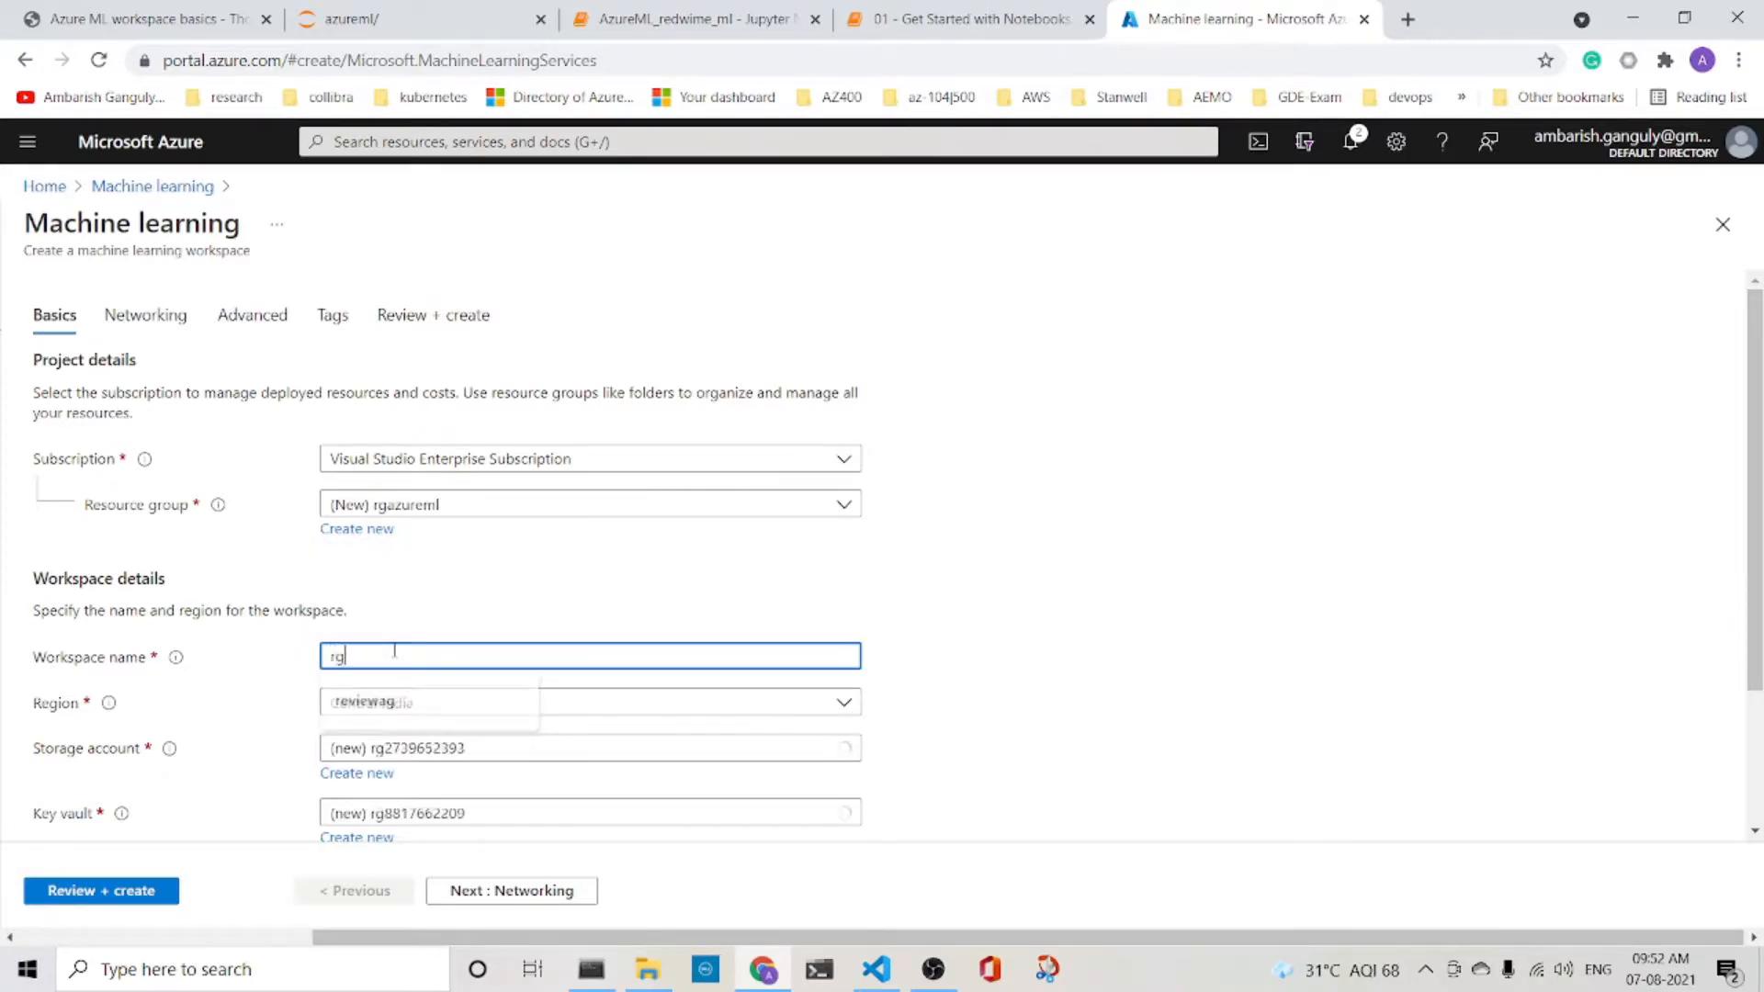
pyautogui.write('az')
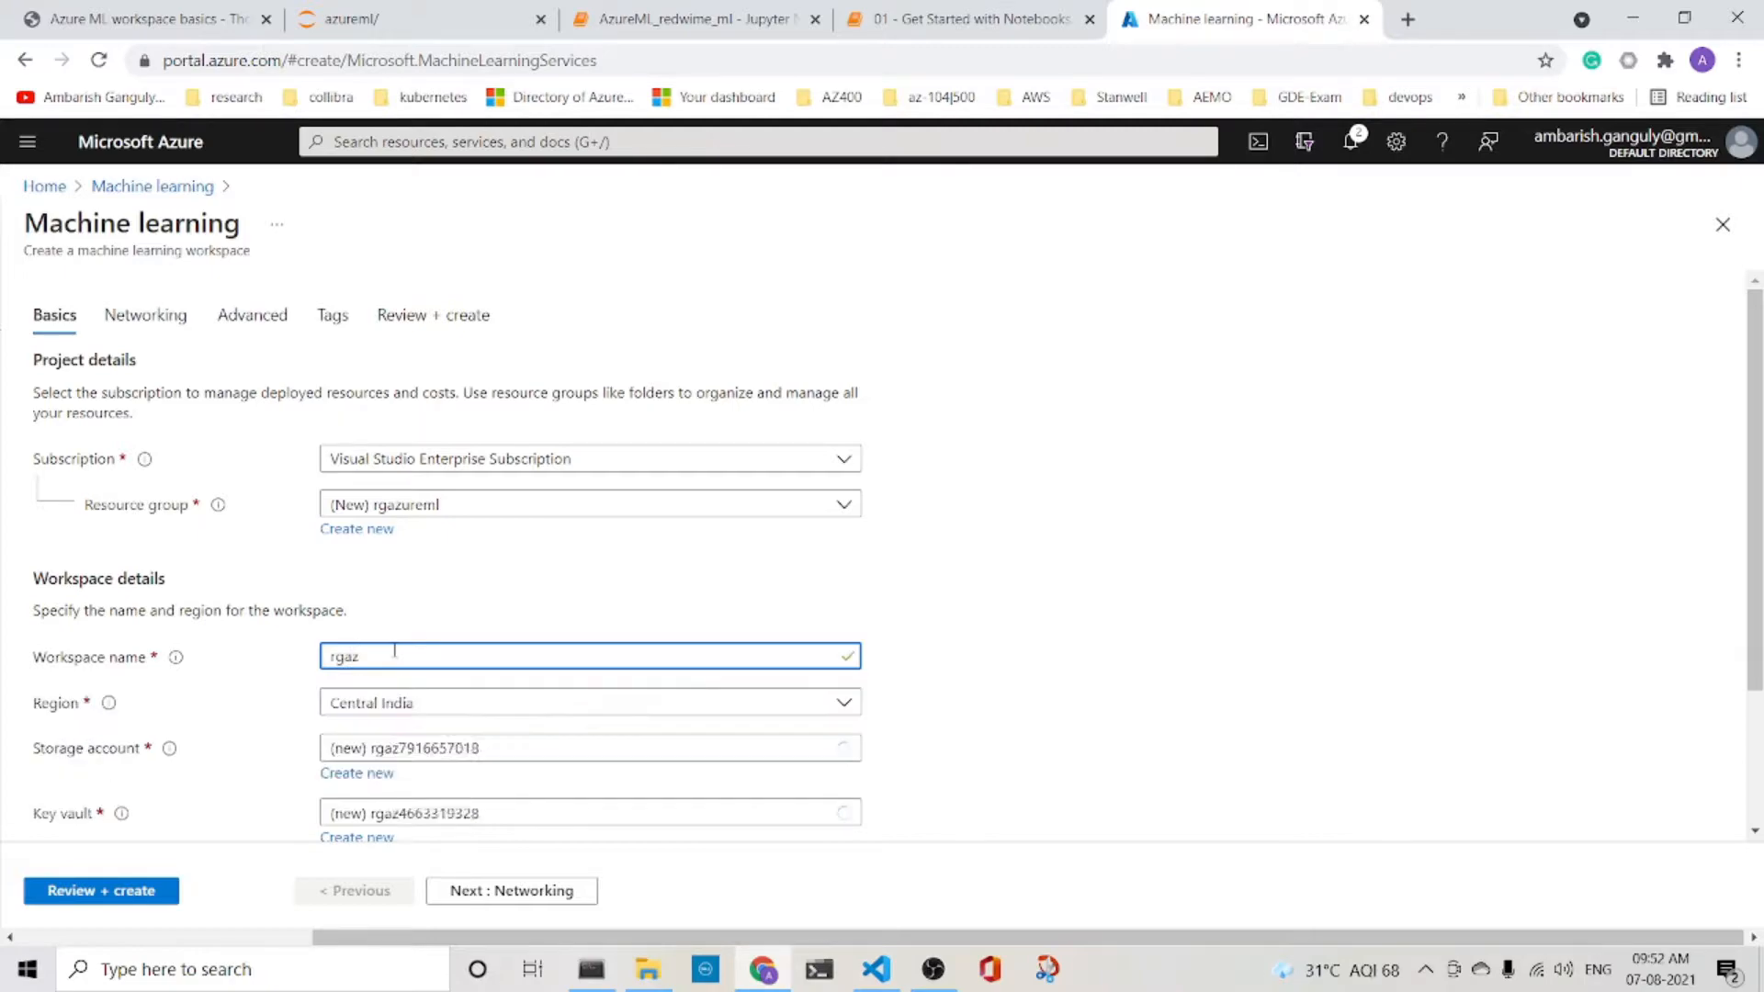
pyautogui.write('rgw')
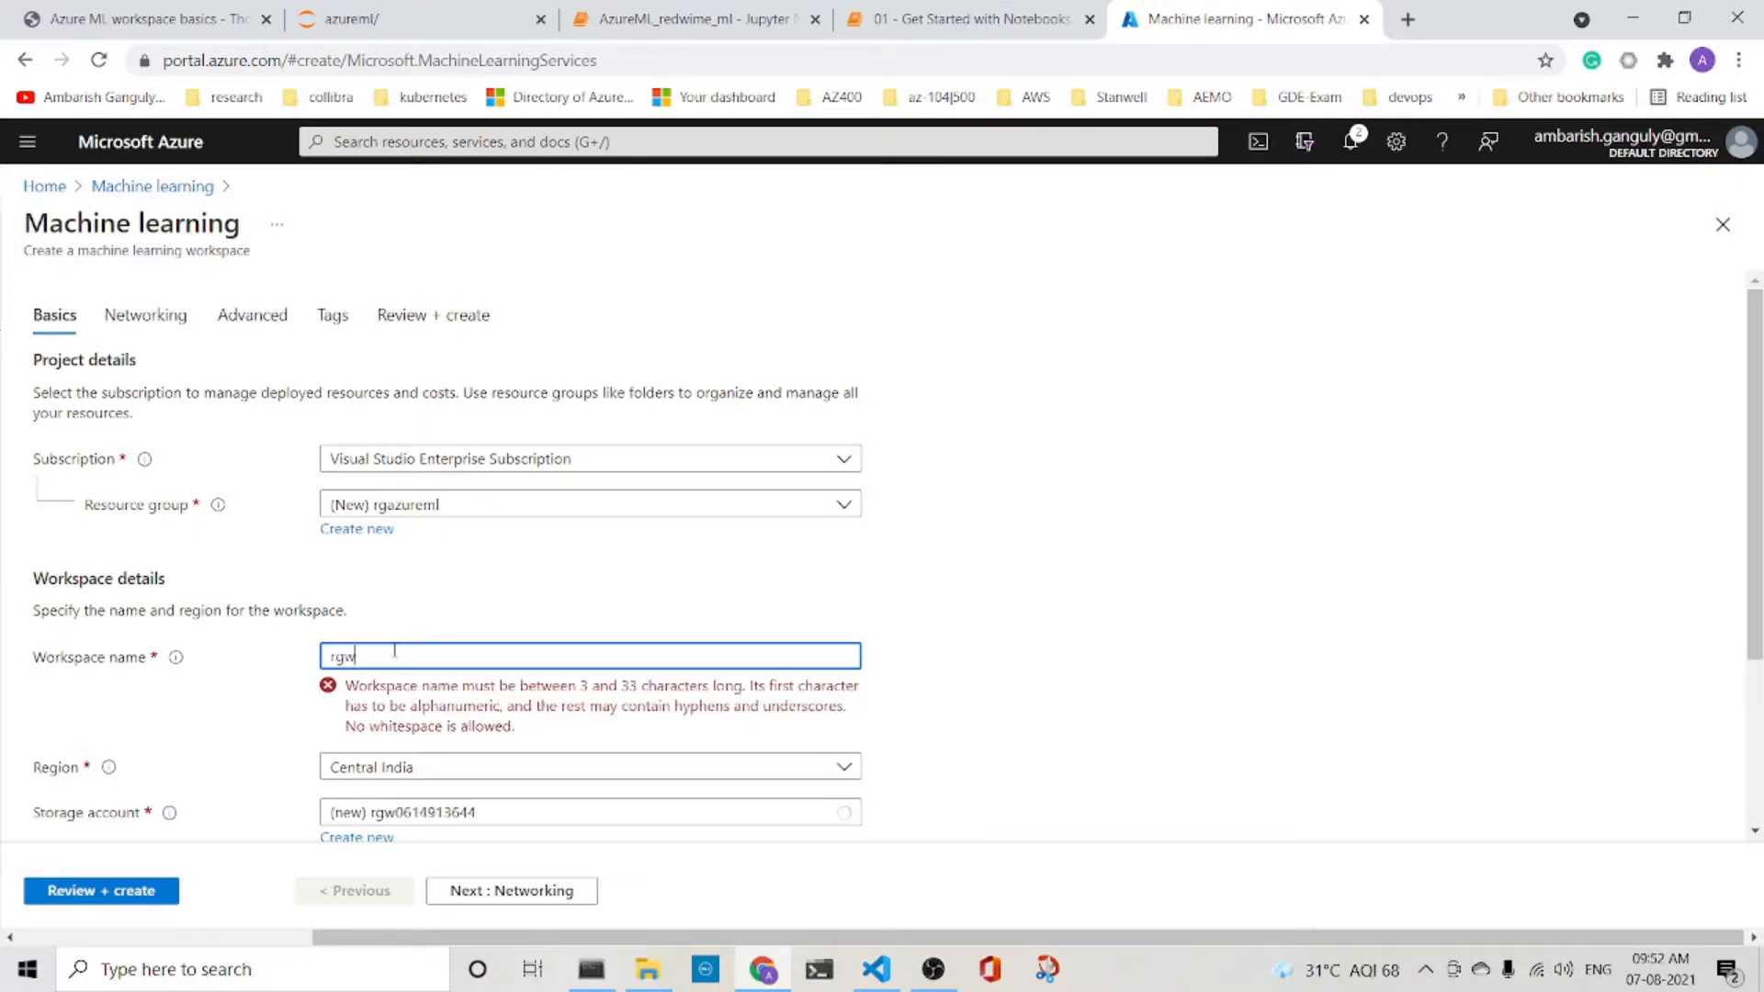
pyautogui.write('sa')
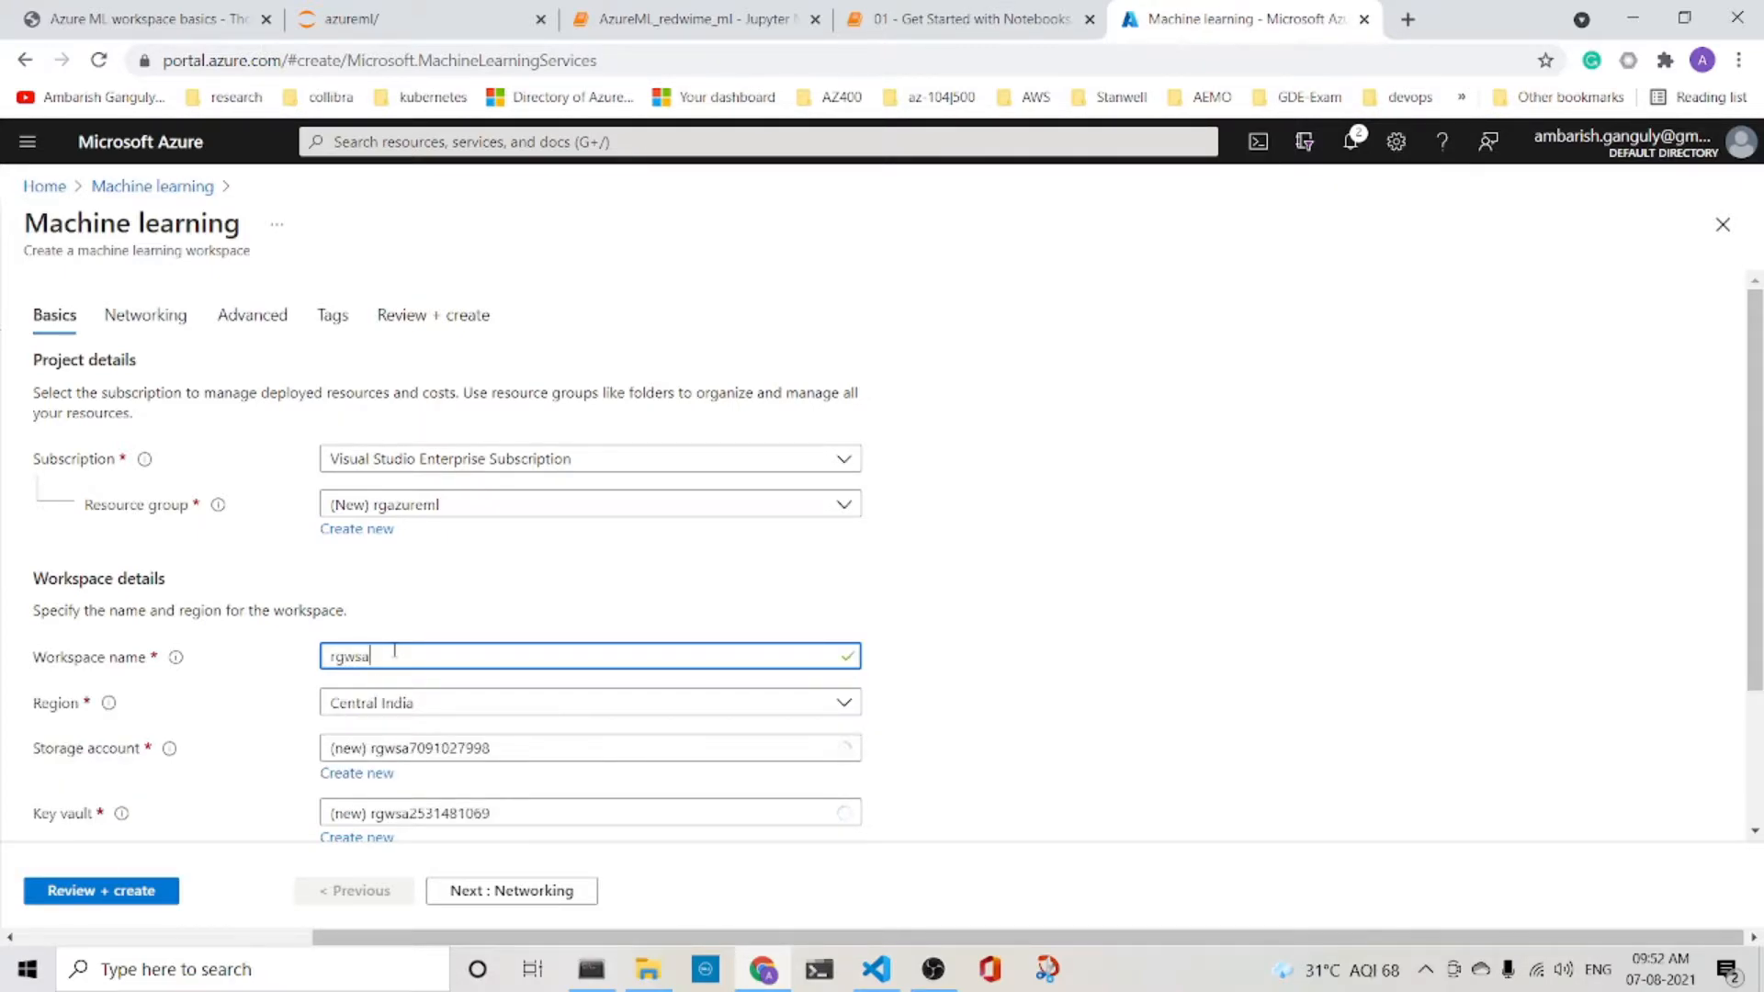
pyautogui.write('azureml')
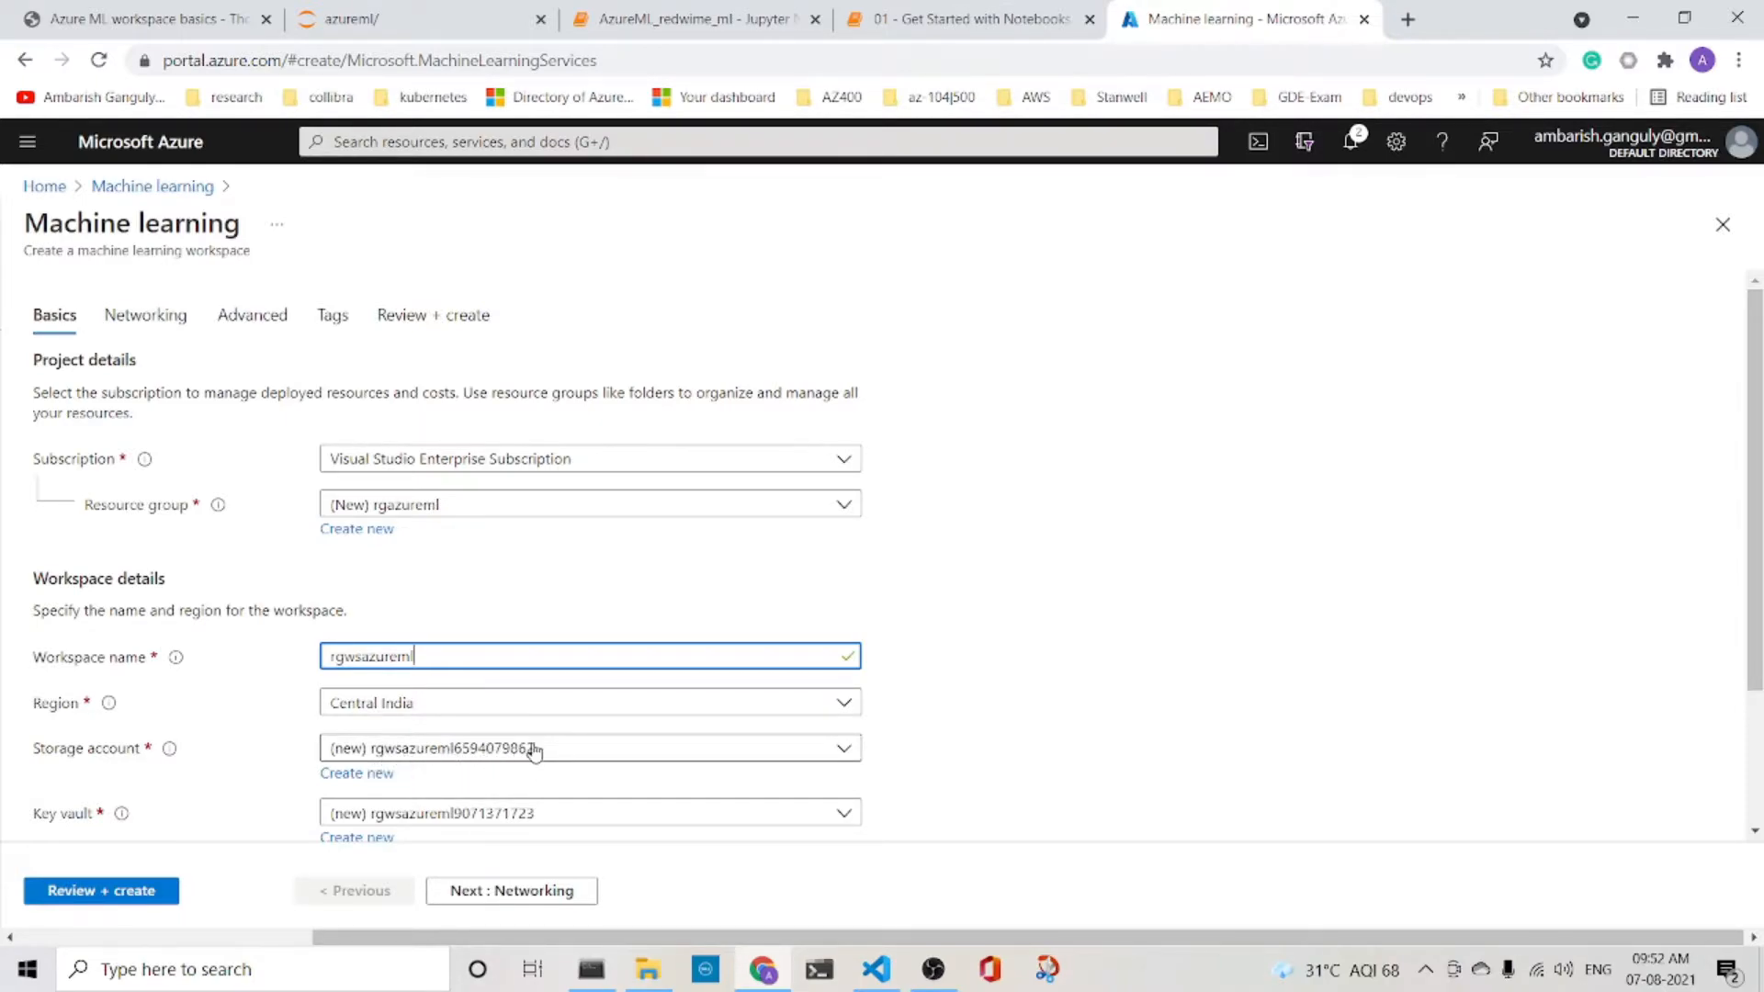
# - Create and save a new storage account named rgazuremlstgacct for the workspace
pyautogui.click(356, 773)
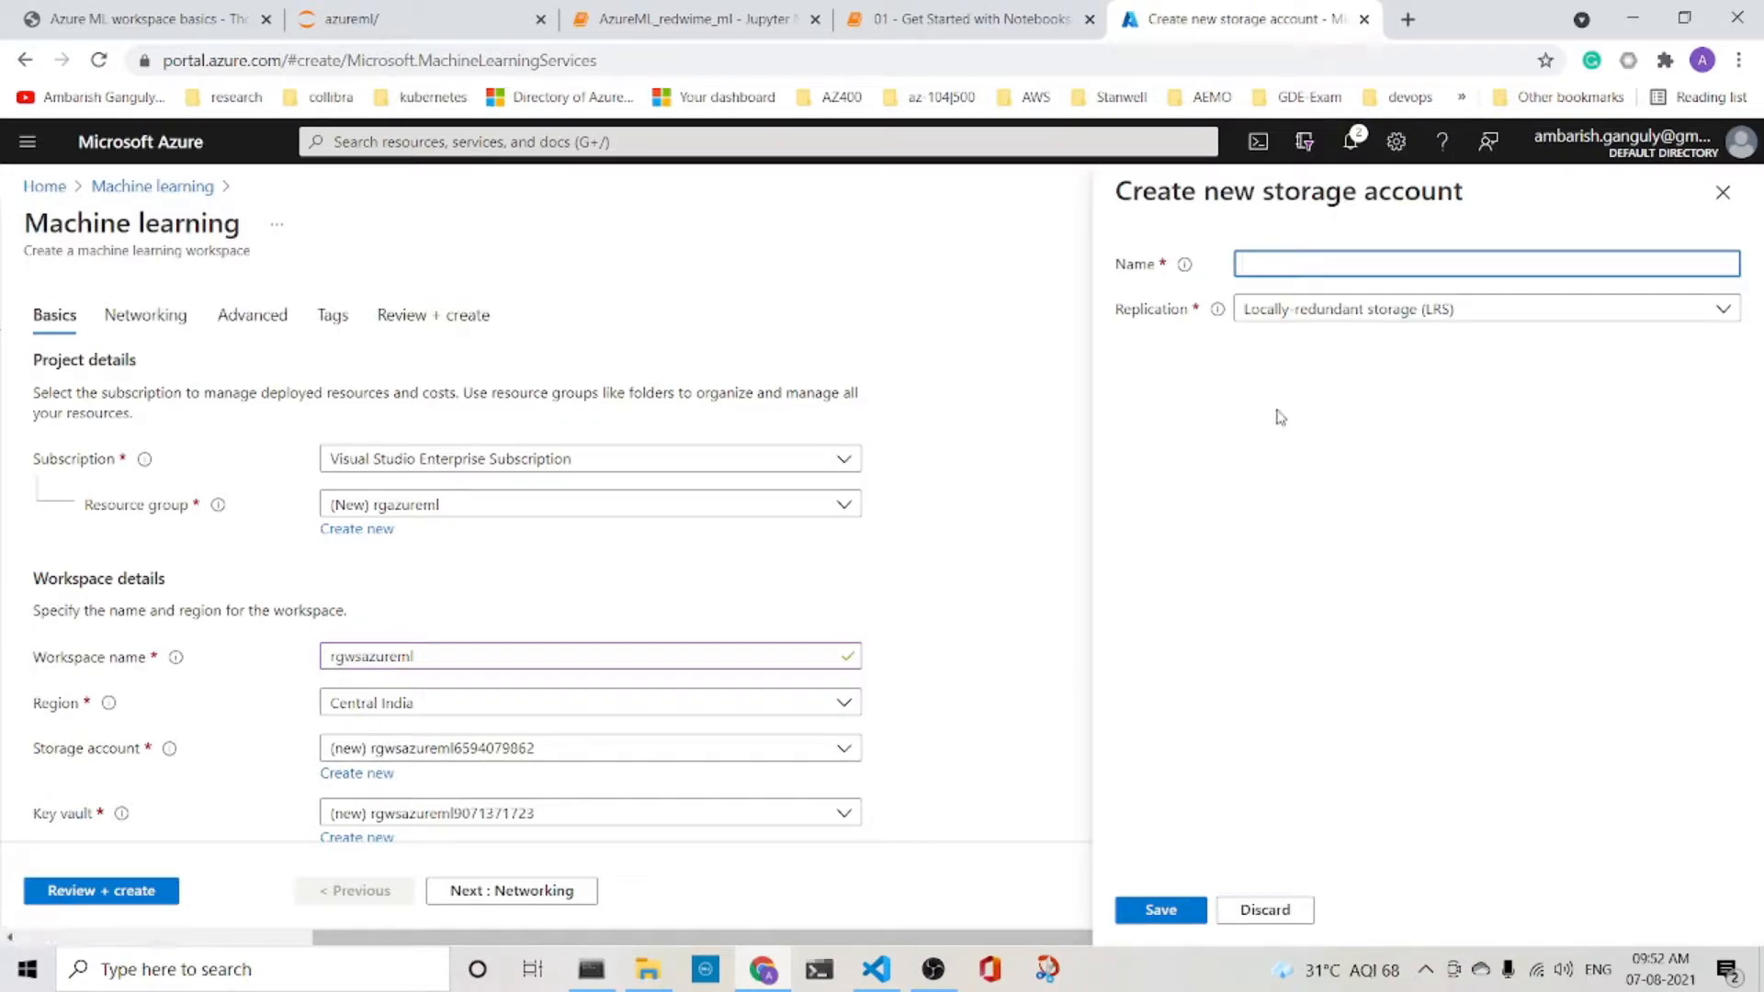
pyautogui.moveTo(1312, 316)
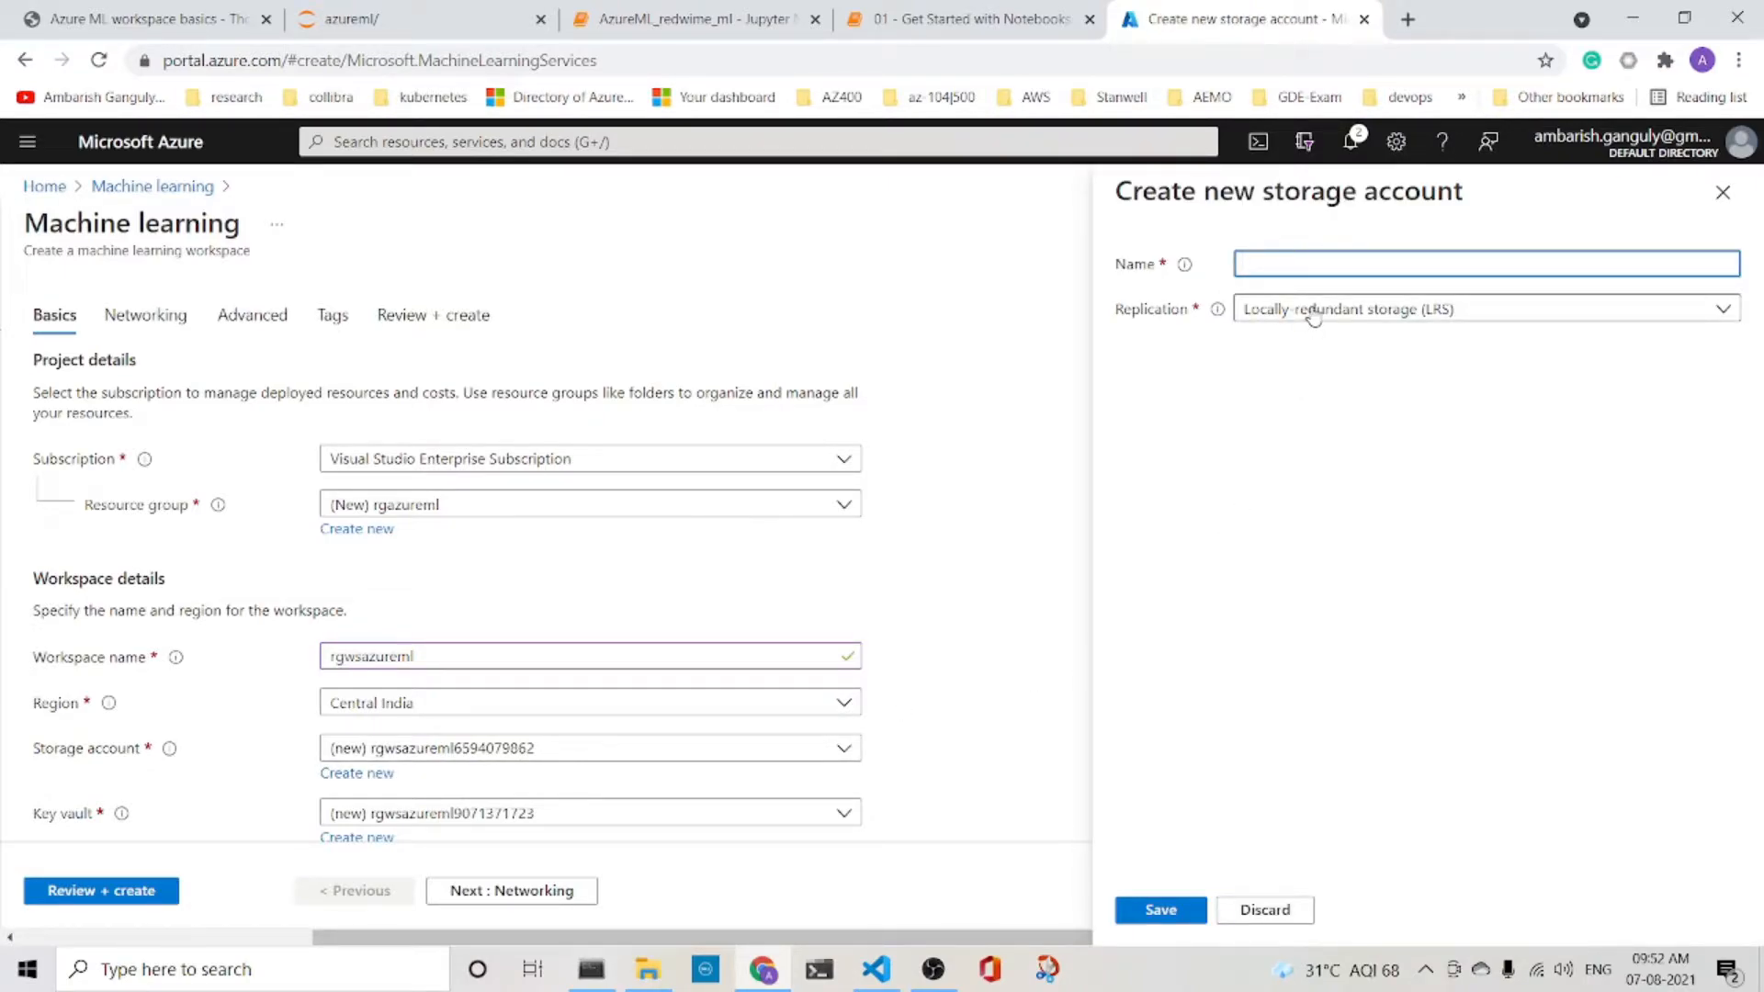
pyautogui.write('rg')
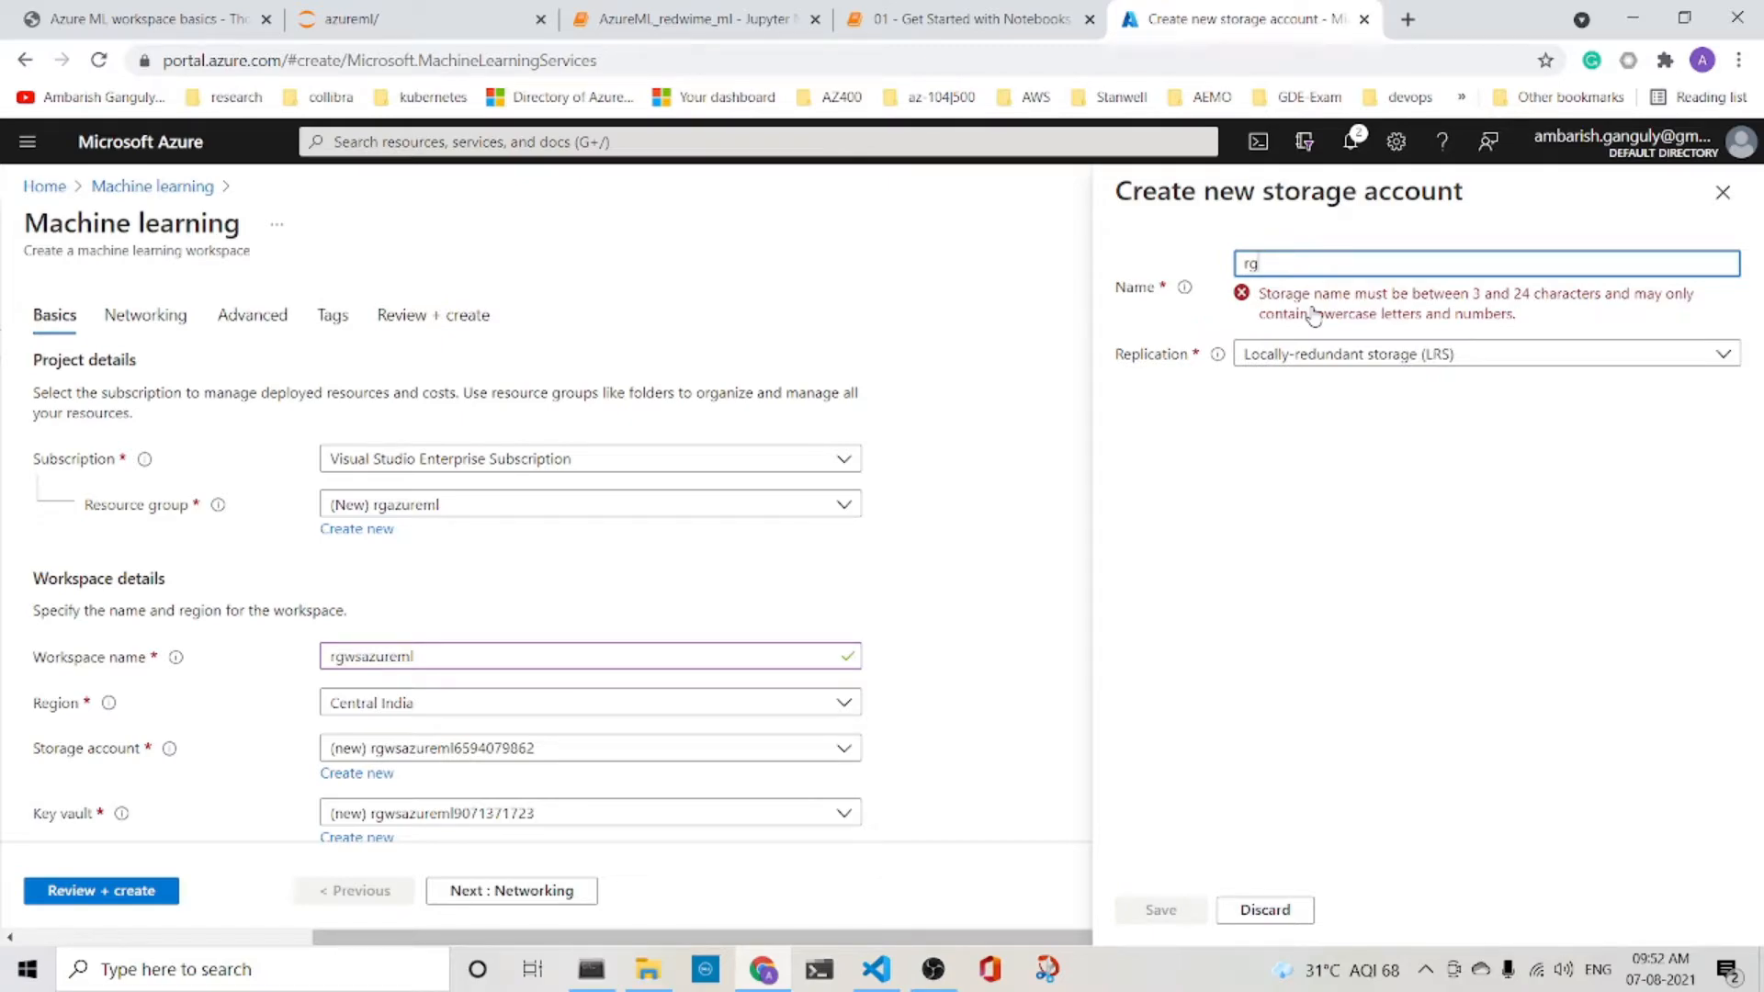
pyautogui.write('azuremlstg')
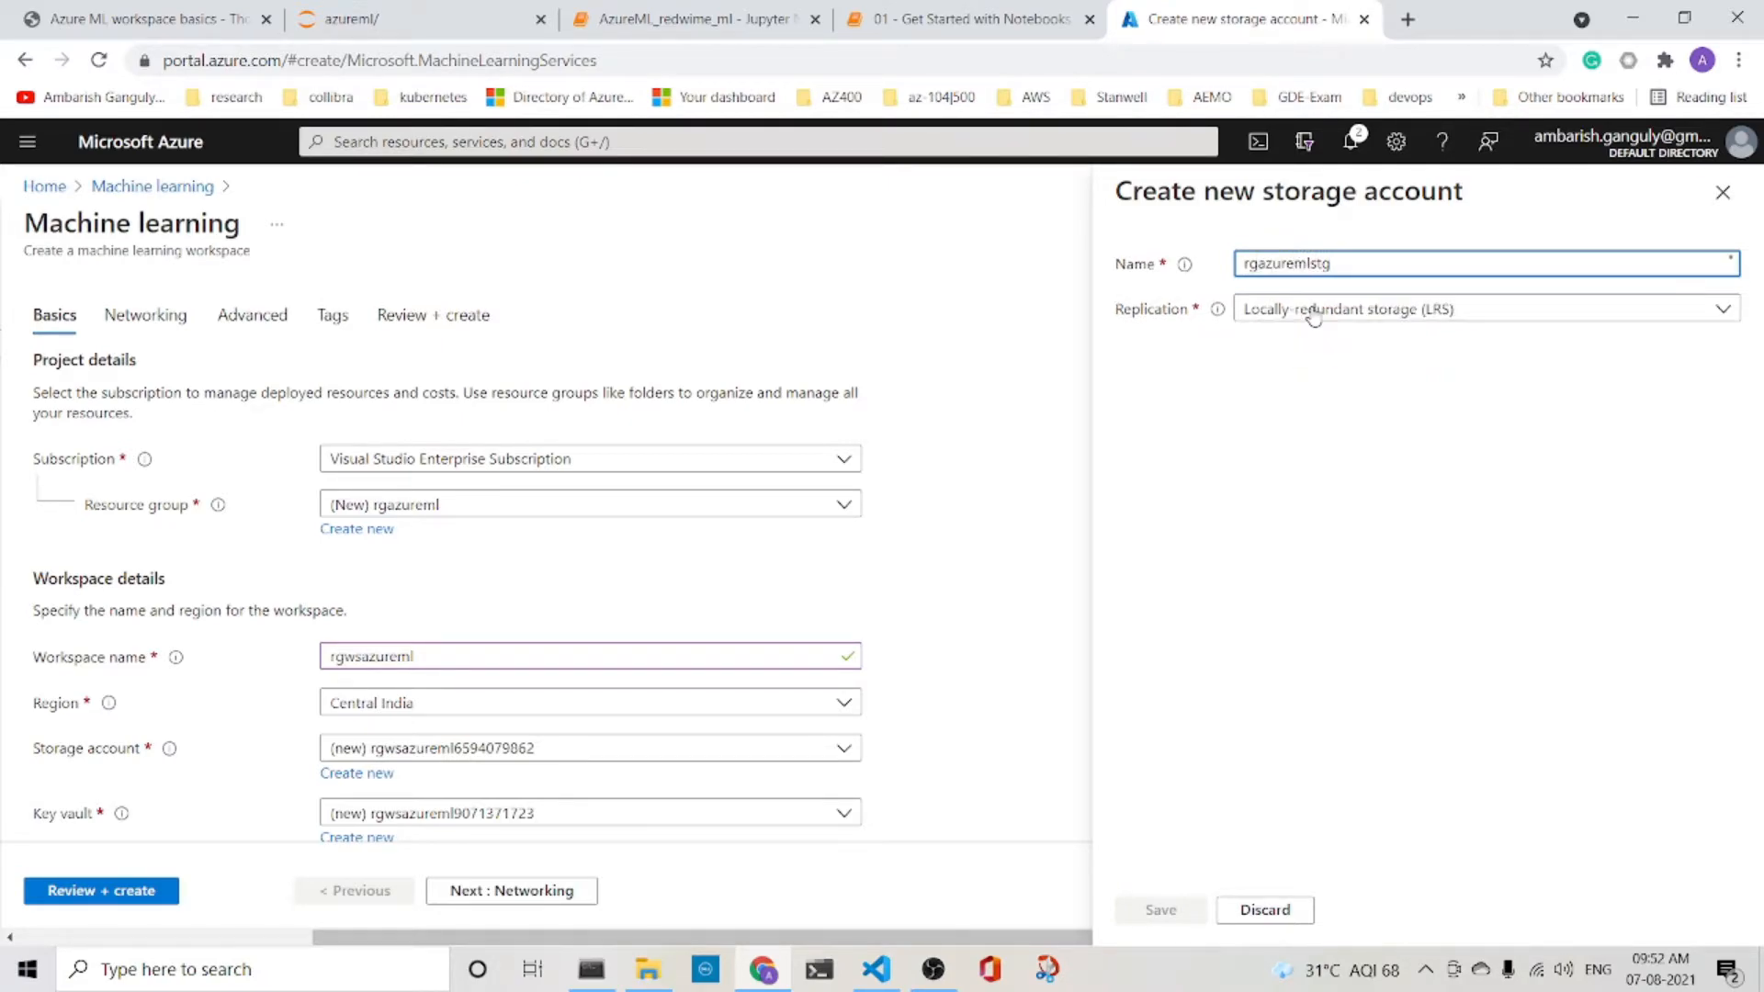
pyautogui.write('acct')
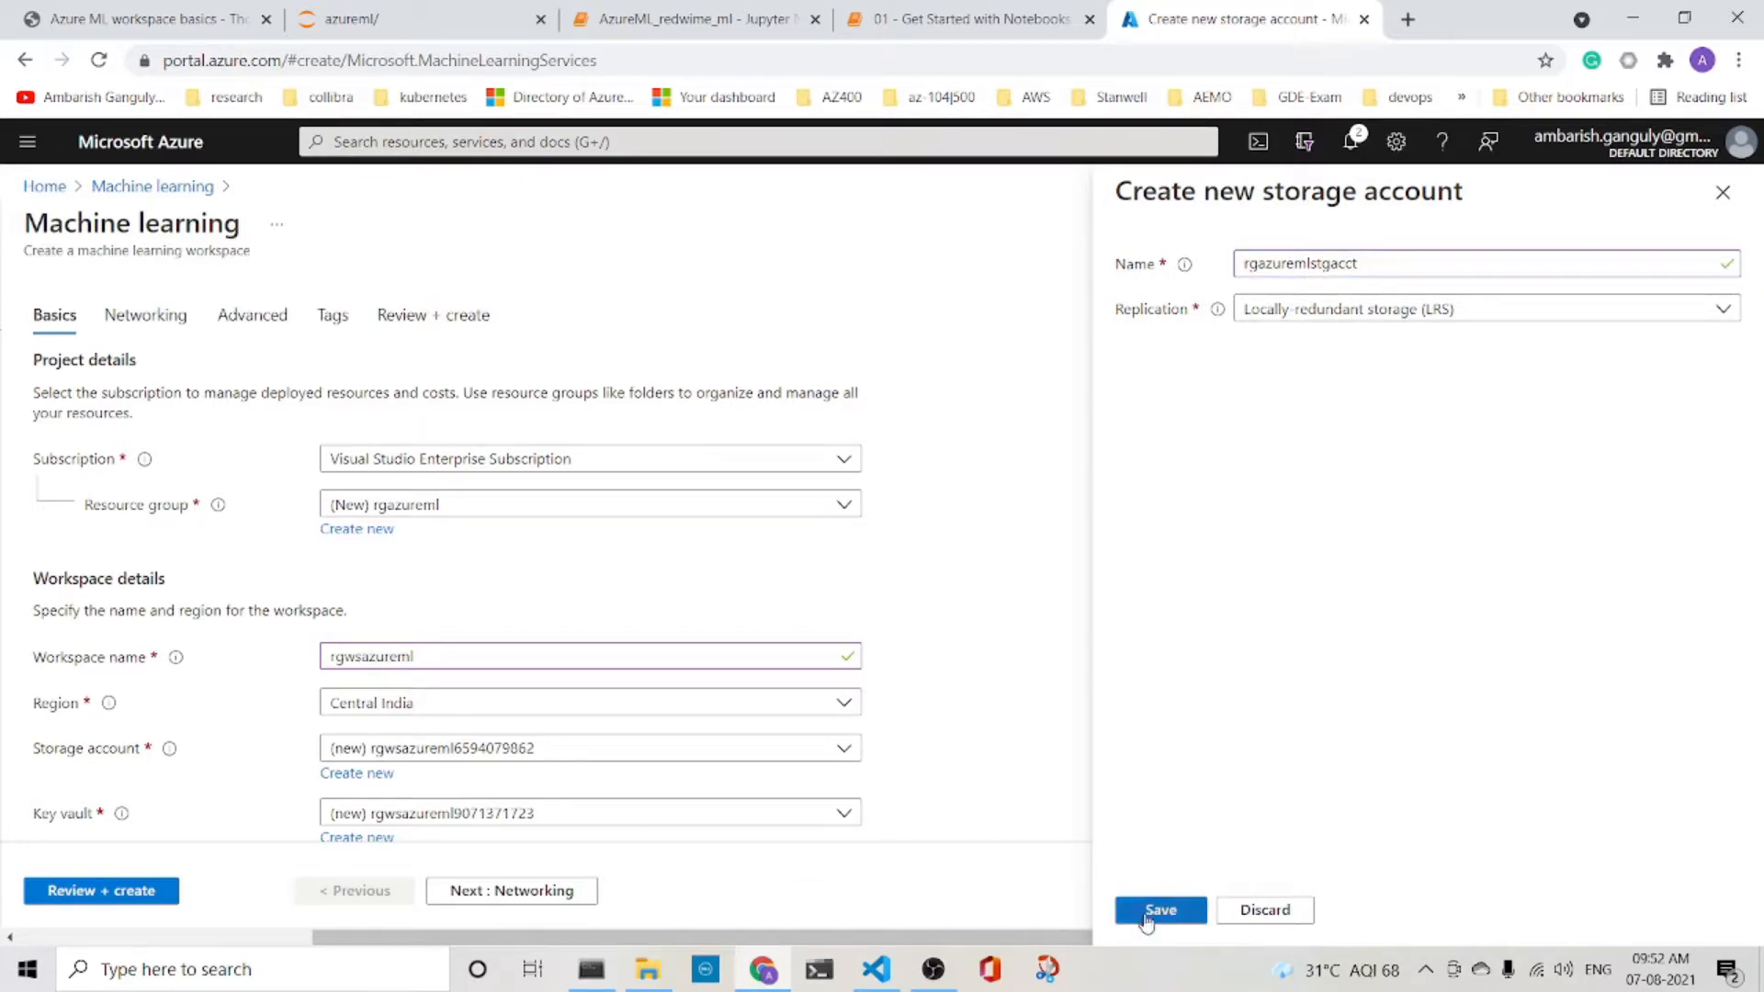
pyautogui.click(1159, 909)
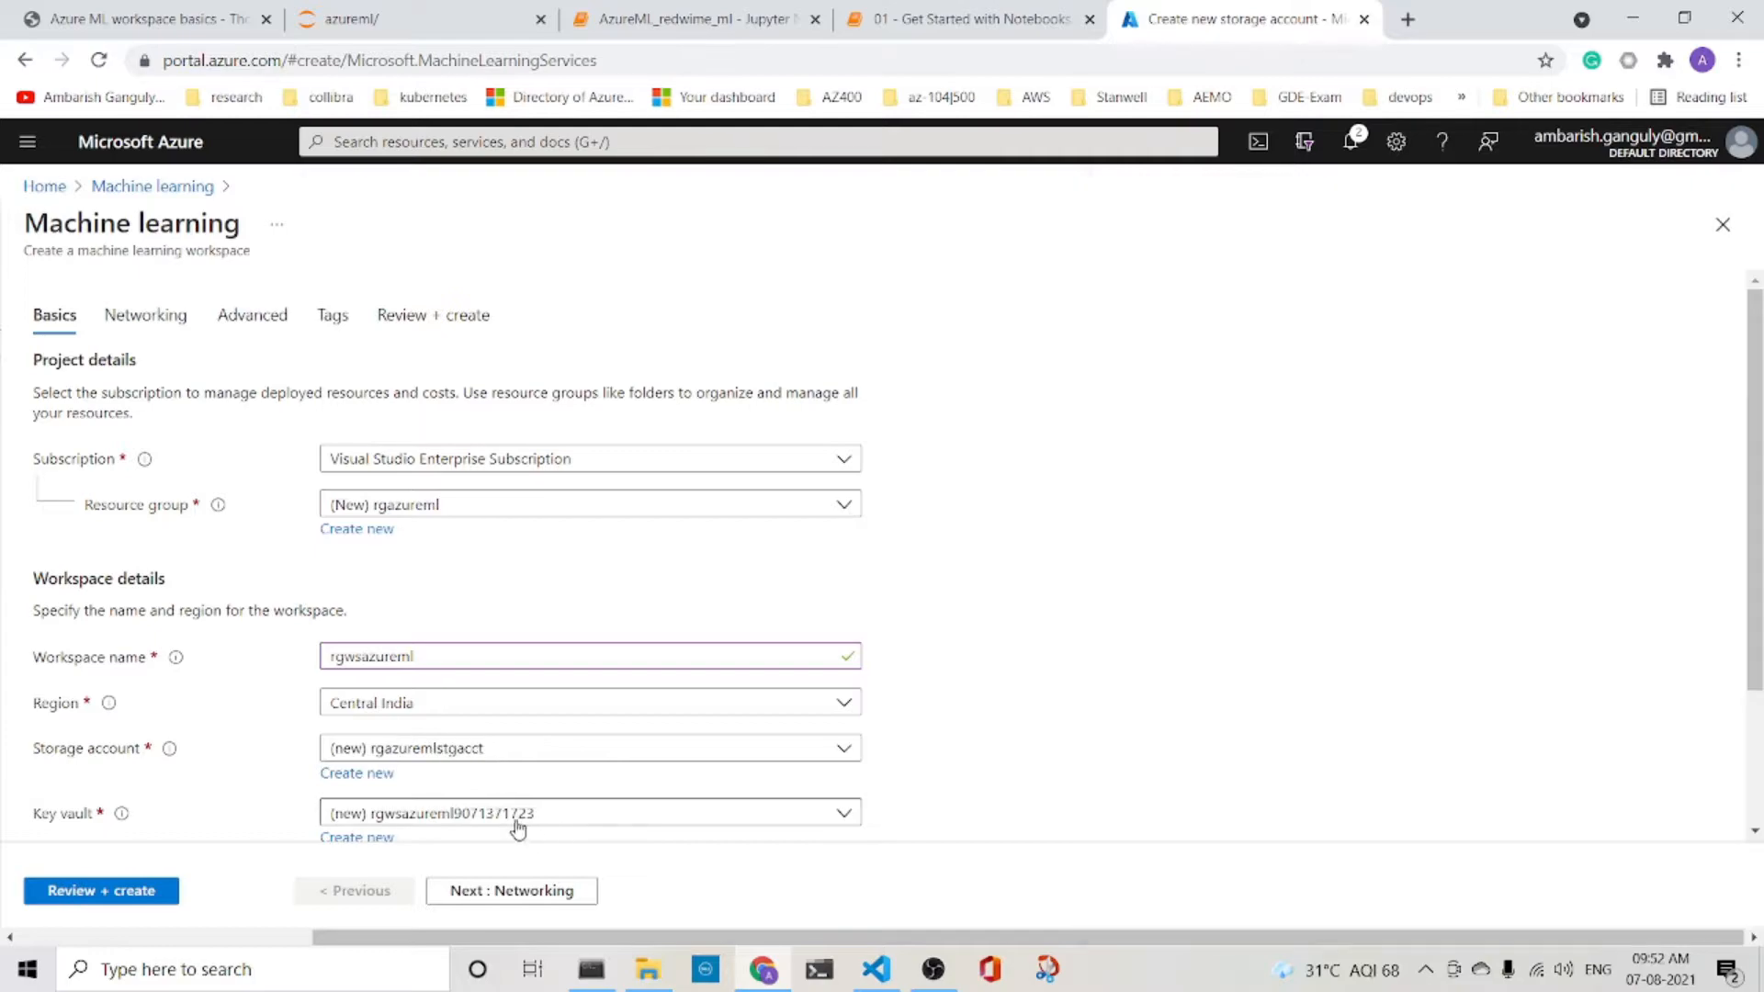
# - Create and save a new key vault named rgazuremlkv for the workspace
pyautogui.scroll(-3)
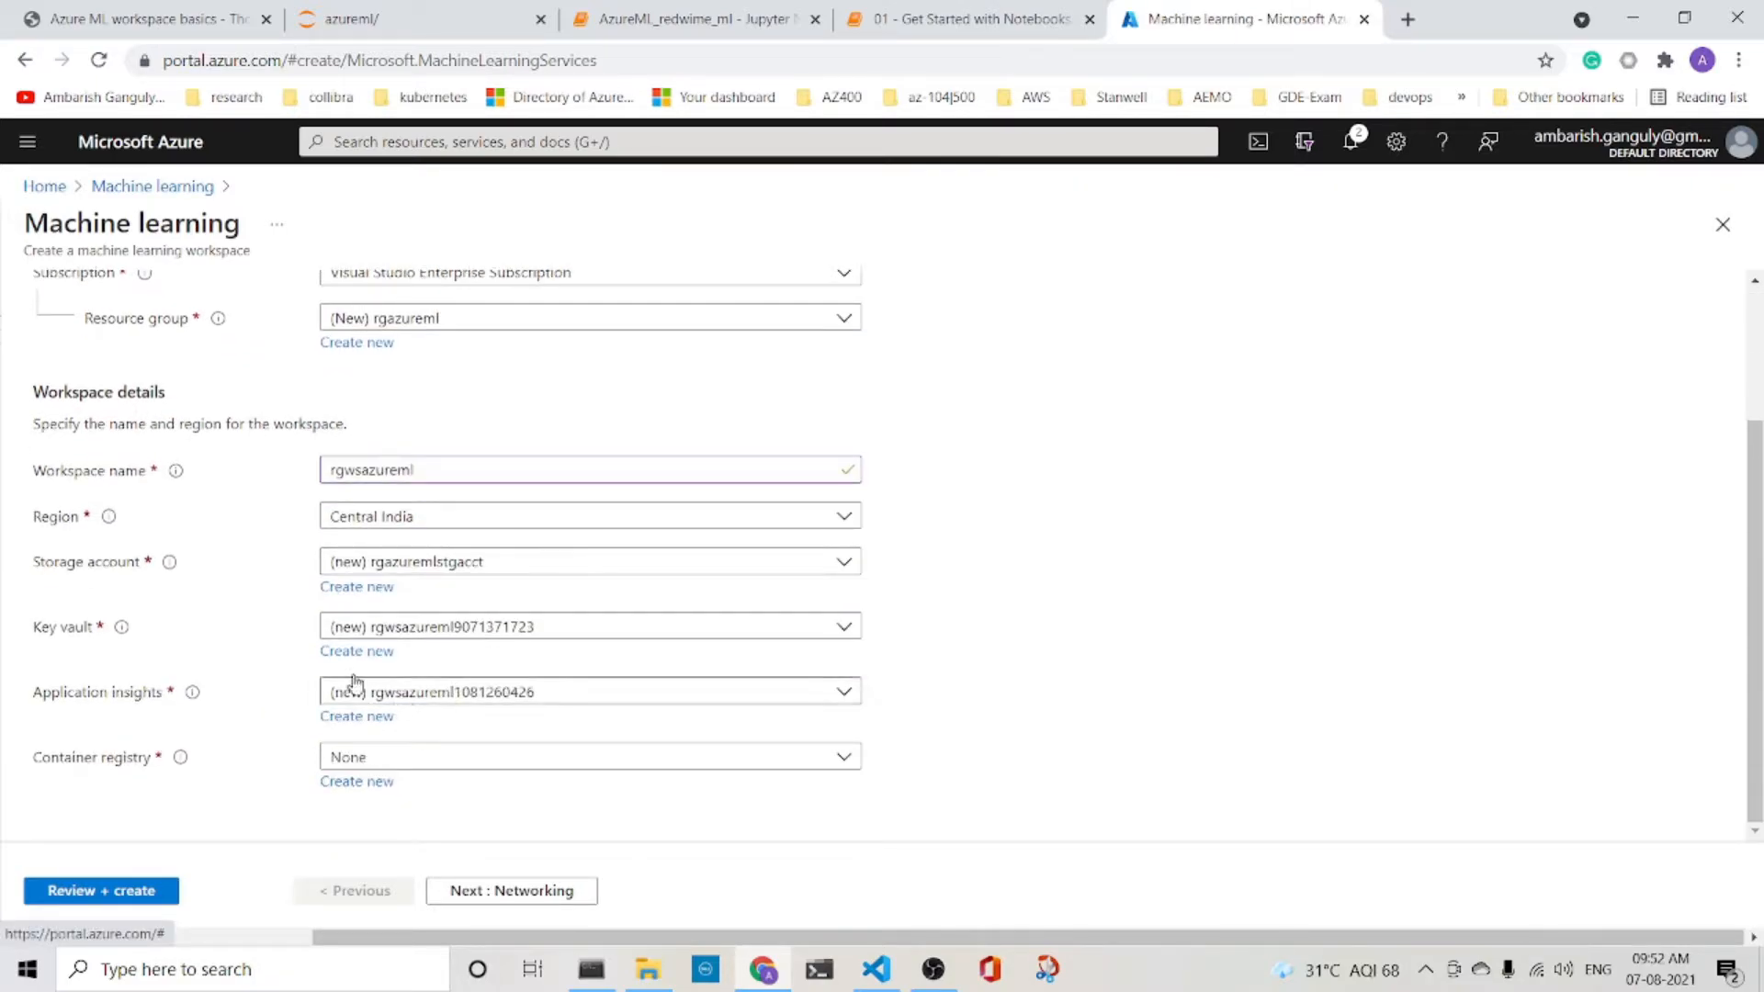
pyautogui.click(356, 650)
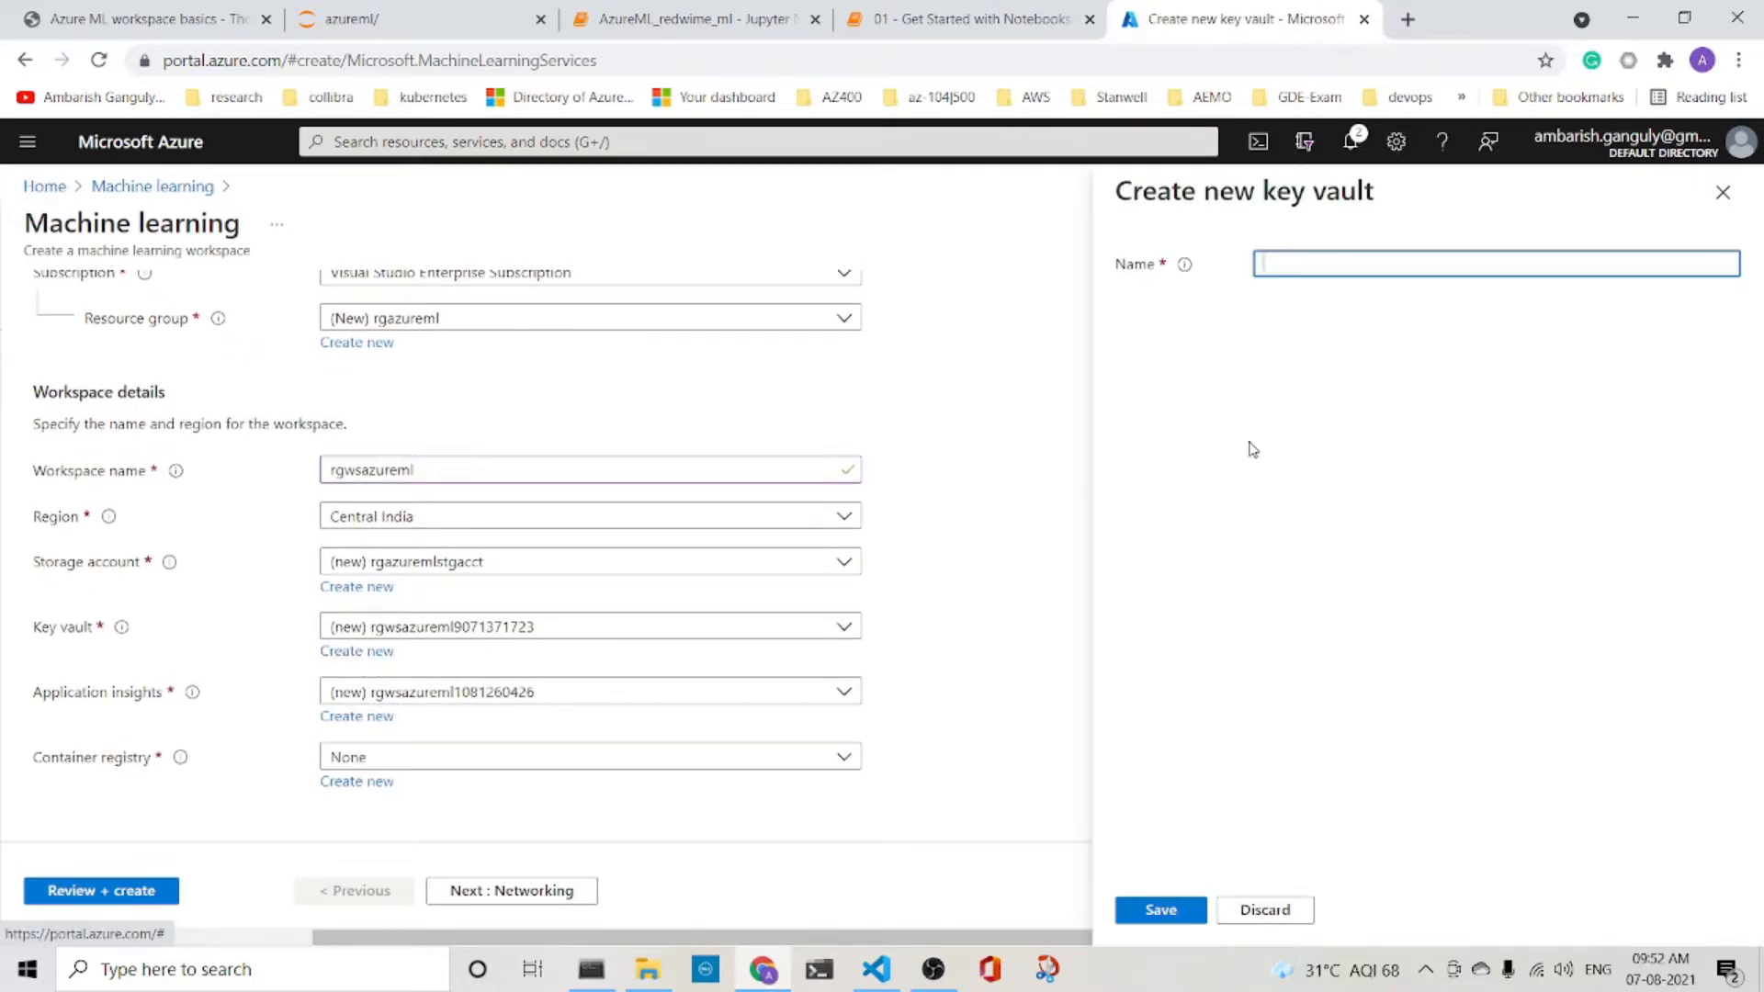
pyautogui.write('rgazureml')
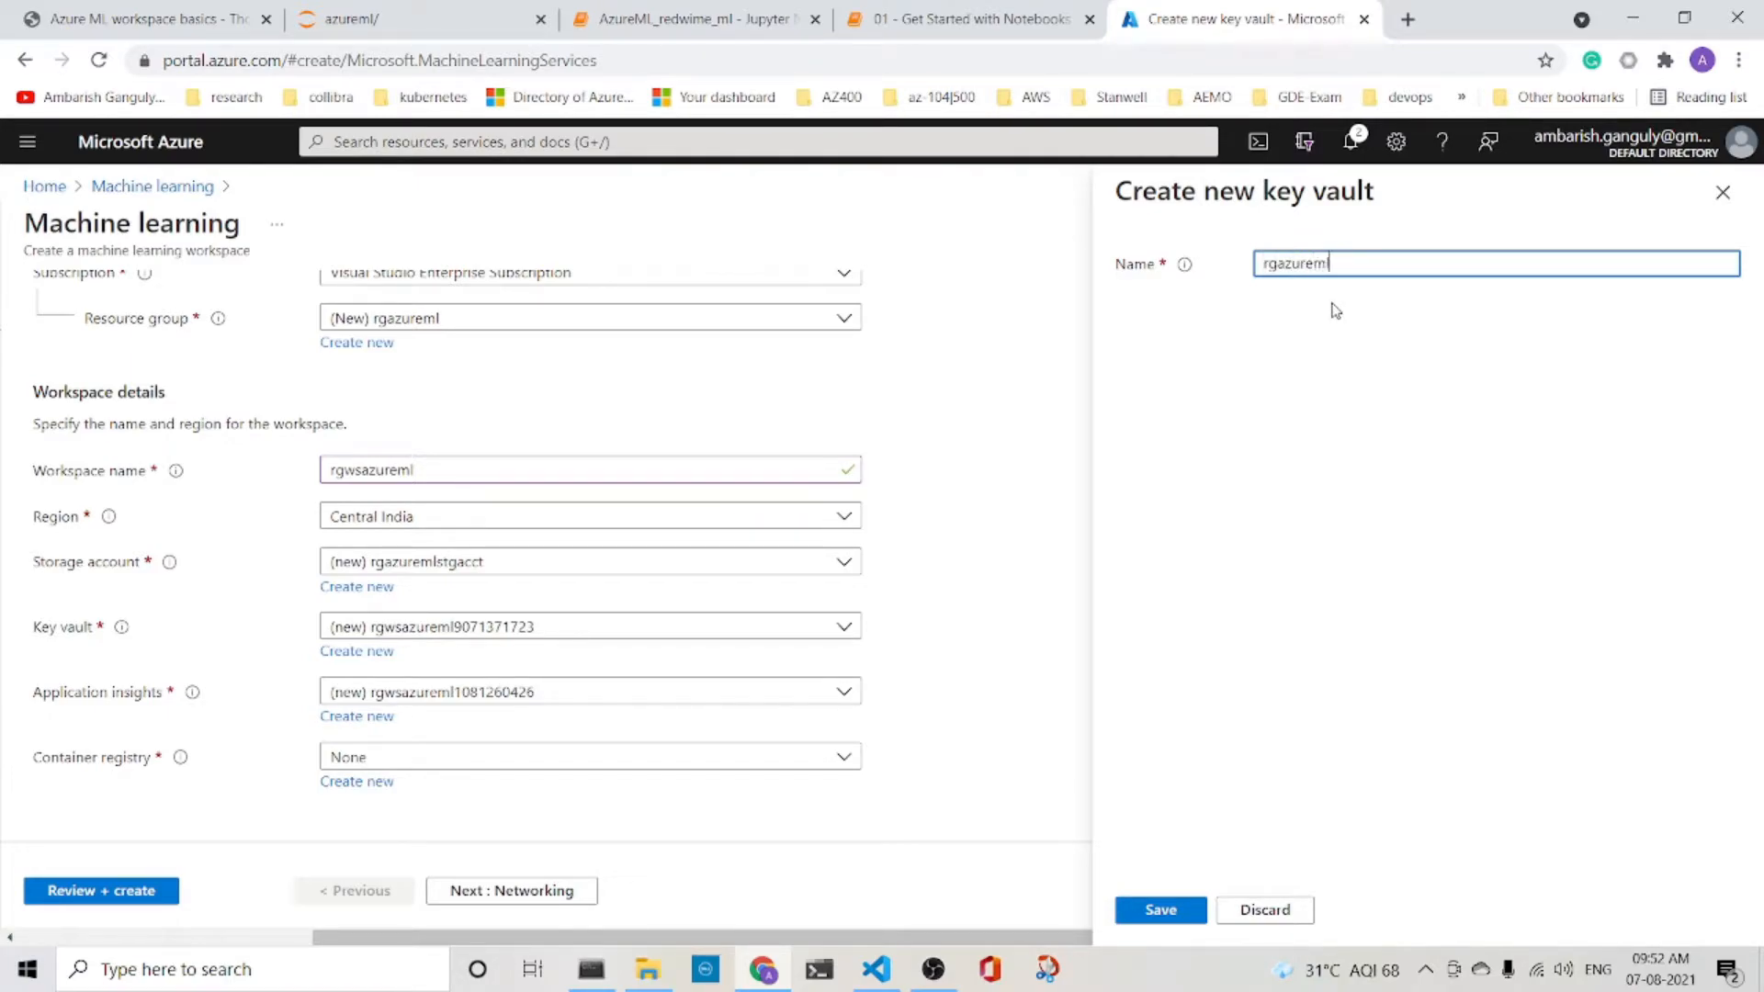
pyautogui.write('kv')
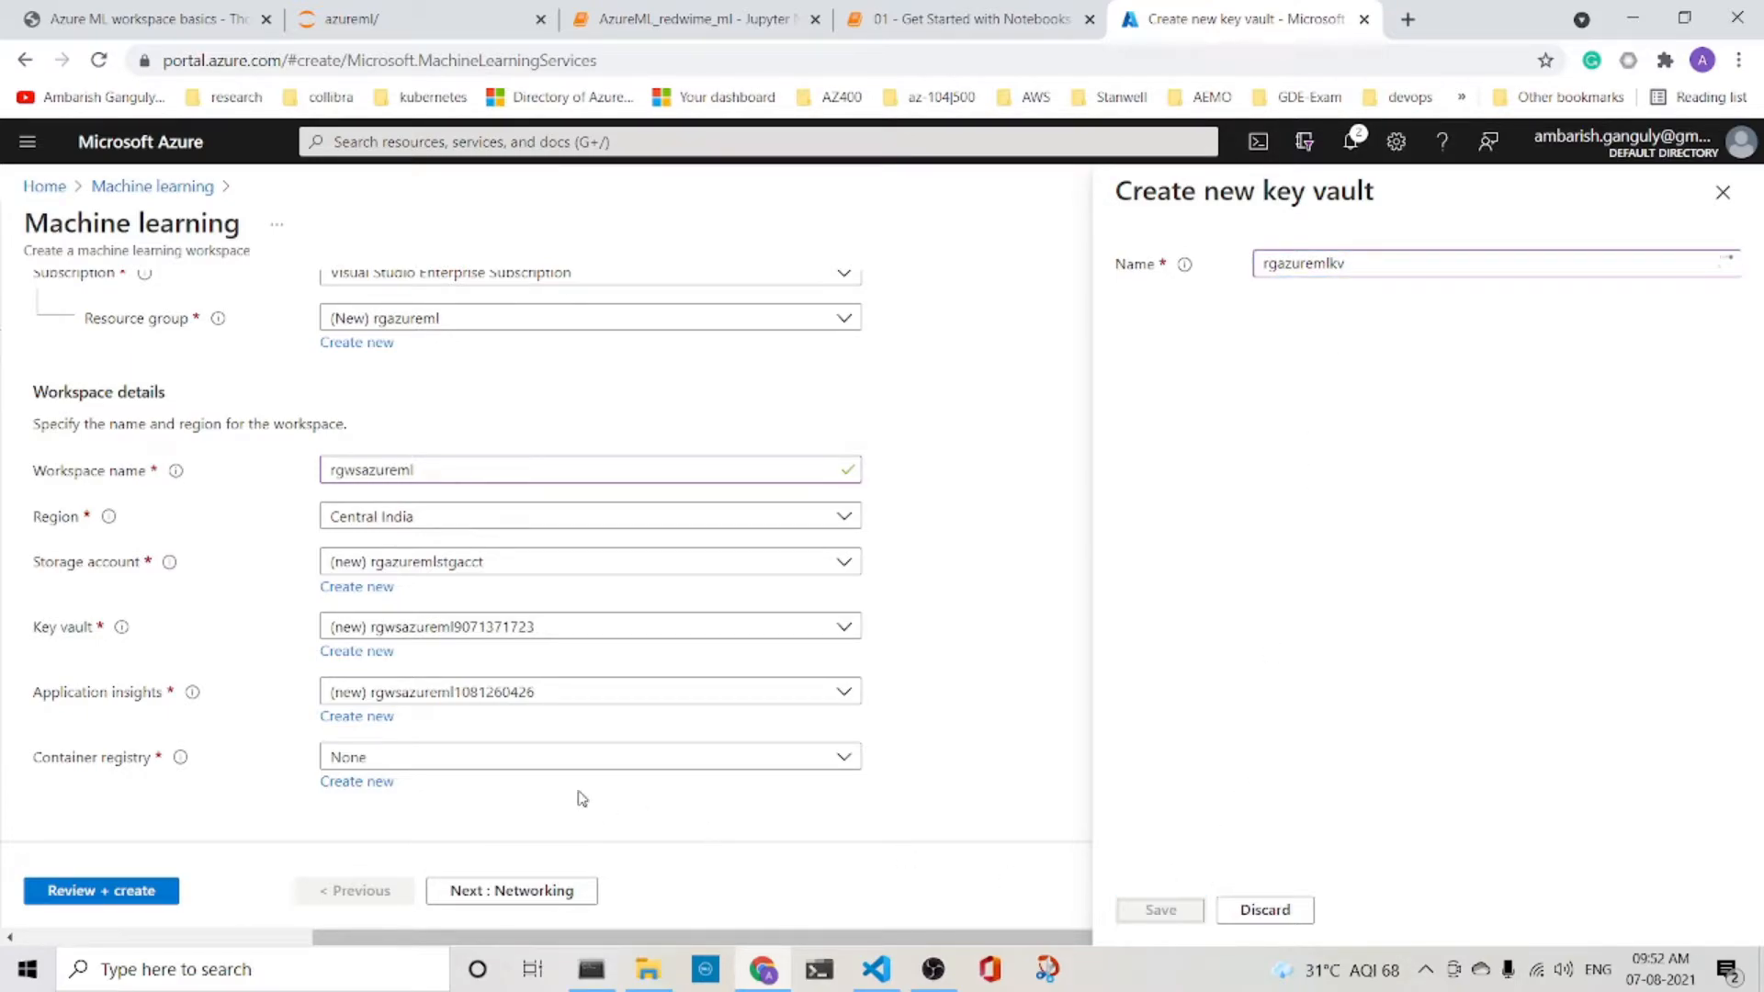
pyautogui.click(1160, 909)
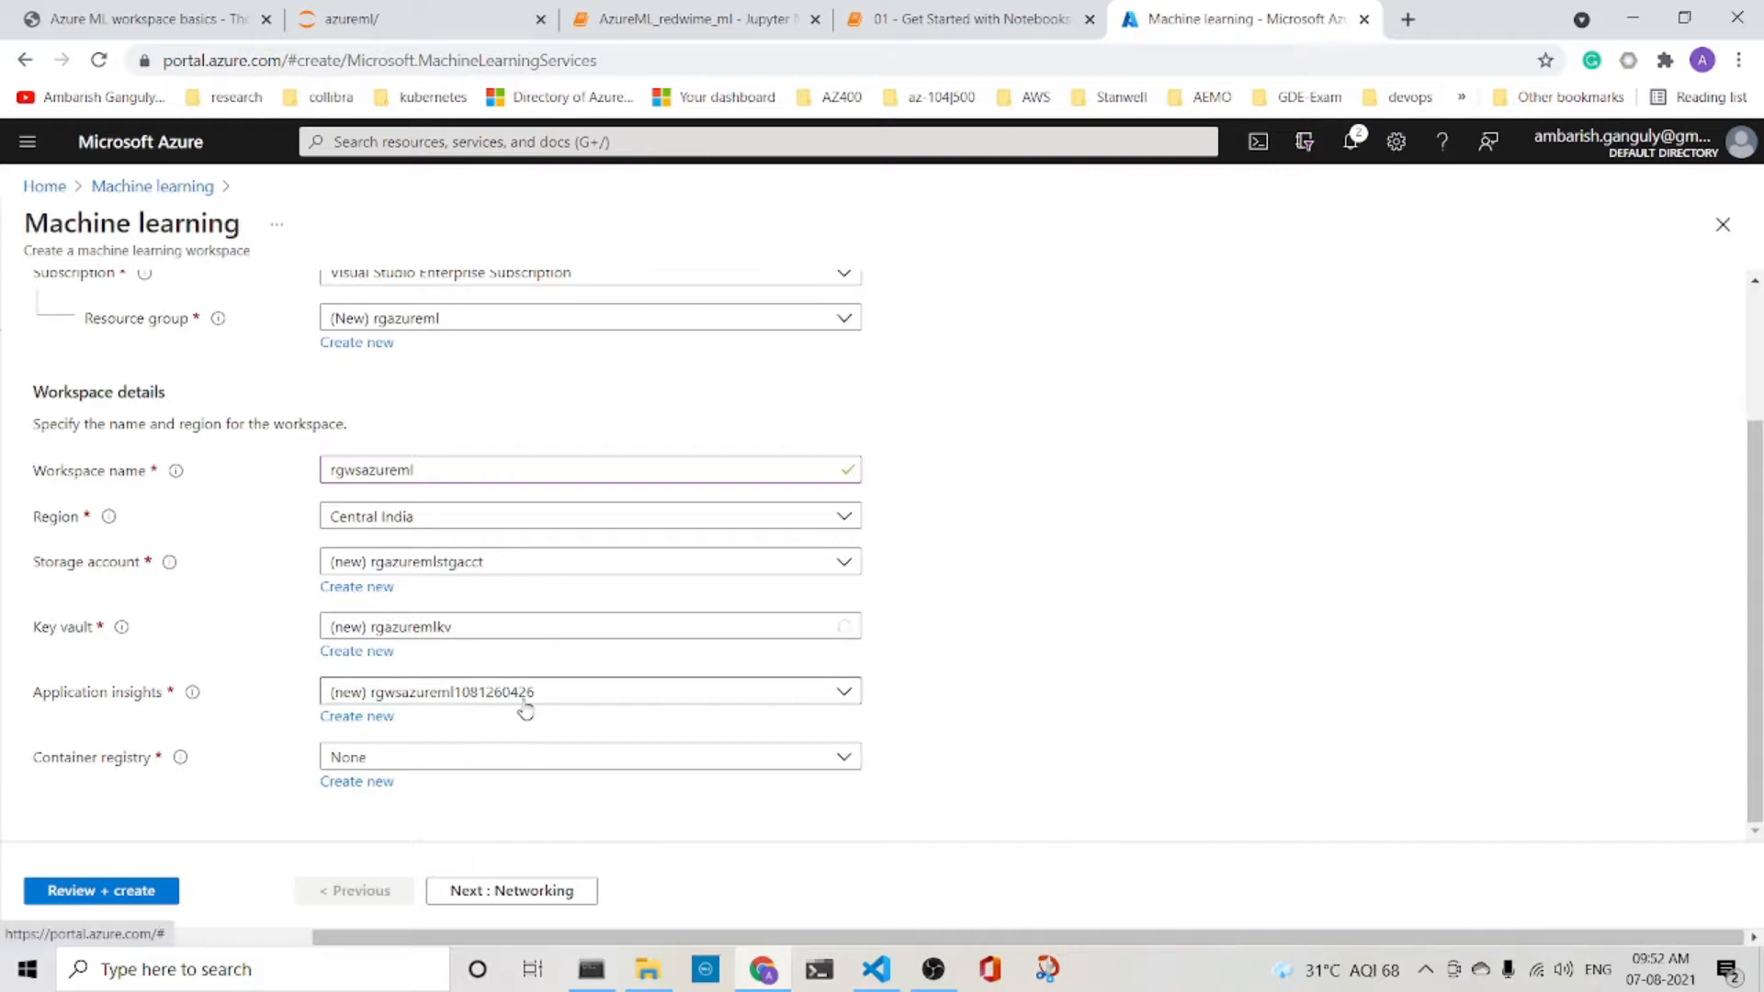
pyautogui.moveTo(456, 696)
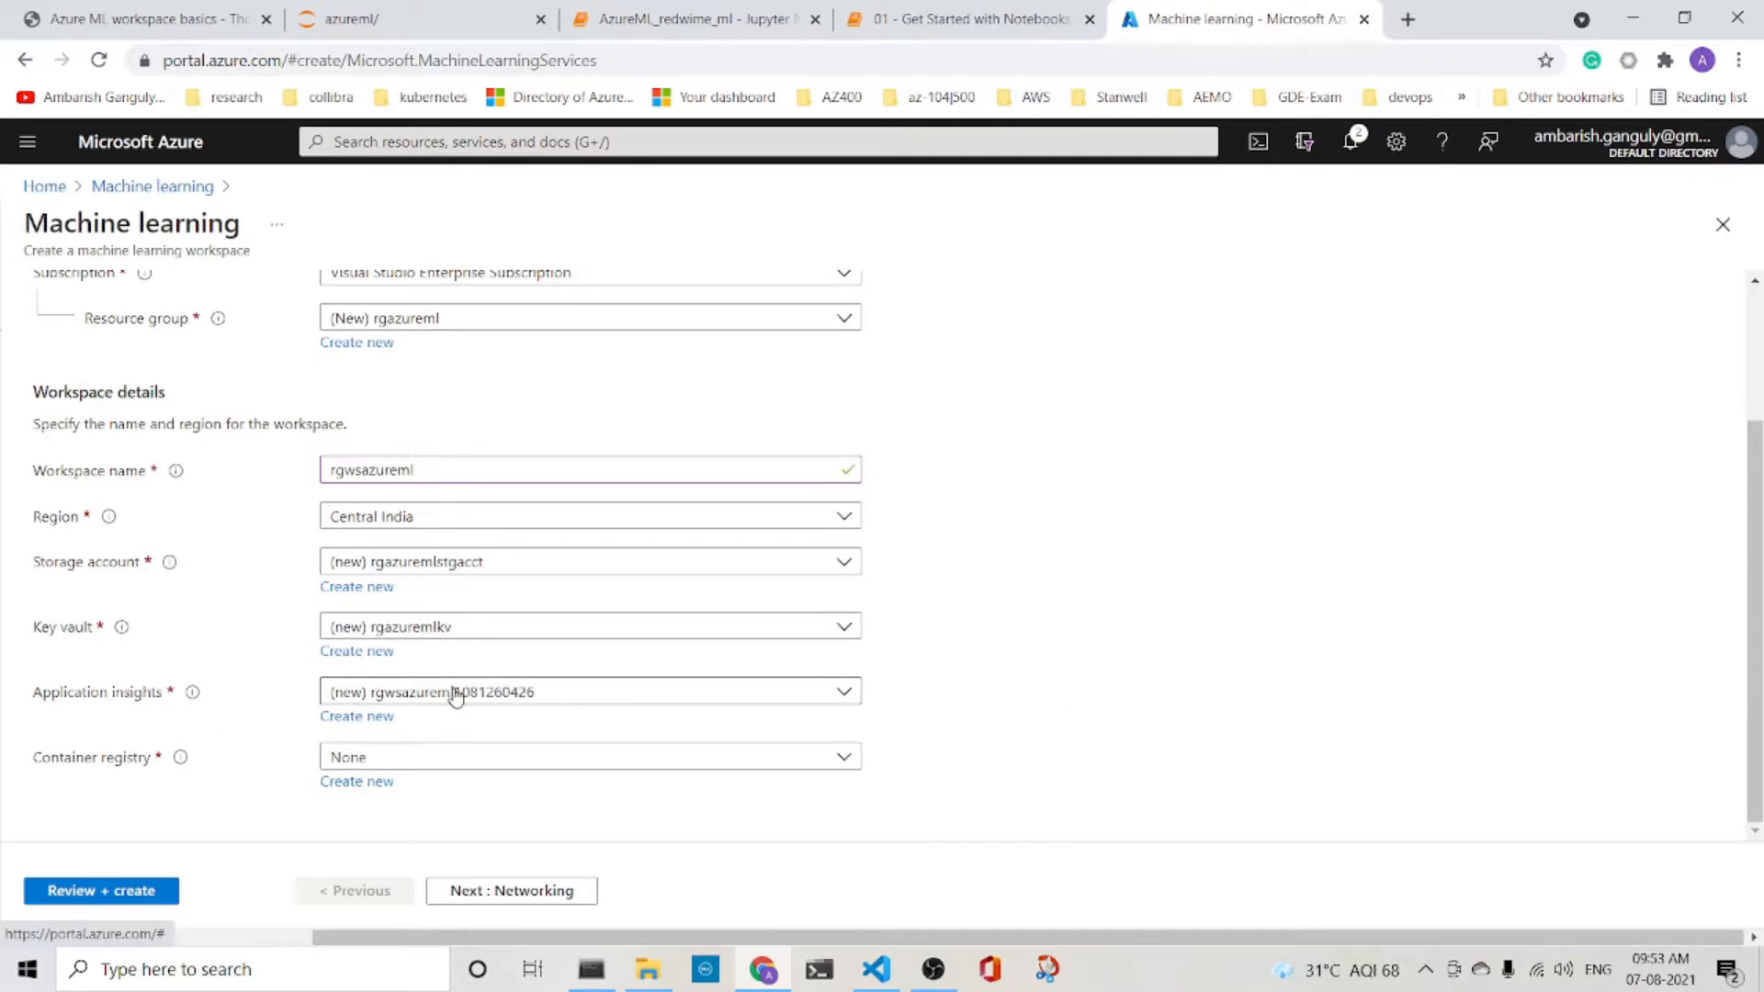
pyautogui.moveTo(446, 757)
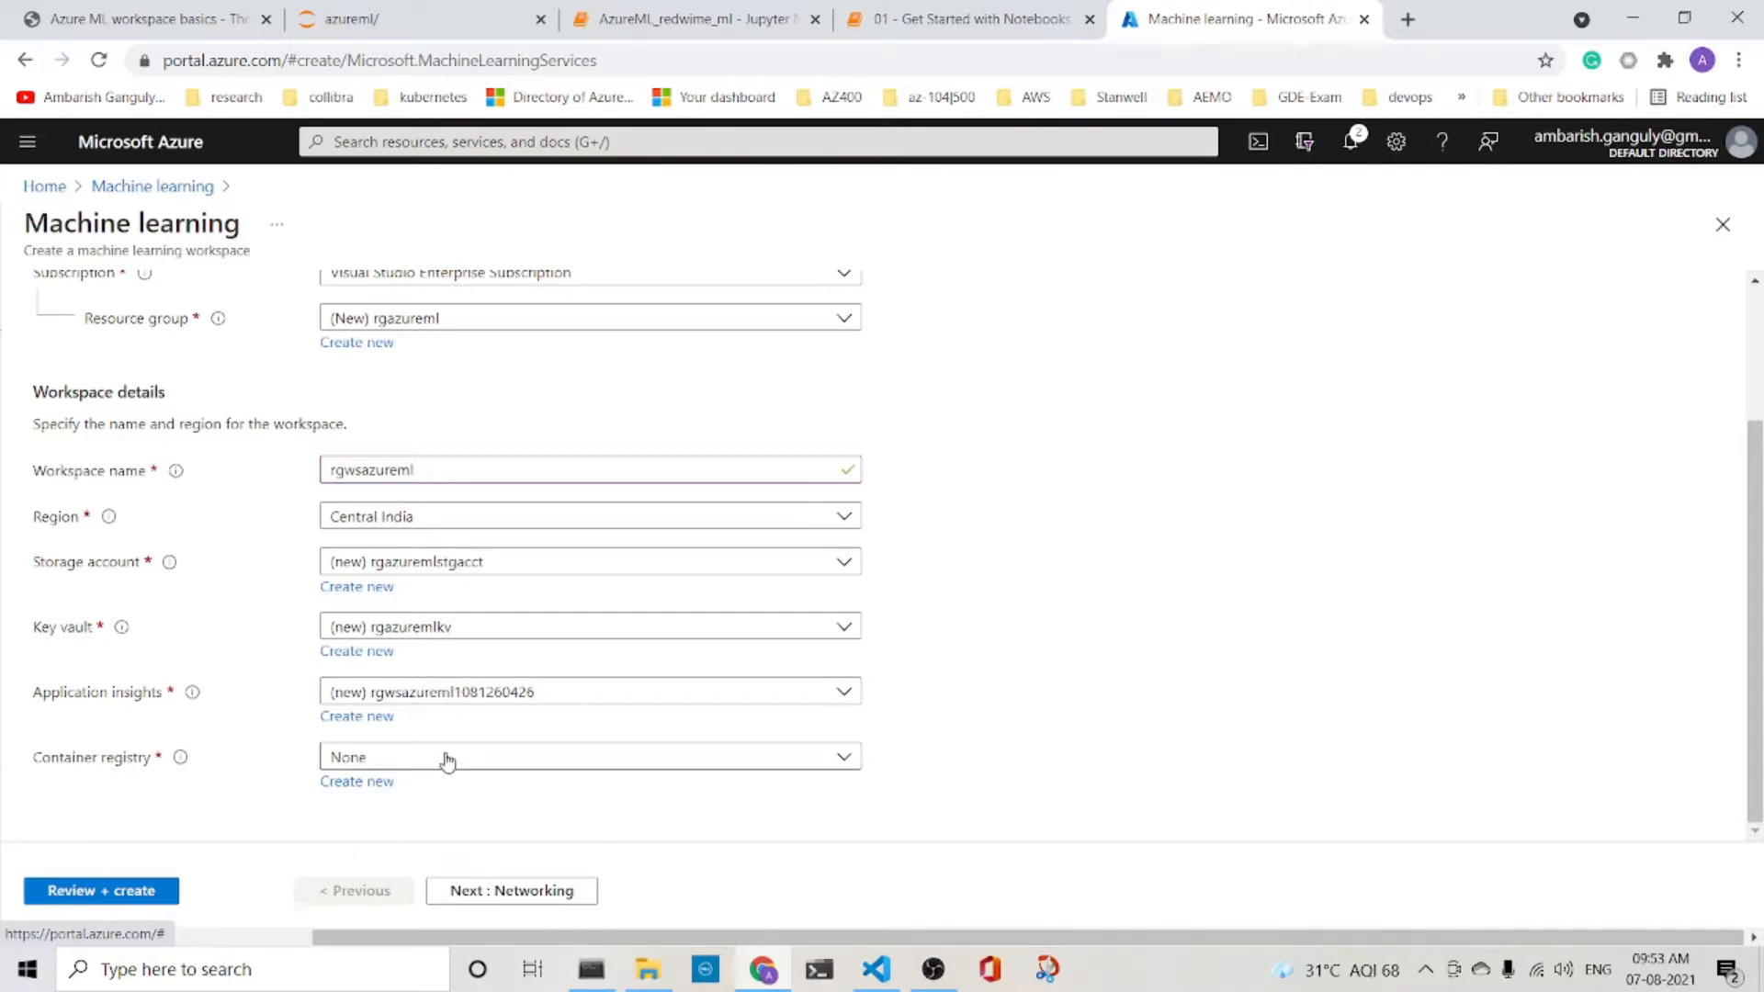
pyautogui.moveTo(820, 669)
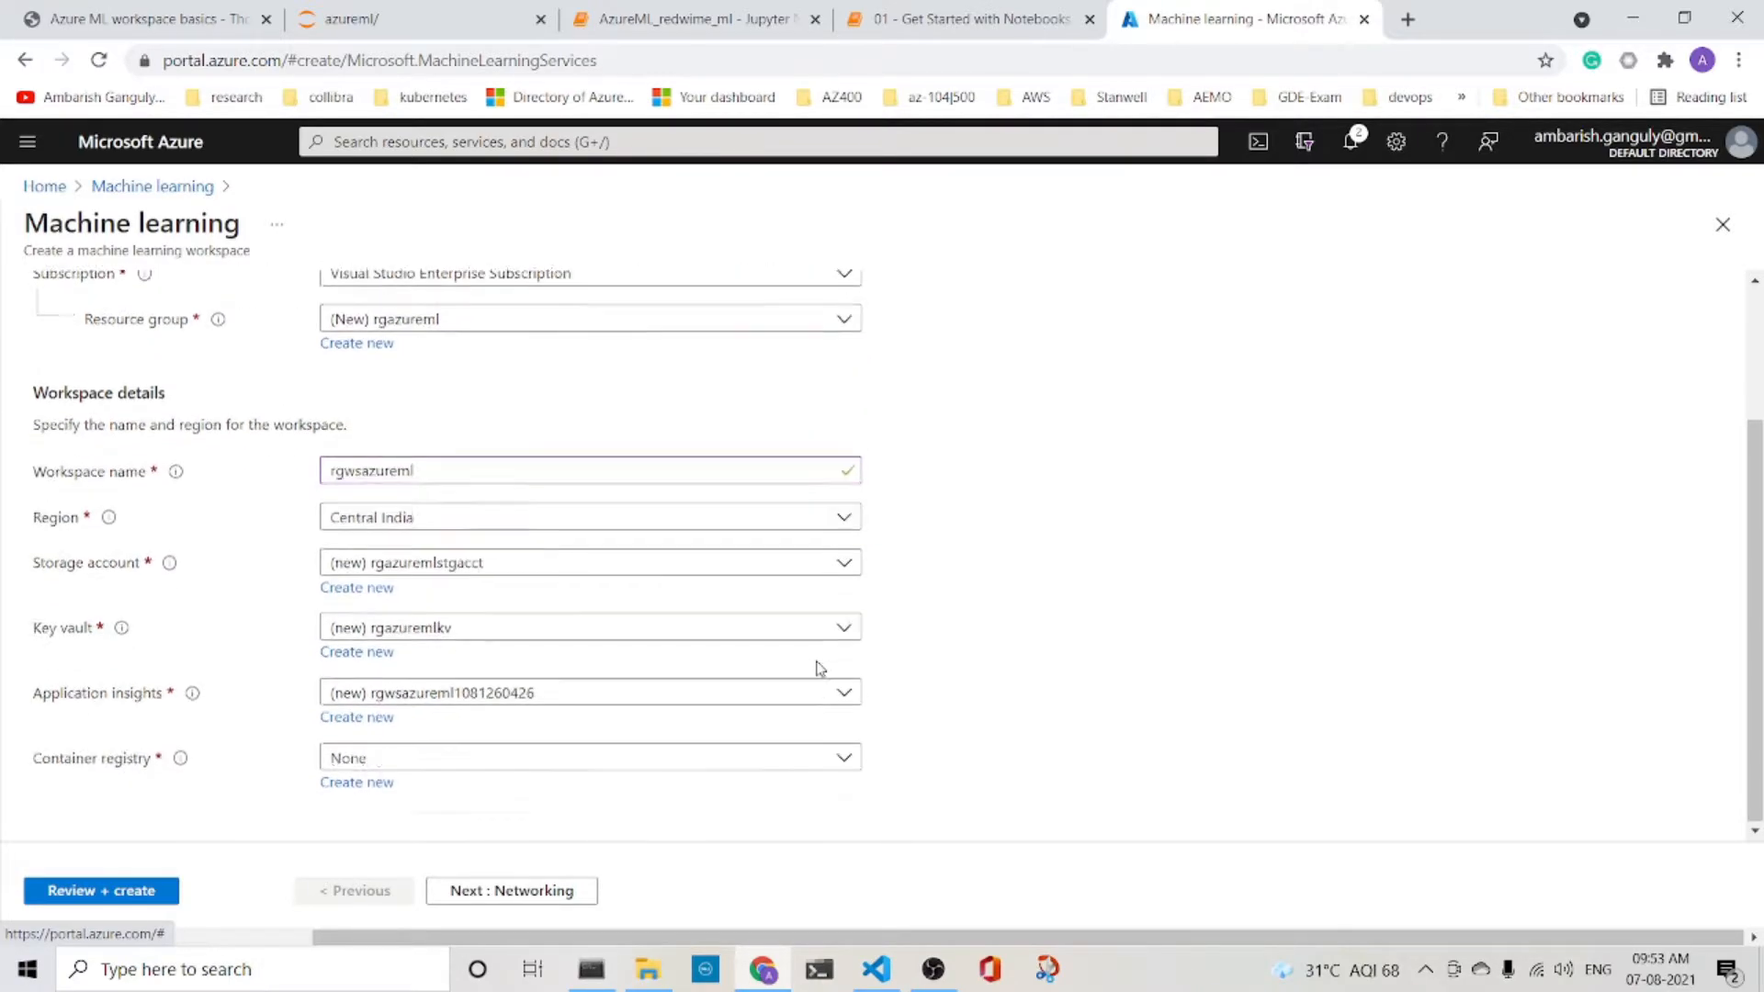
# - Create the rgwsazureml workspace from the Review + create page after validation passed
pyautogui.click(99, 890)
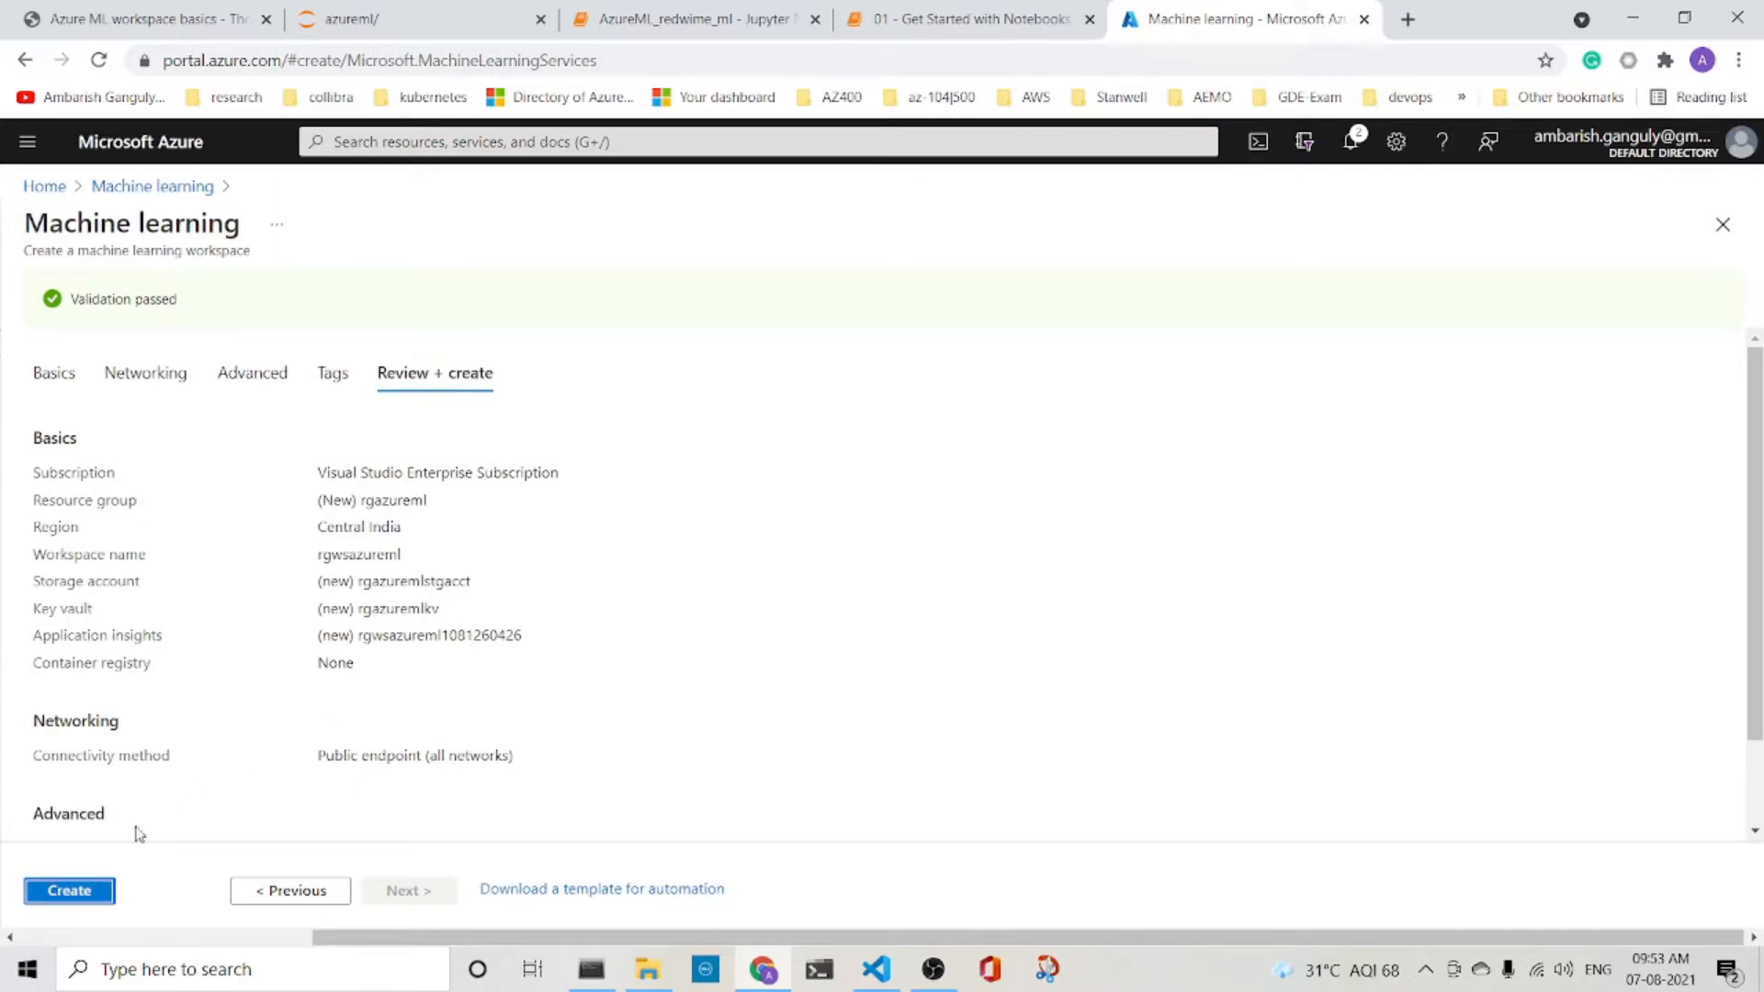
pyautogui.click(68, 890)
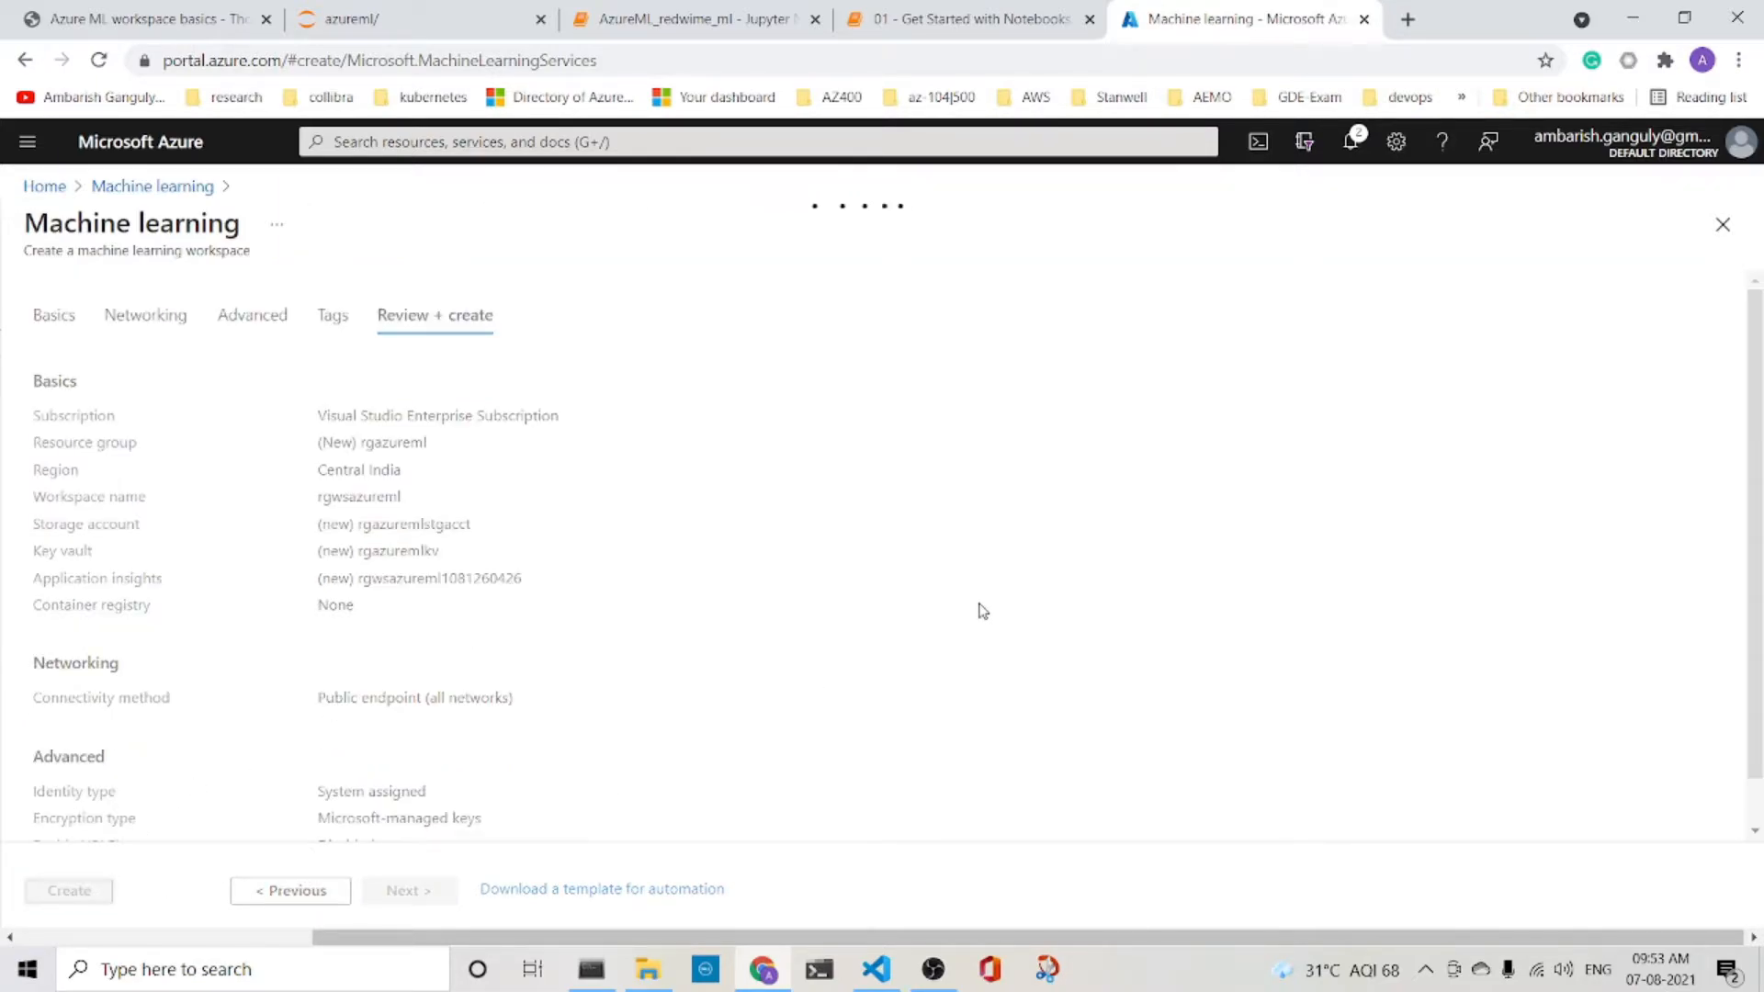
pyautogui.click(68, 889)
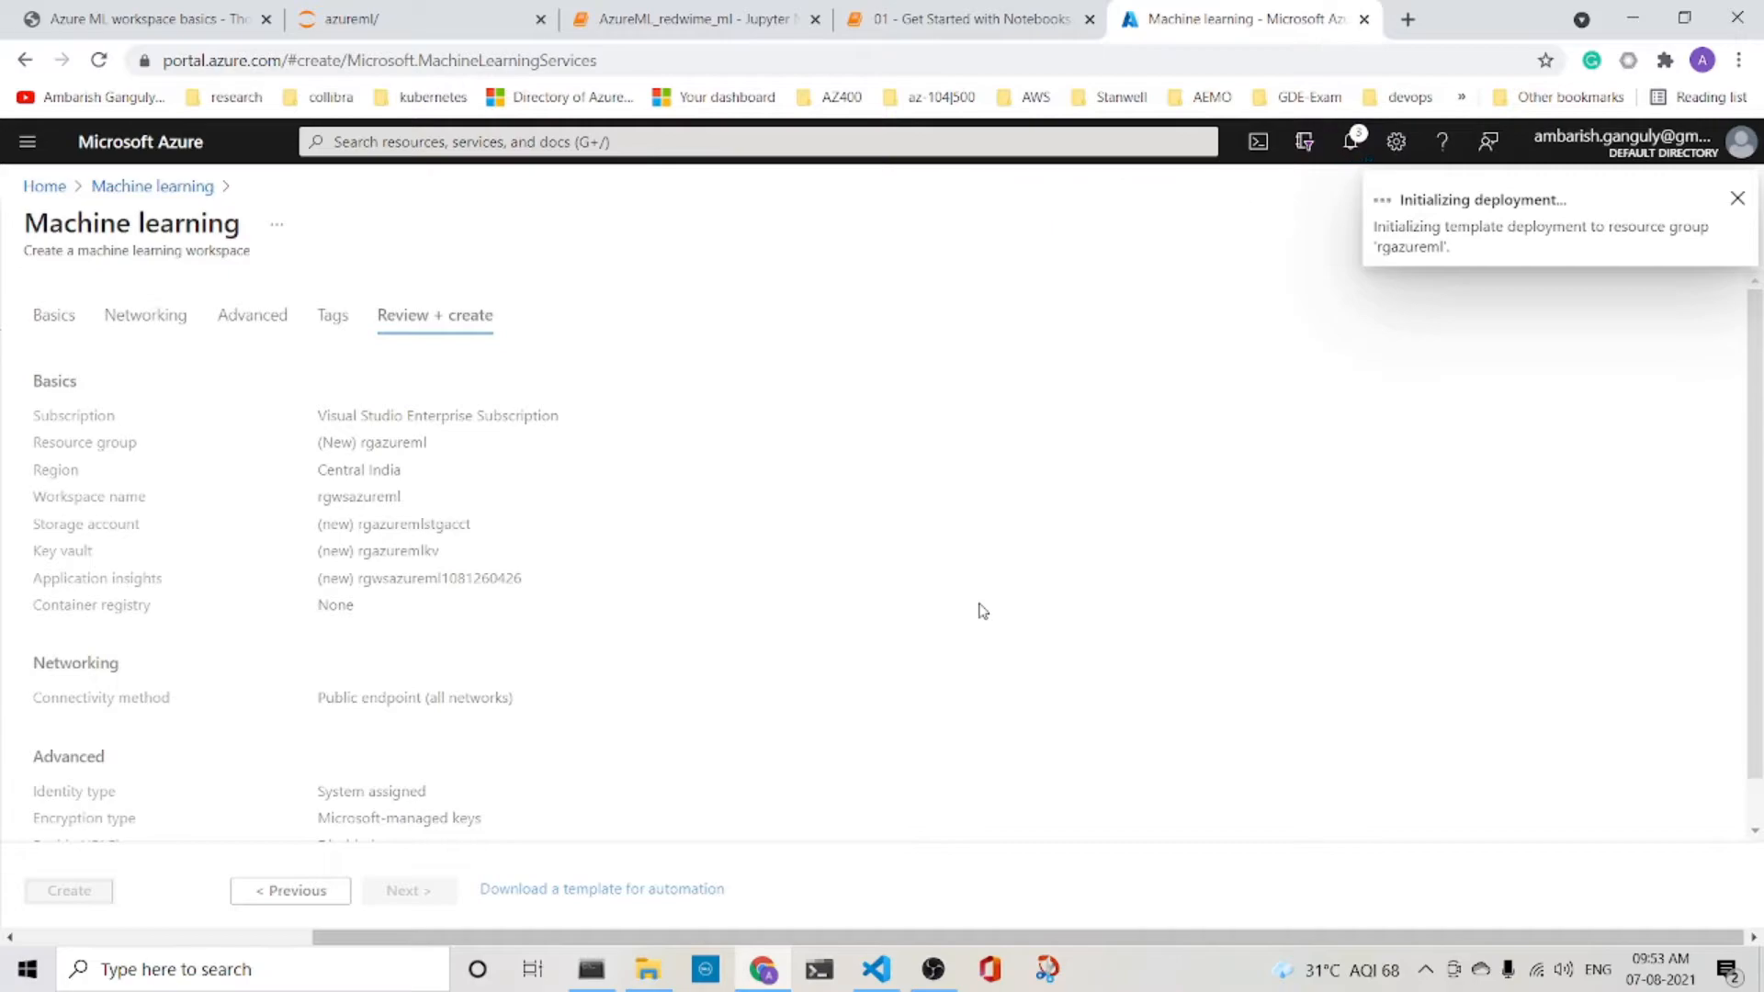
# - Follow the deployment to completion, go to the rgwsazureml resource and launch the studio
pyautogui.click(68, 890)
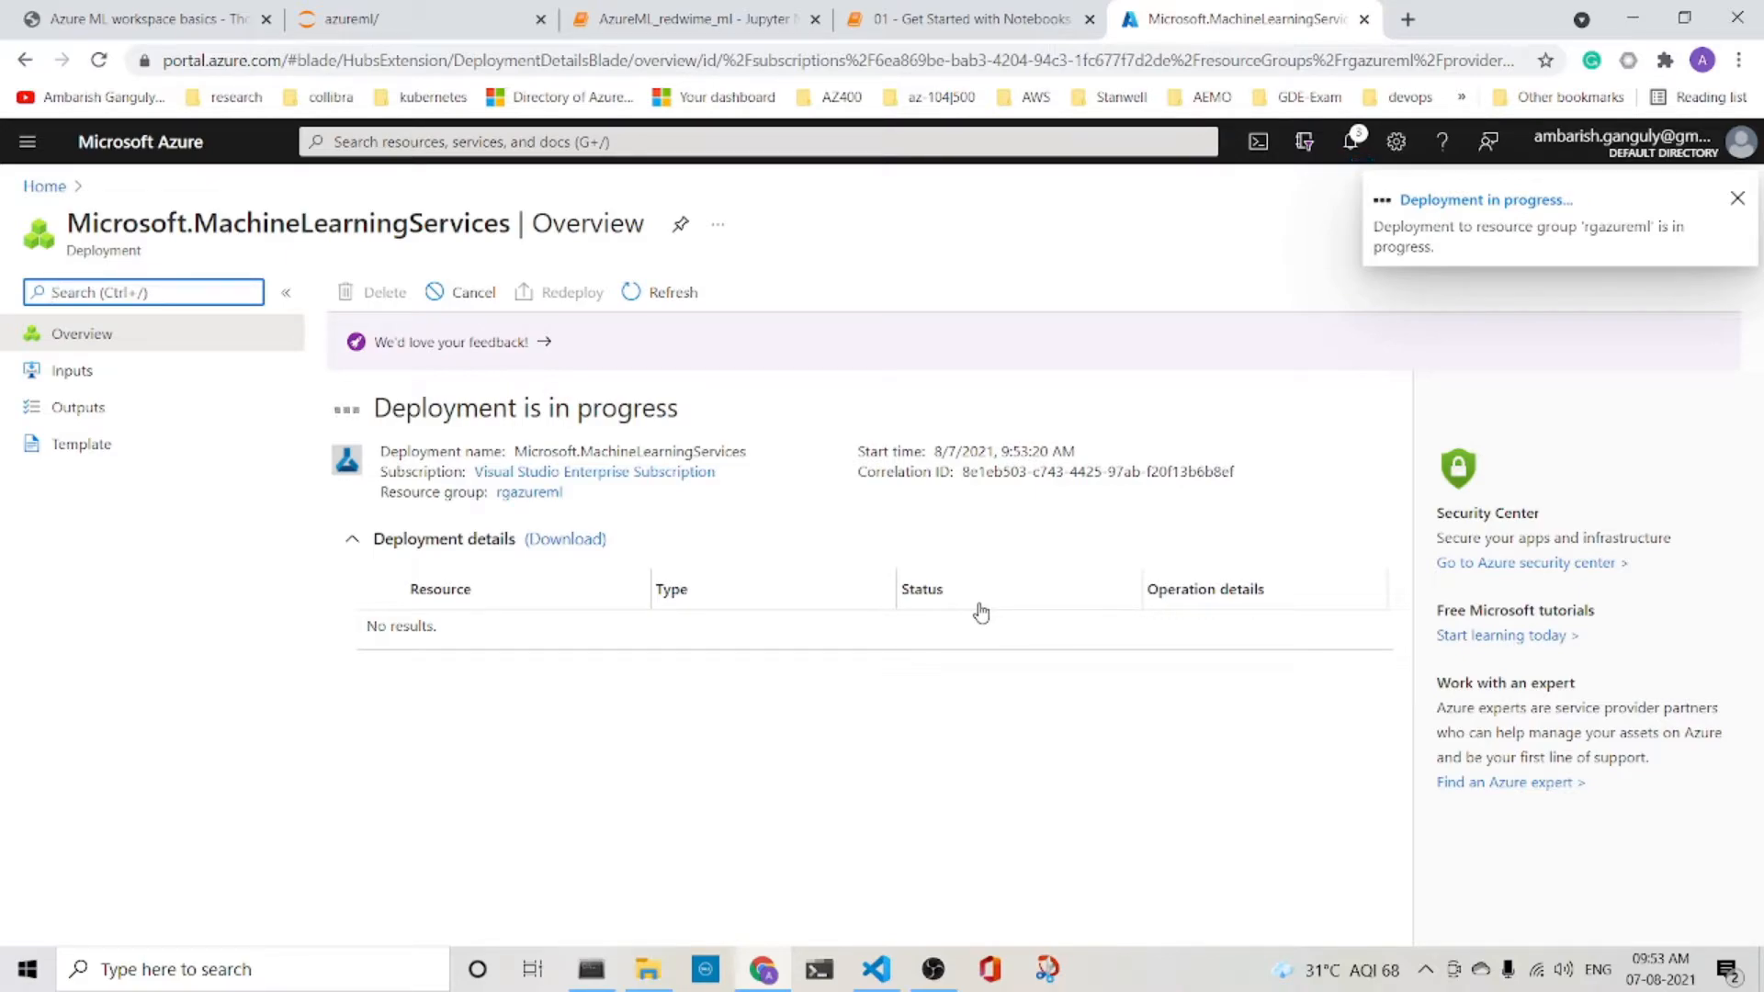
pyautogui.click(1737, 198)
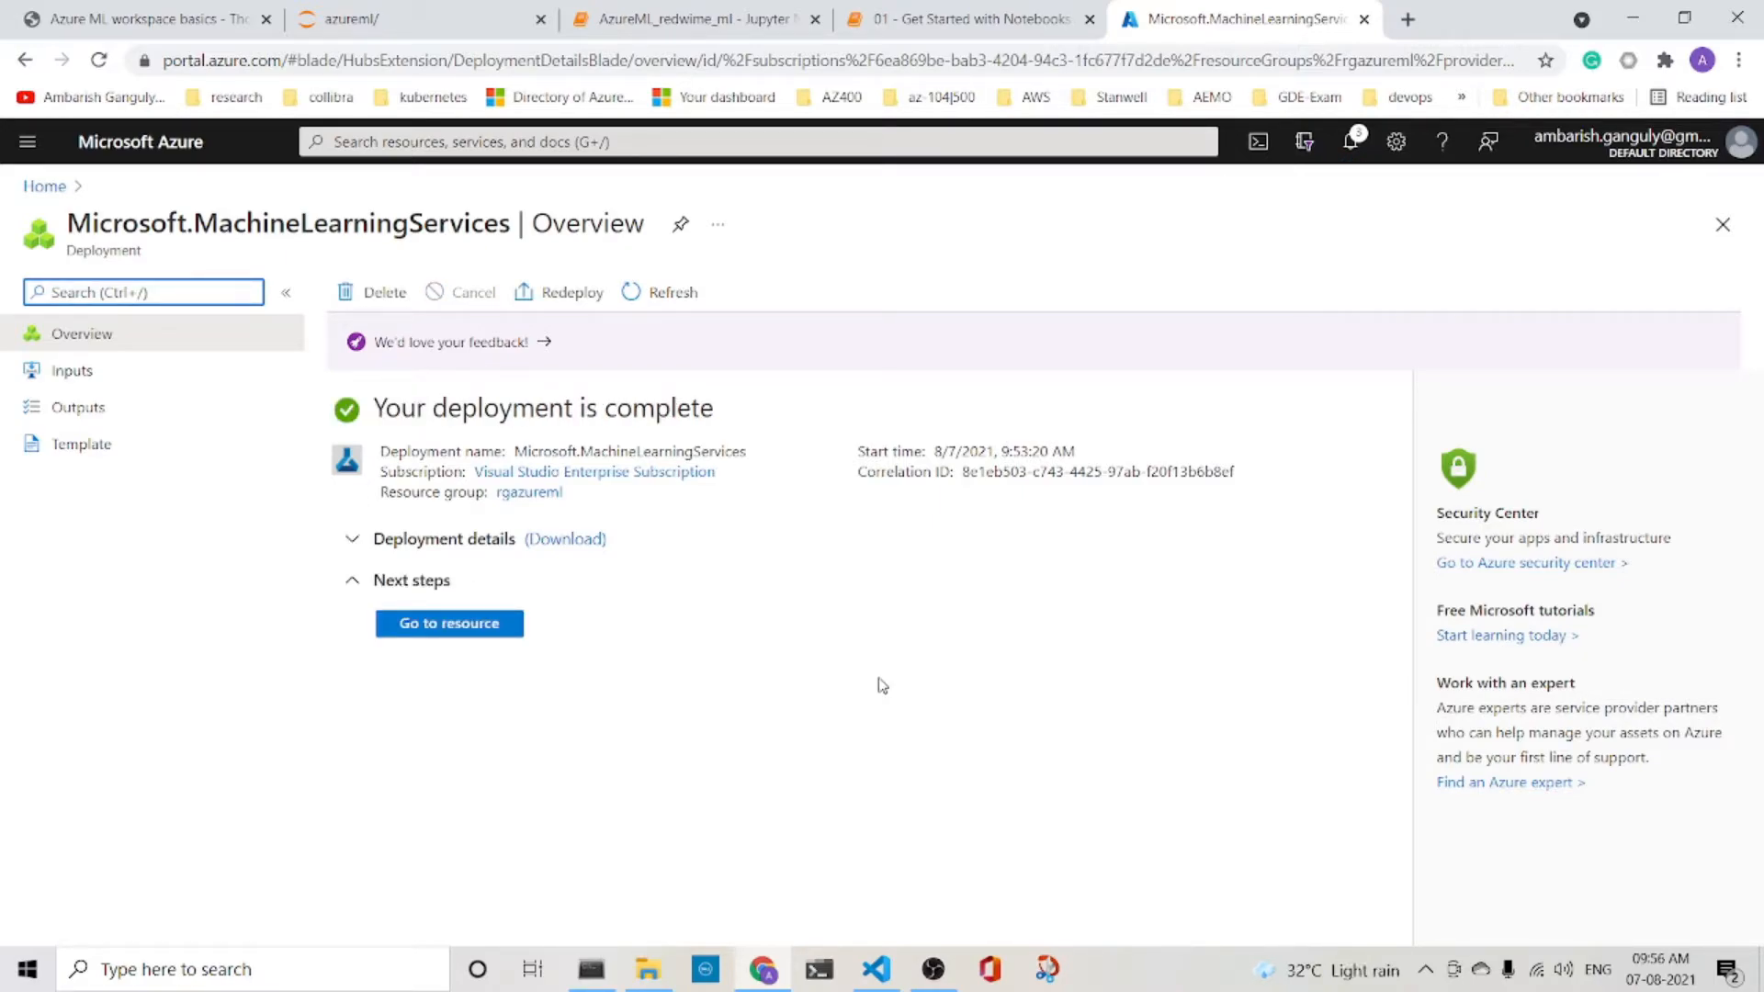
pyautogui.moveTo(669, 664)
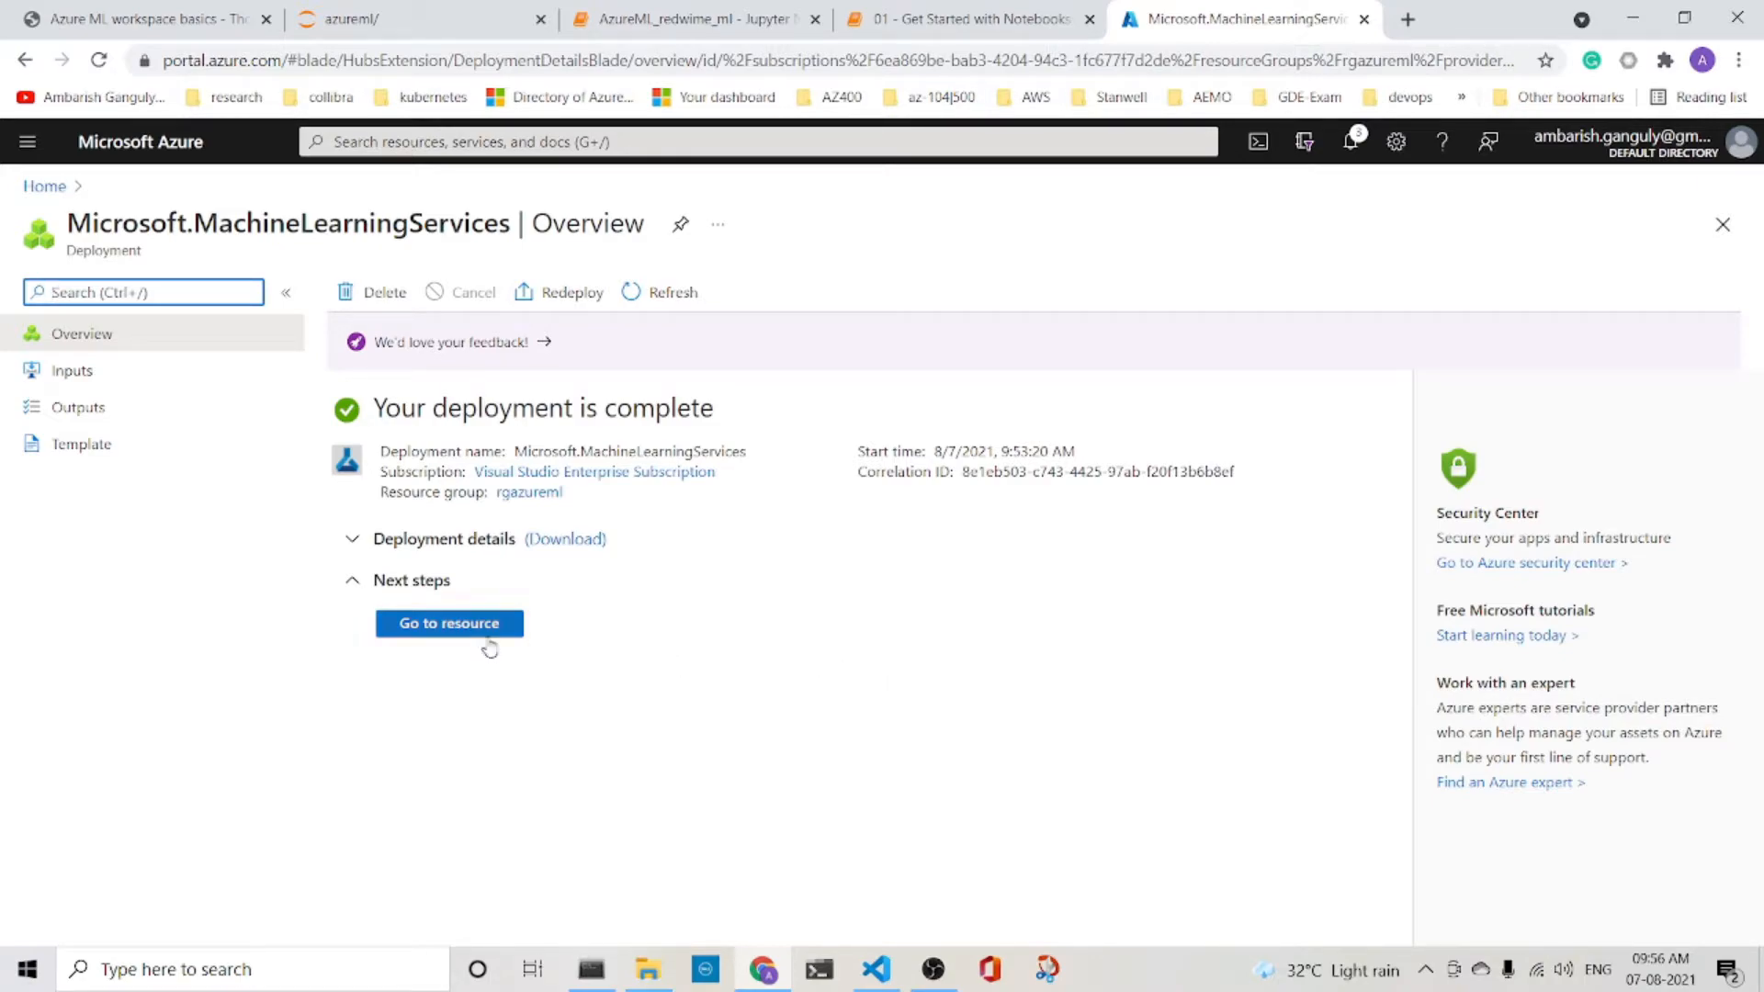
pyautogui.click(448, 623)
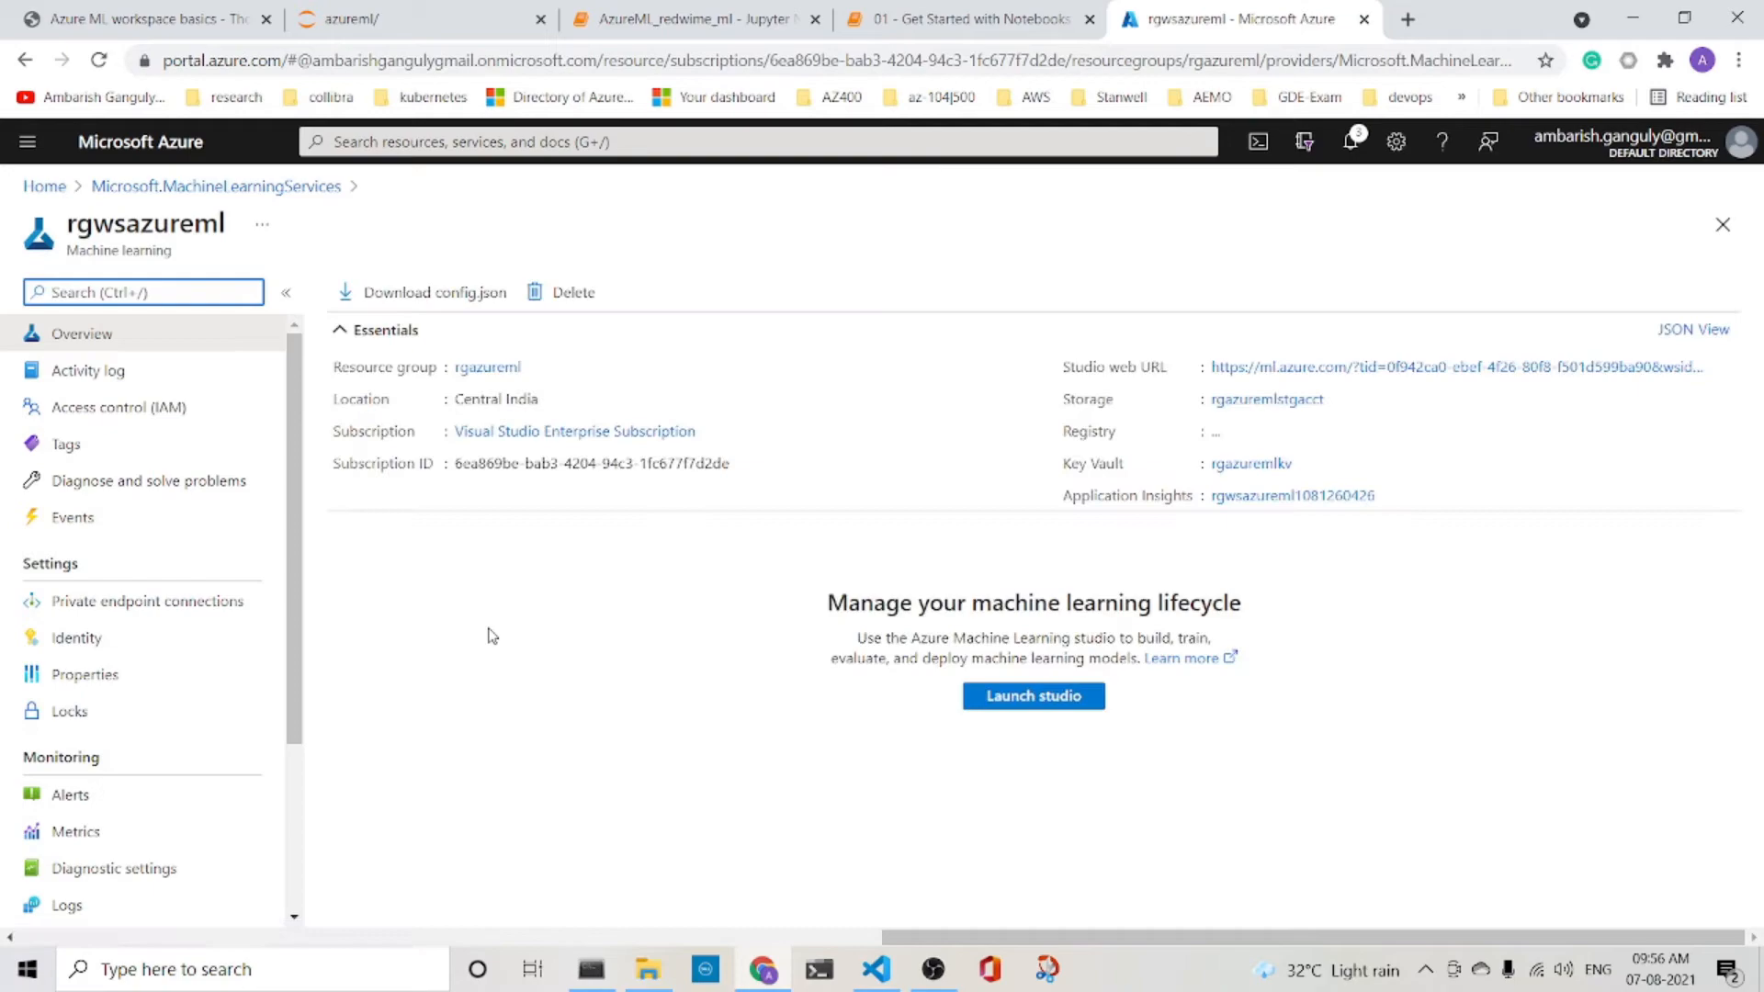
pyautogui.moveTo(870, 617)
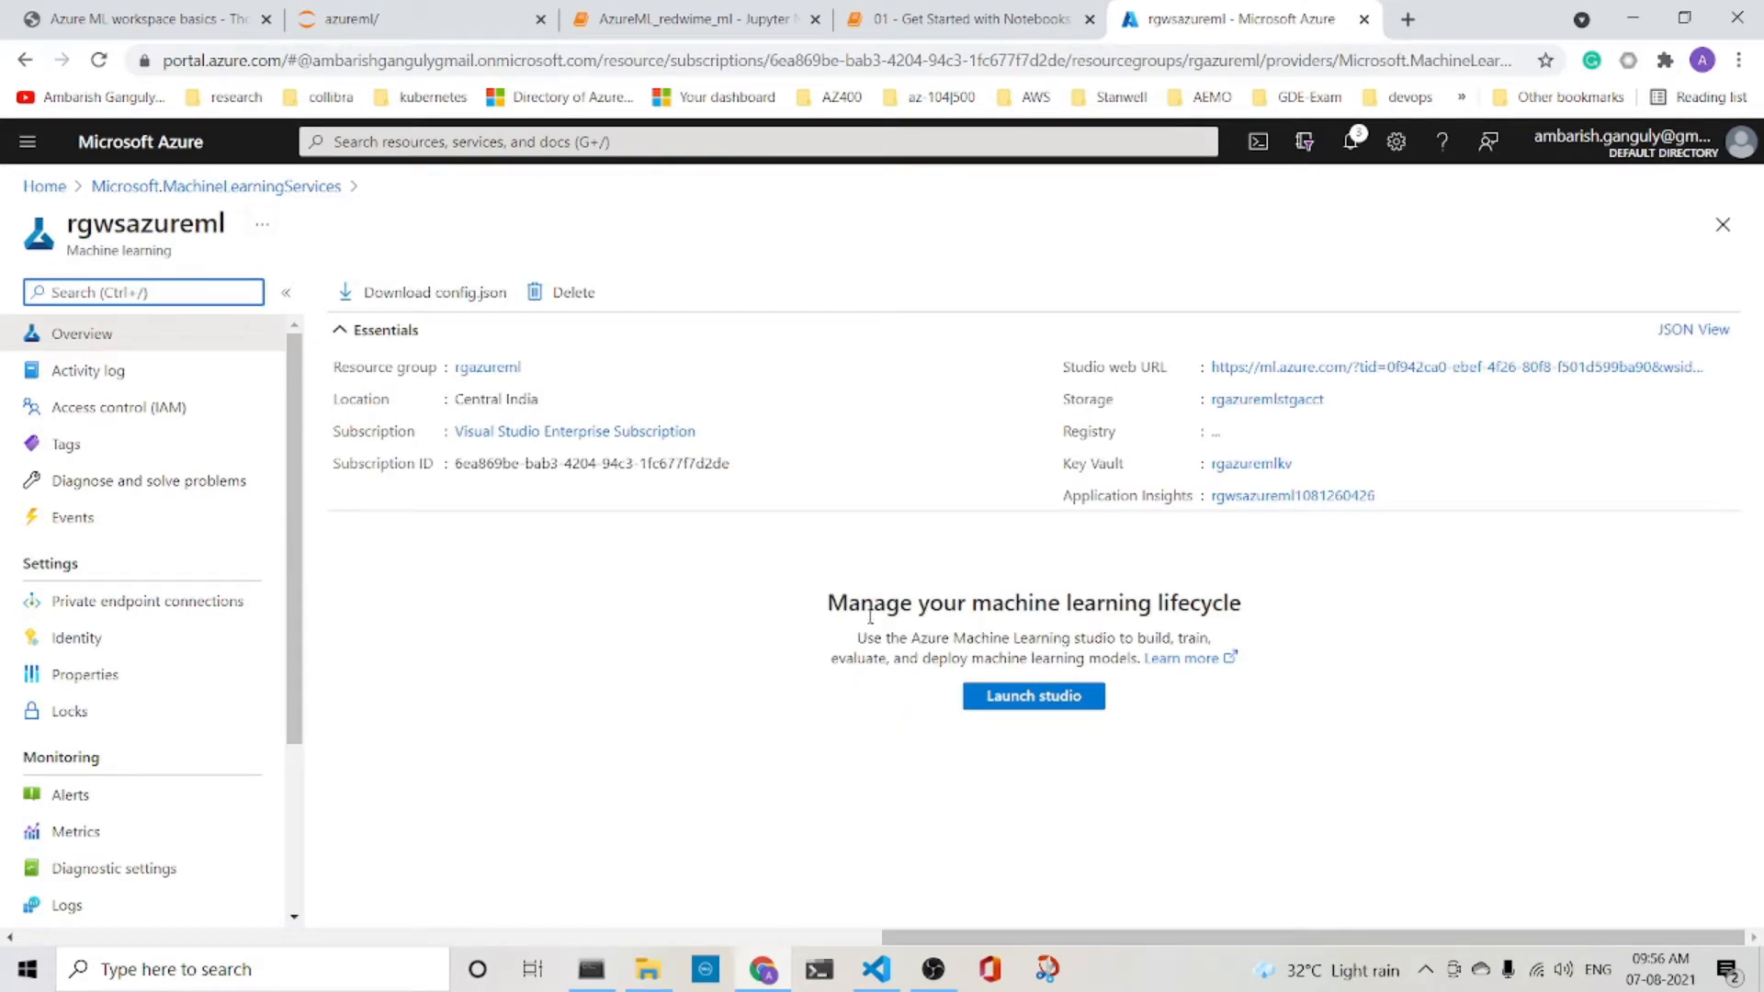
pyautogui.click(1031, 695)
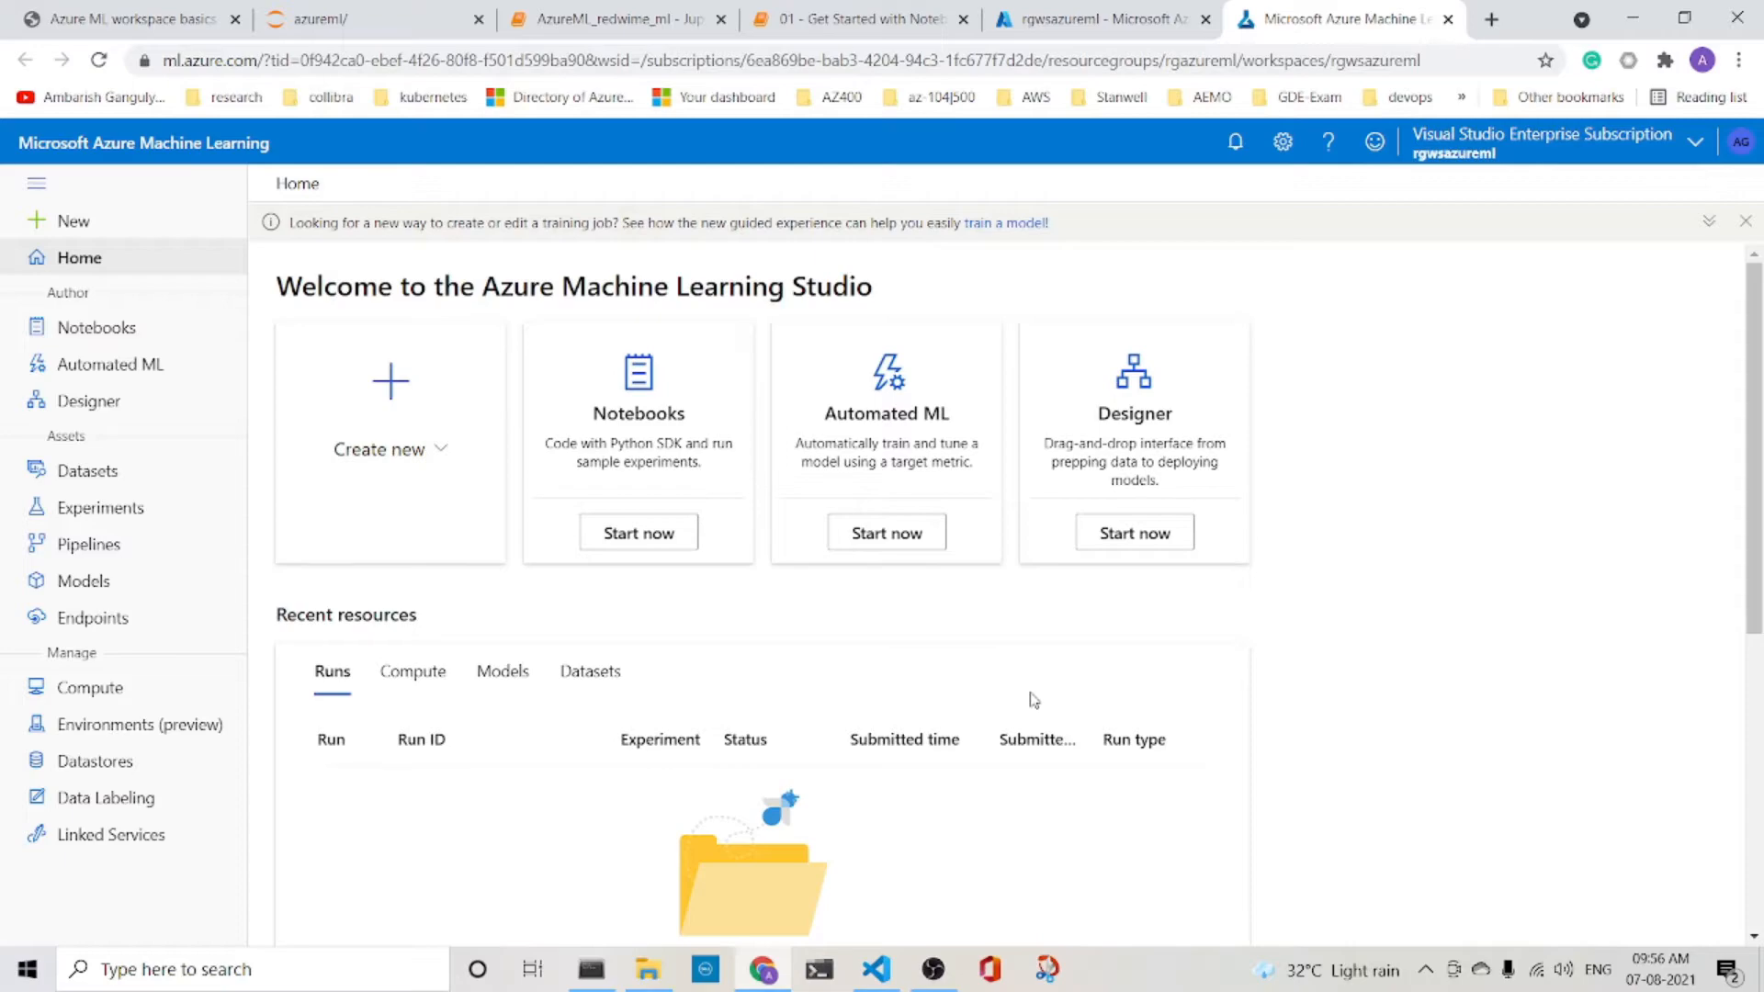
pyautogui.moveTo(79, 257)
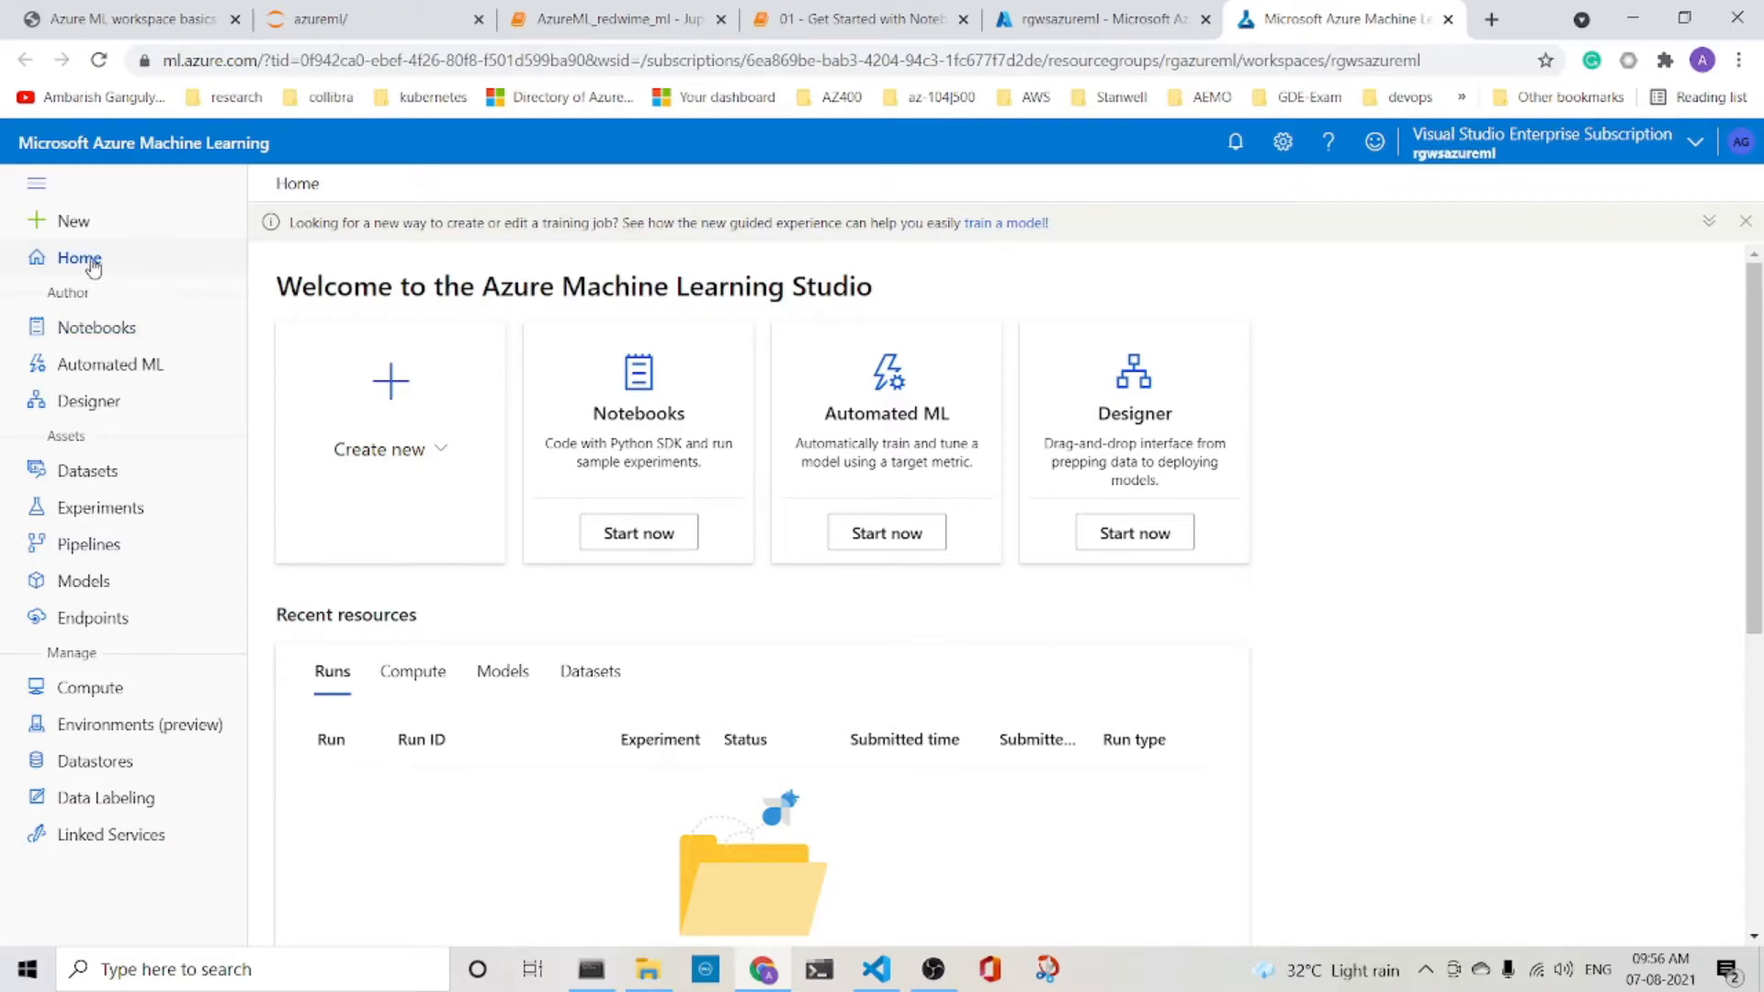
pyautogui.moveTo(223, 351)
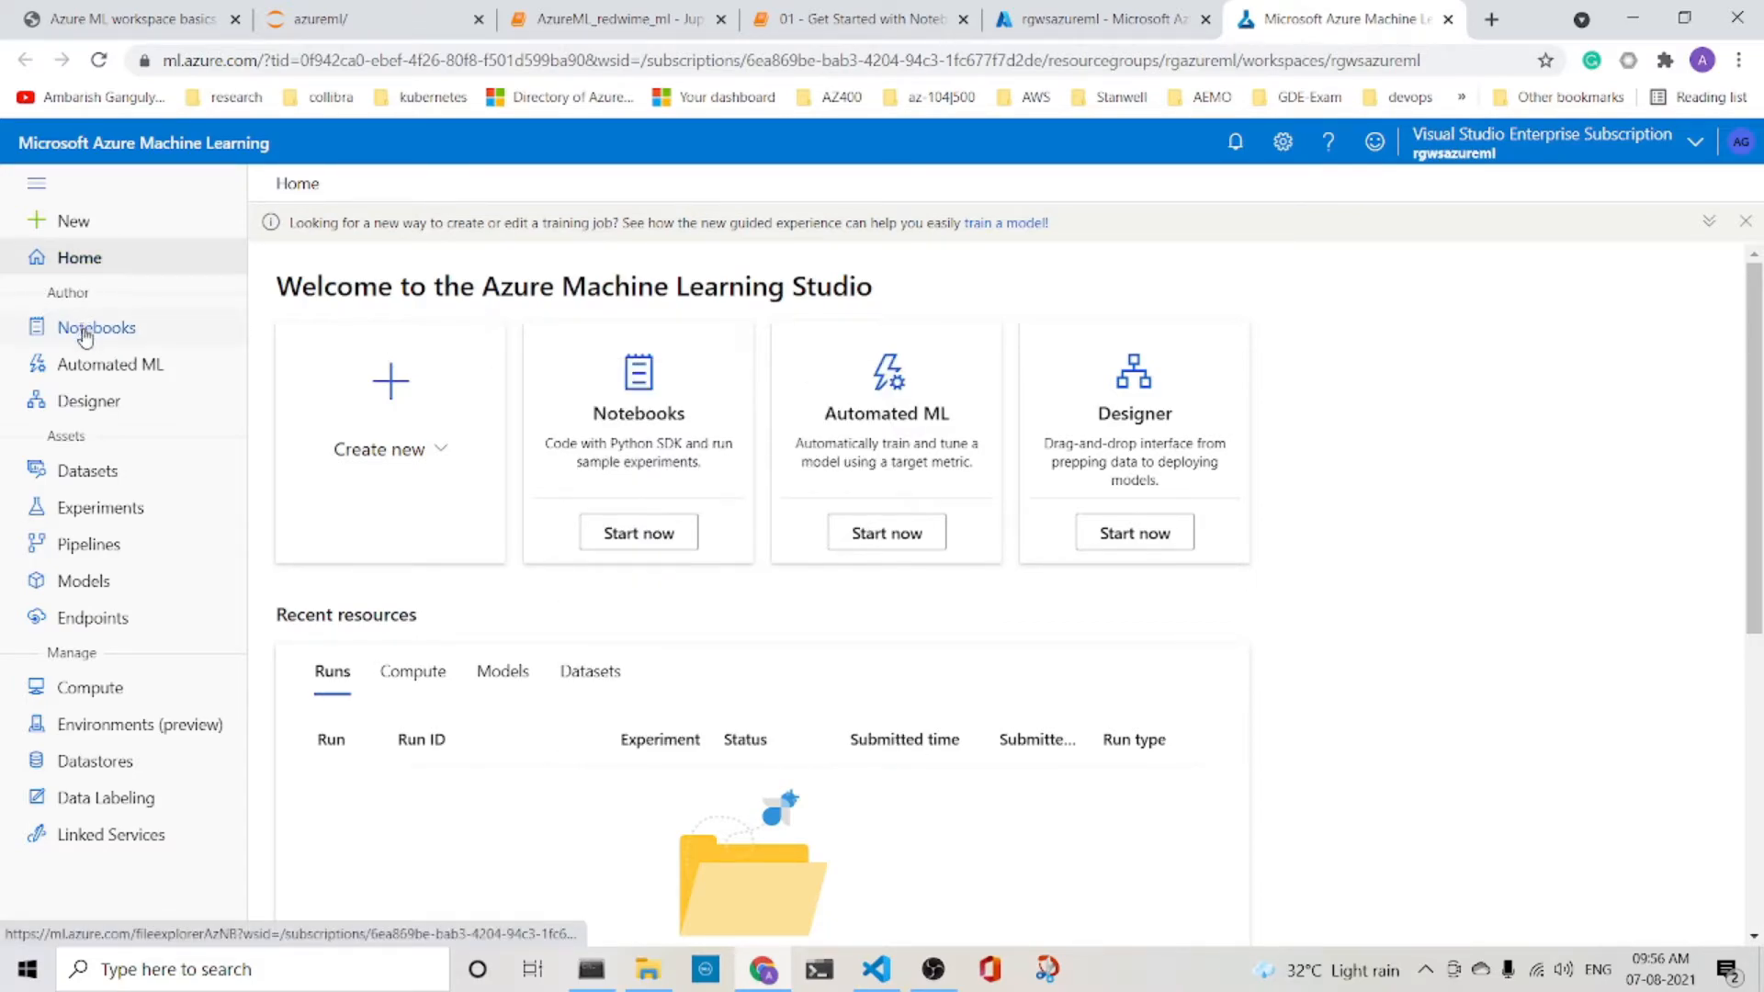
pyautogui.moveTo(112, 364)
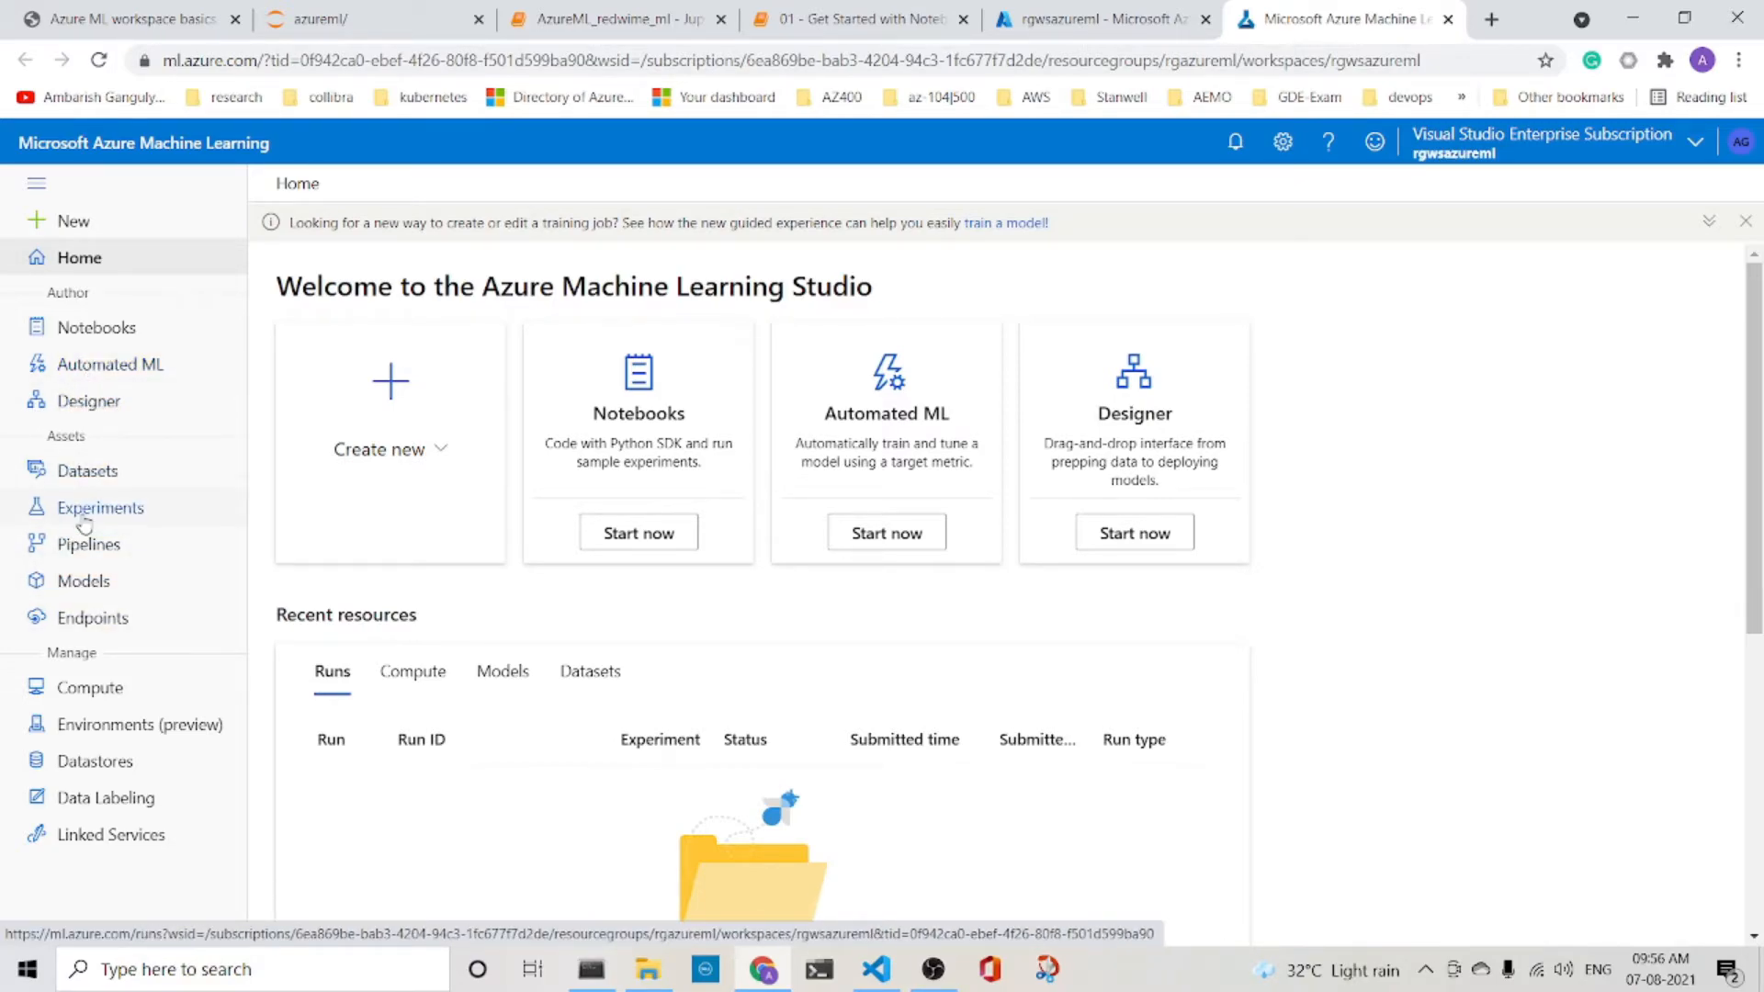
pyautogui.moveTo(92, 617)
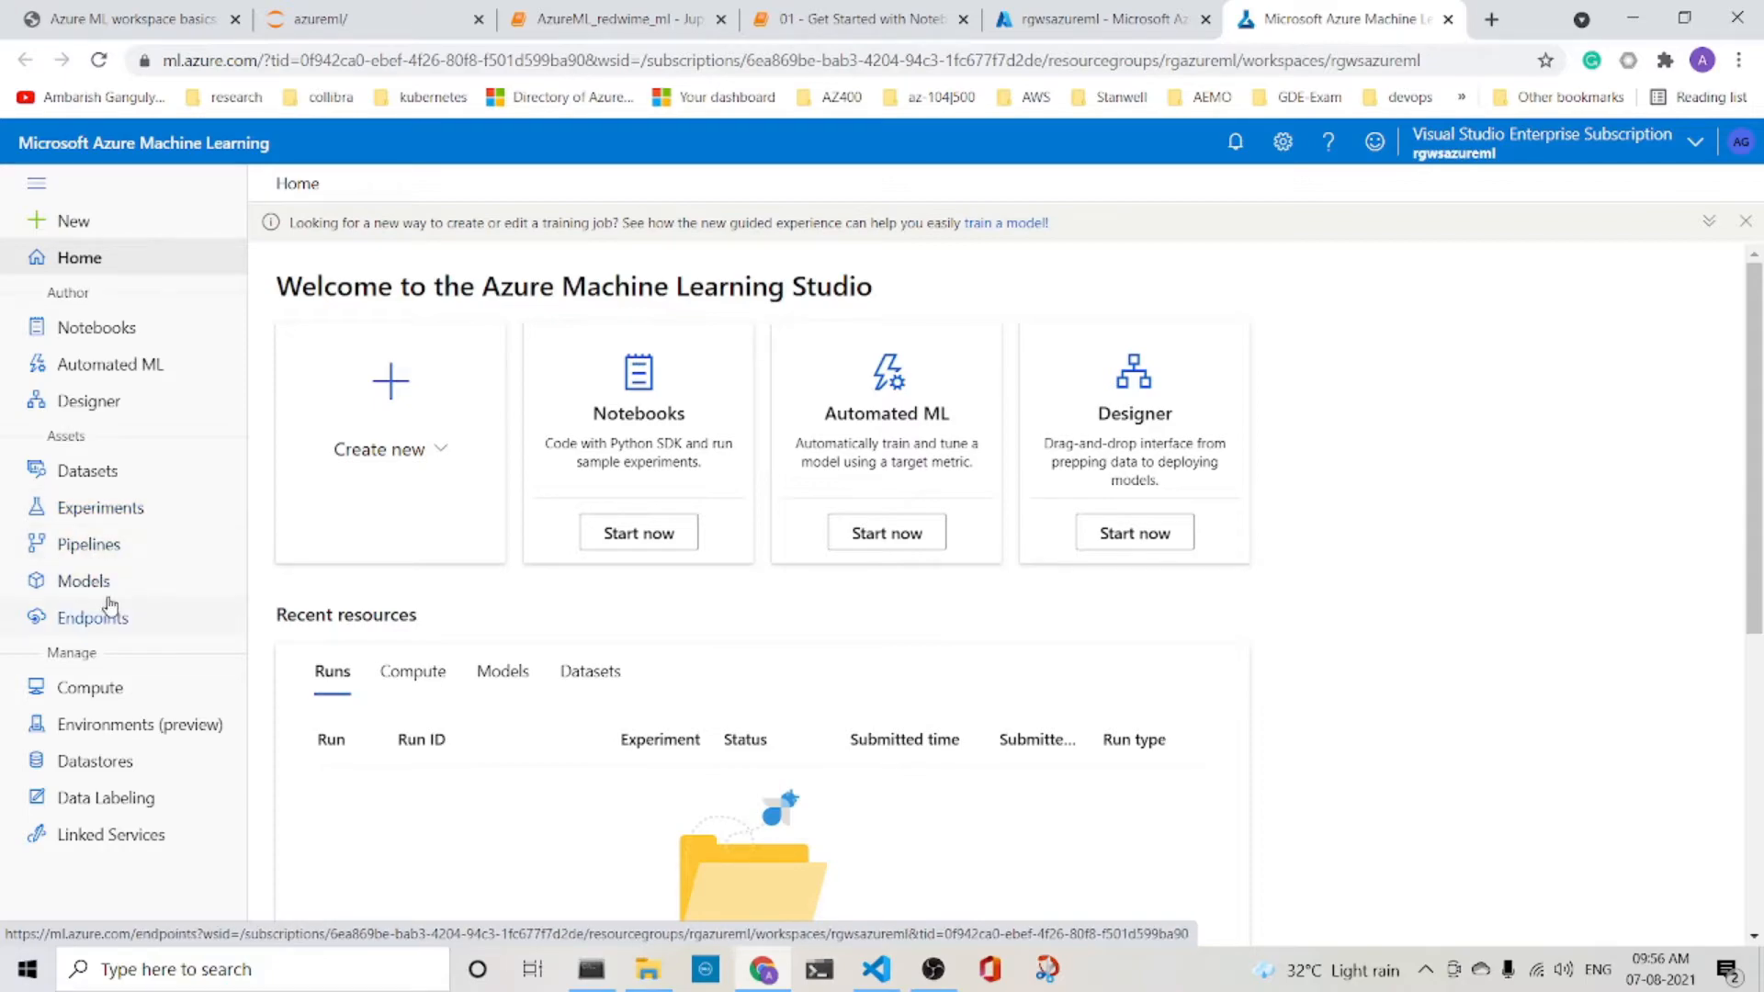
pyautogui.moveTo(172, 647)
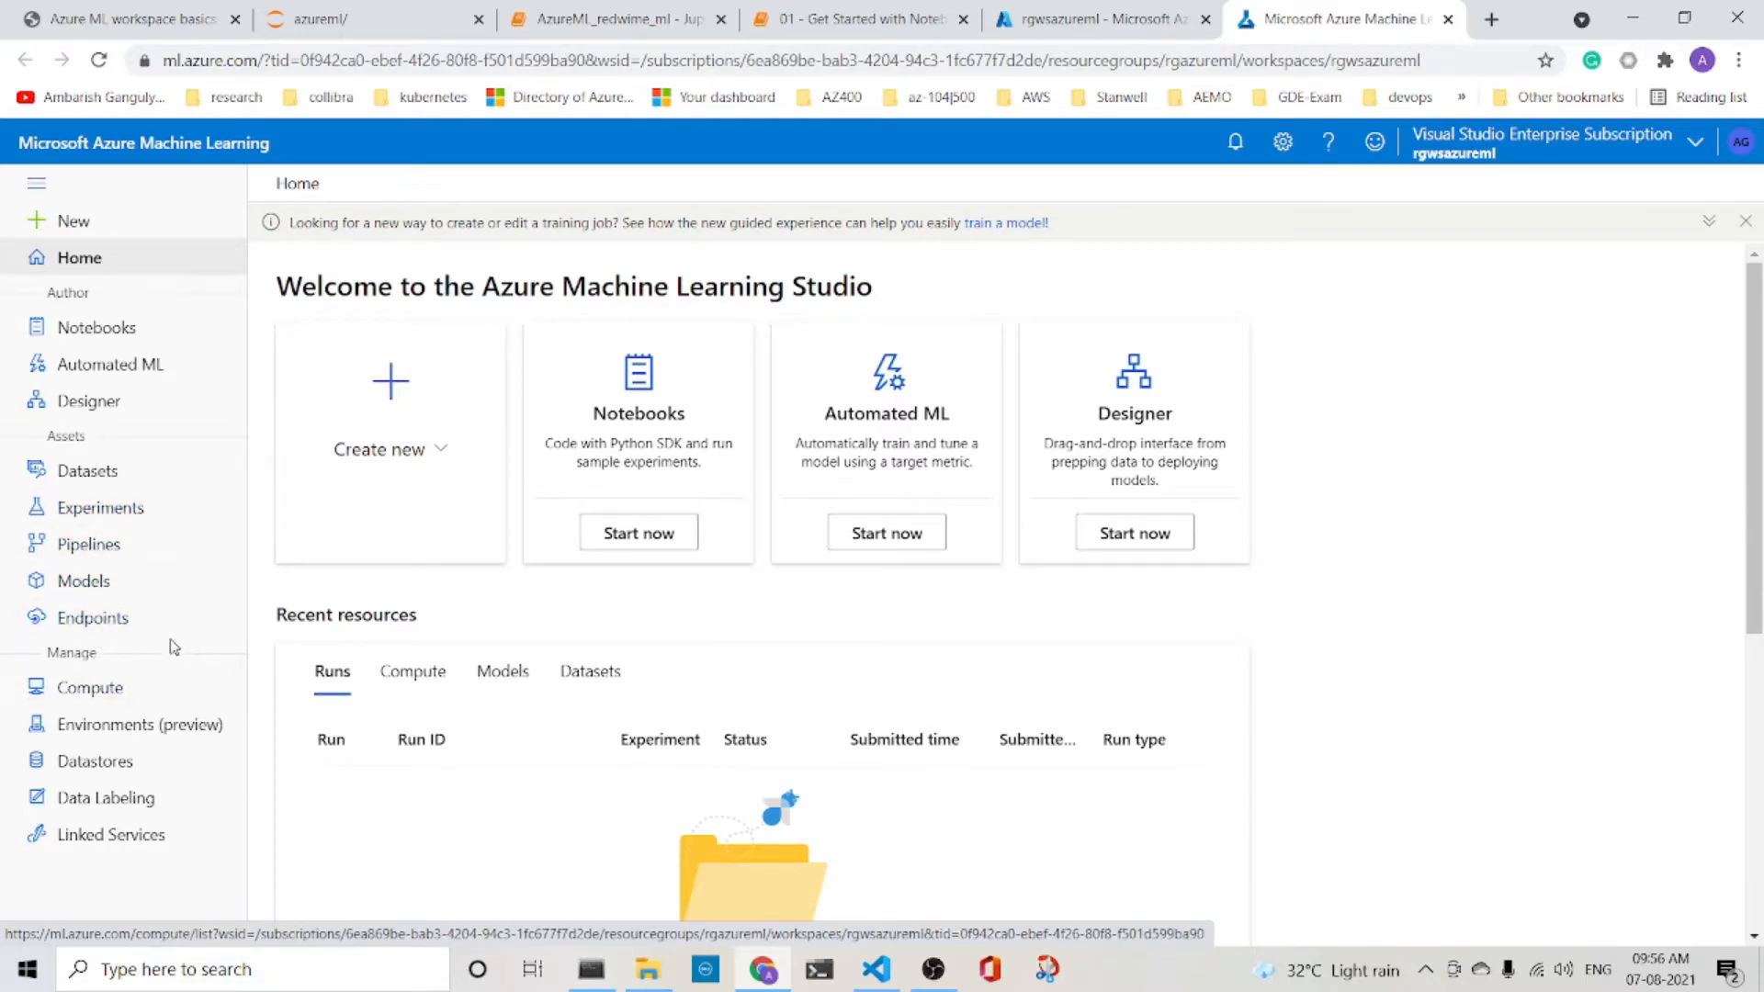
pyautogui.moveTo(140, 724)
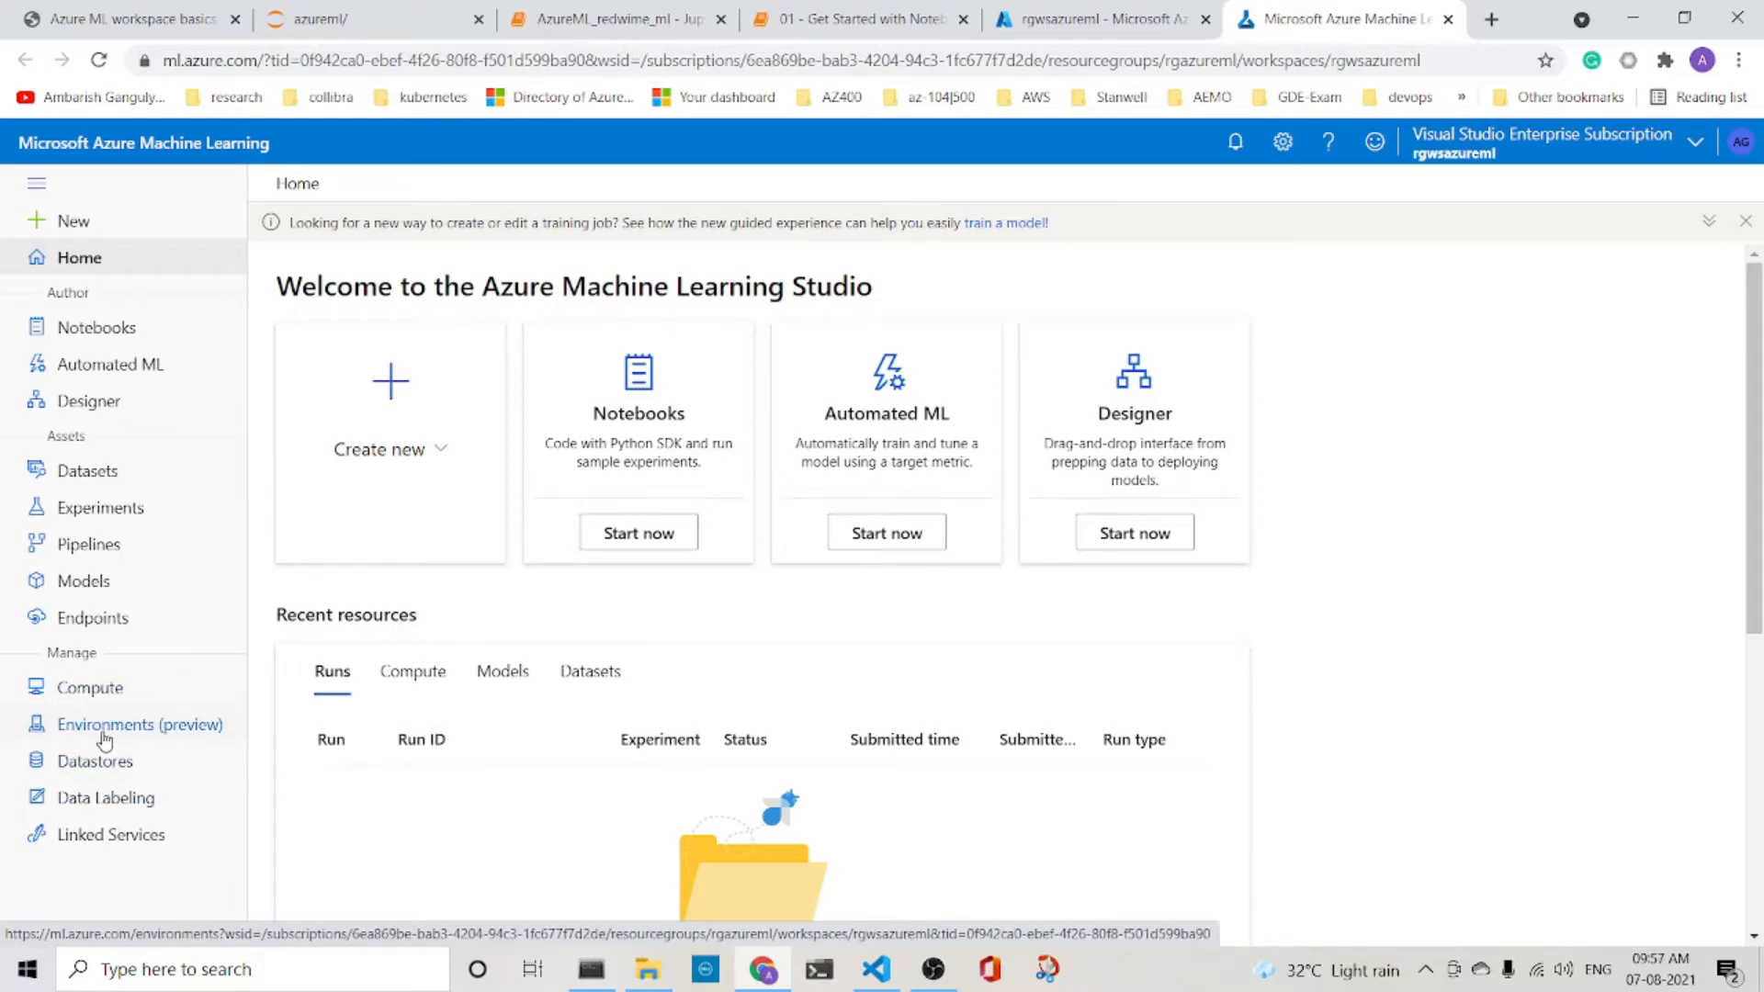
pyautogui.moveTo(107, 805)
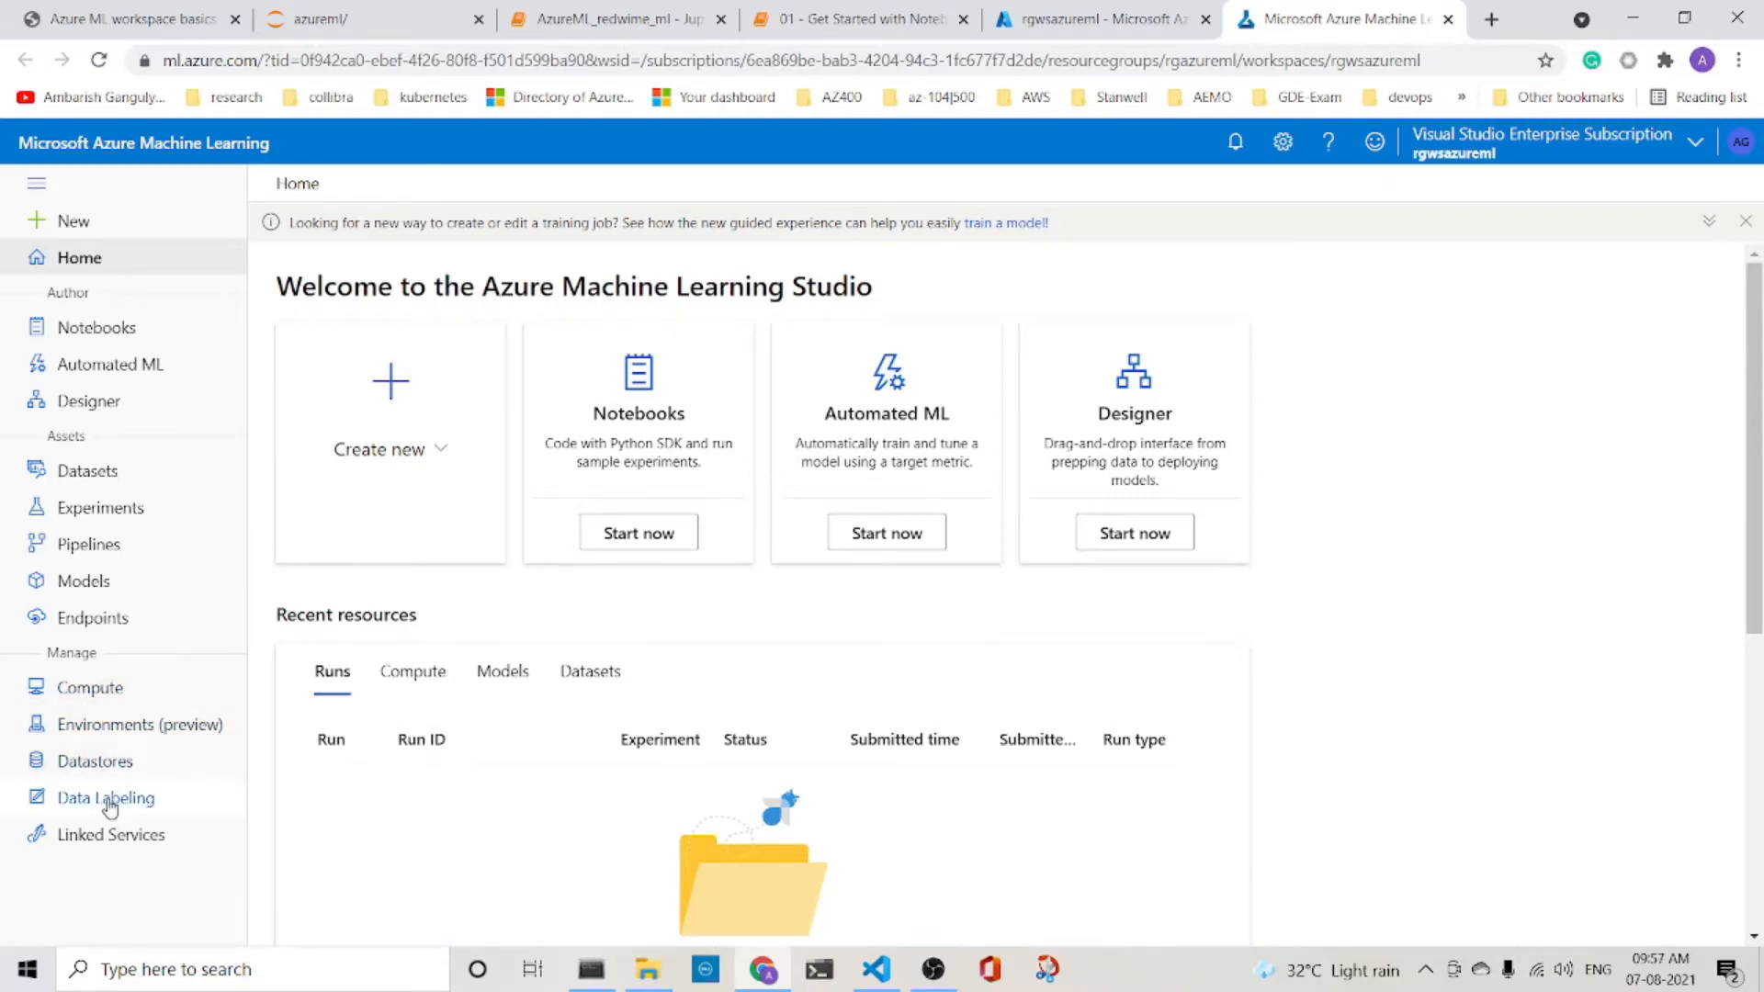
pyautogui.moveTo(112, 835)
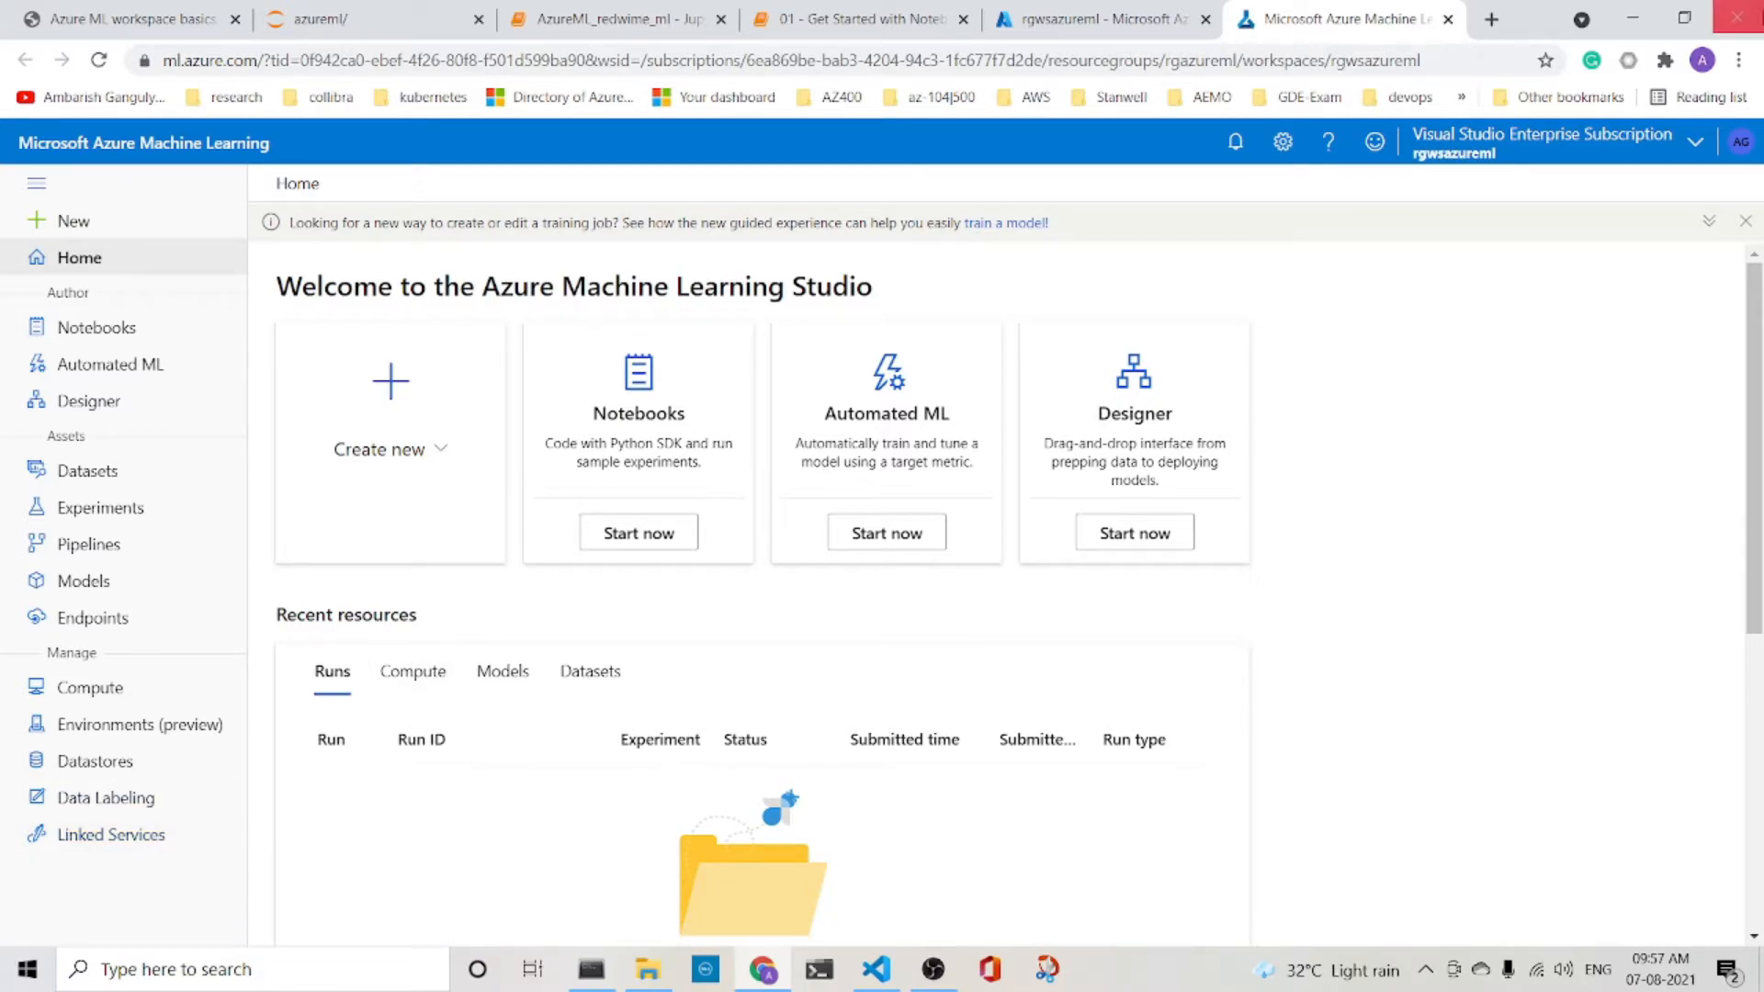
pyautogui.moveTo(1708, 805)
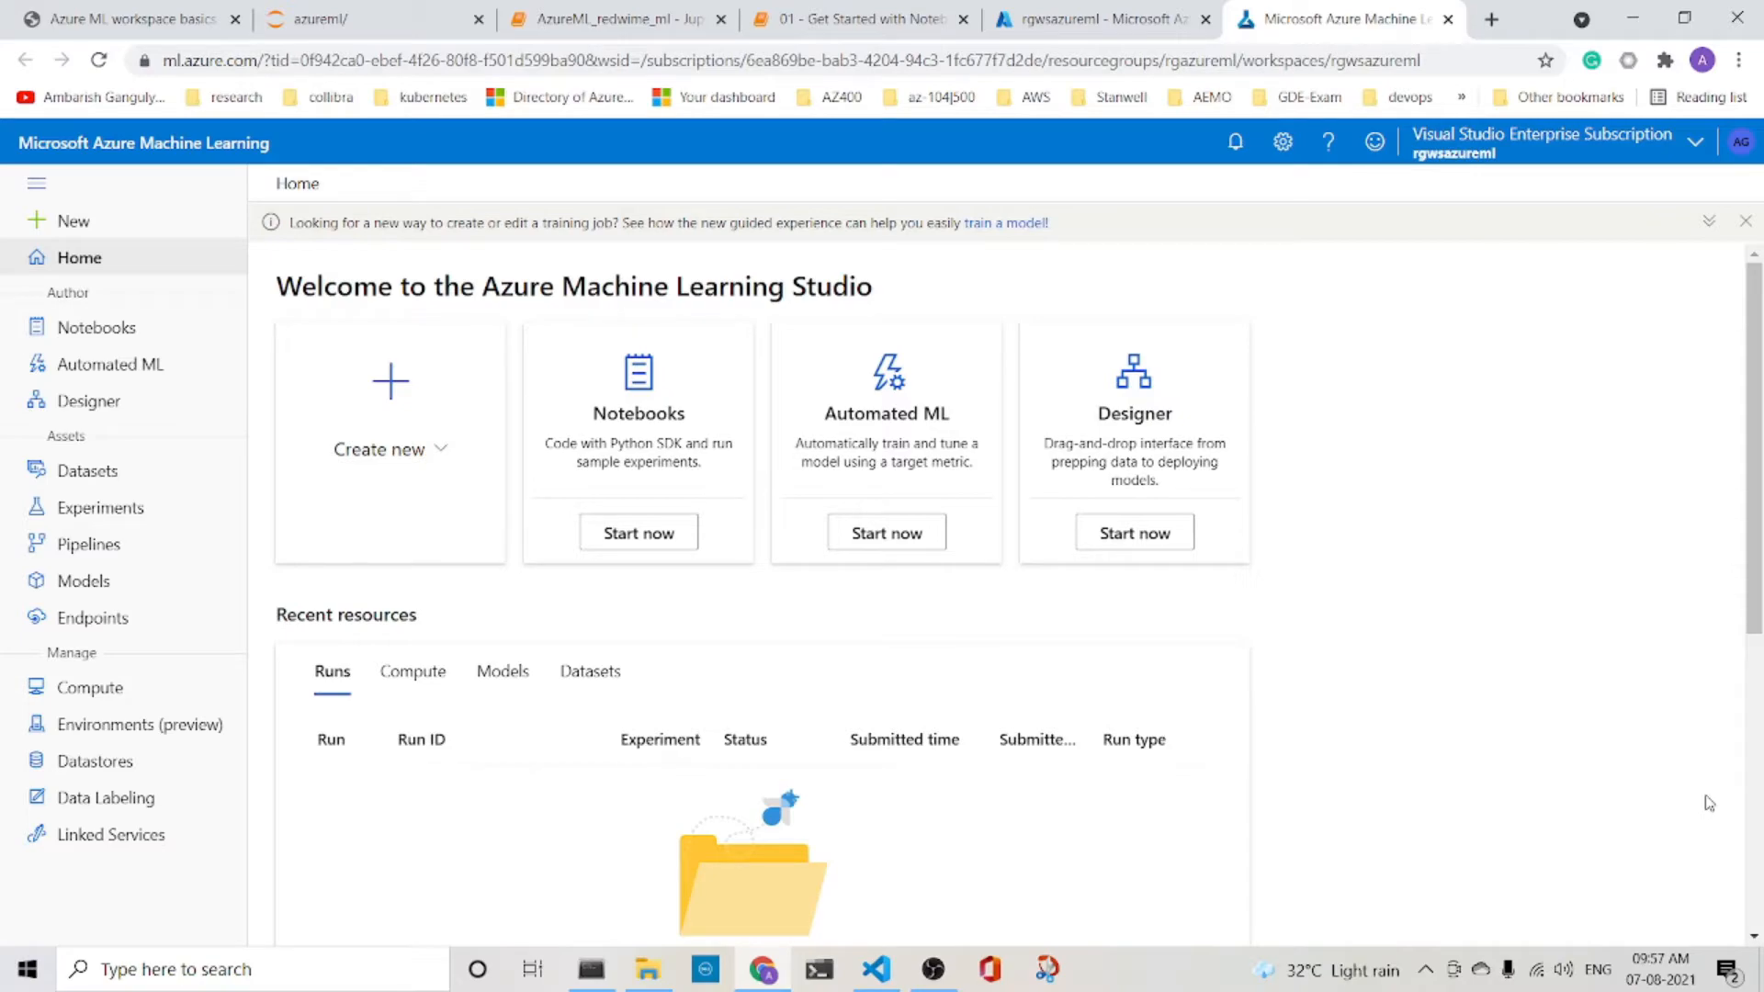
pyautogui.moveTo(37, 263)
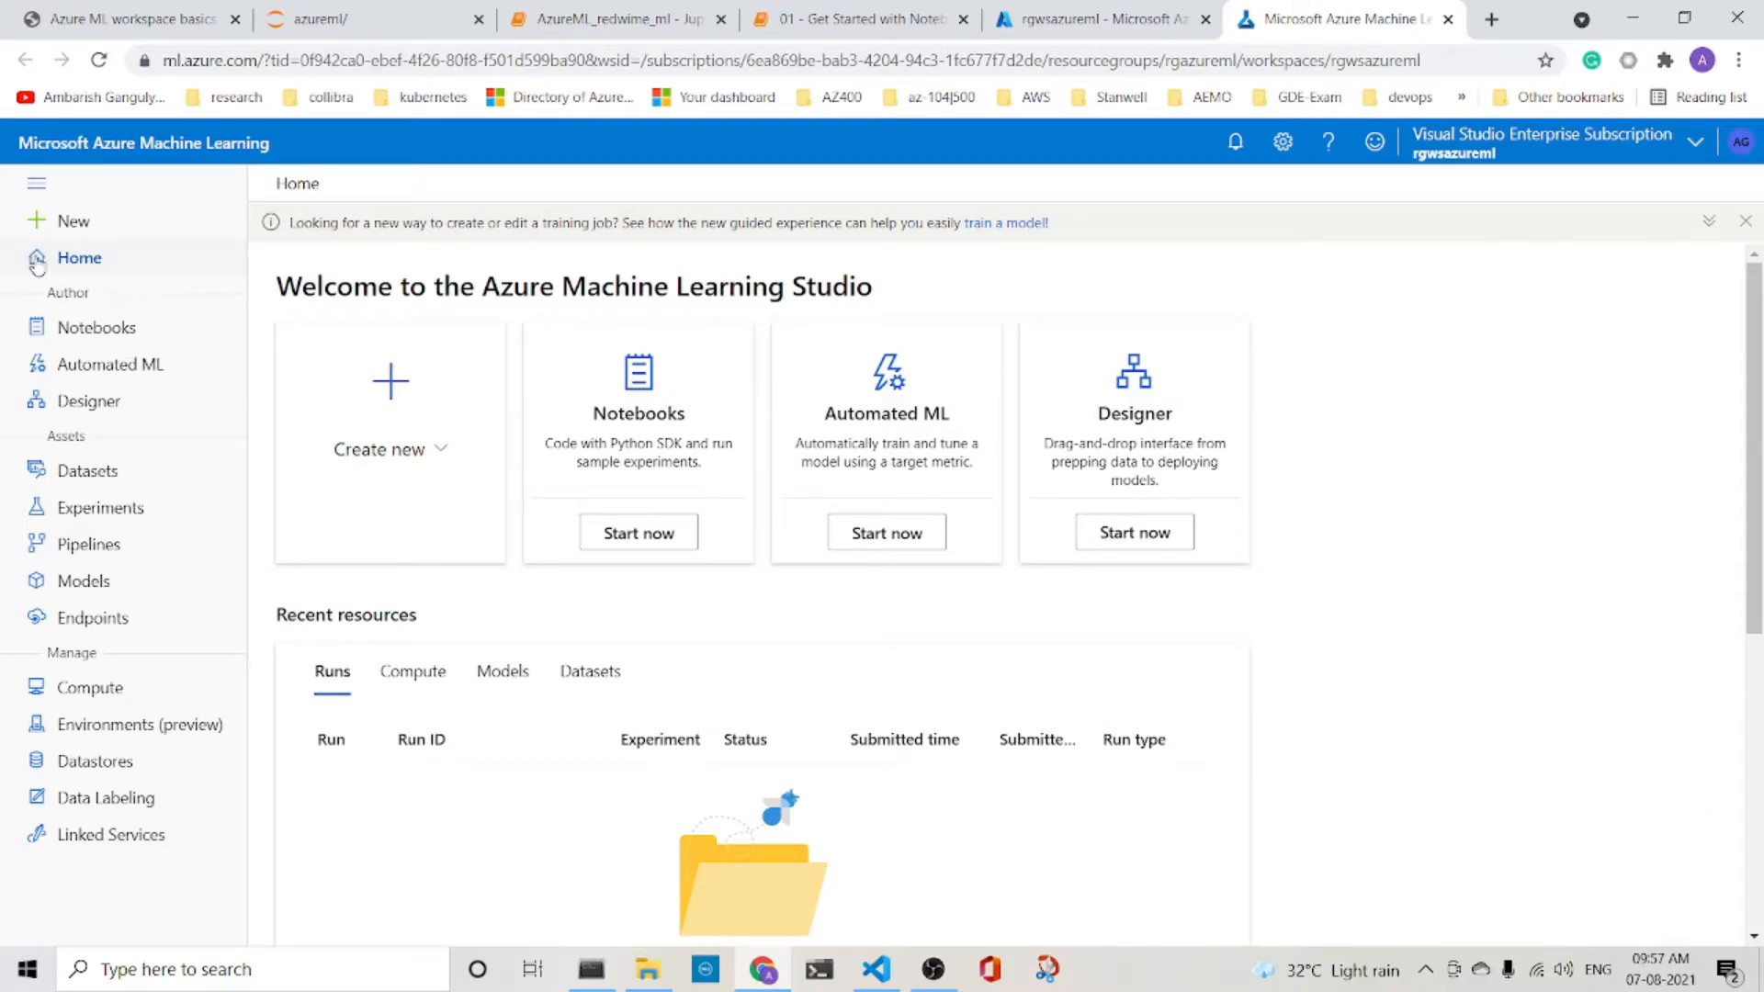
# - Return to the studio home page for rgwsazureml
pyautogui.click(1745, 220)
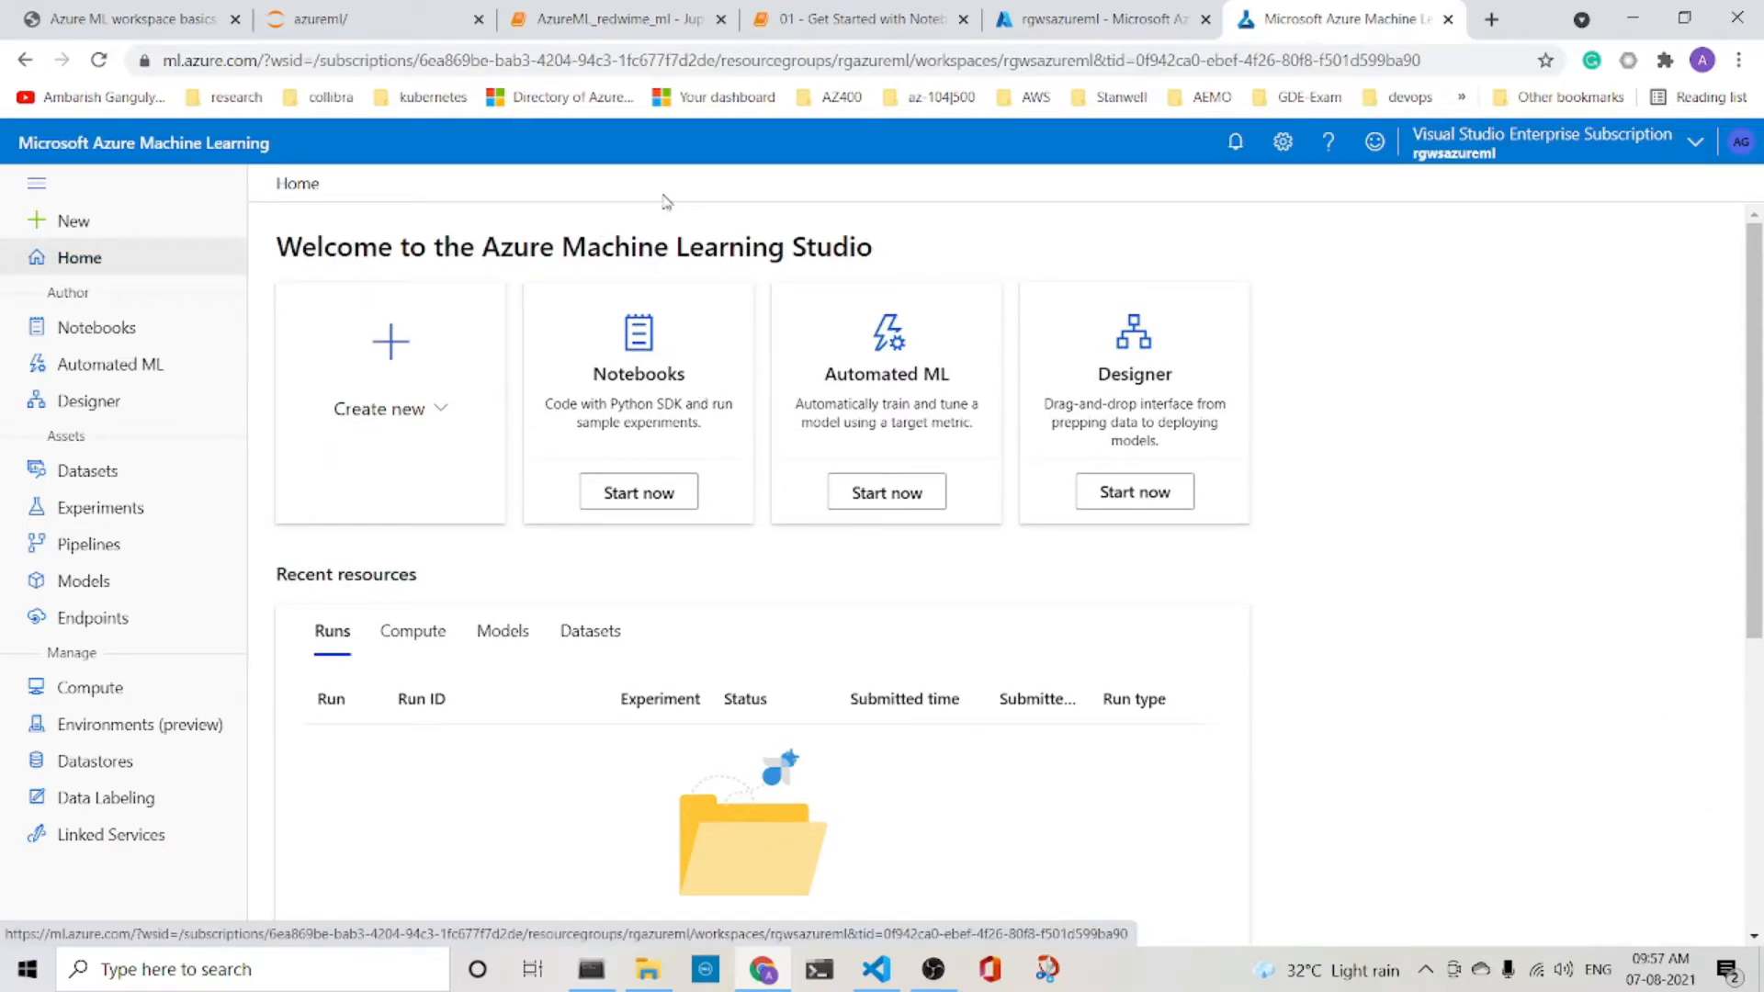
# - Download config.json from the rgwsazureml workspace overview
pyautogui.click(1092, 19)
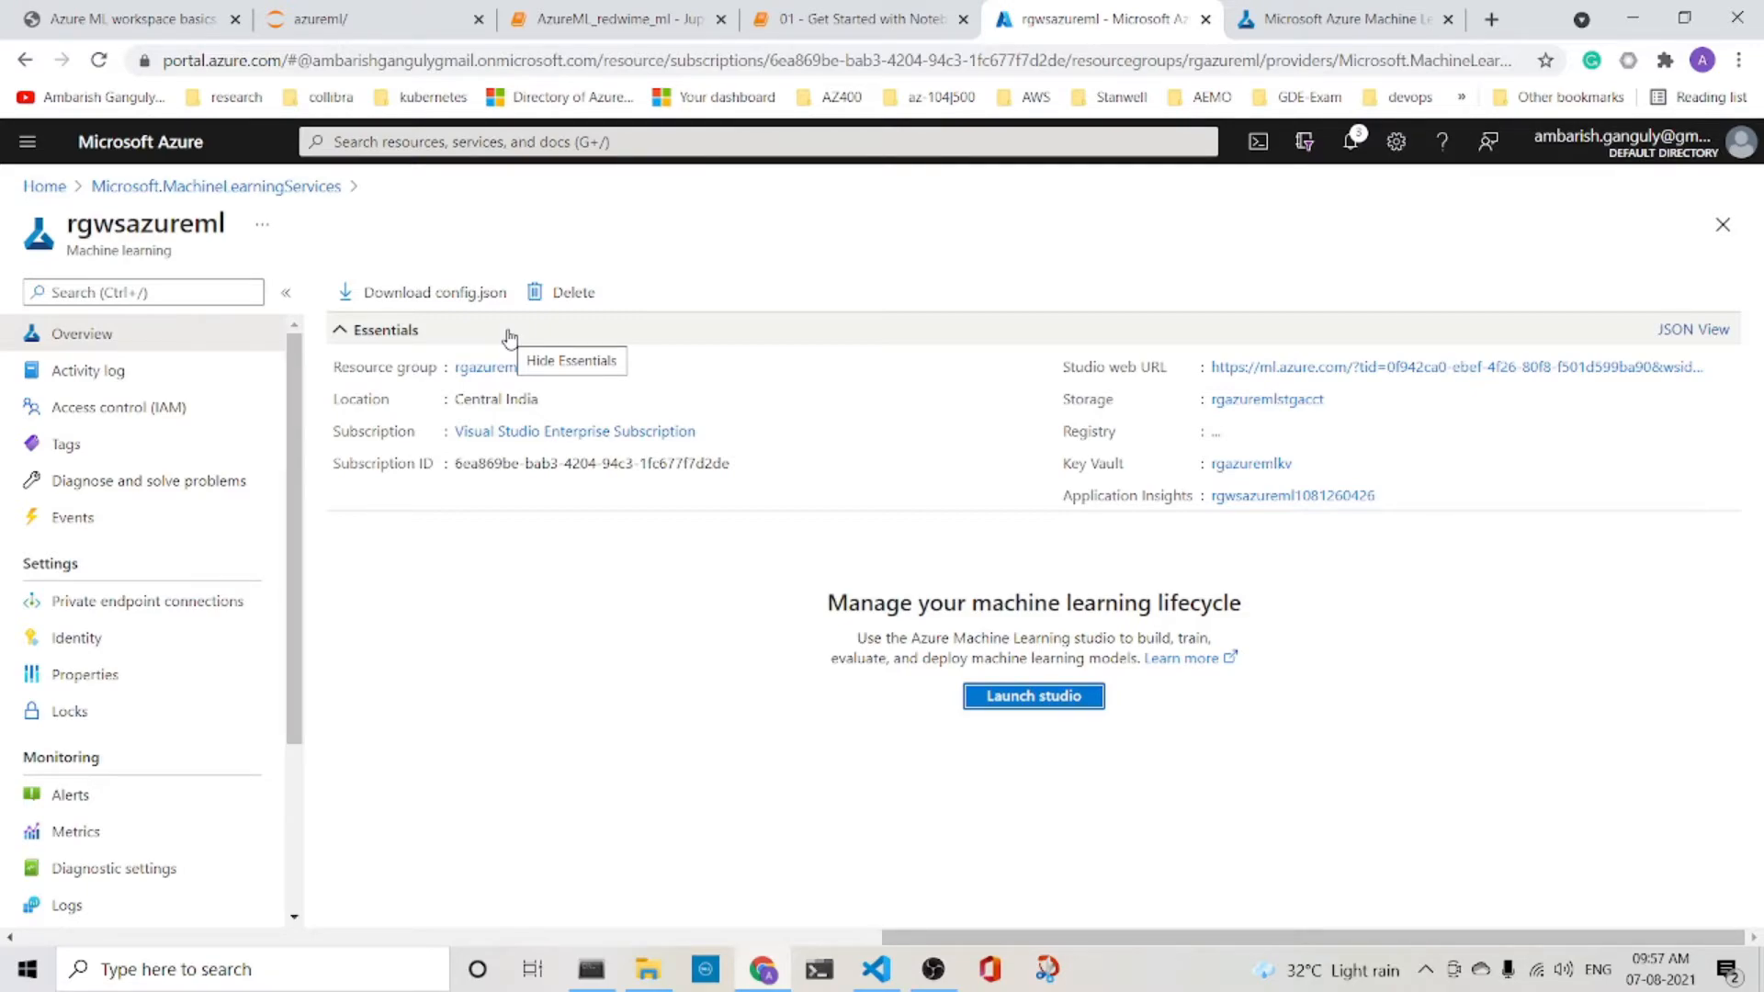
pyautogui.click(434, 292)
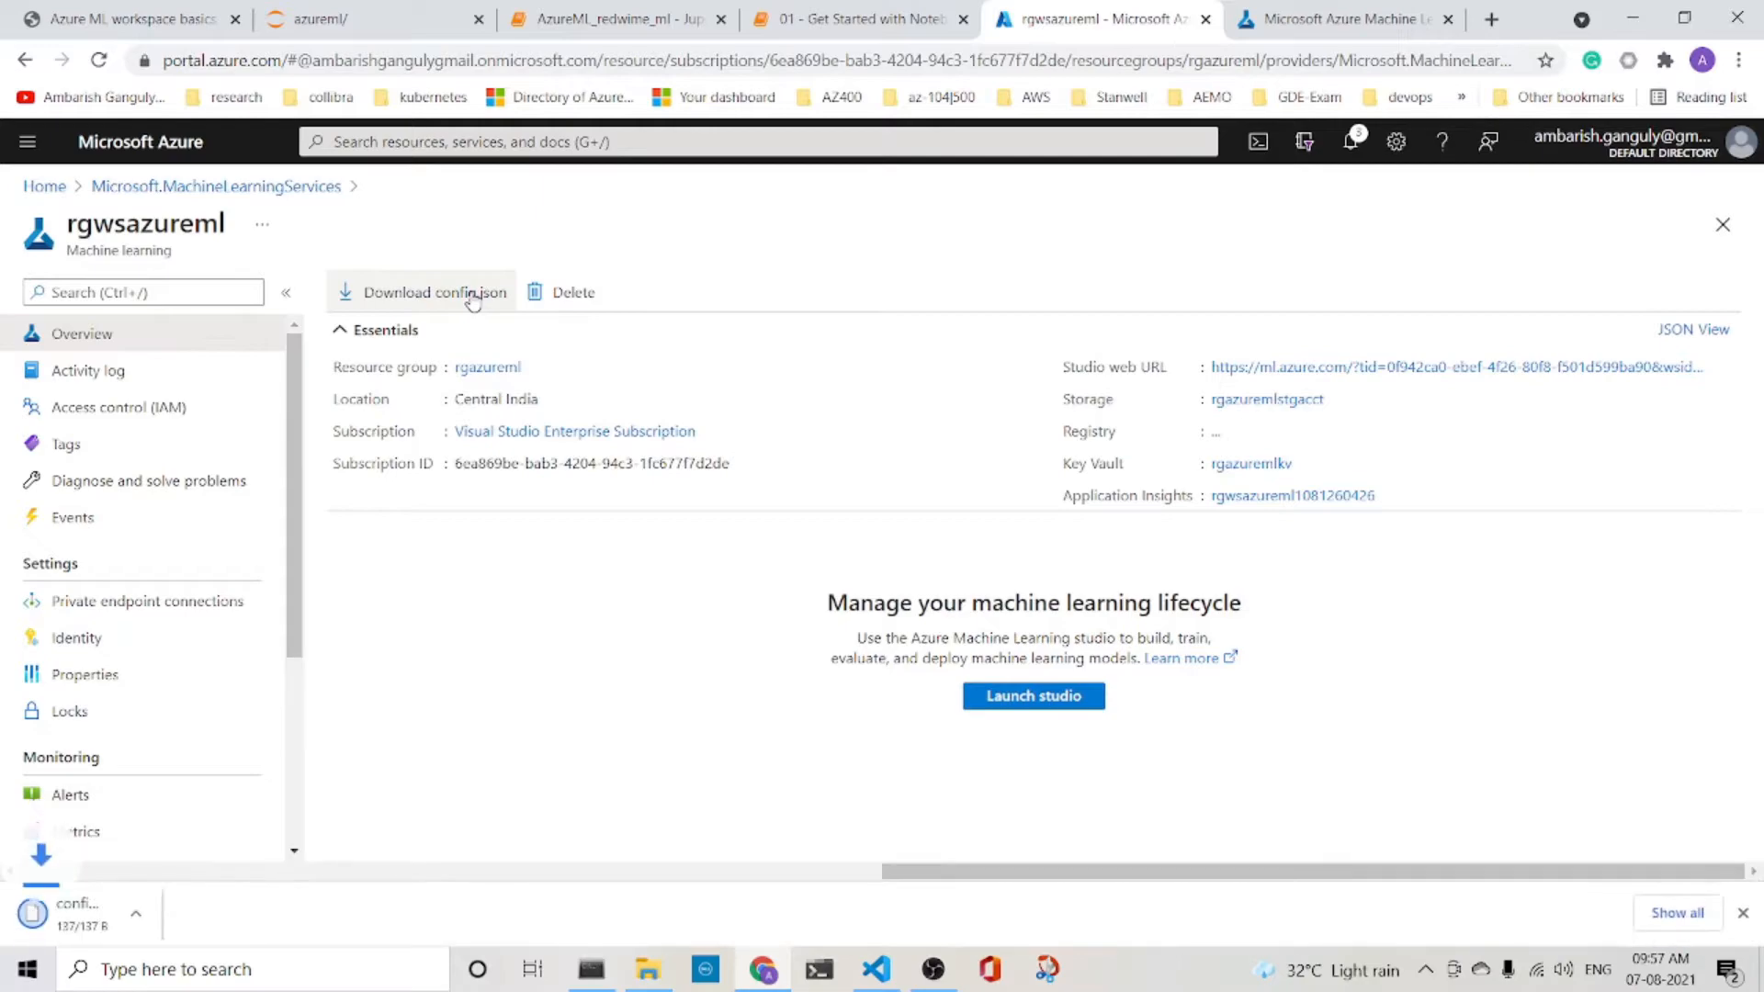
pyautogui.click(432, 292)
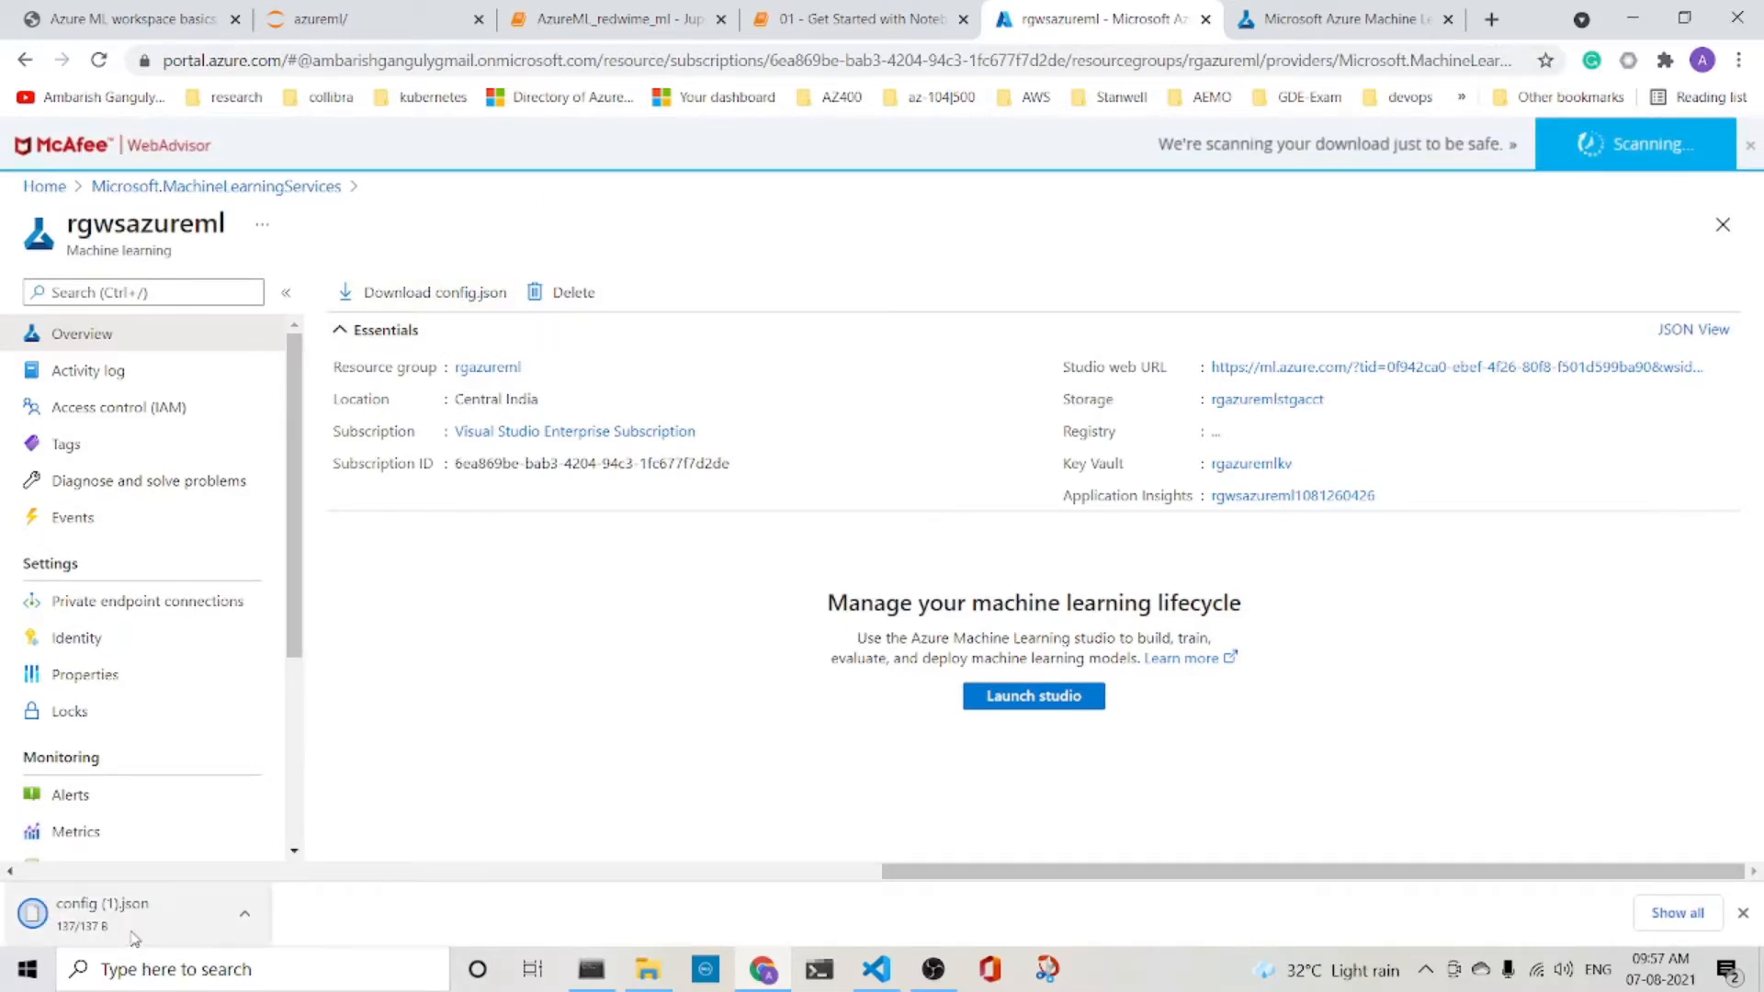
pyautogui.moveTo(739, 502)
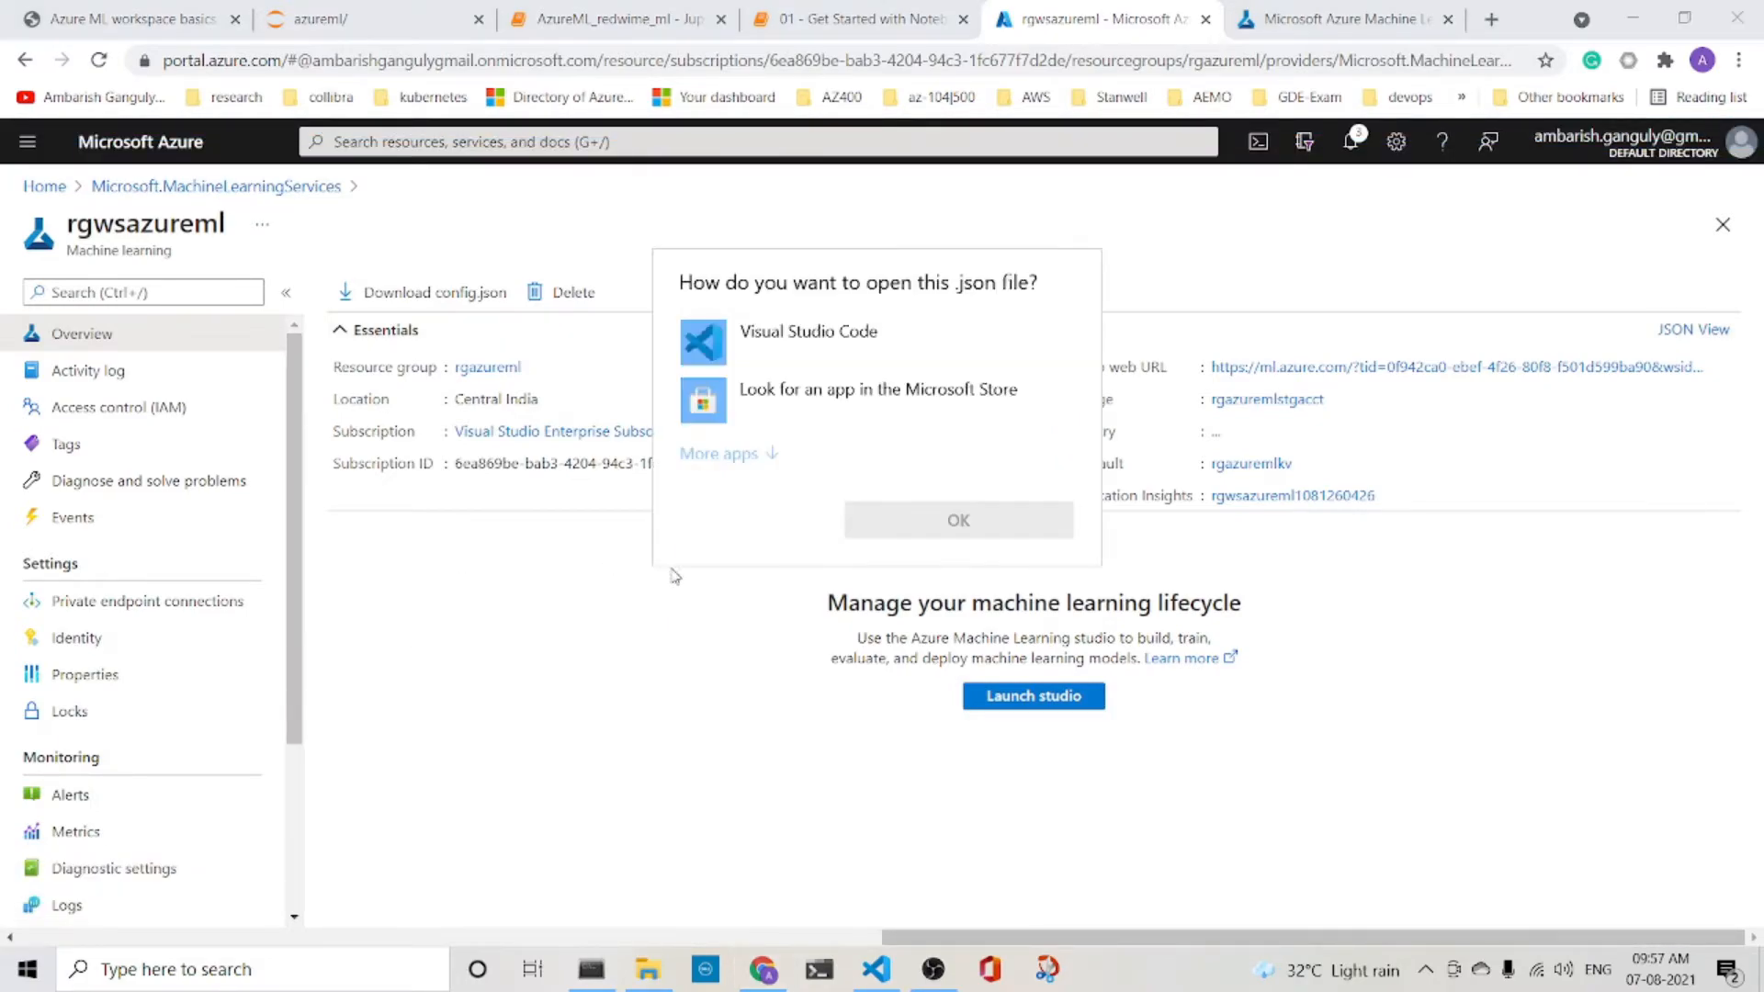
pyautogui.moveTo(824, 965)
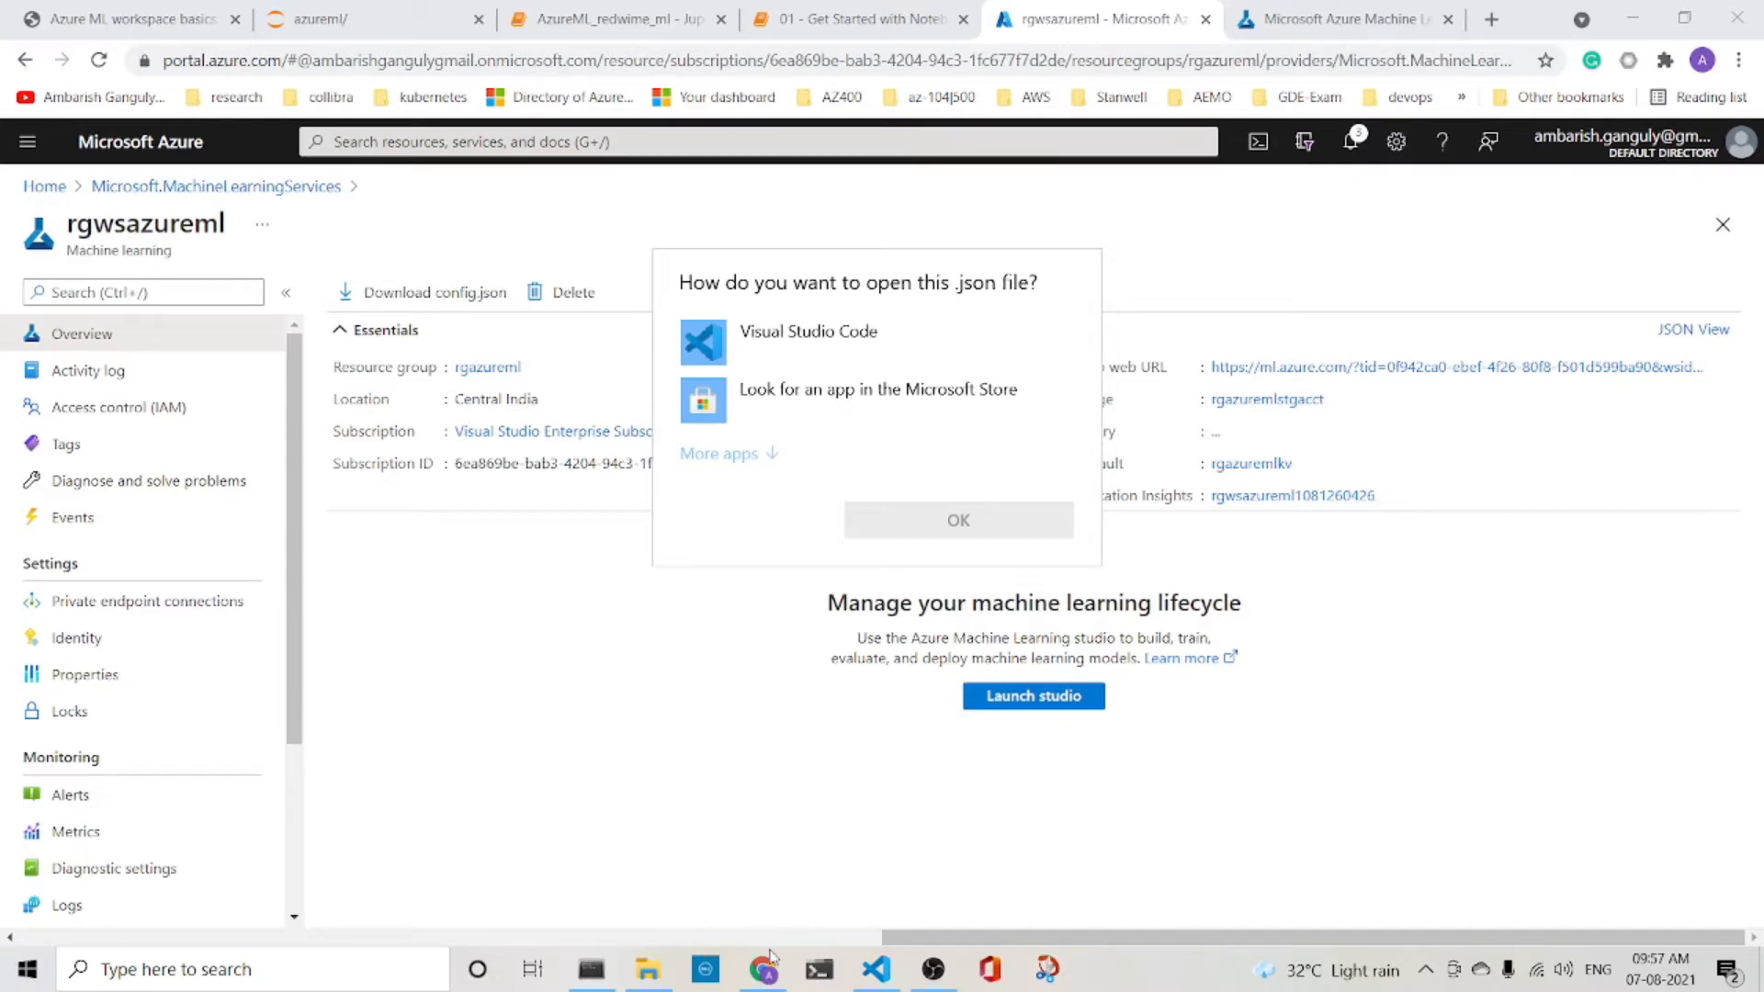
pyautogui.moveTo(417, 817)
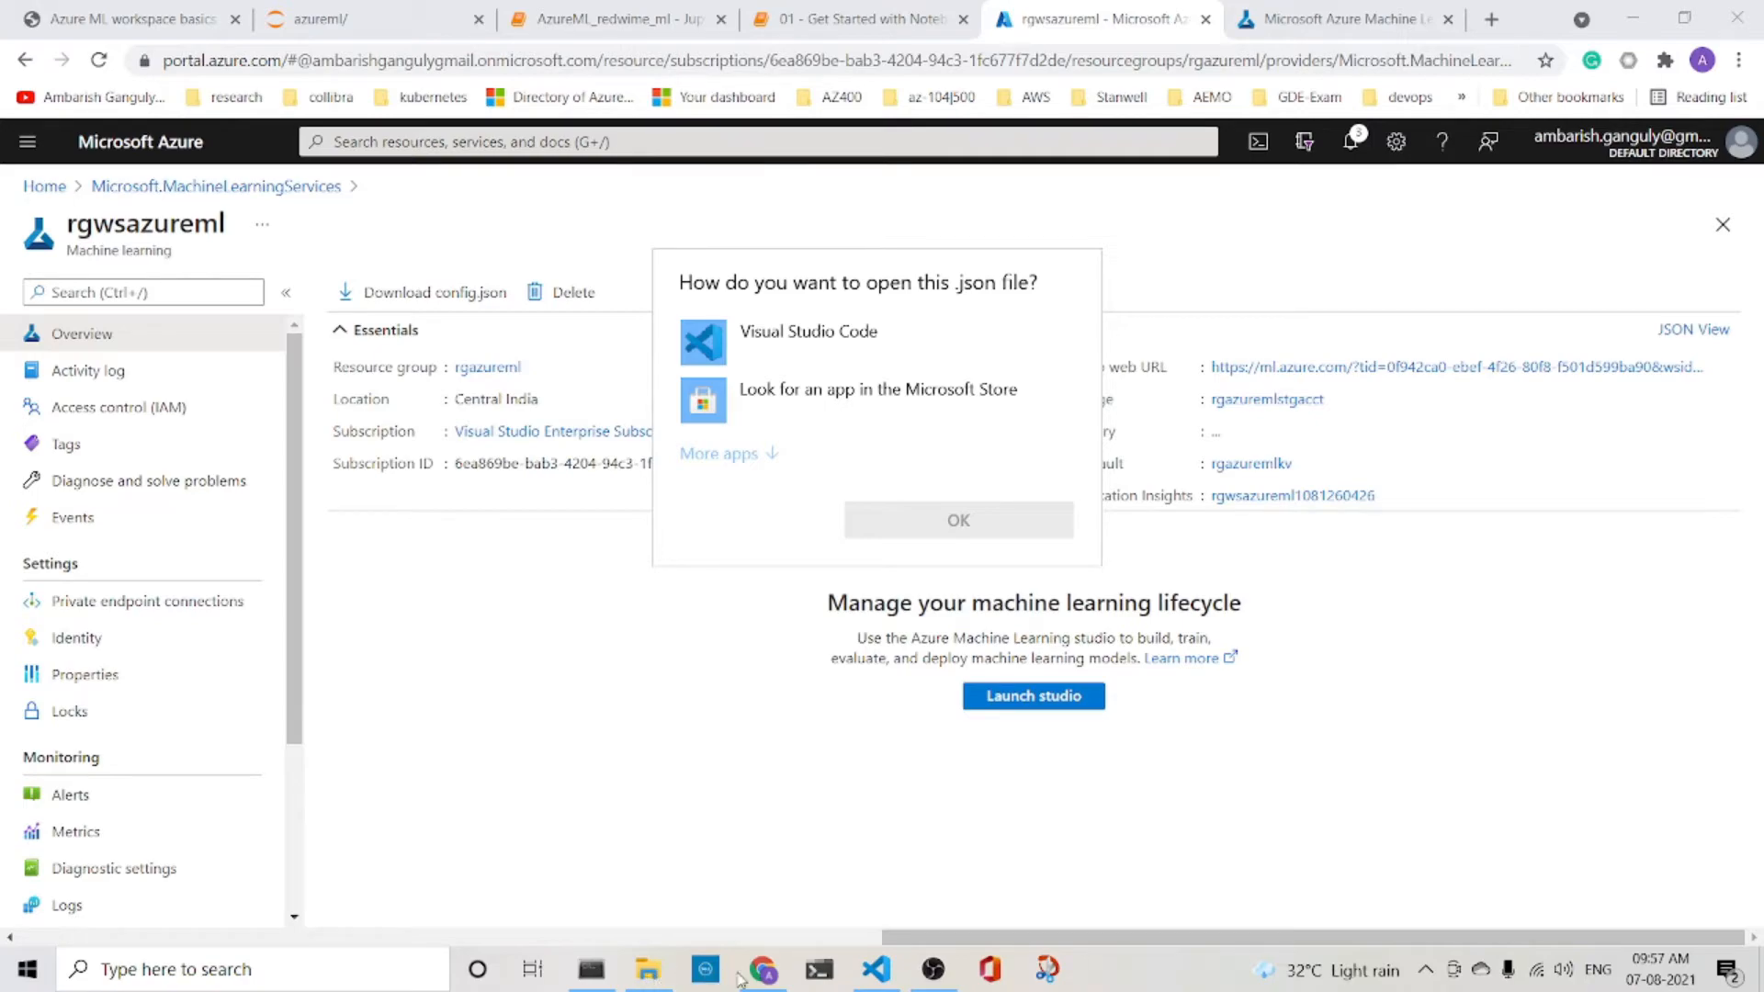
# - Open the downloaded config (1).json from Downloads for viewing in Visual Studio Code
pyautogui.click(958, 520)
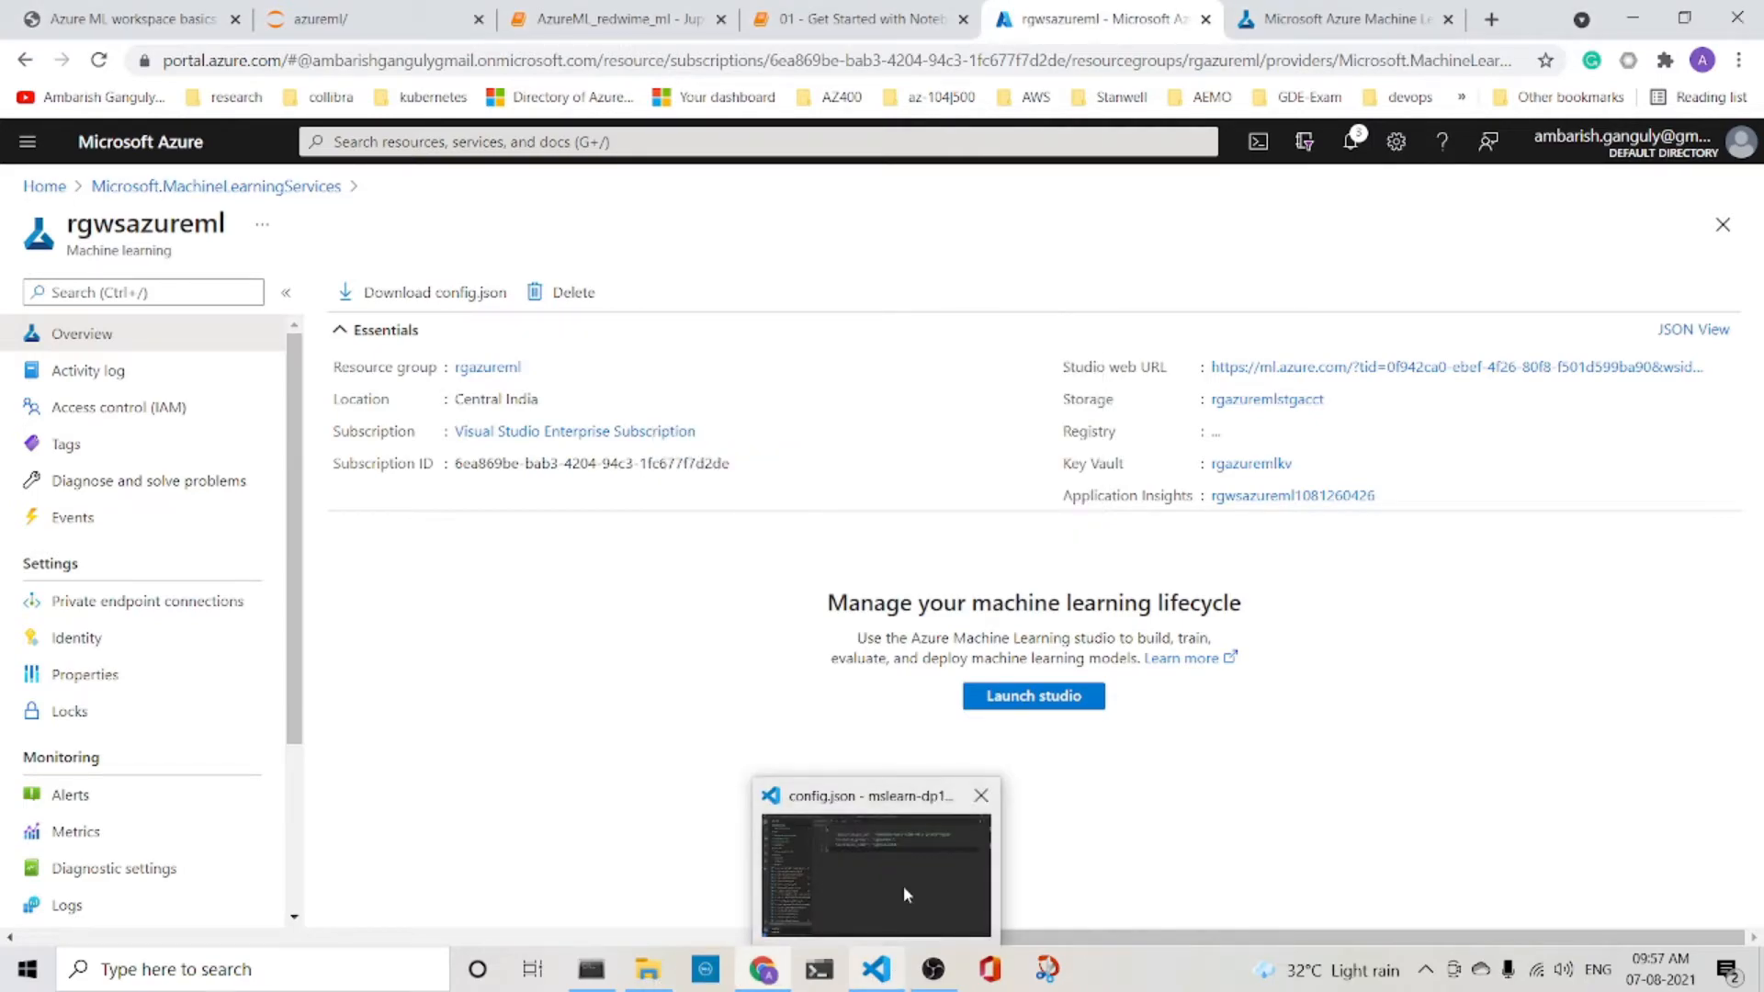
pyautogui.click(874, 866)
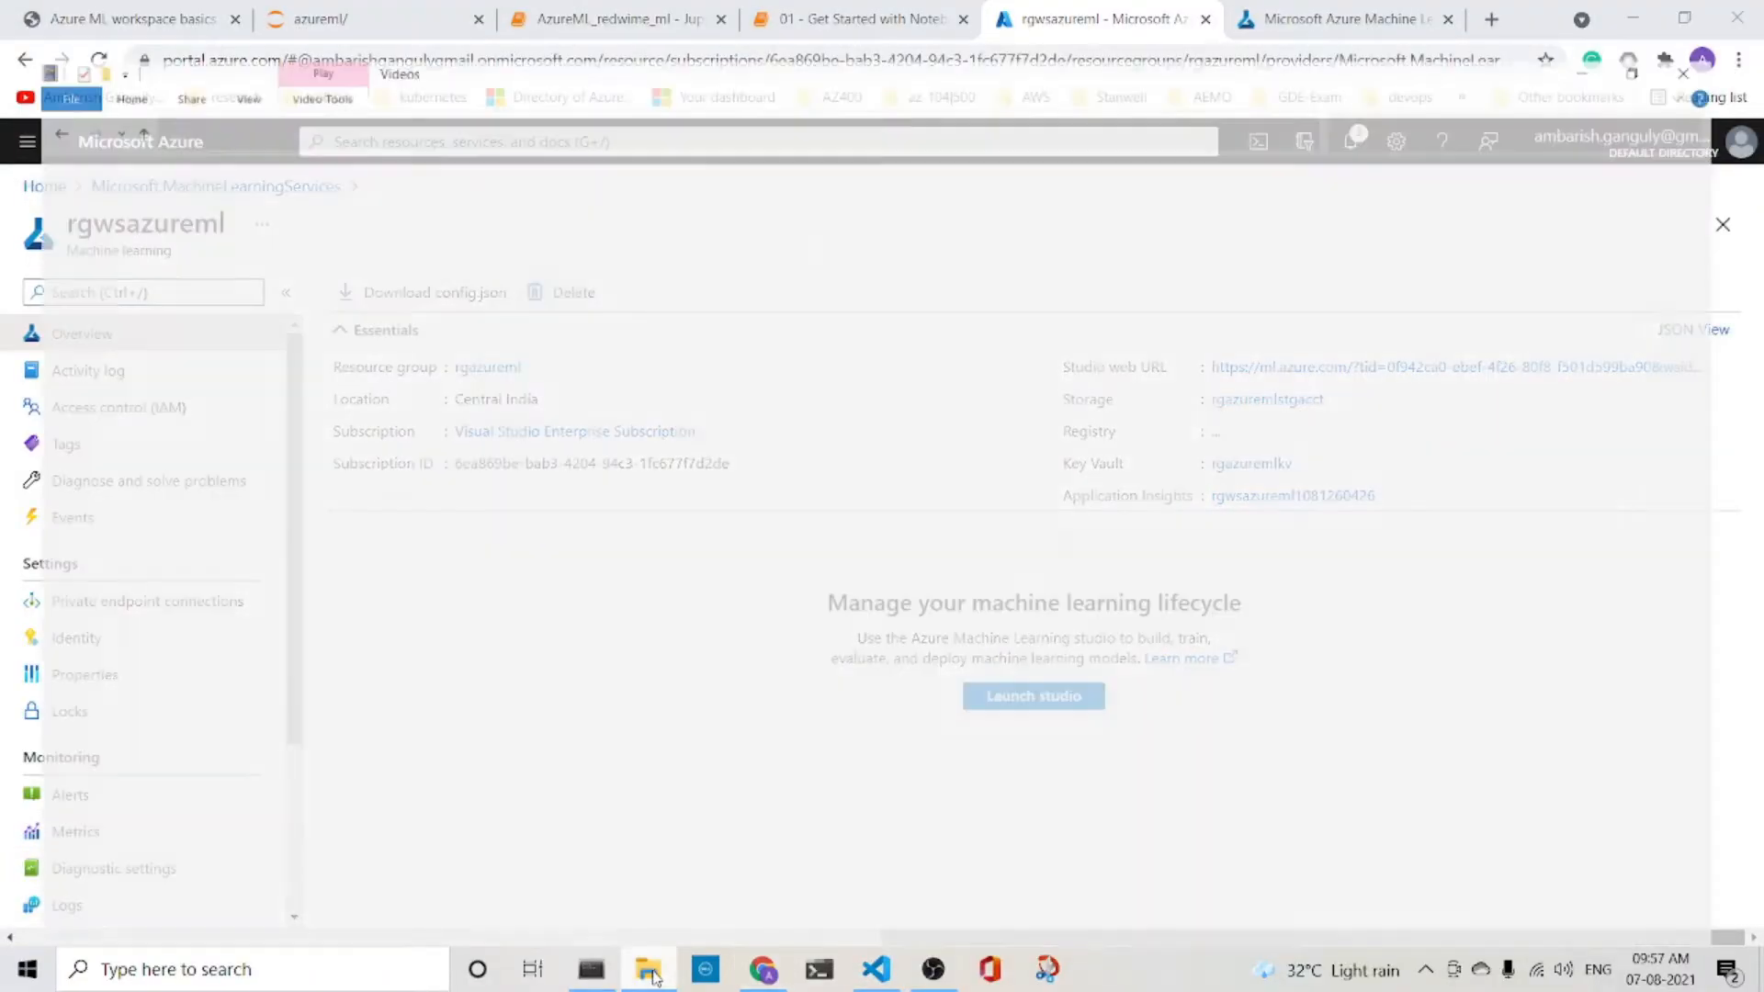
pyautogui.click(647, 969)
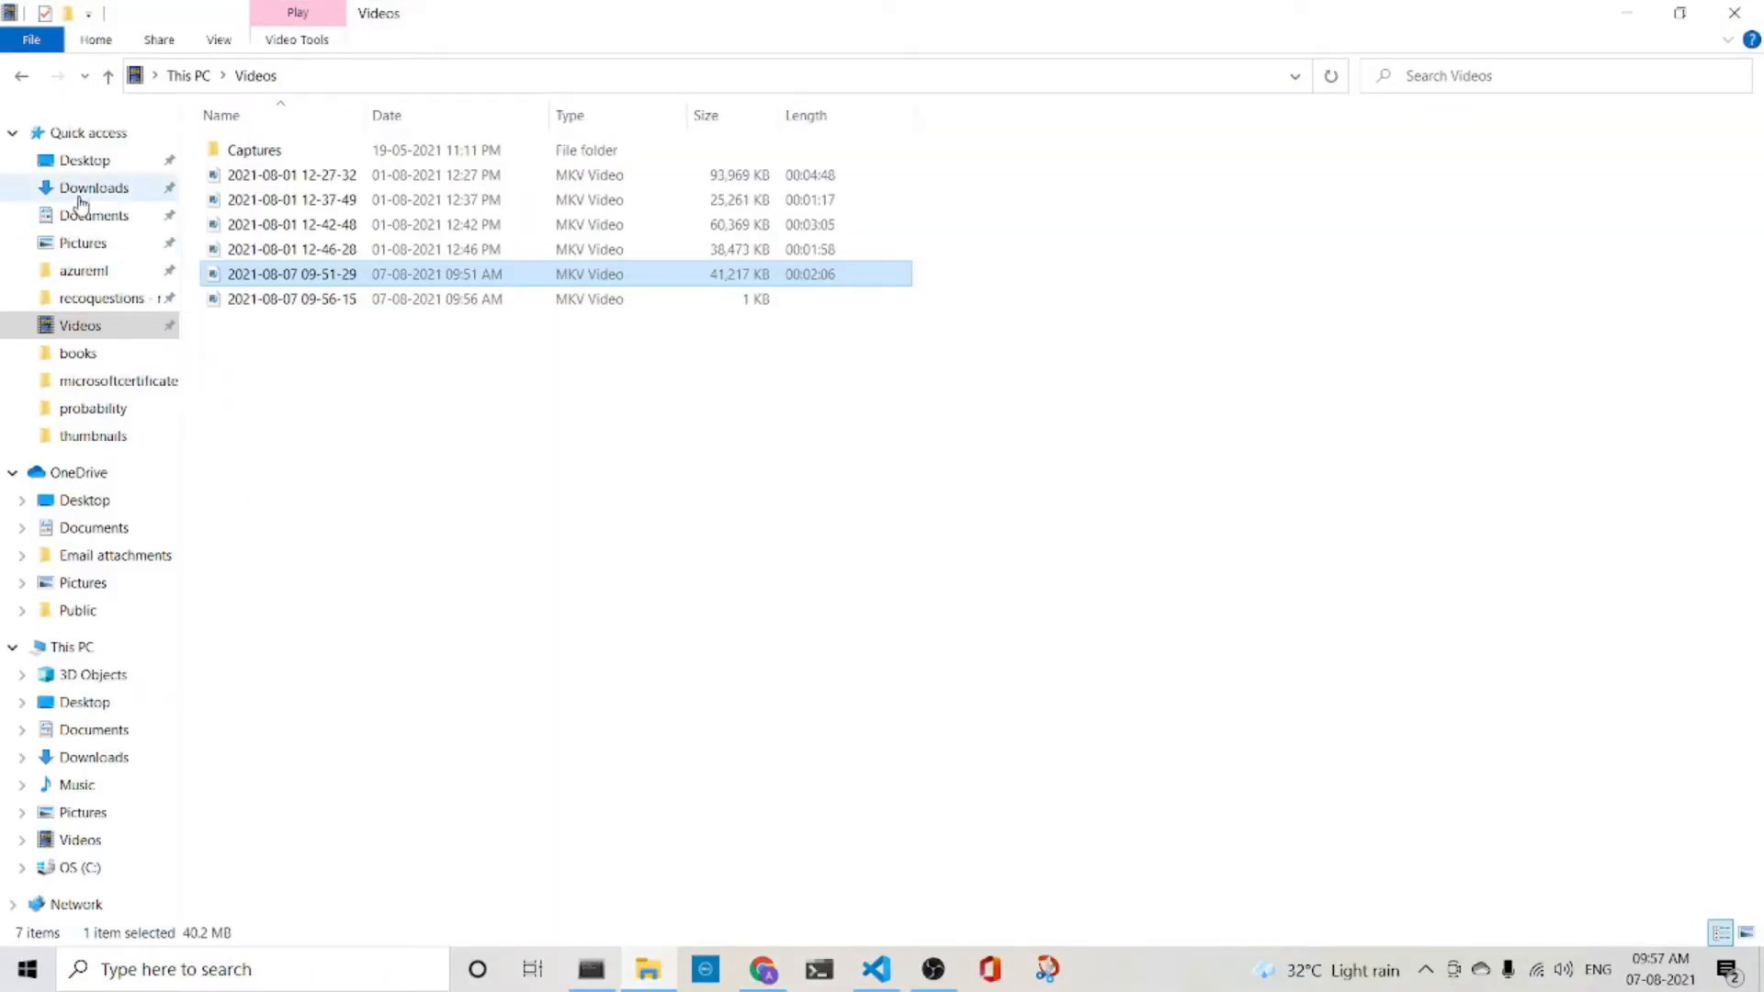
pyautogui.click(93, 187)
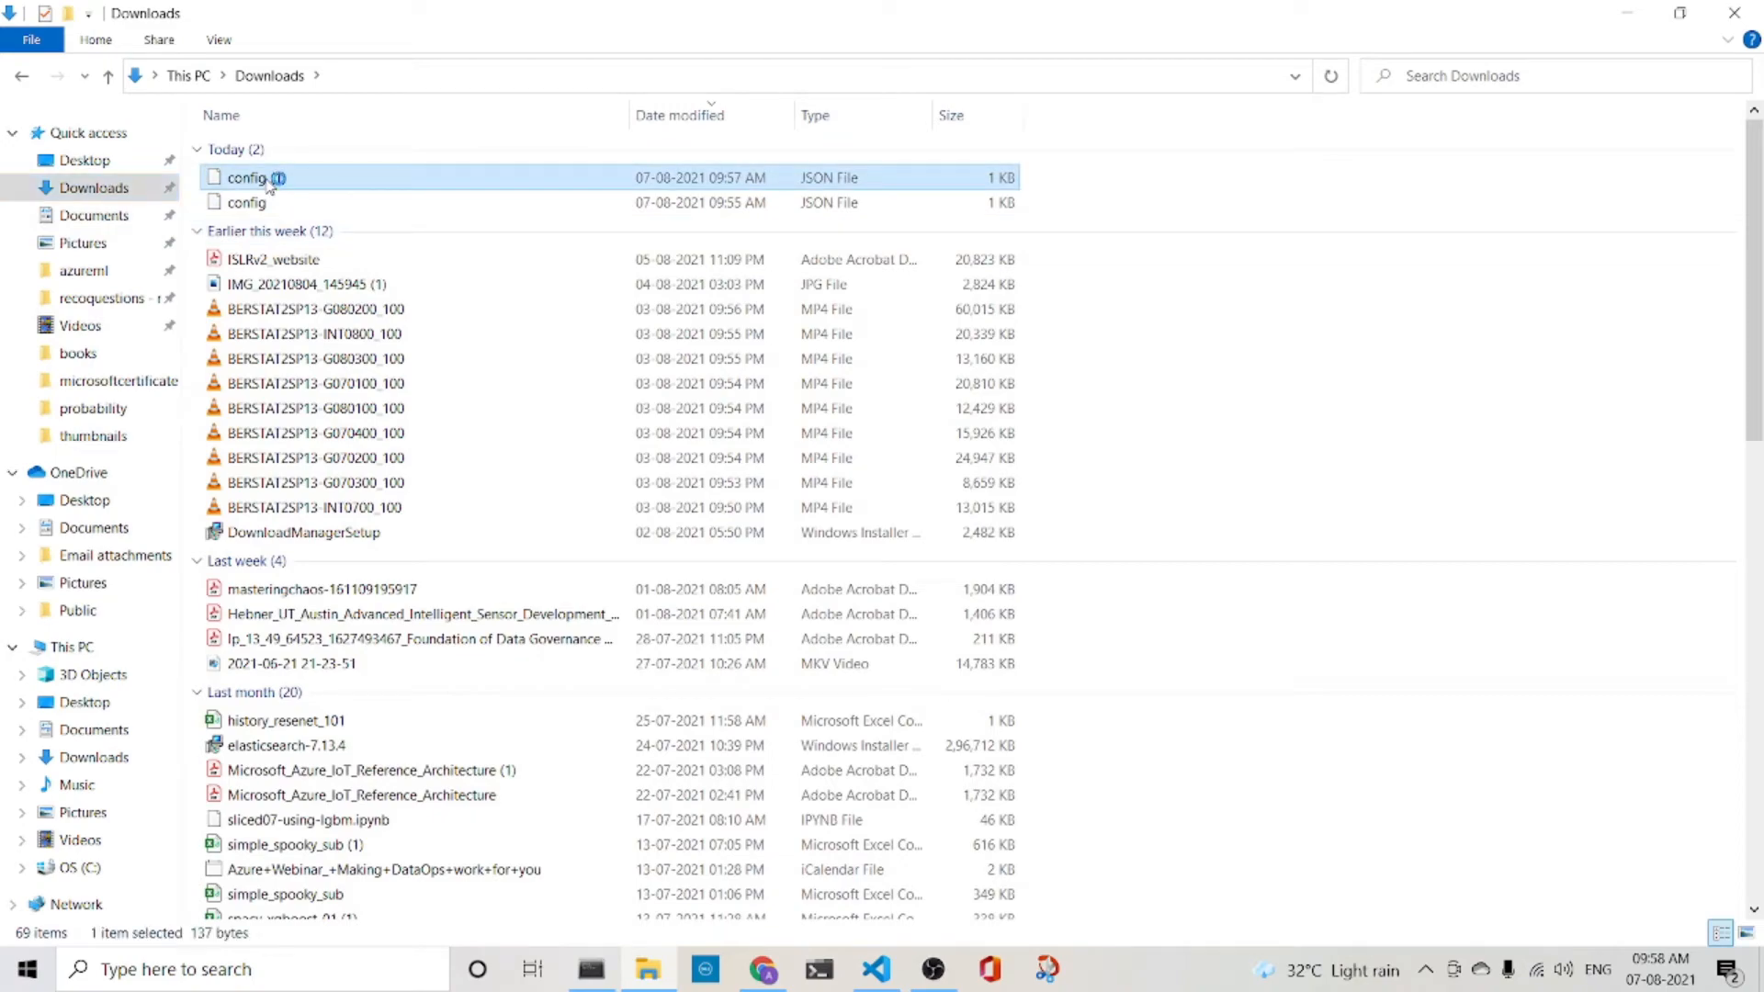
pyautogui.doubleClick(247, 178)
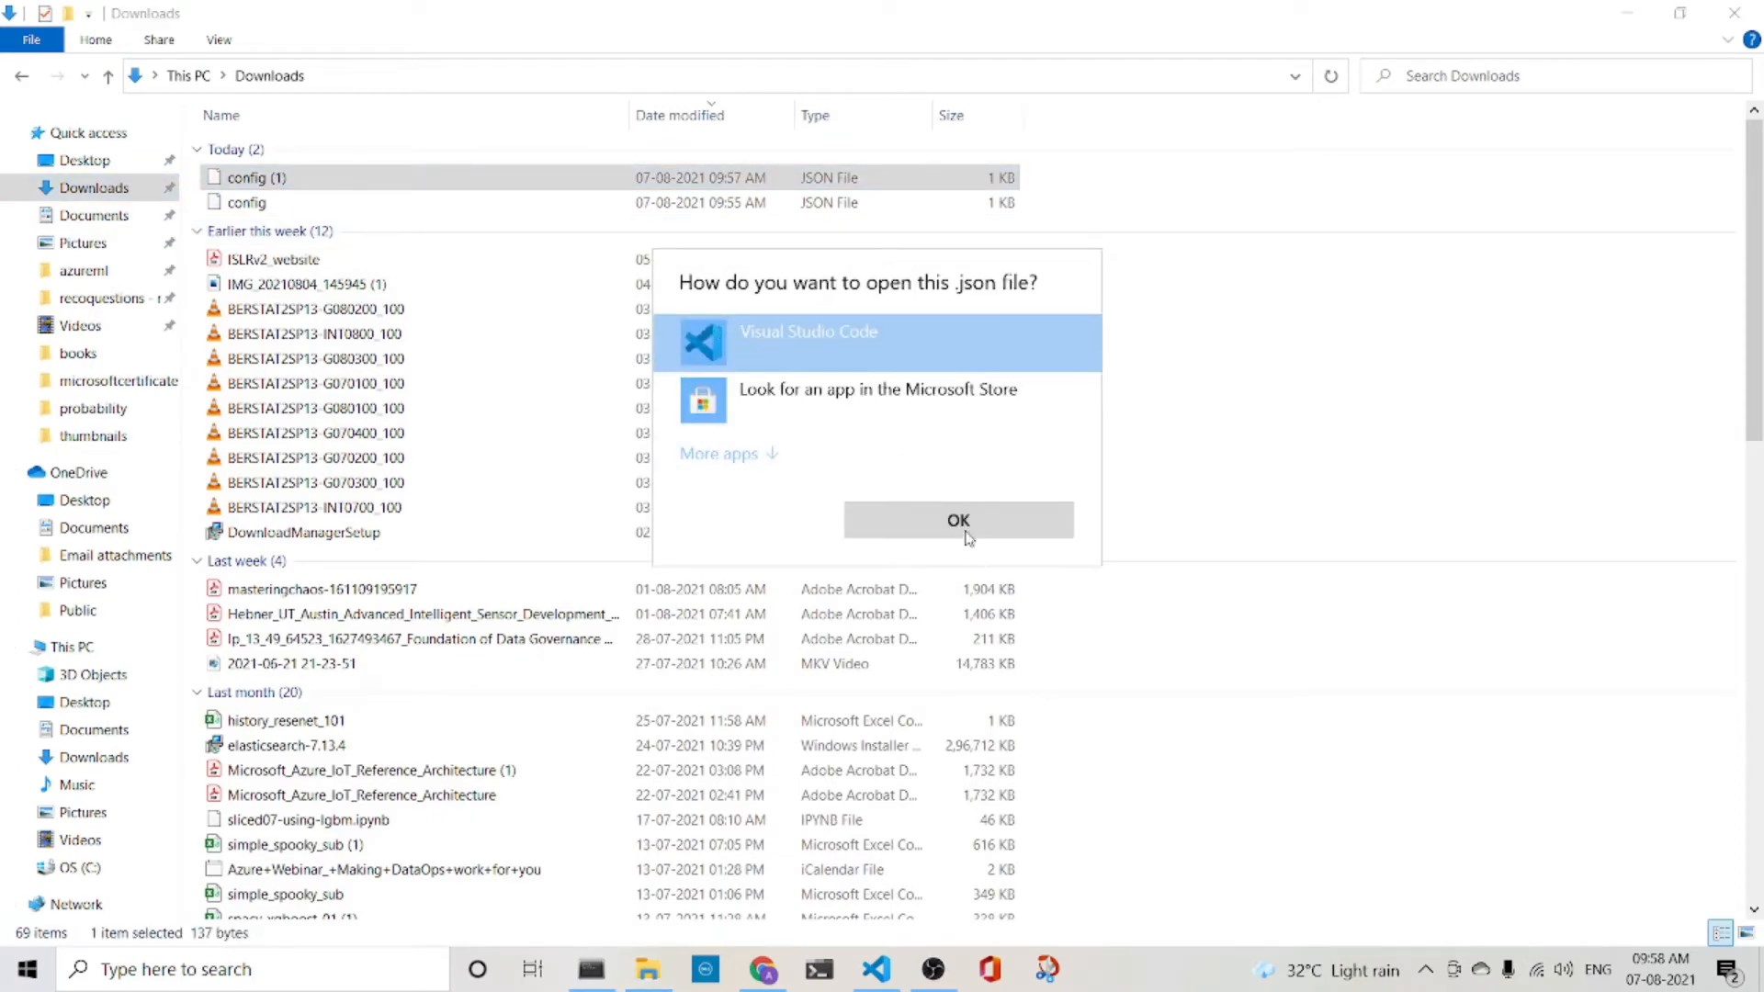
# - Review config (1).json's subscription, rgazureml group and rgwsazureml name, then return to Chrome
pyautogui.click(958, 520)
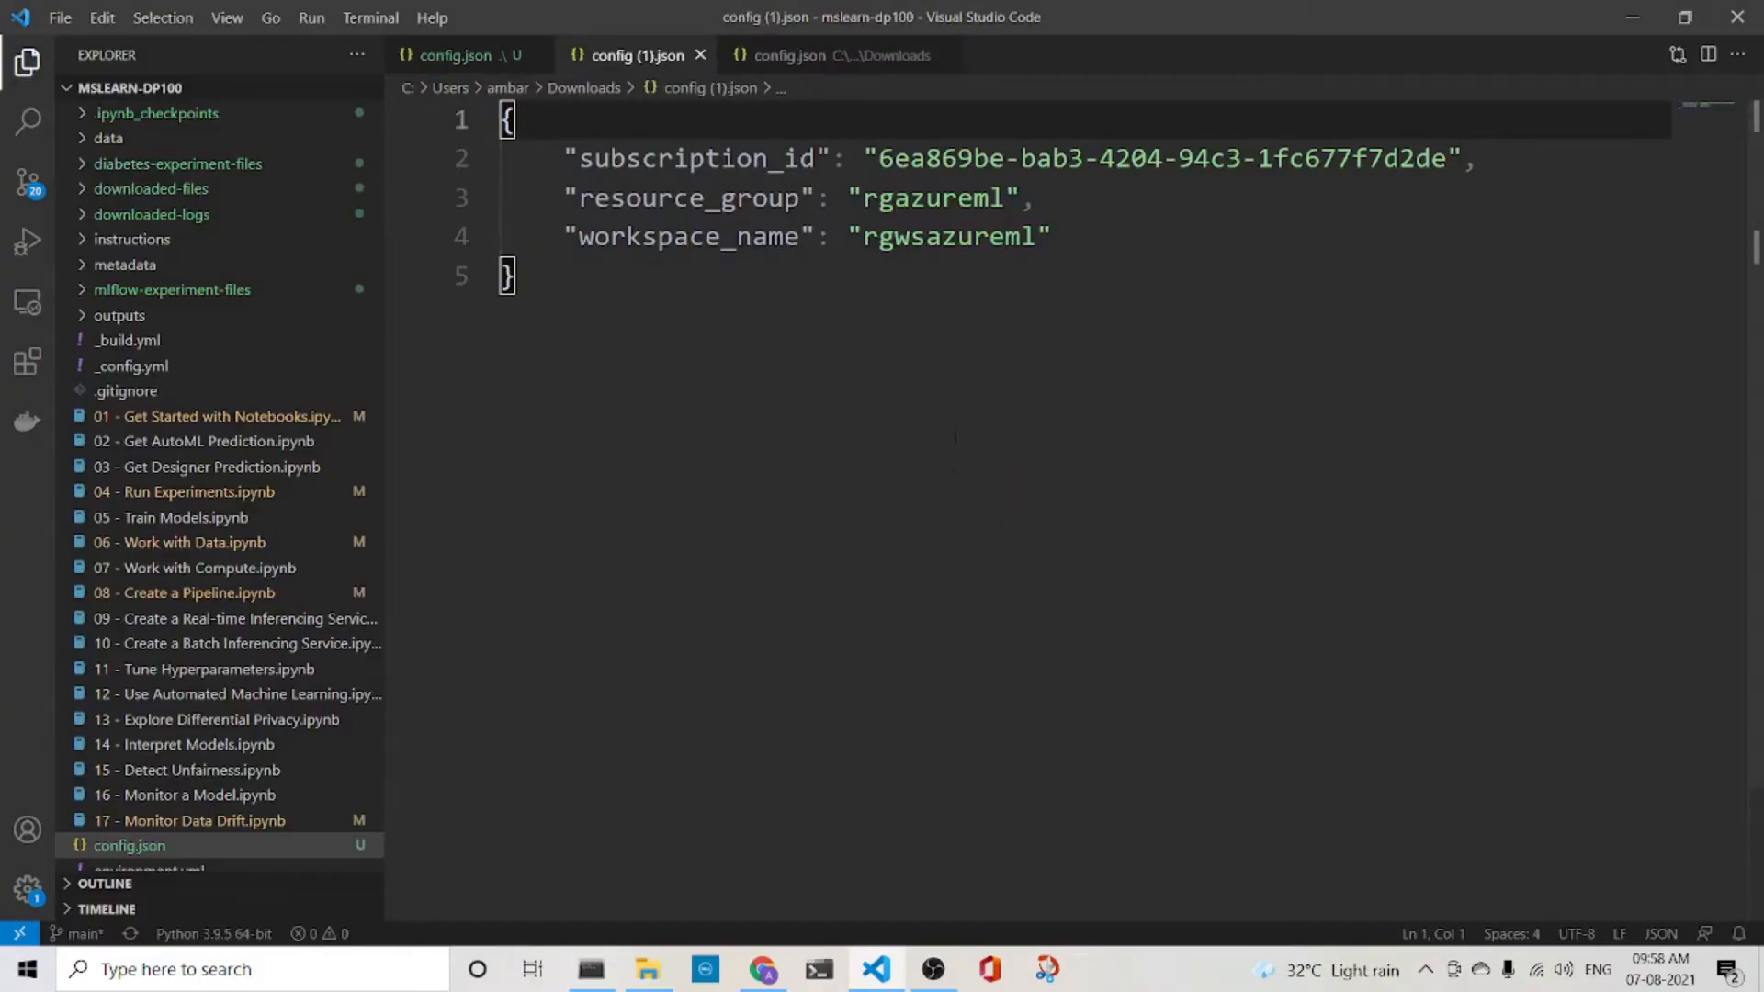
pyautogui.click(518, 276)
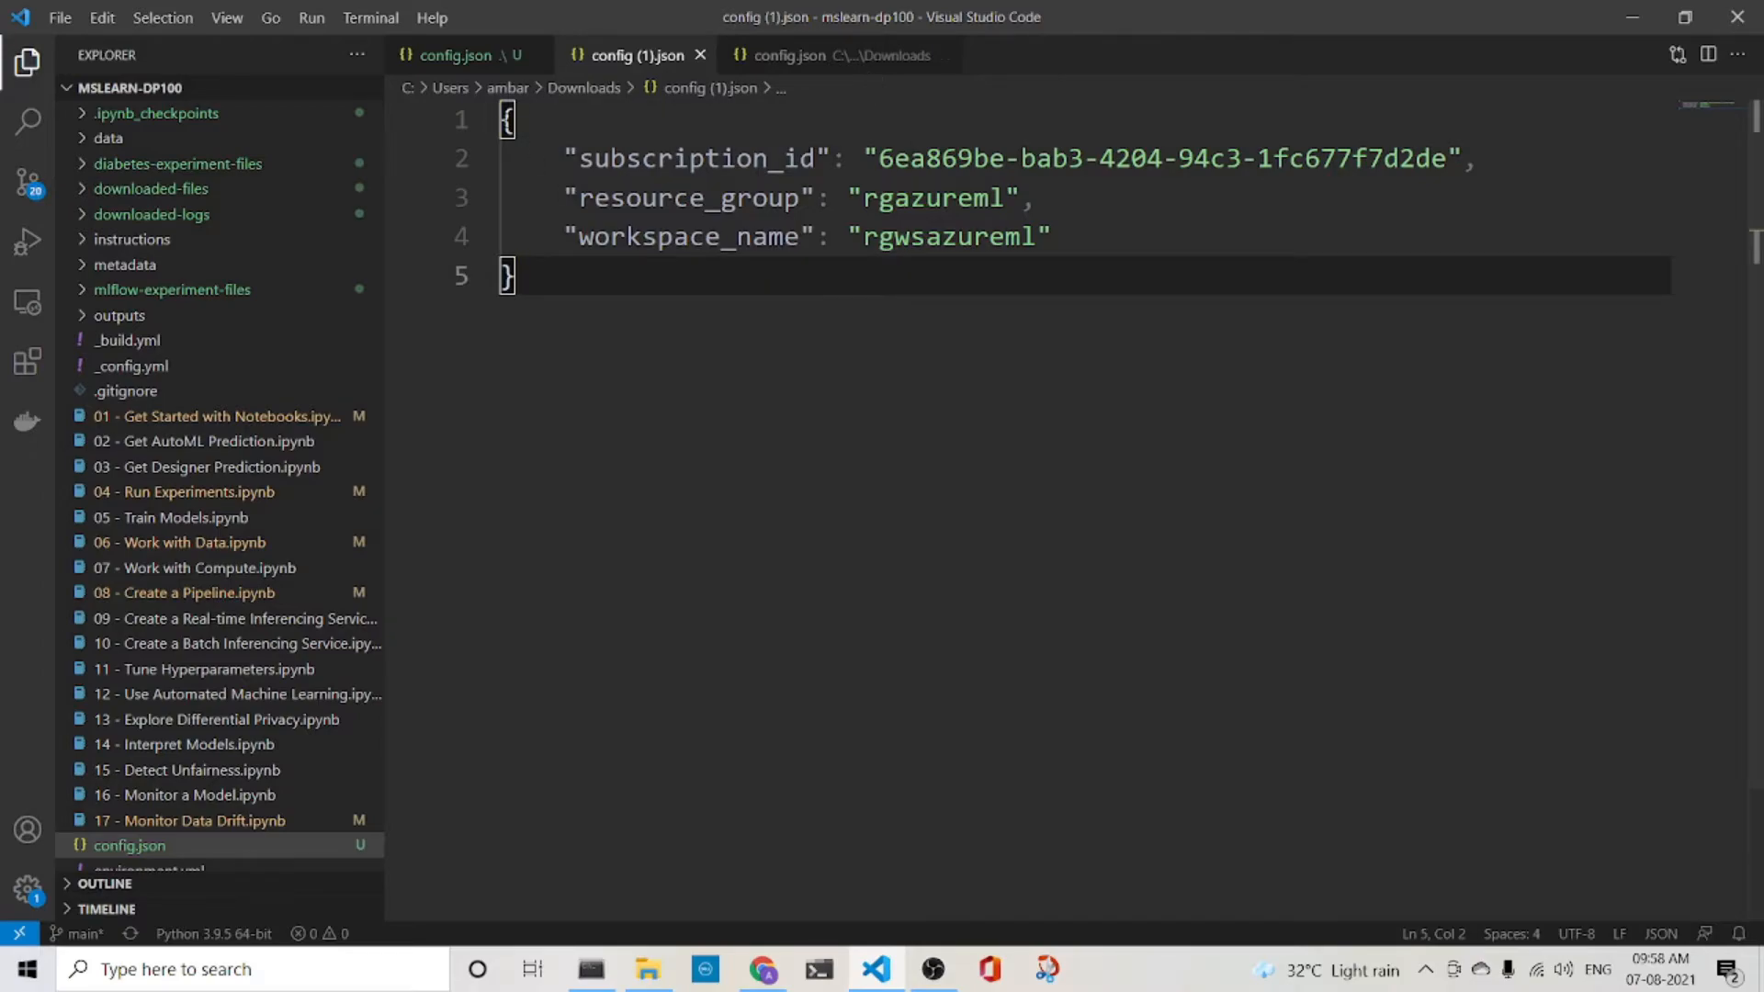
pyautogui.press('ctrl+a')
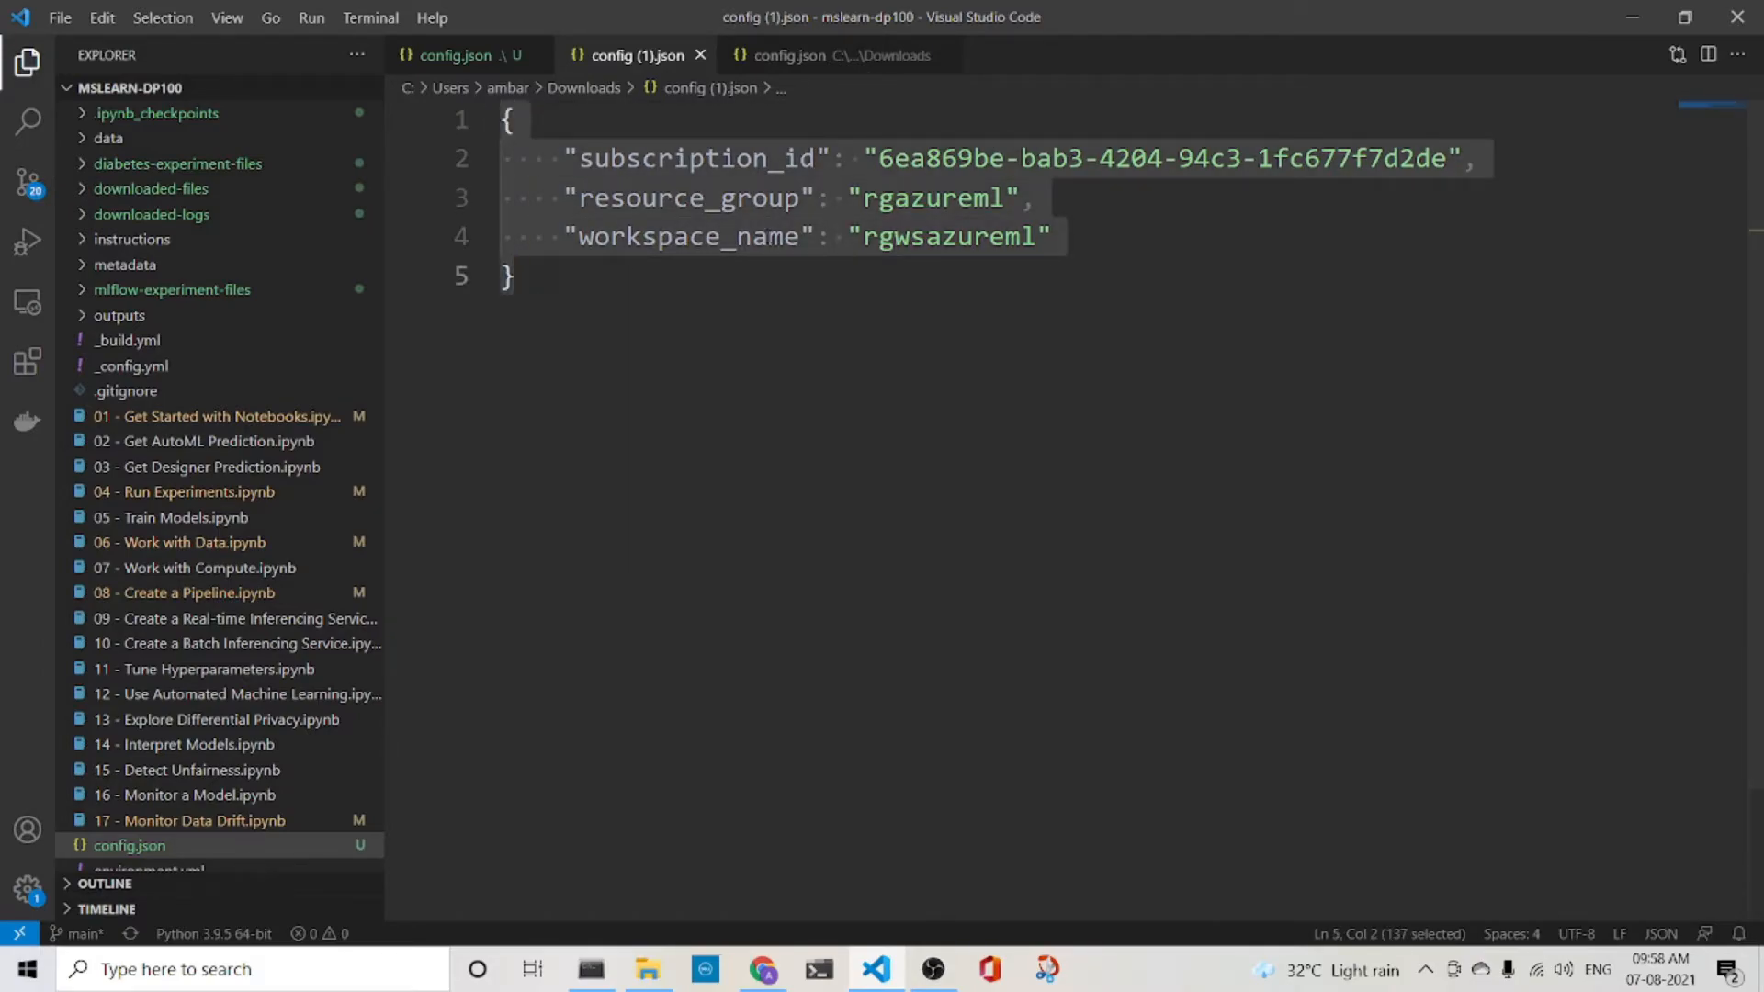
pyautogui.doubleClick(698, 158)
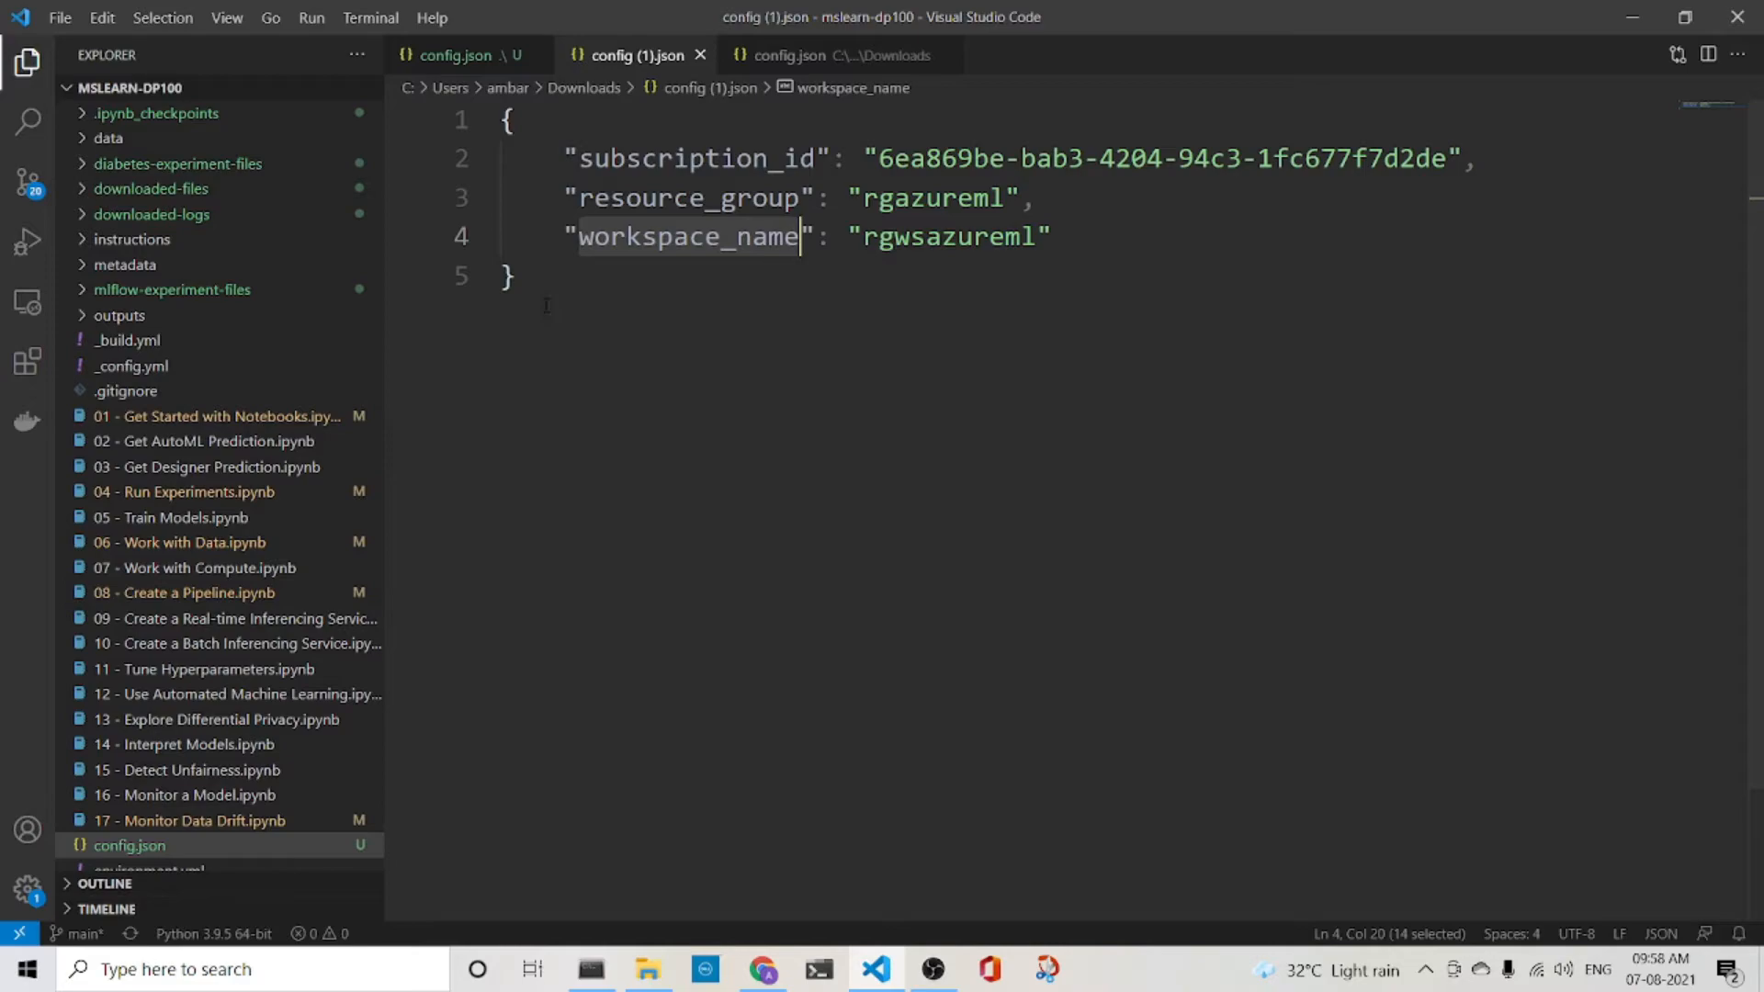
pyautogui.press('ctrl+a')
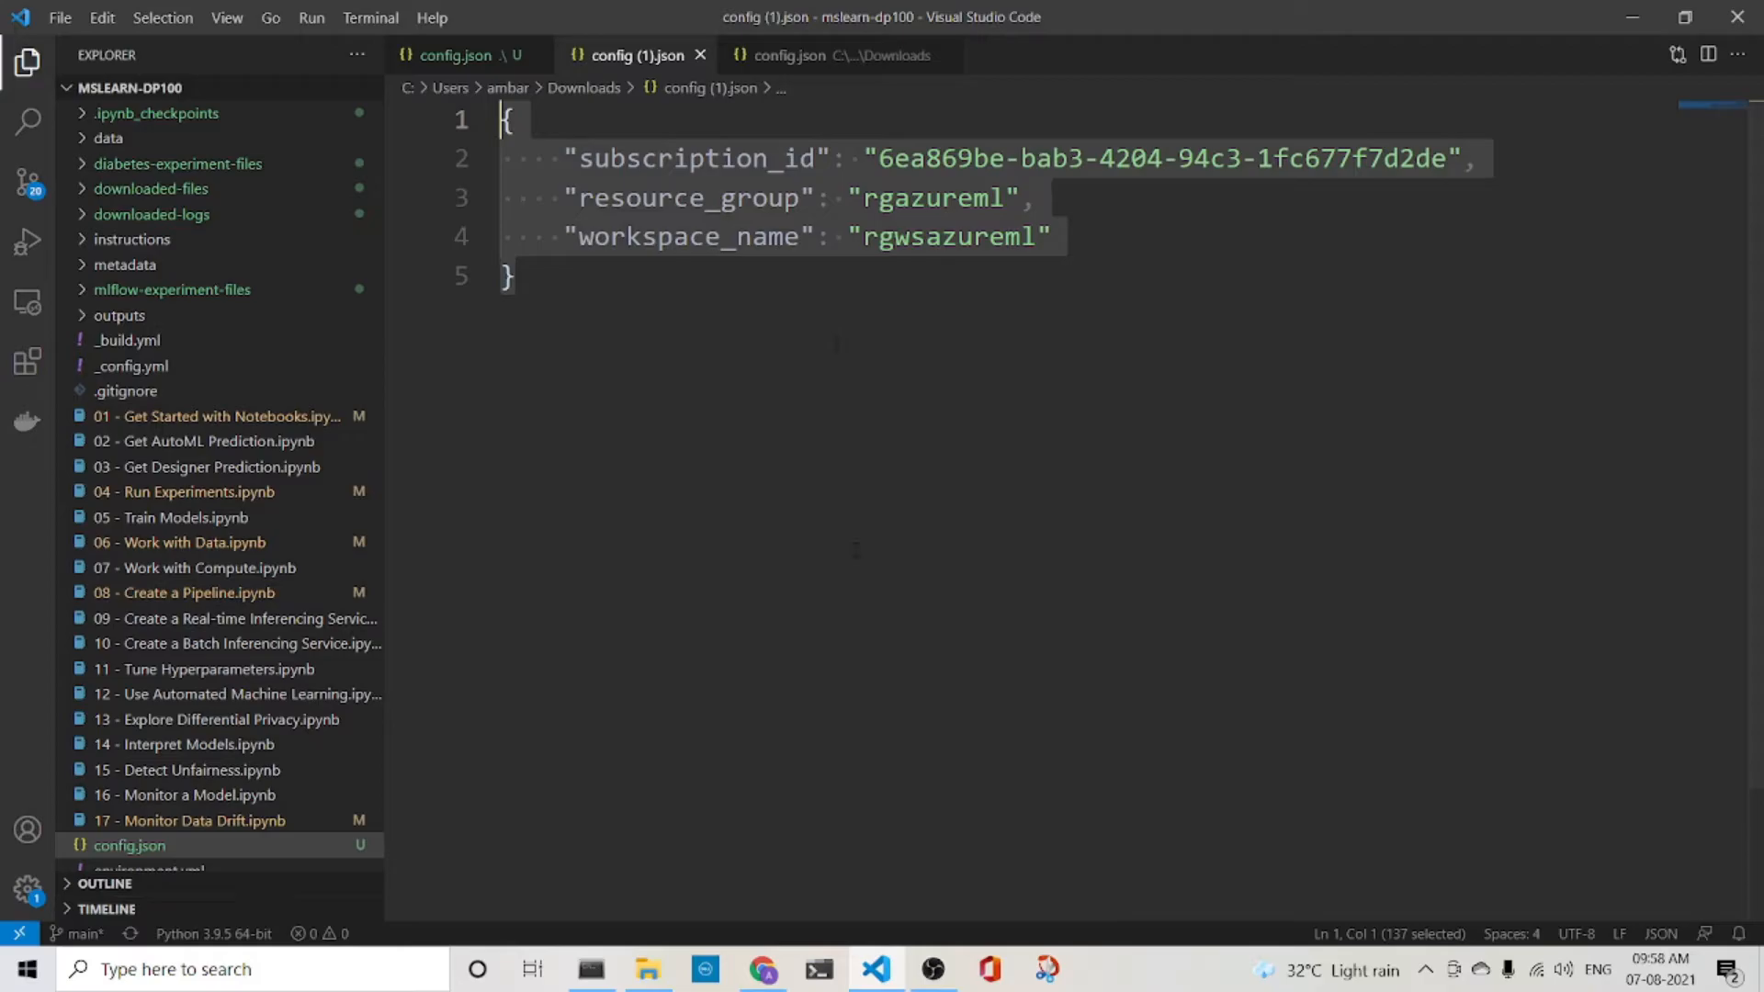
pyautogui.click(765, 969)
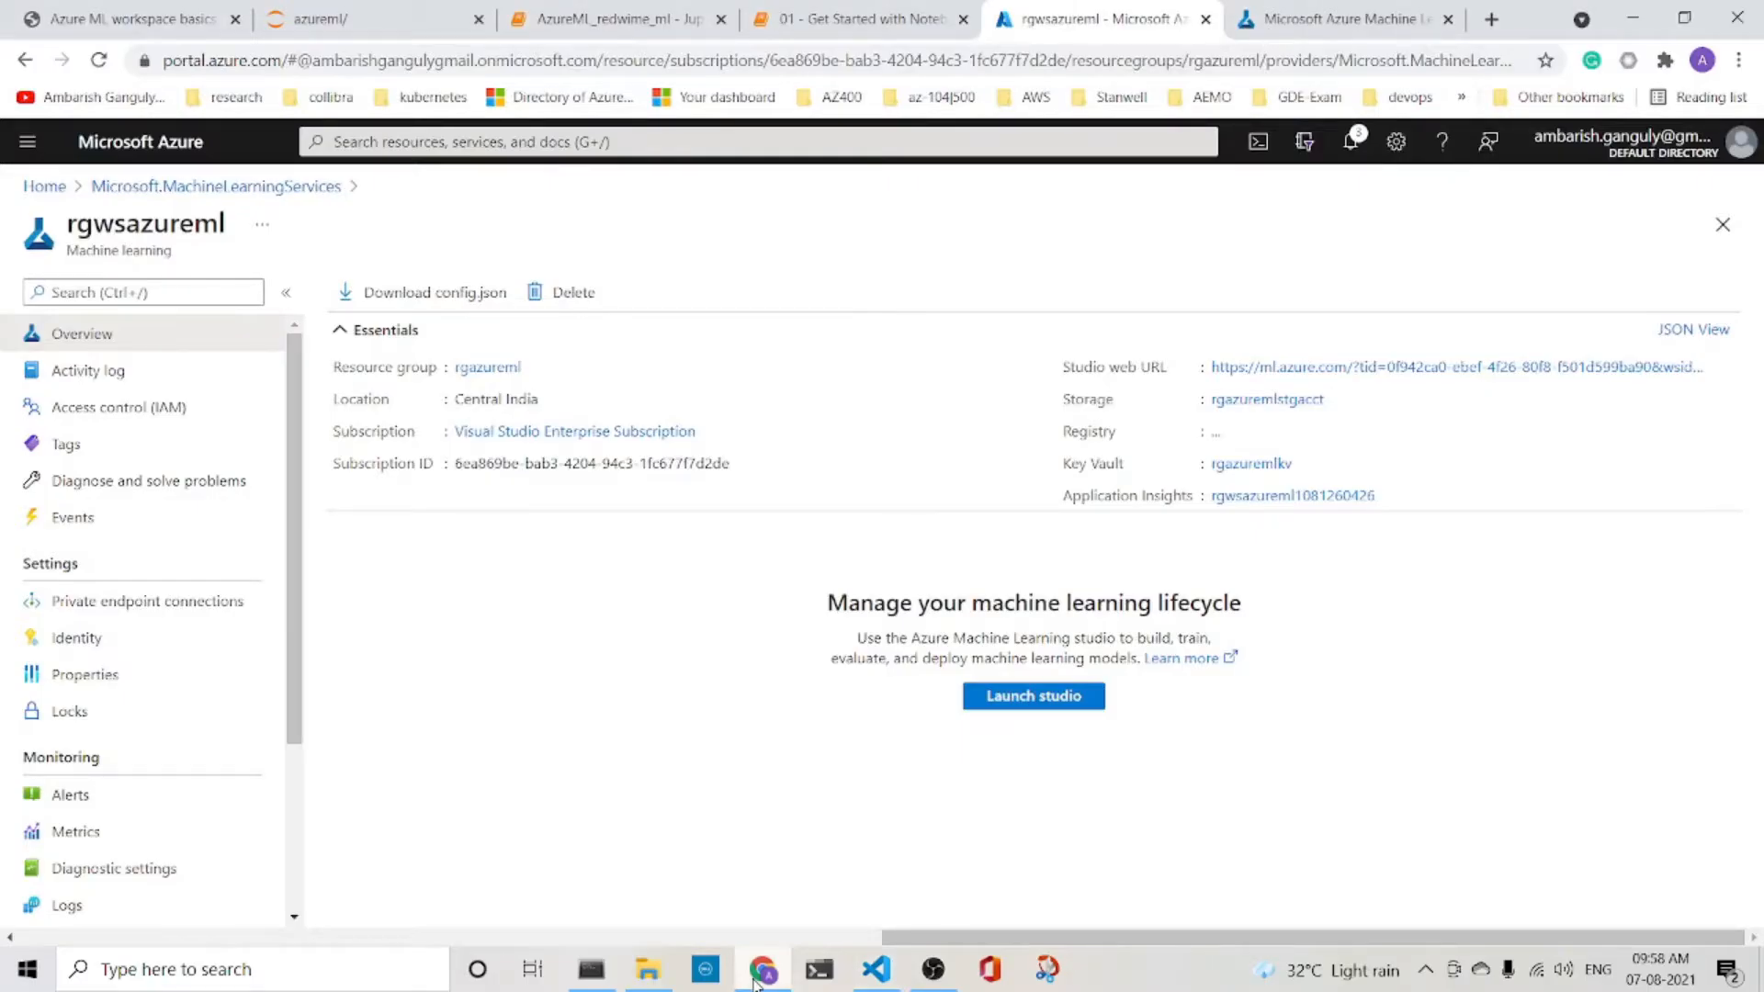
# - Rerun the getting-started notebook's import and Workspace.from_config cells so rgwsazureml loads
pyautogui.click(858, 19)
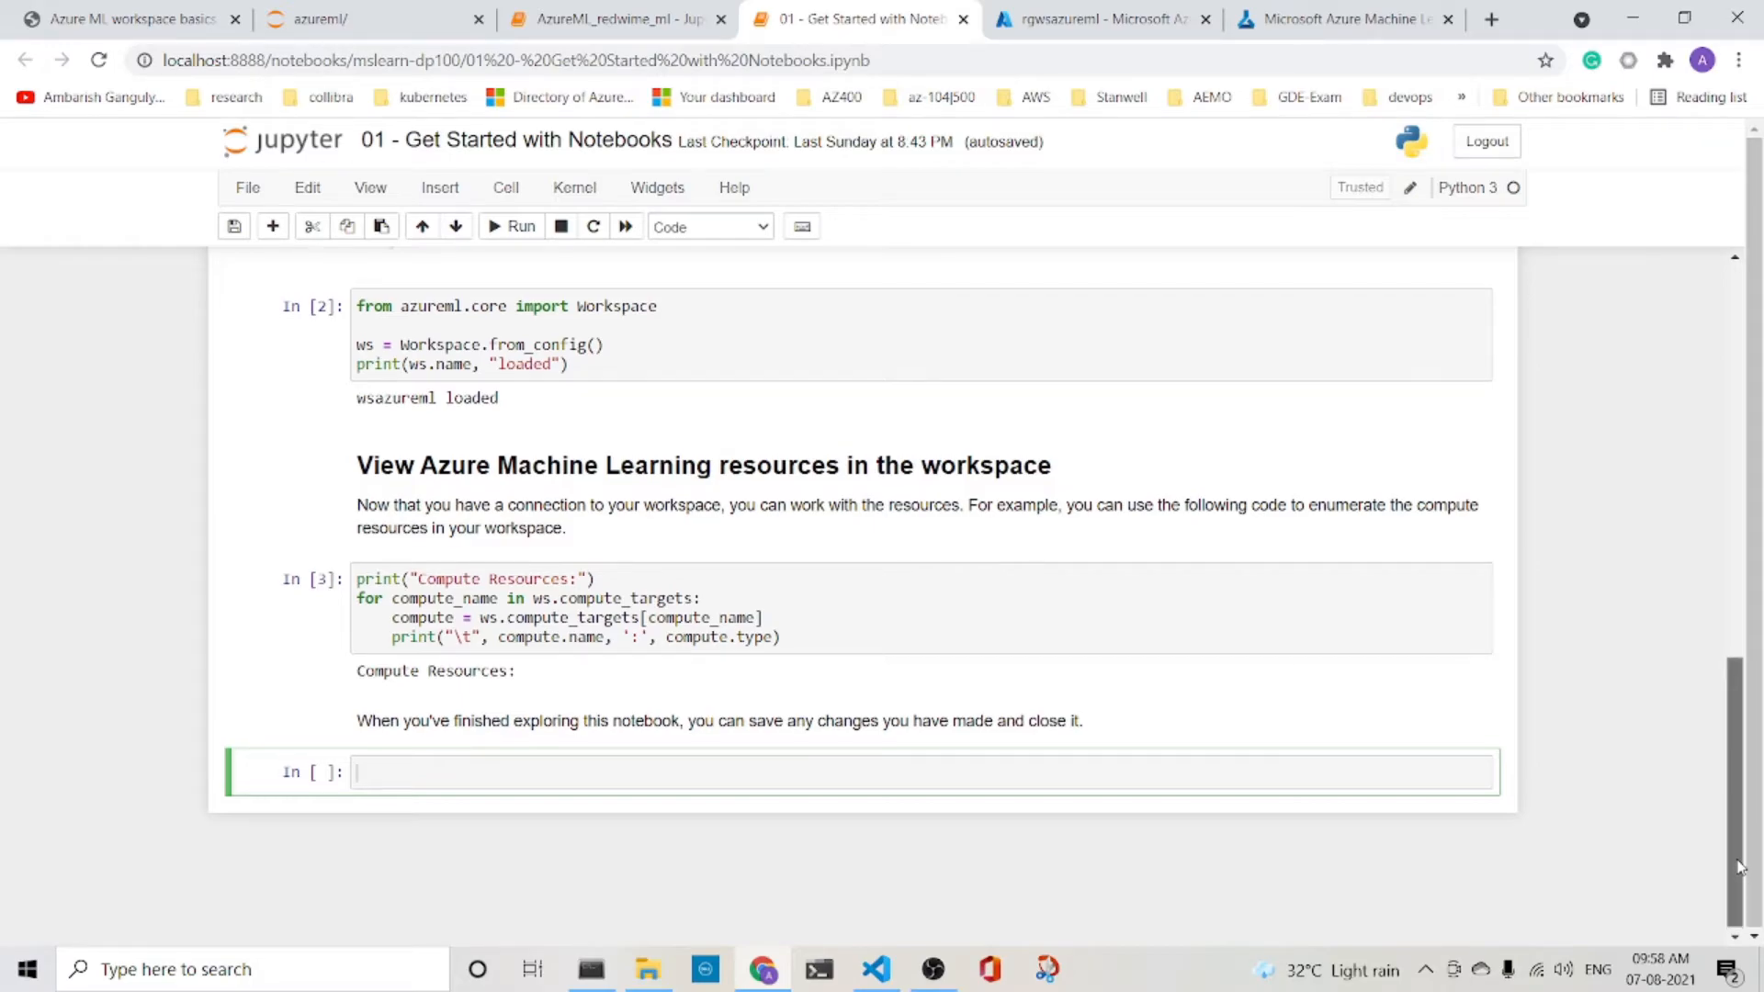
pyautogui.scroll(3)
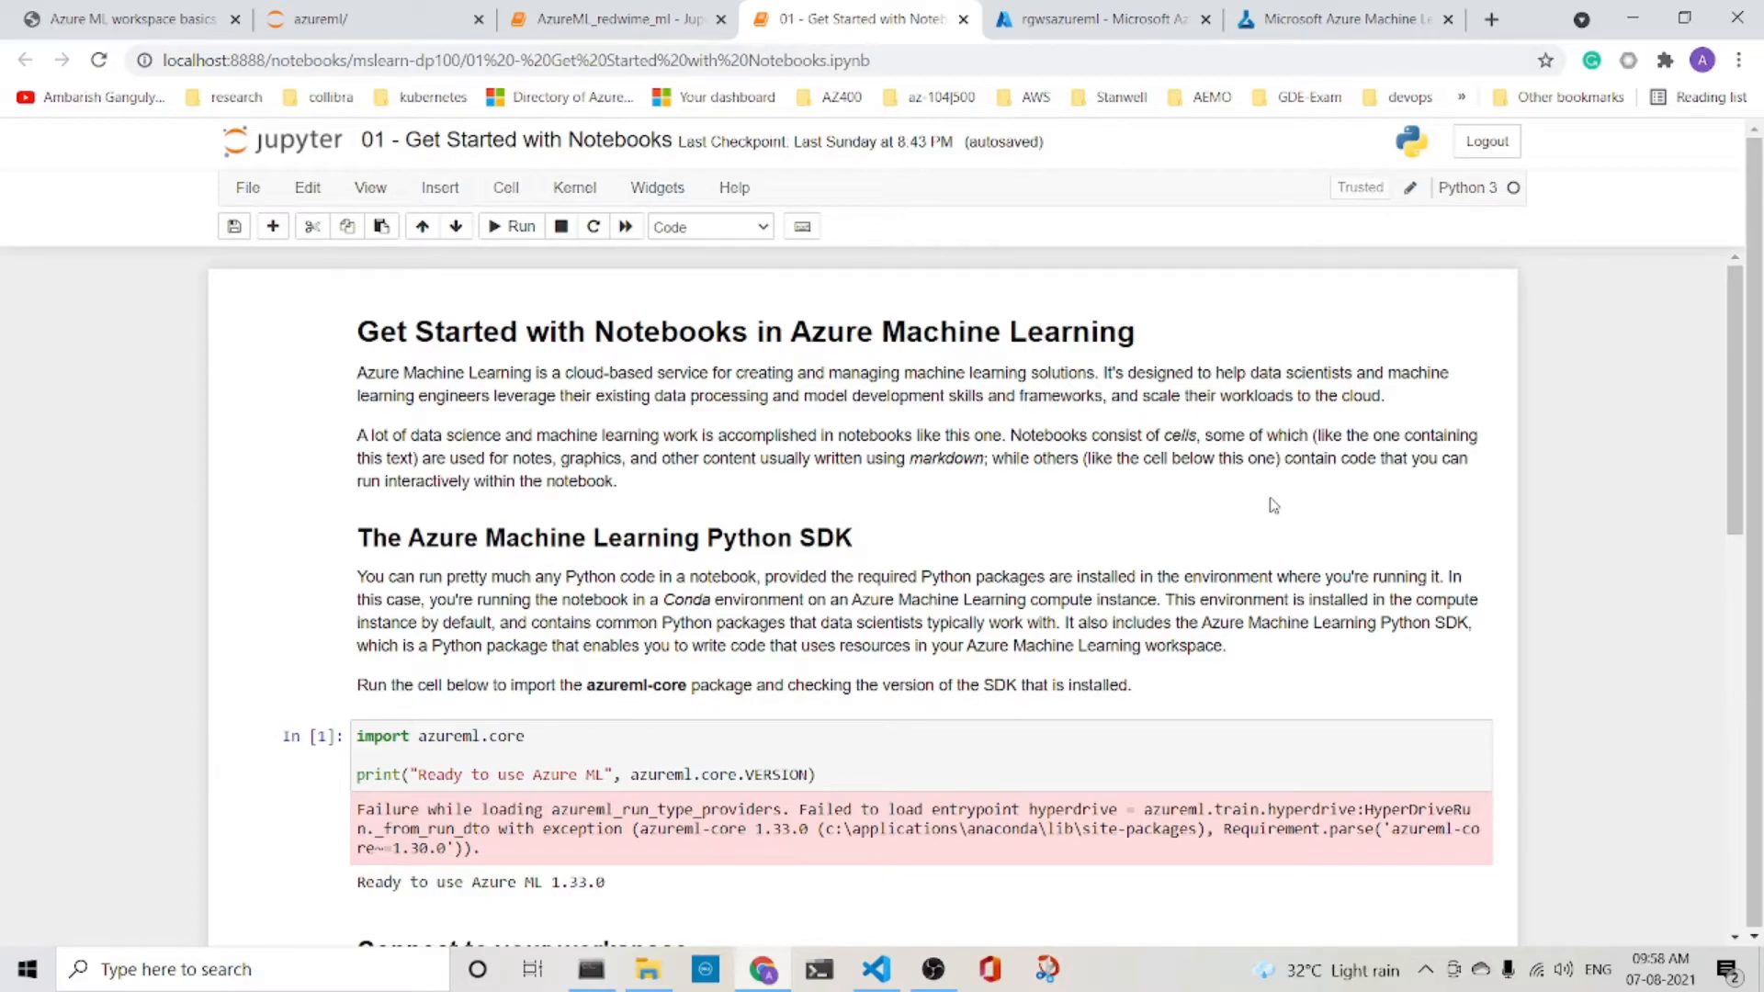
pyautogui.moveTo(1139, 698)
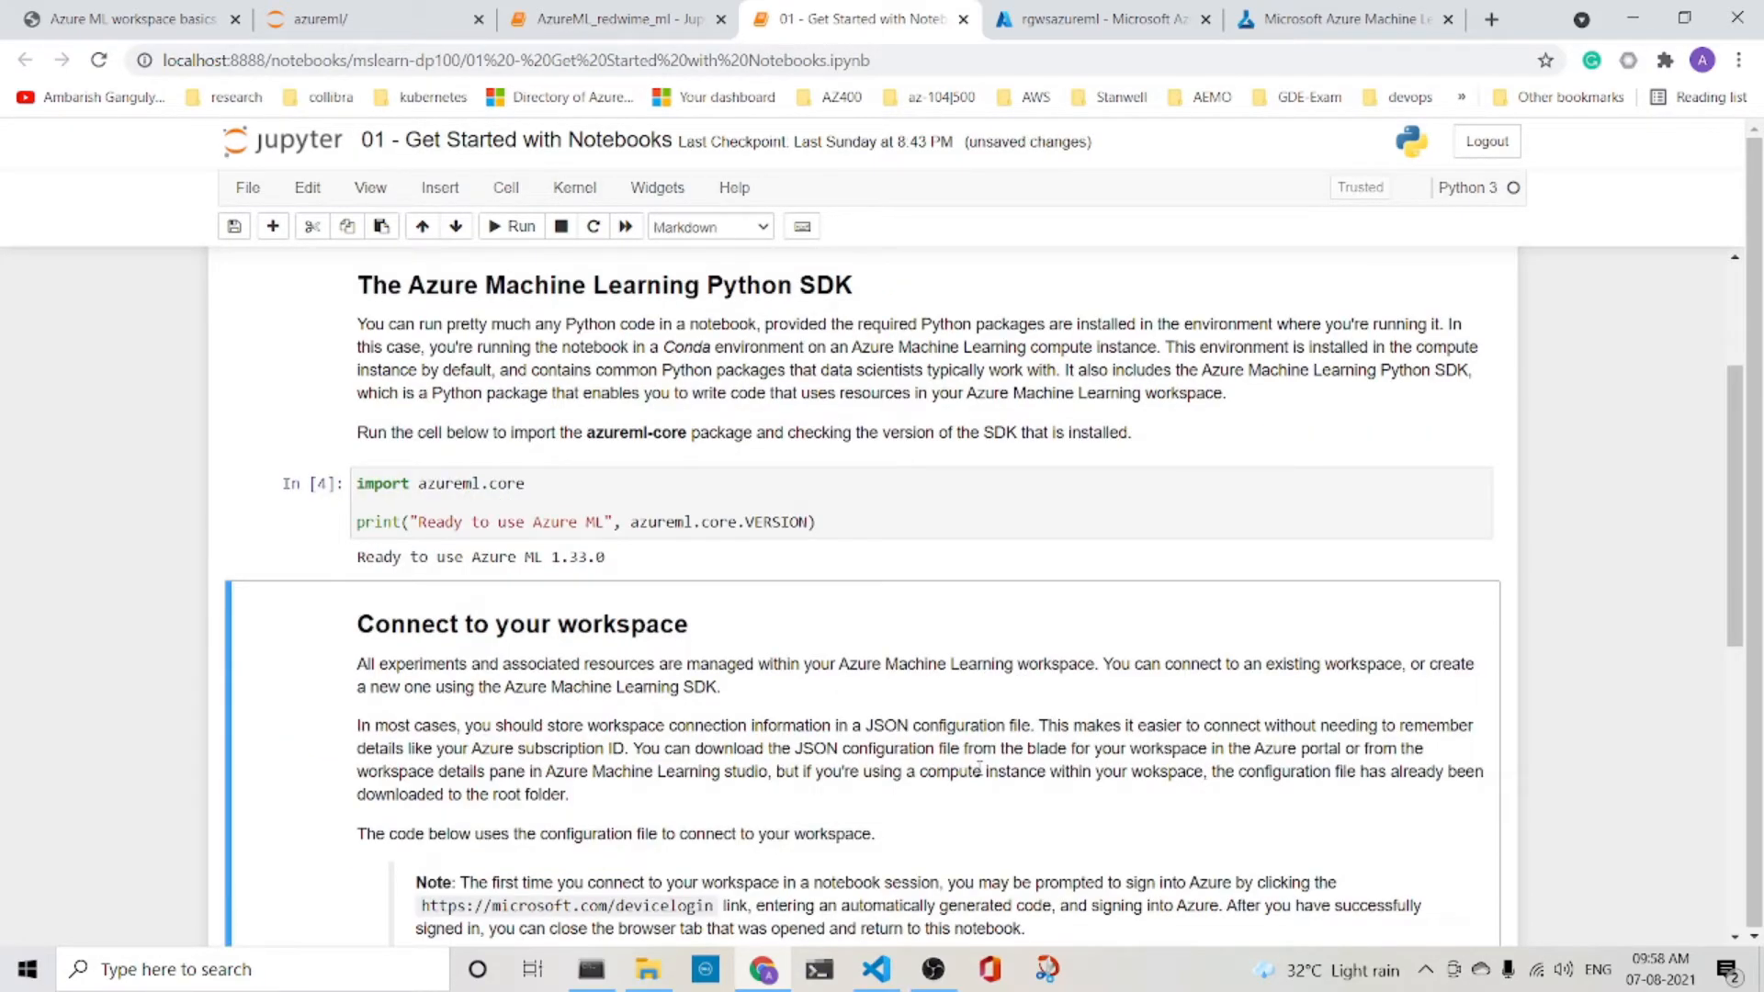
pyautogui.scroll(-3)
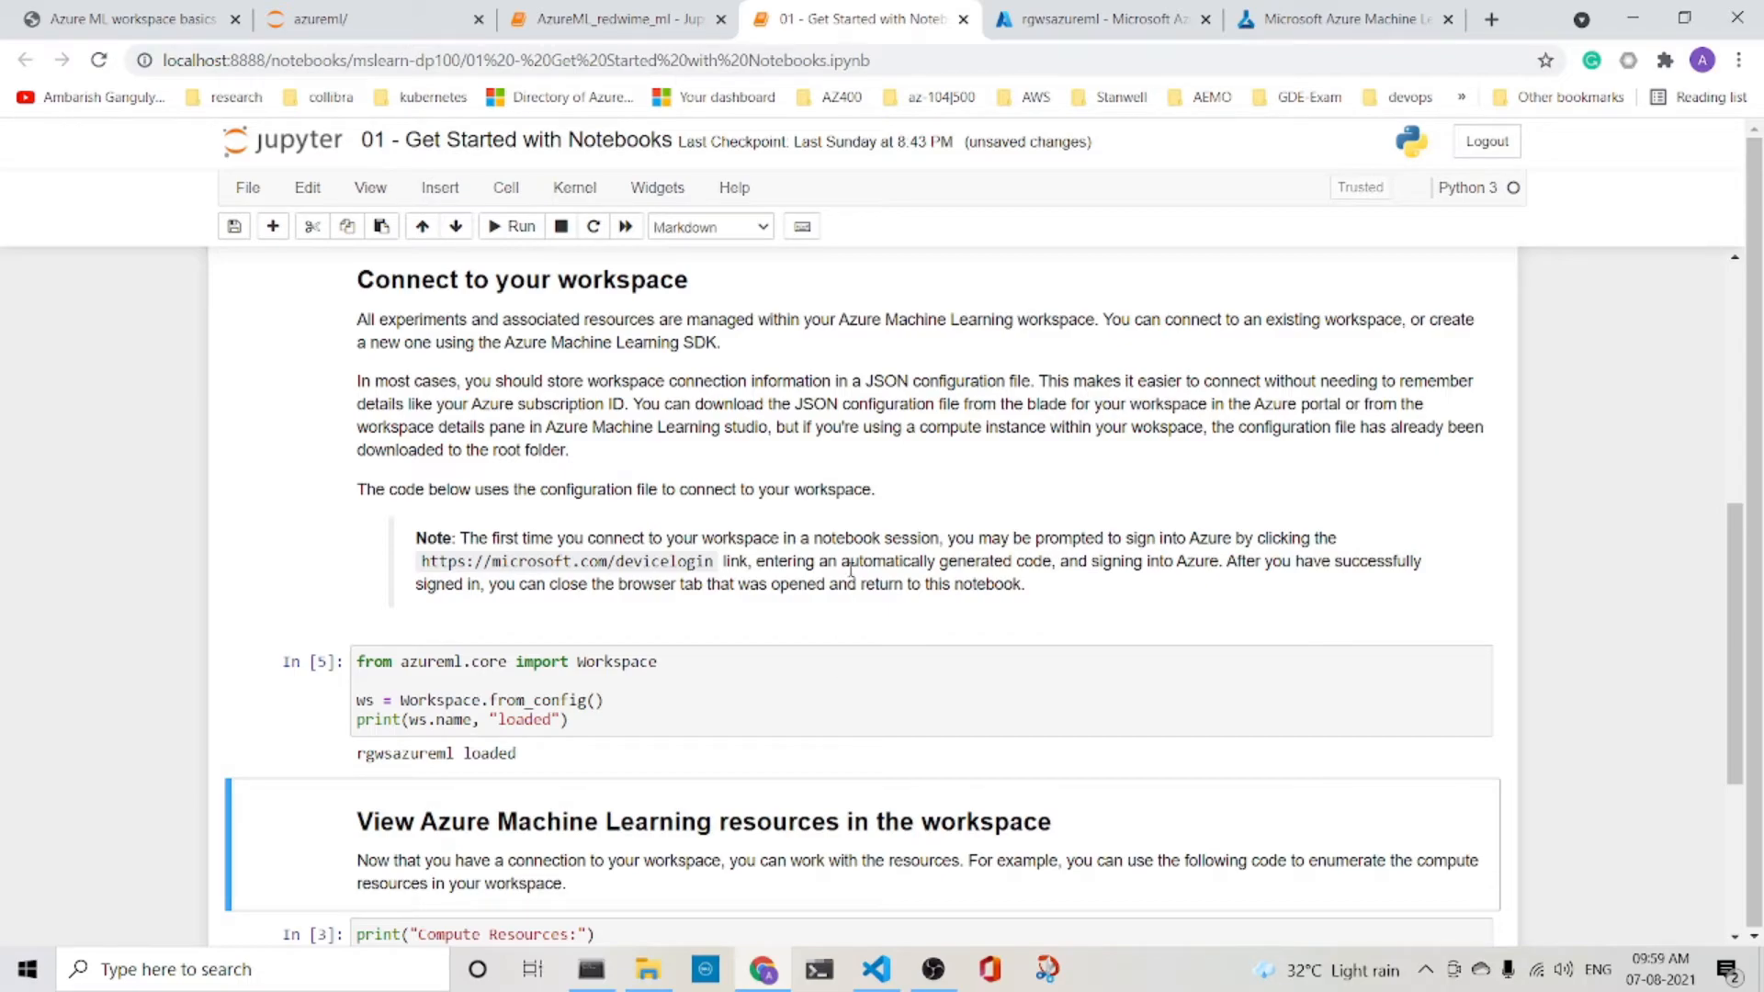
pyautogui.scroll(-3)
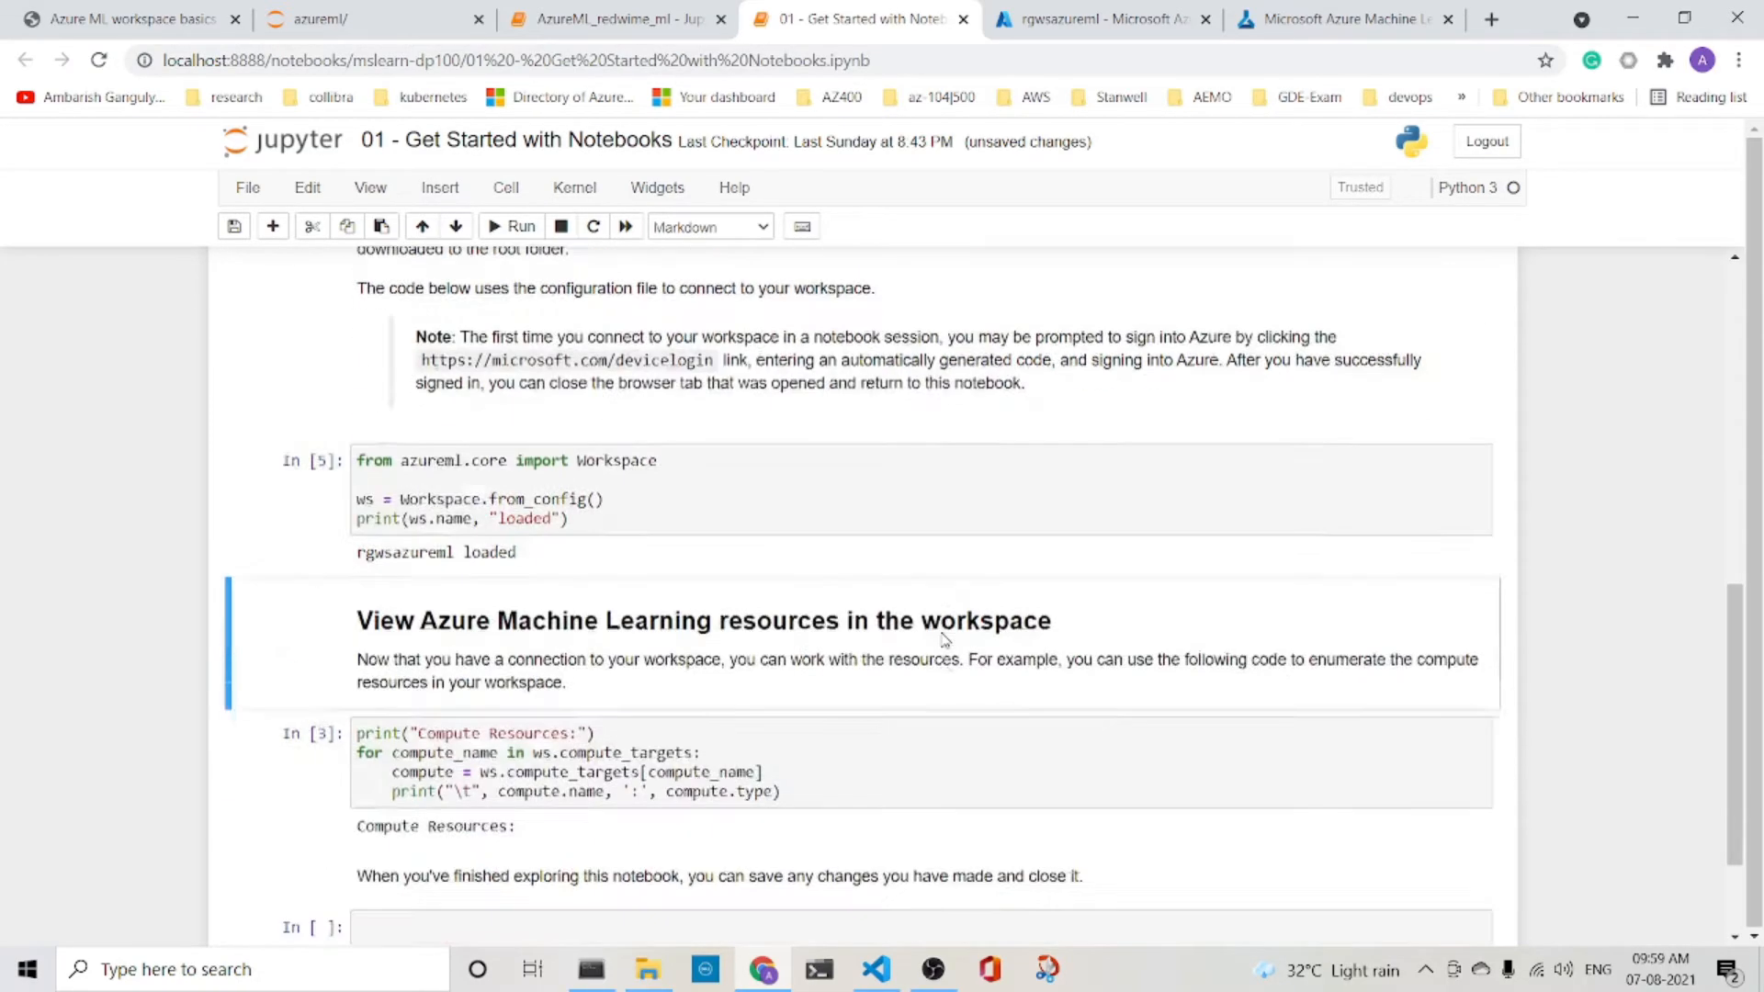
# - Glance at config.json in VS Code, return to Jupyter and rerun the compute resources cell
pyautogui.click(875, 969)
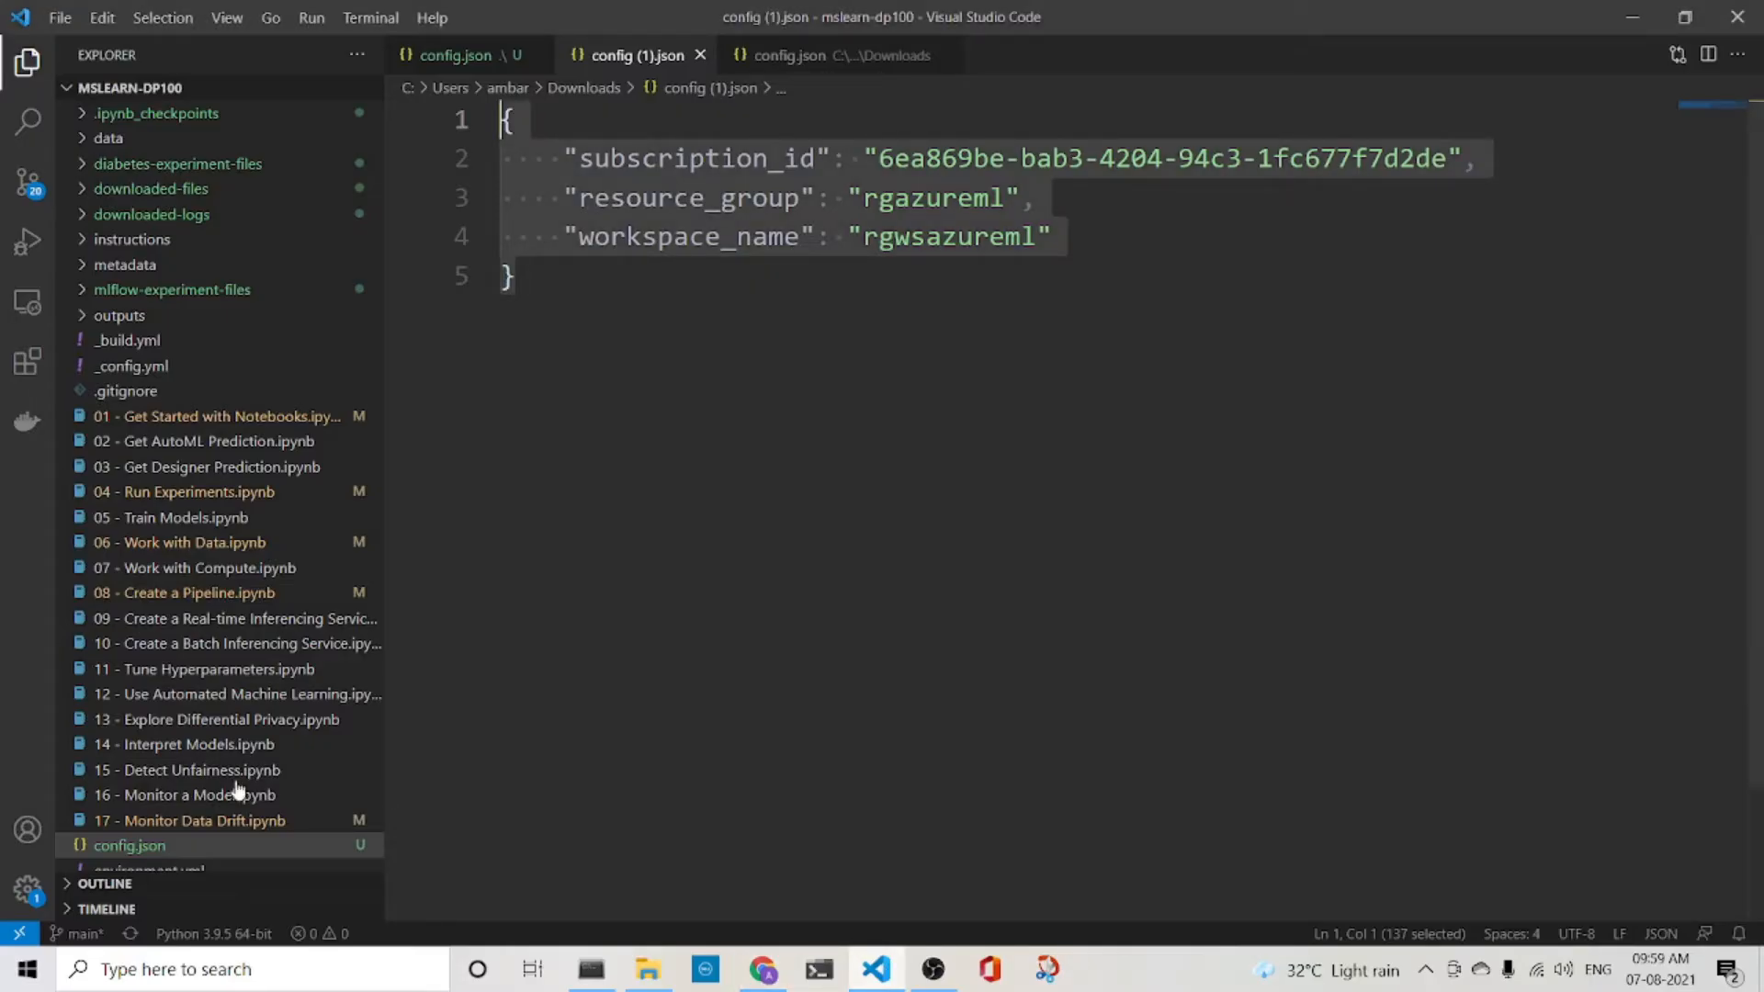
pyautogui.moveTo(153, 853)
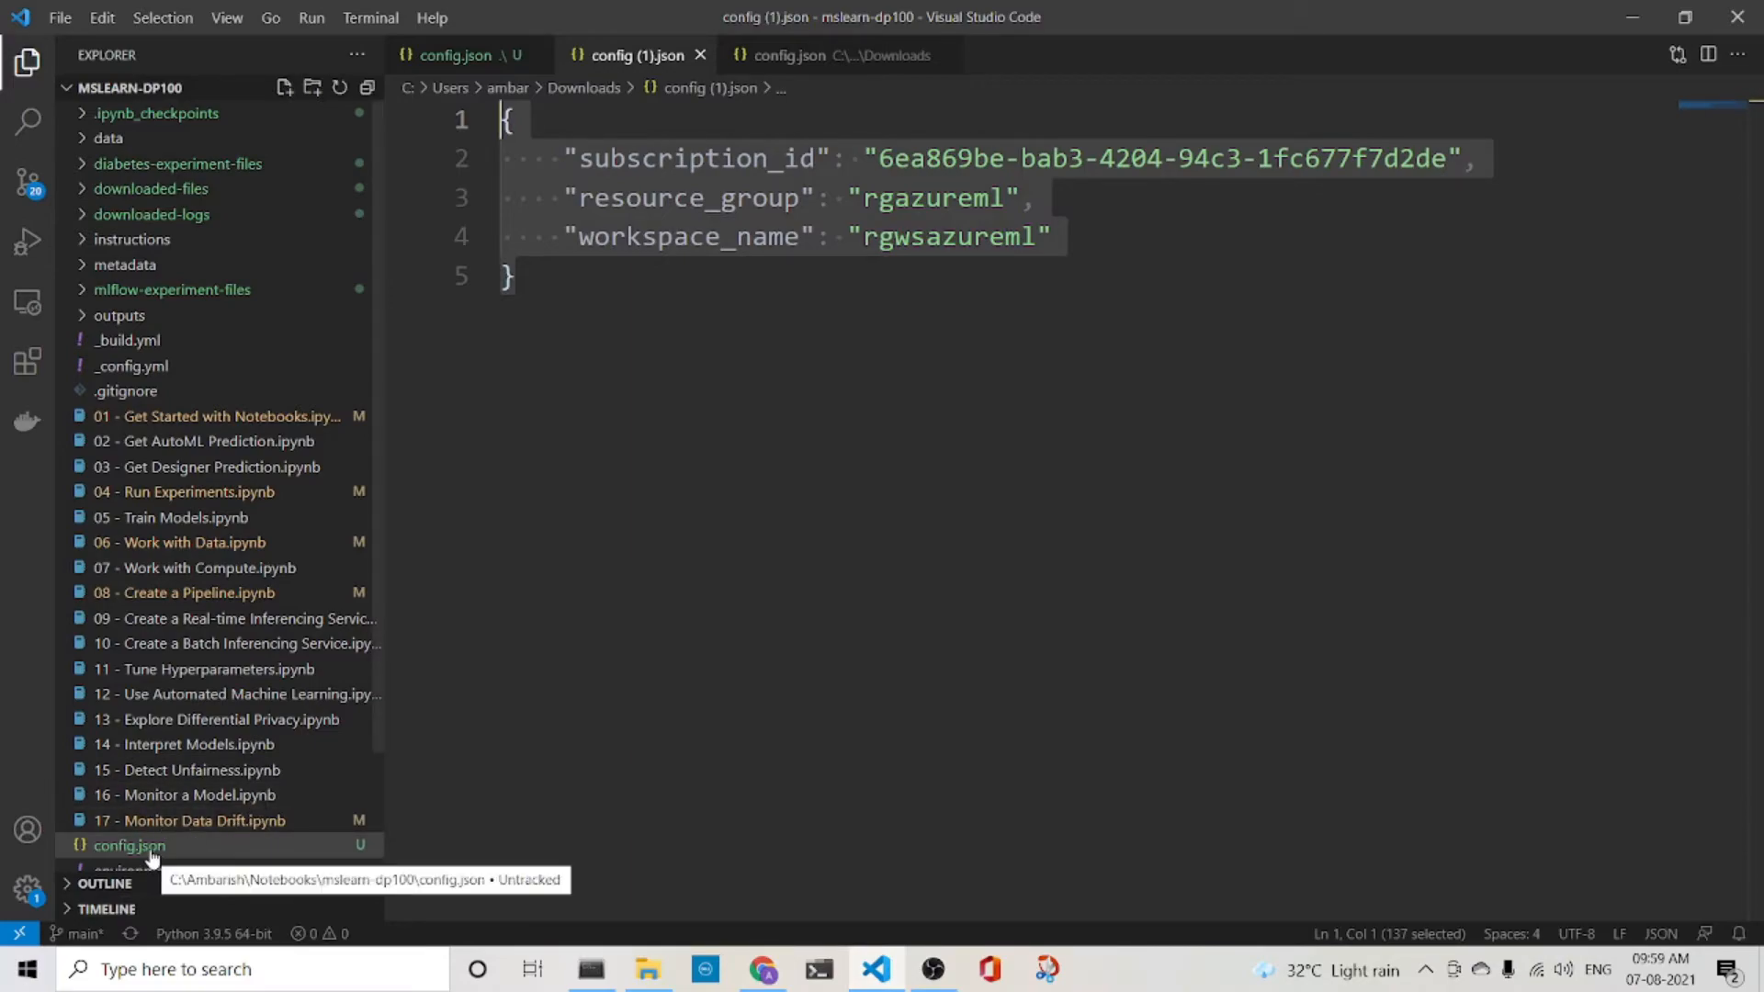
pyautogui.moveTo(647, 969)
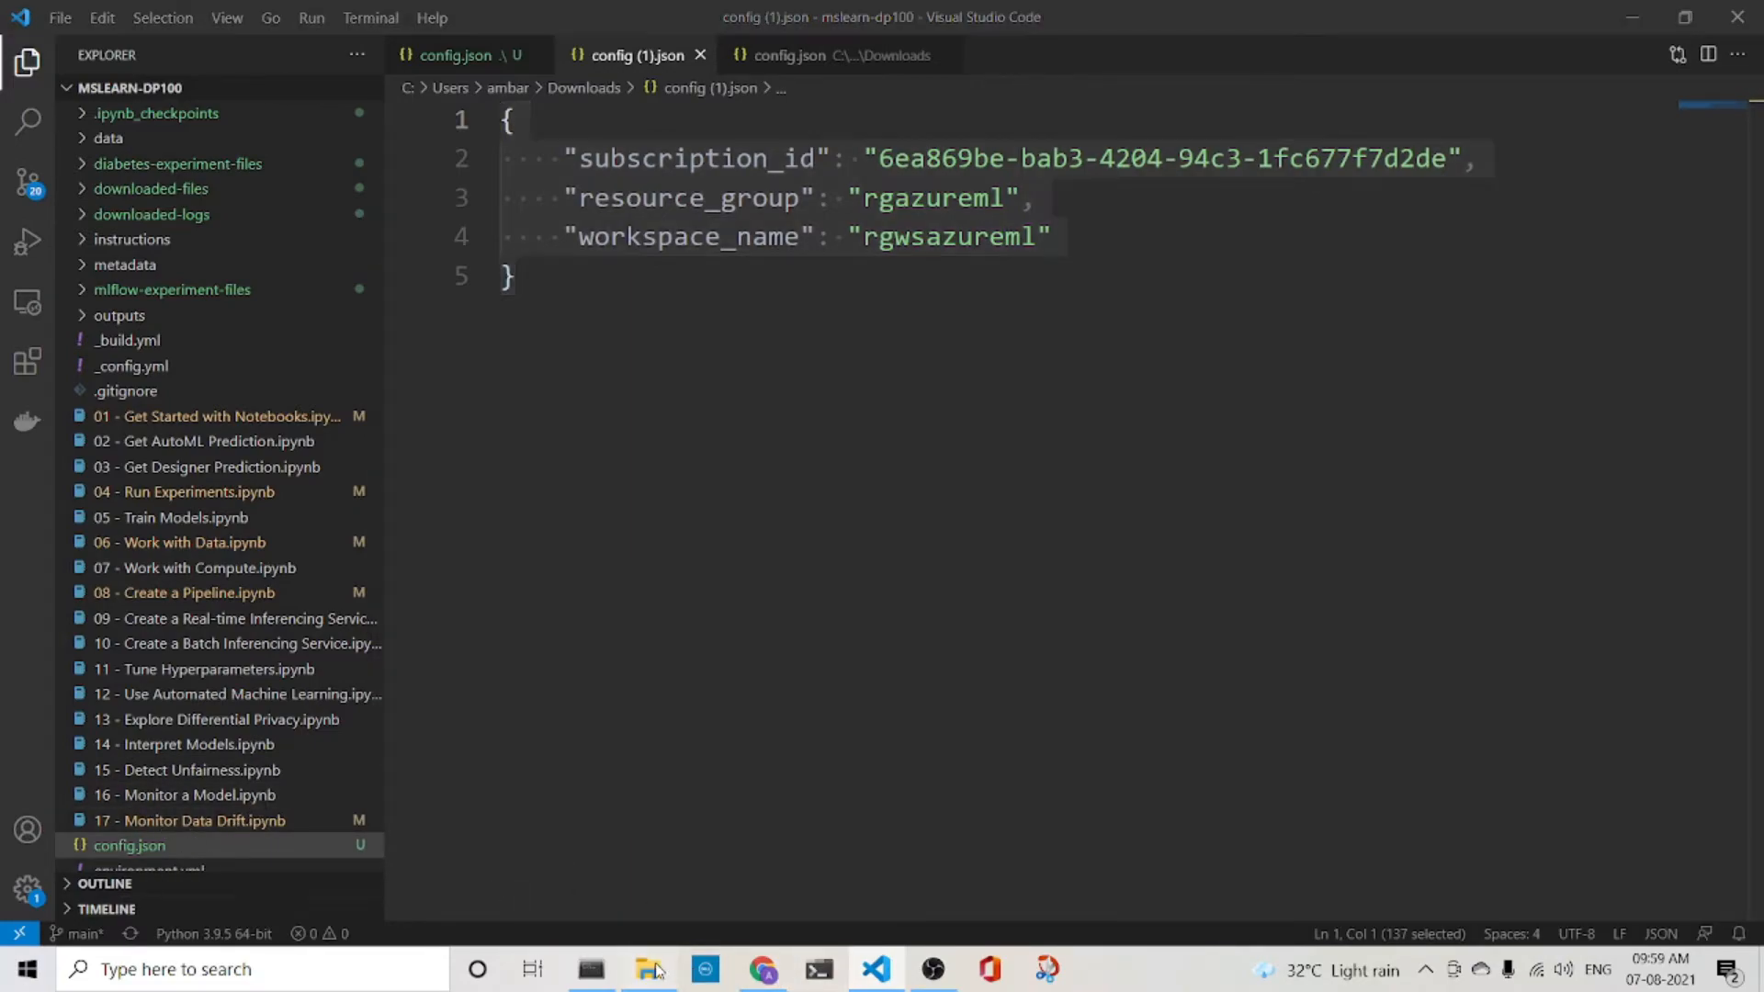
pyautogui.click(763, 968)
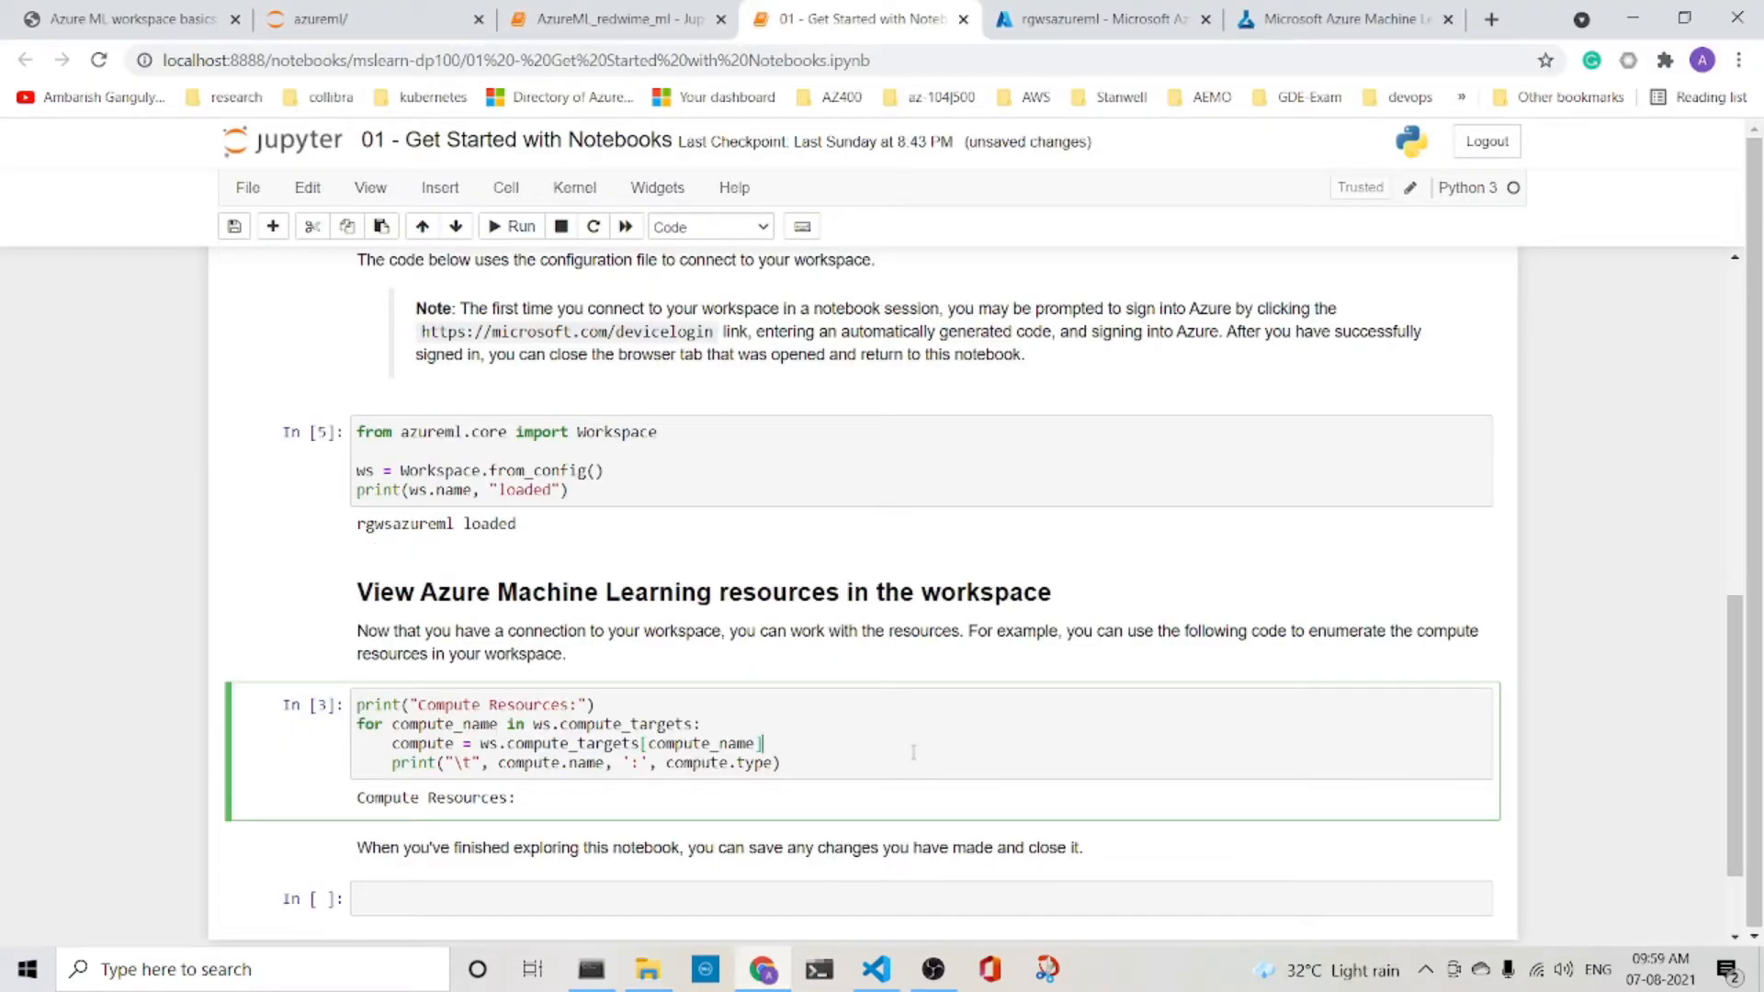
pyautogui.click(513, 226)
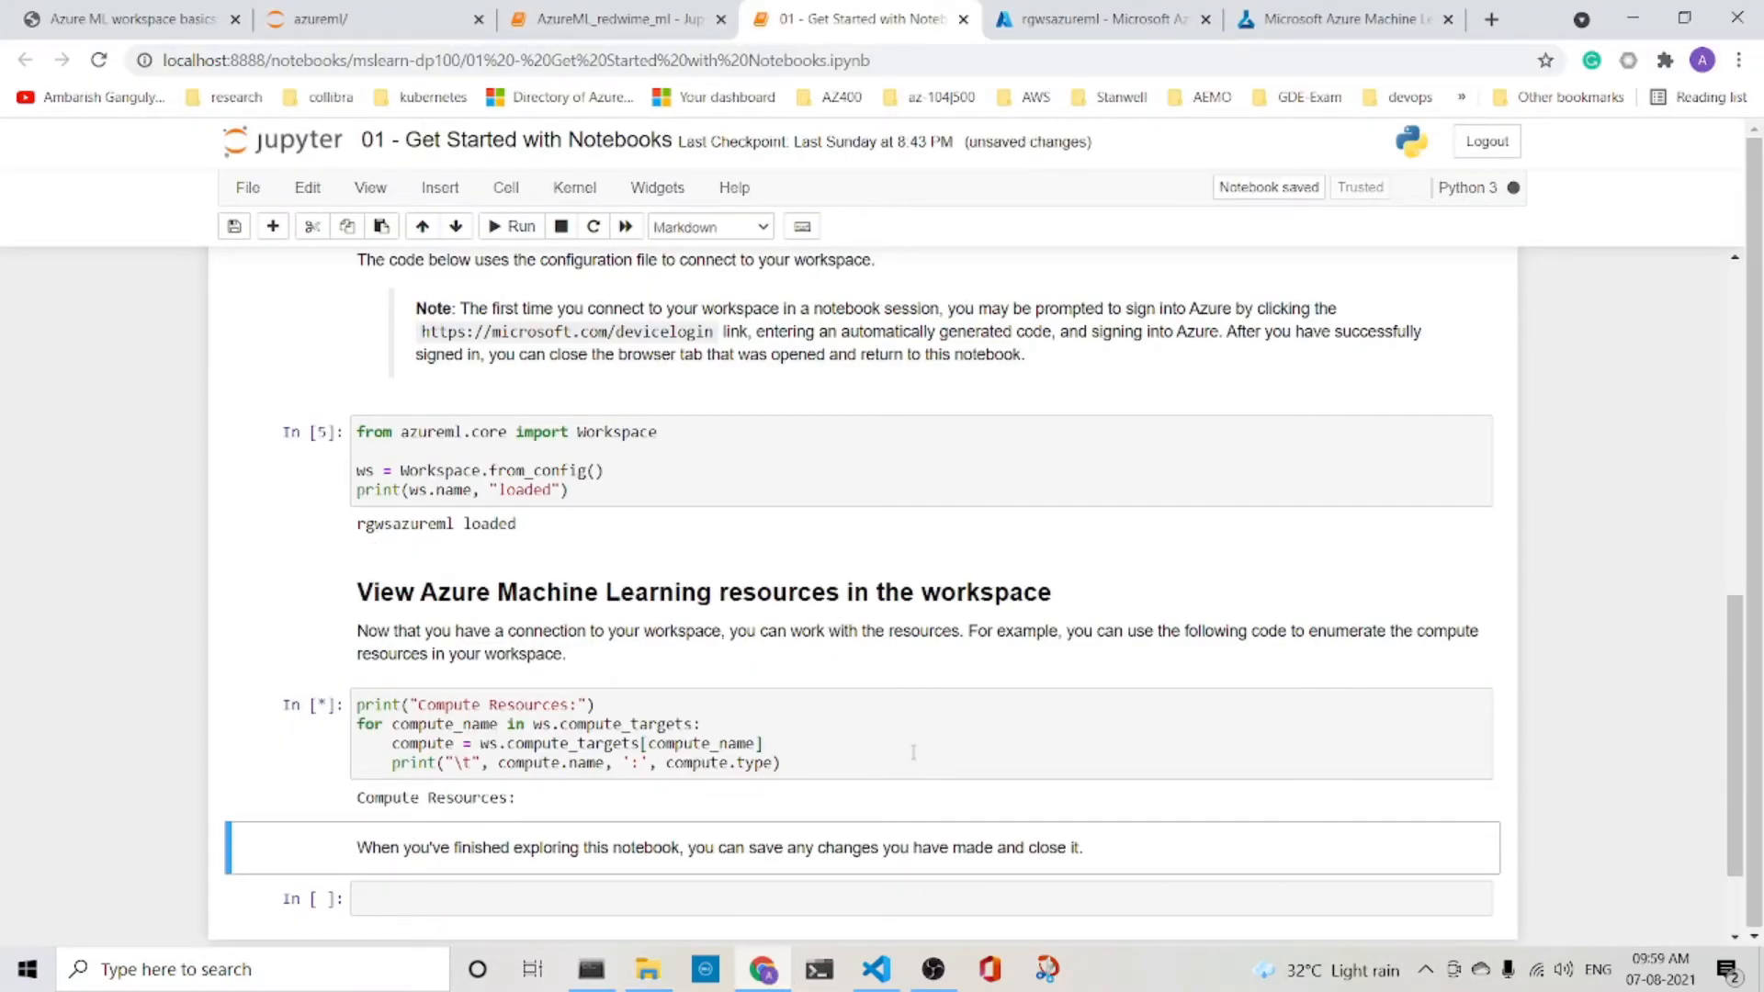
# - Run the Compute Resources cell (no targets found), then switch to the AzureML_redwime_ml notebook
pyautogui.click(513, 226)
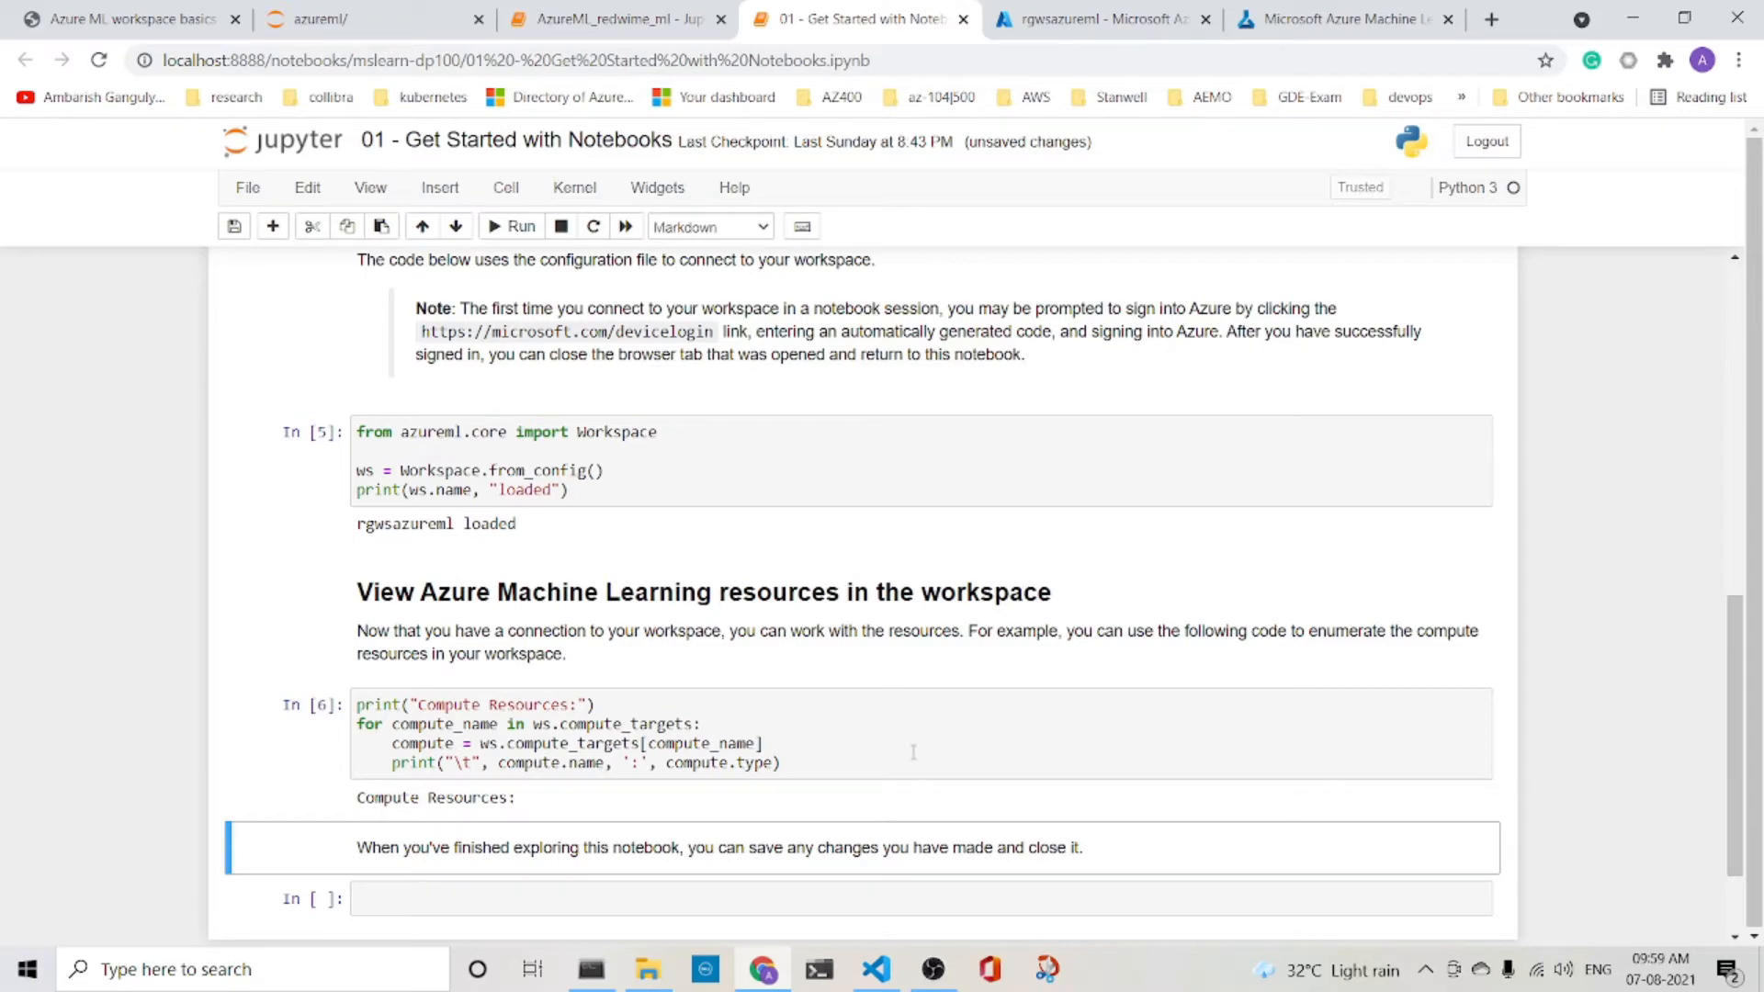
pyautogui.moveTo(504, 416)
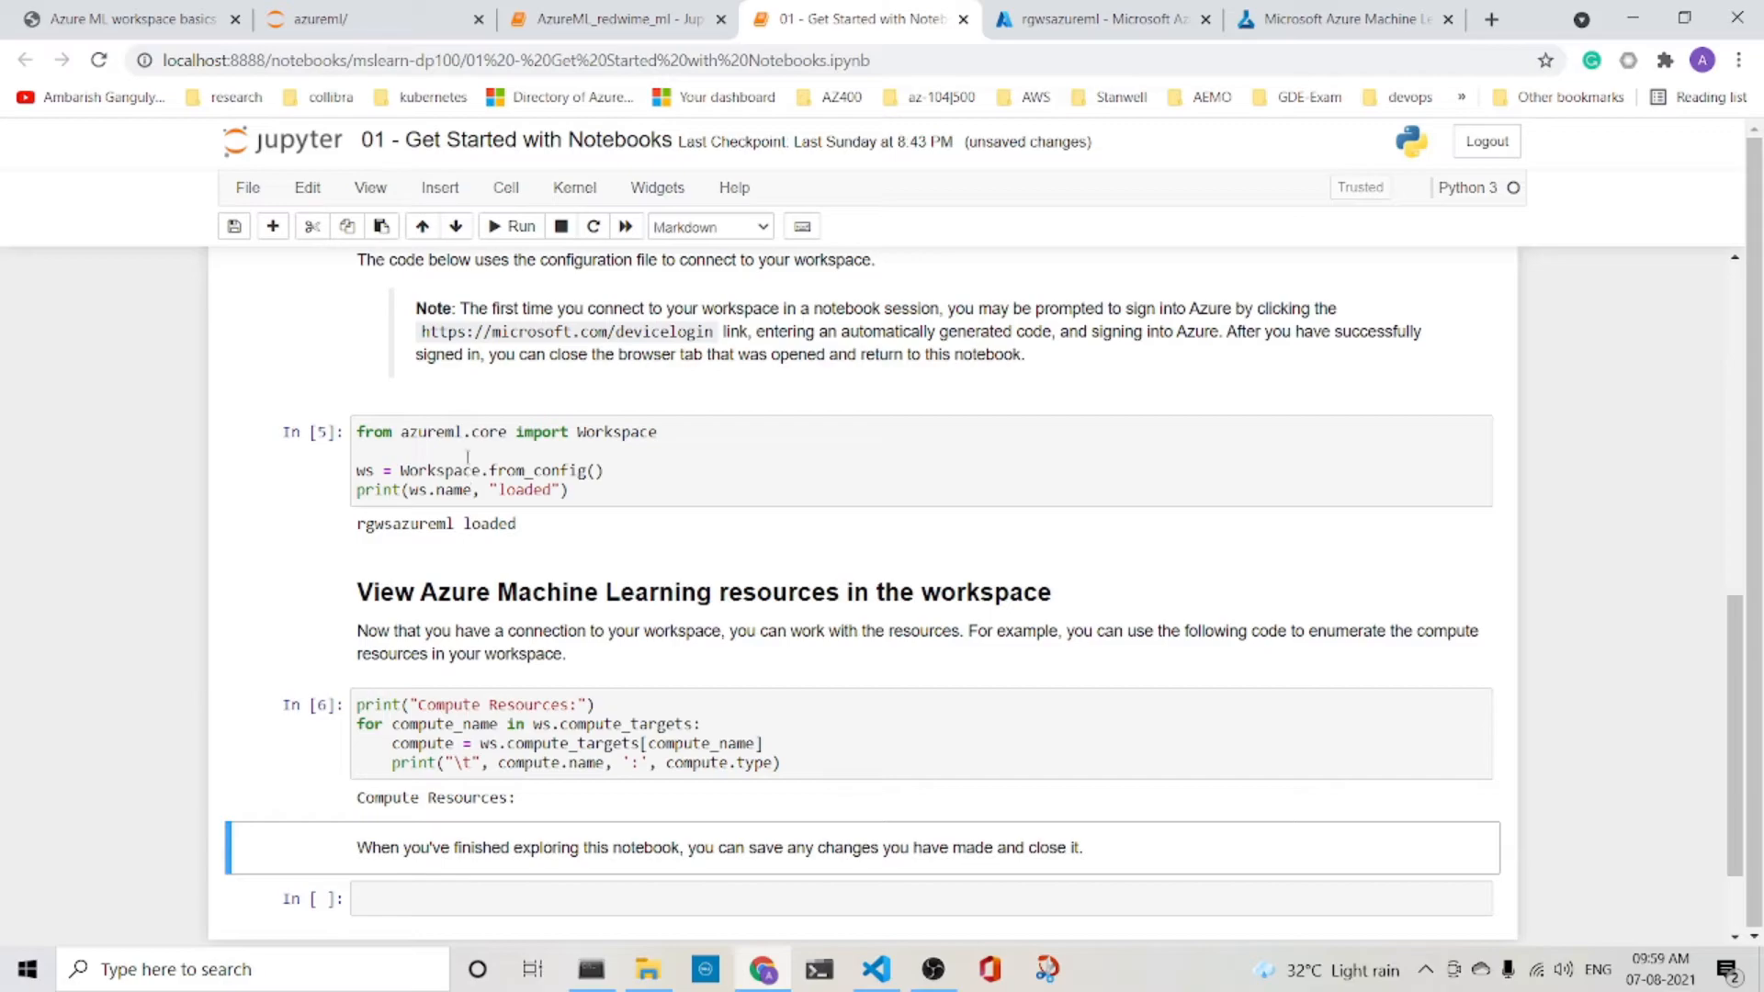
pyautogui.click(617, 19)
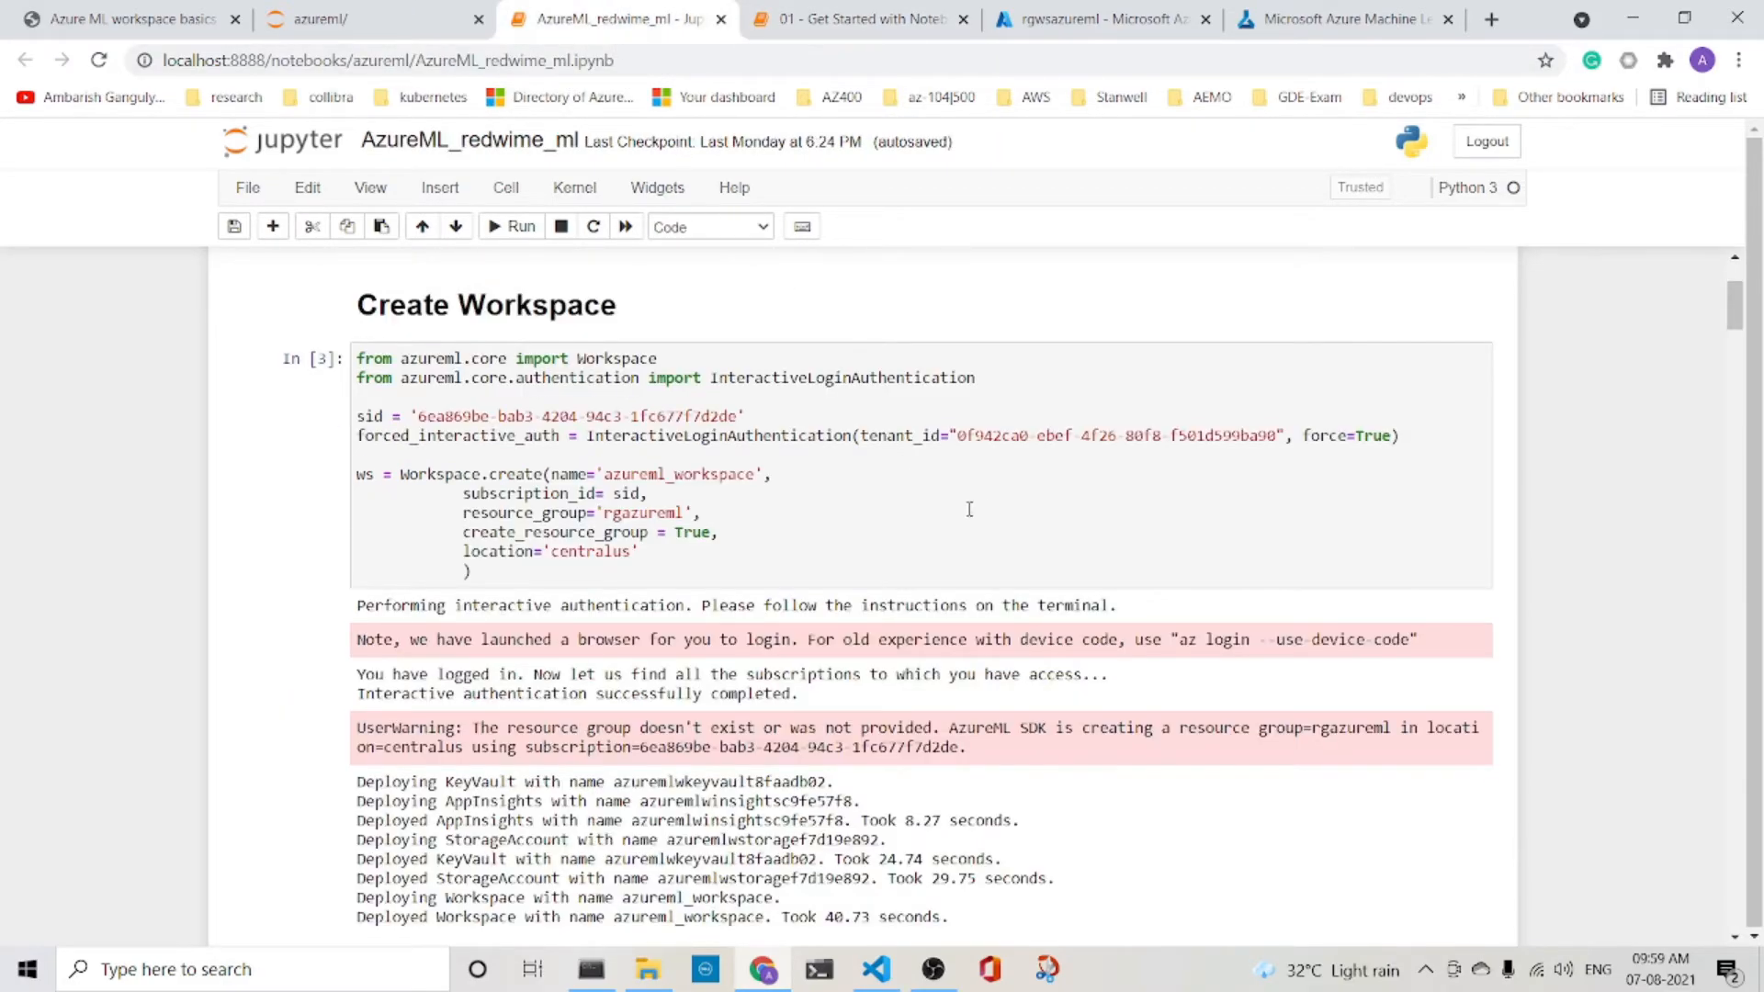
# - Restart the kernel with Restart & Clear Output, then run the import azureml.core cell
pyautogui.scroll(3)
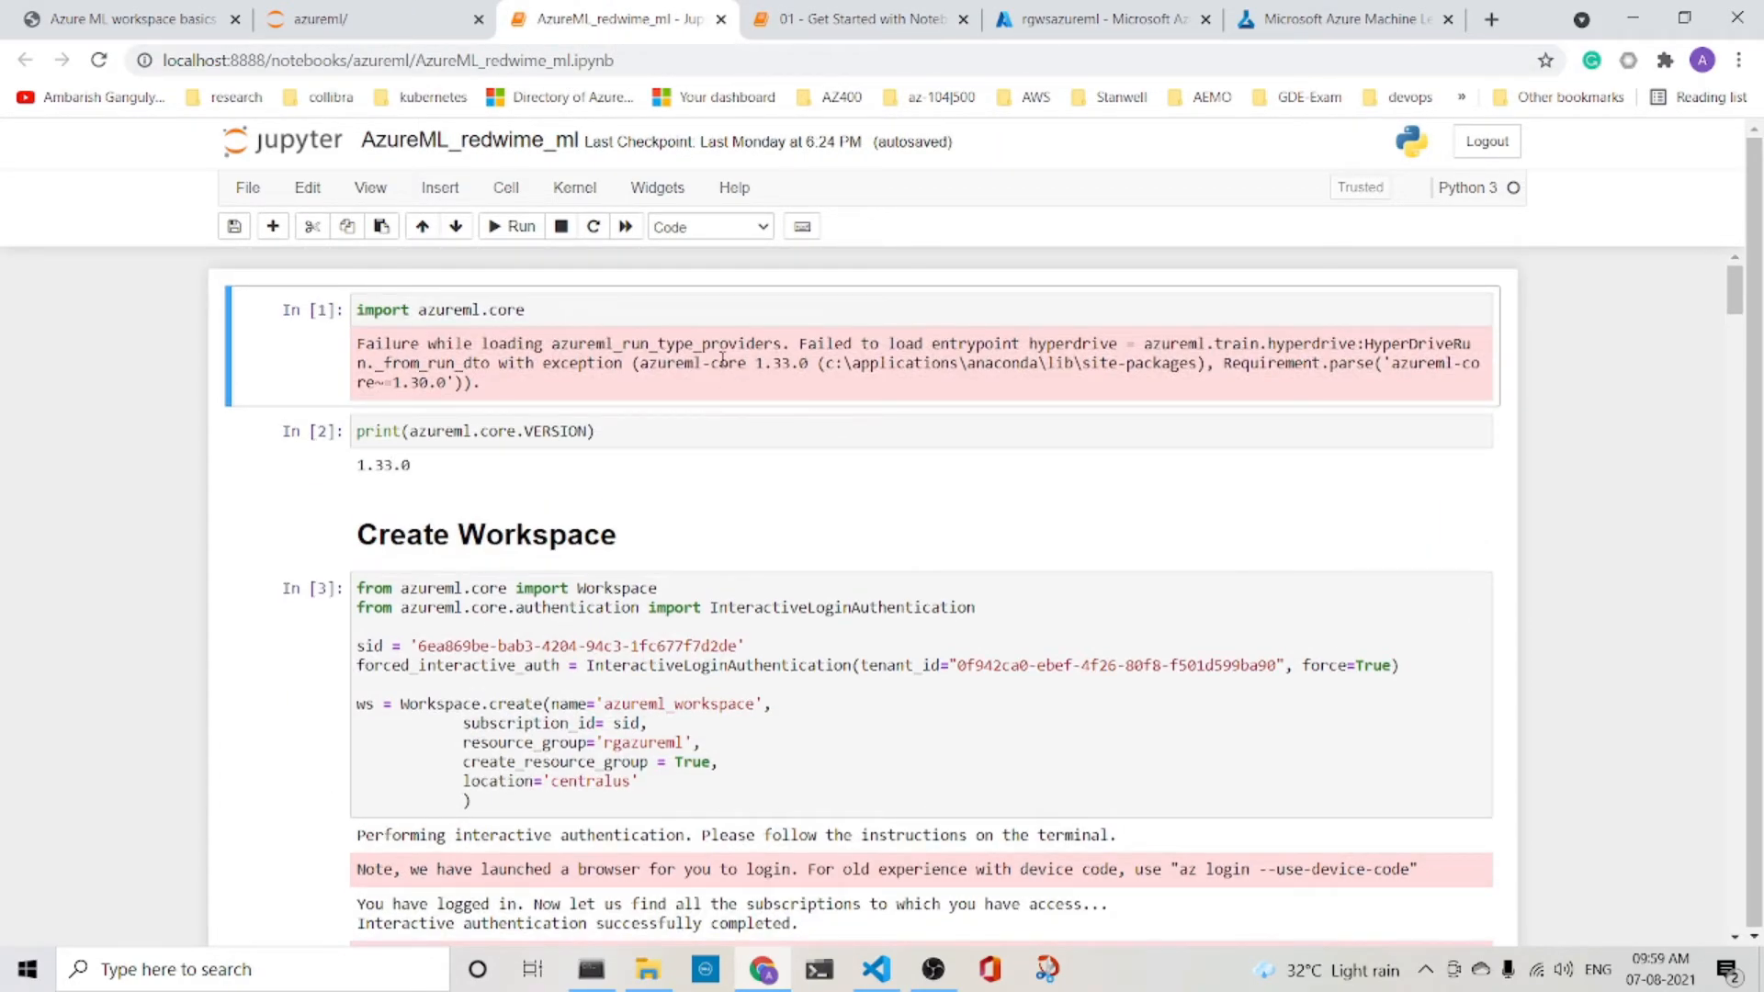
pyautogui.click(574, 187)
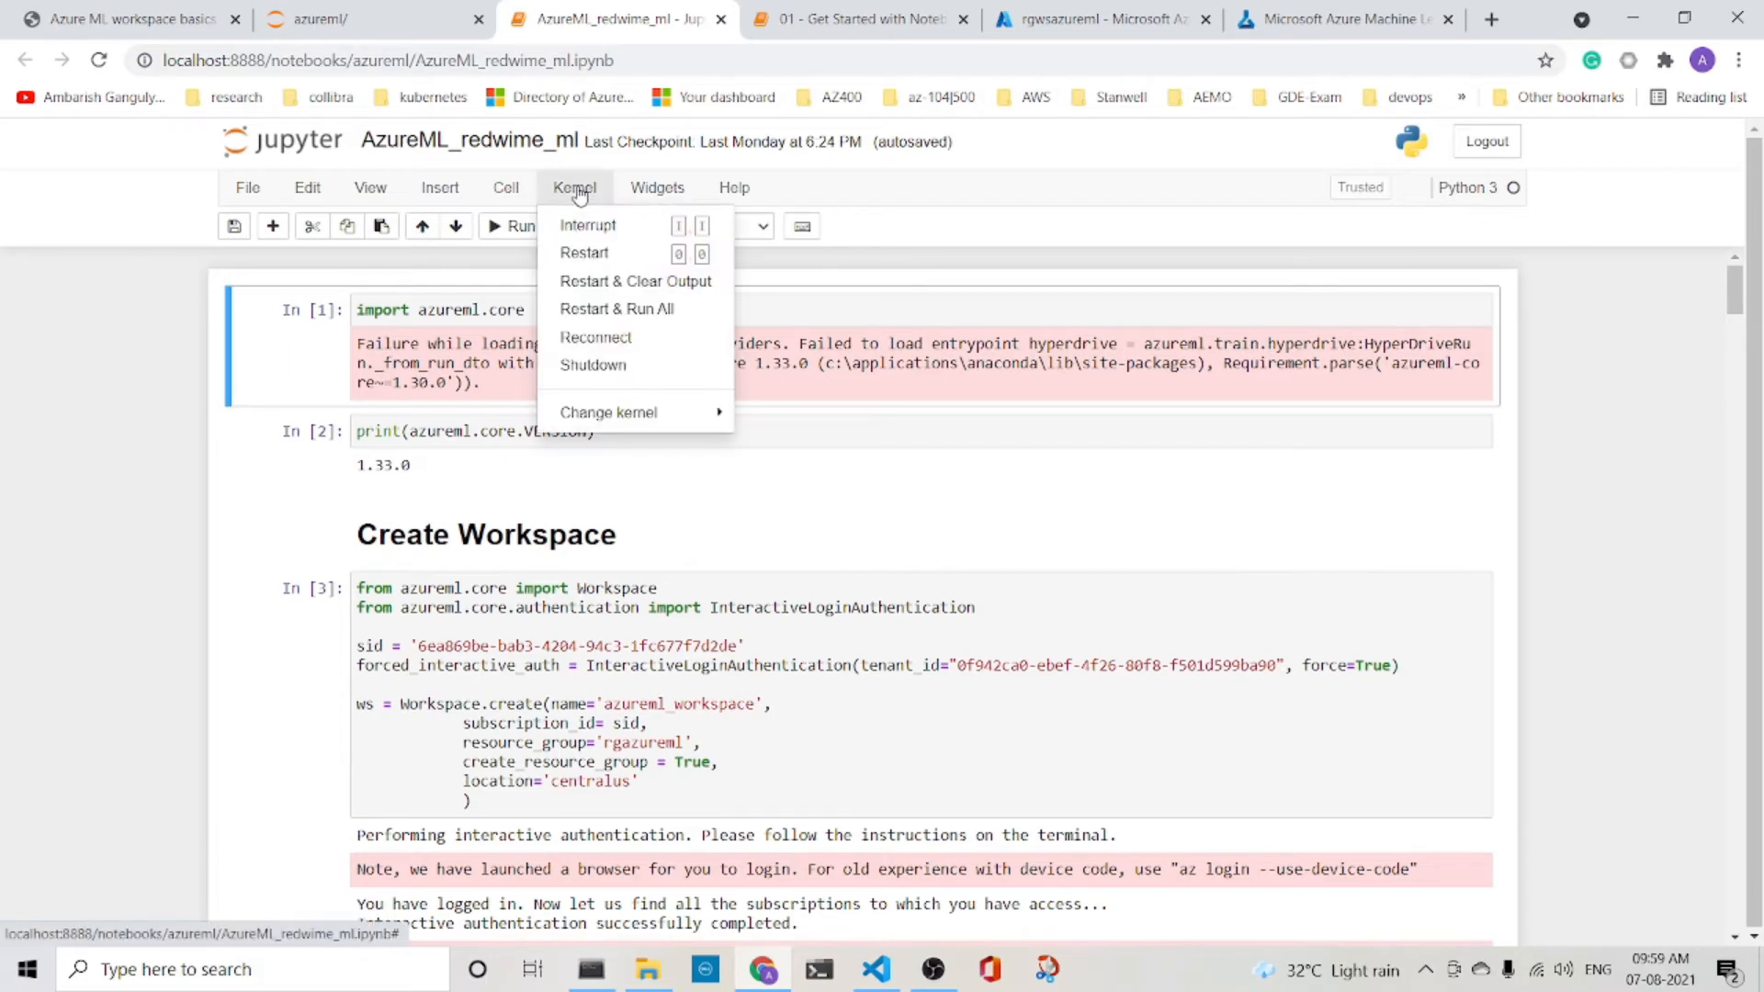
pyautogui.click(645, 303)
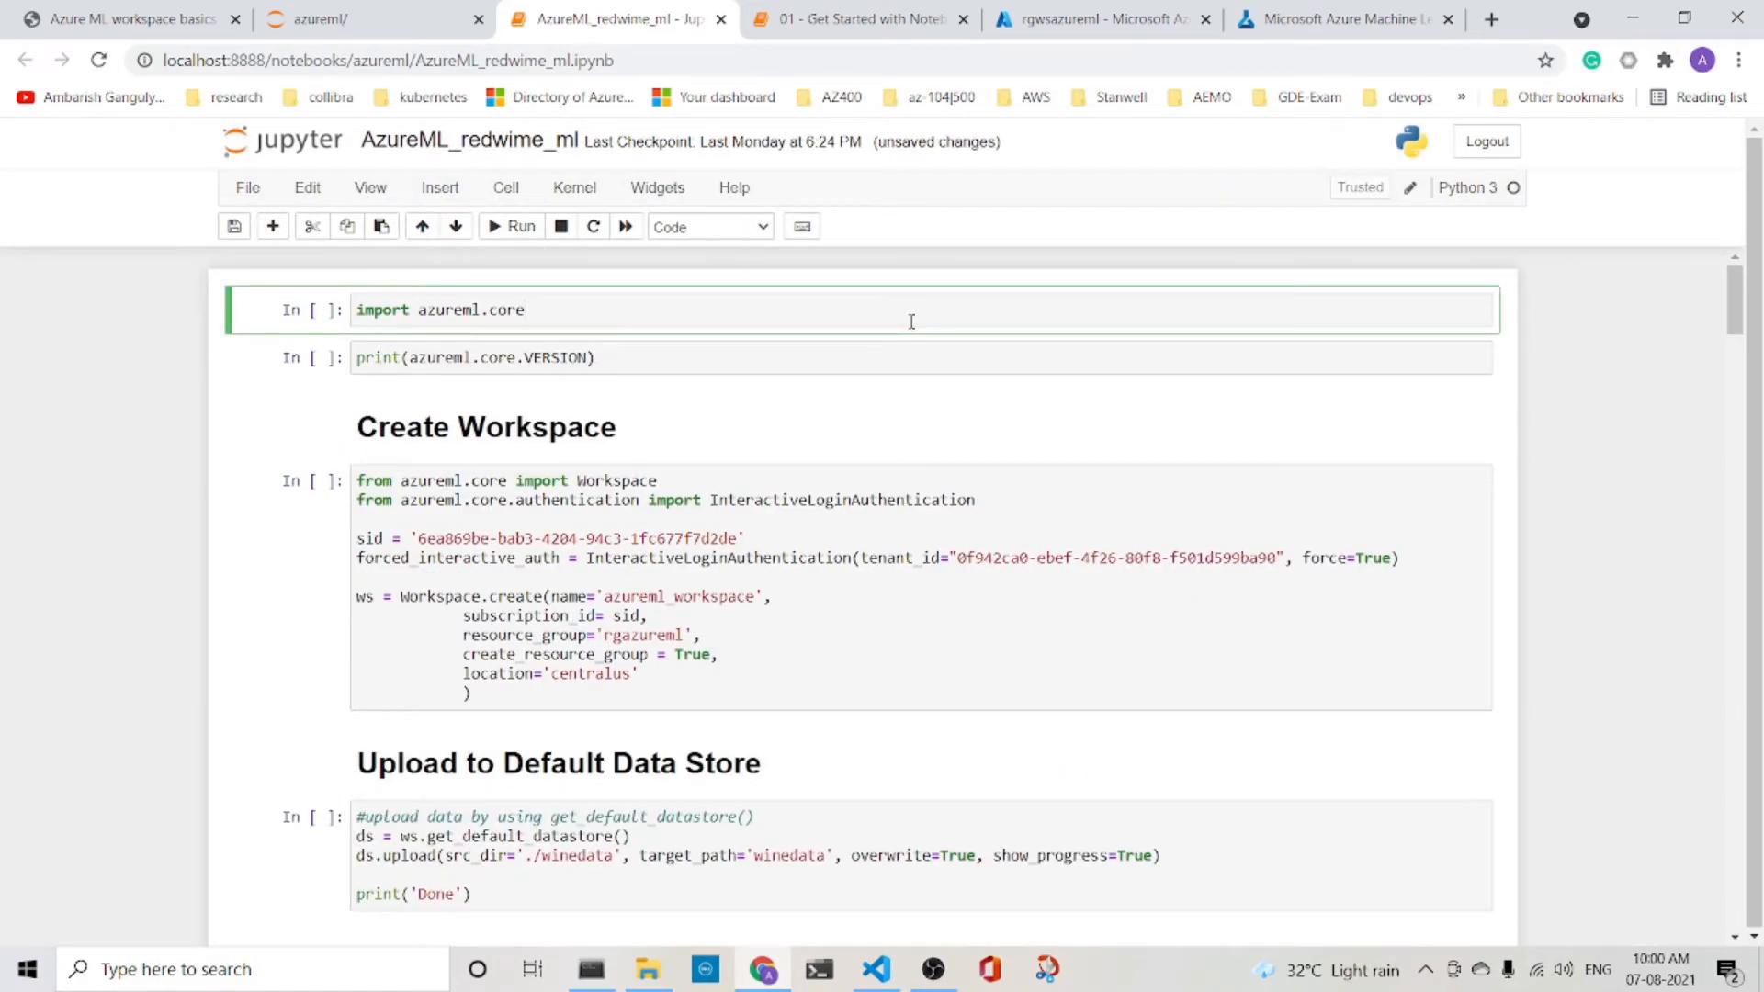
pyautogui.click(513, 226)
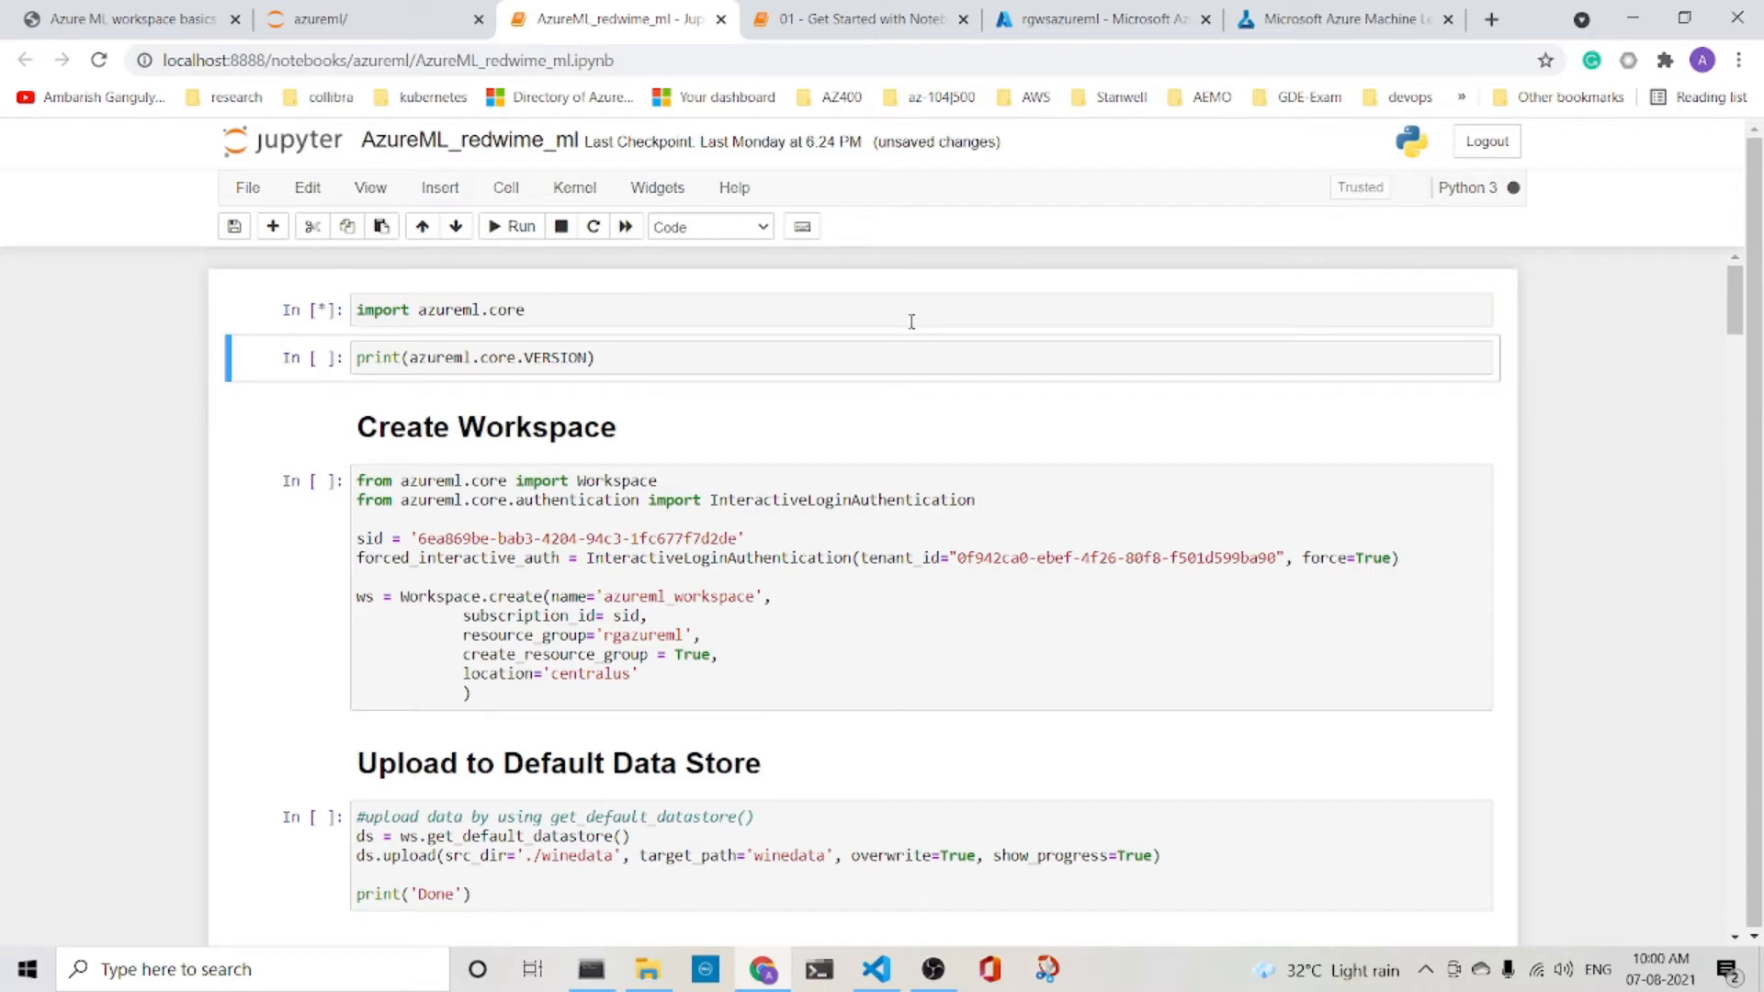
# - Run the import and SDK version cells, printing SDK 1.33.0
pyautogui.click(512, 226)
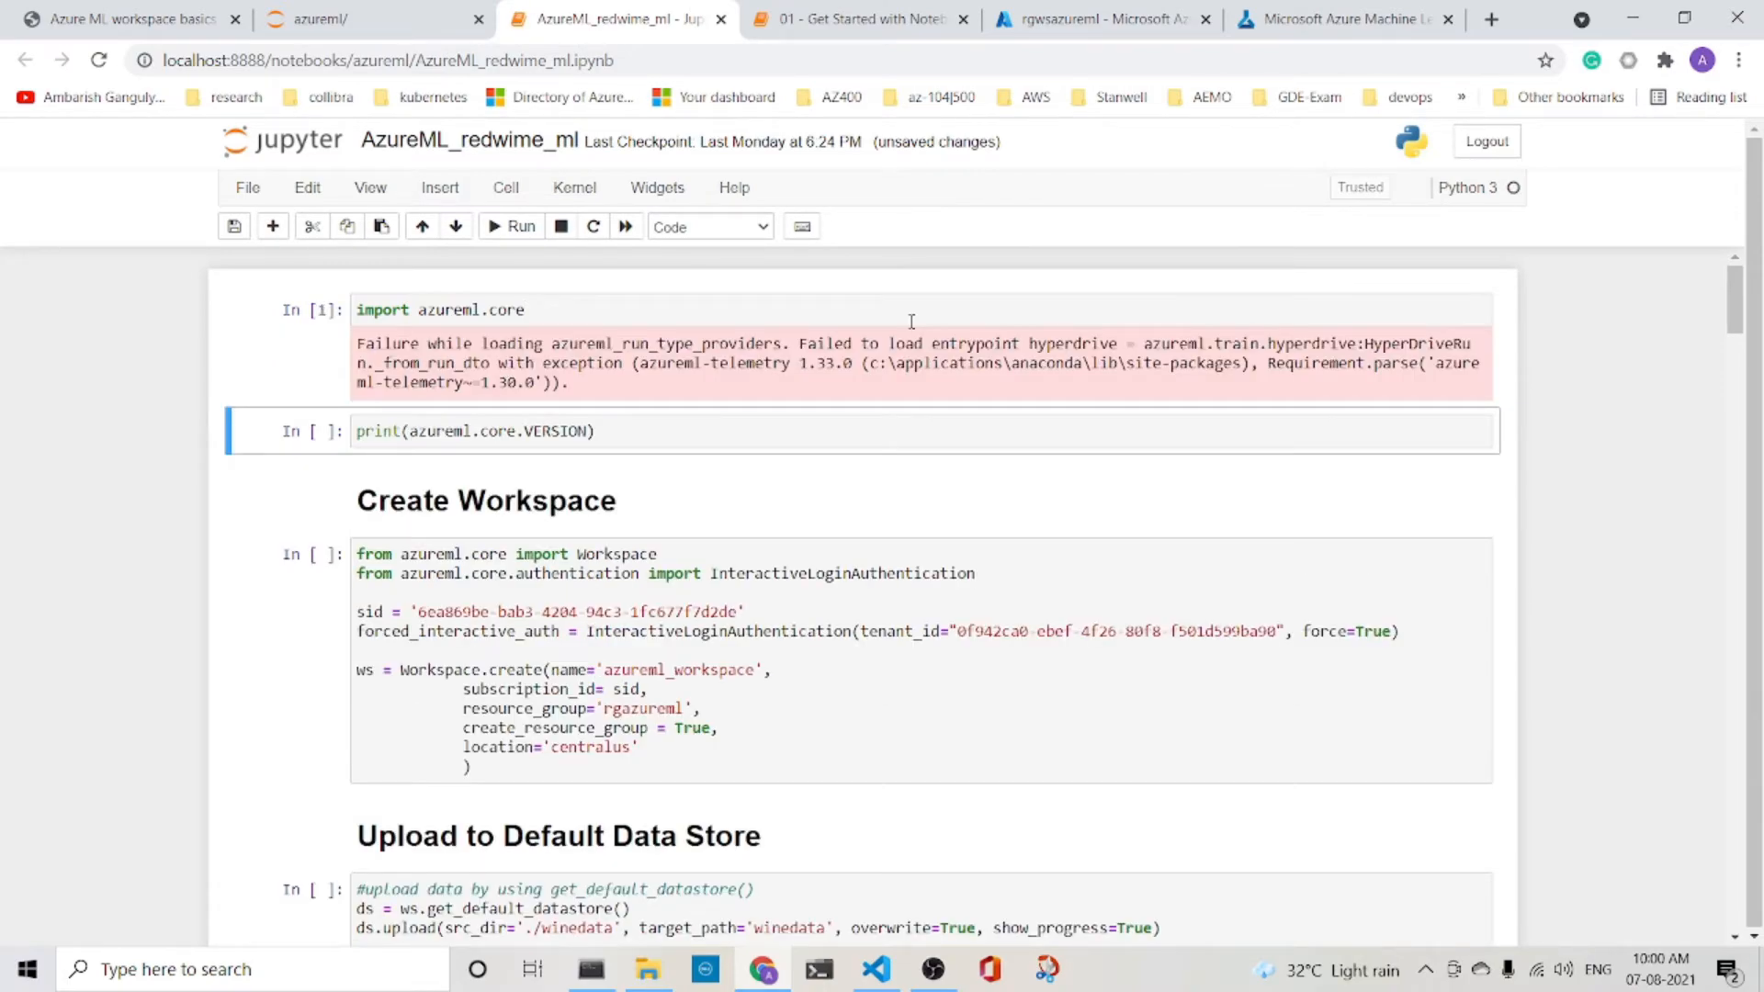
pyautogui.click(513, 226)
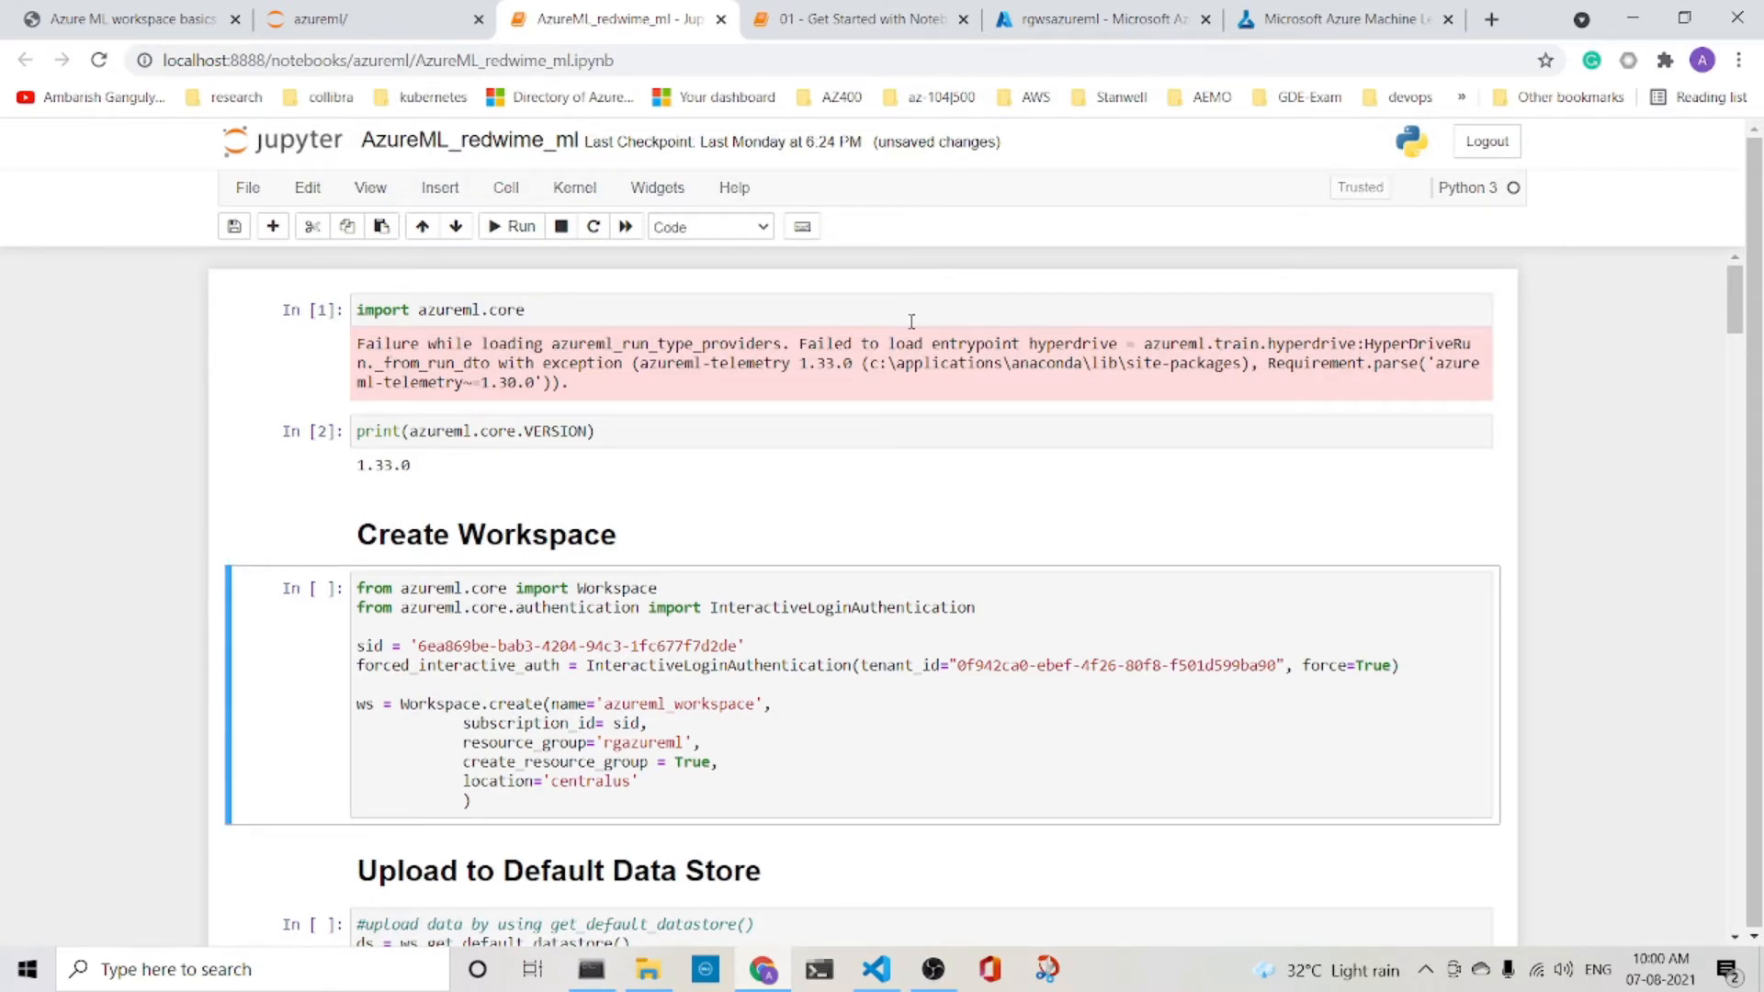
# - Edit the Create Workspace cell so resource_group reads 'rgazureml2', keeping workspace name azureml_workspace
pyautogui.click(422, 645)
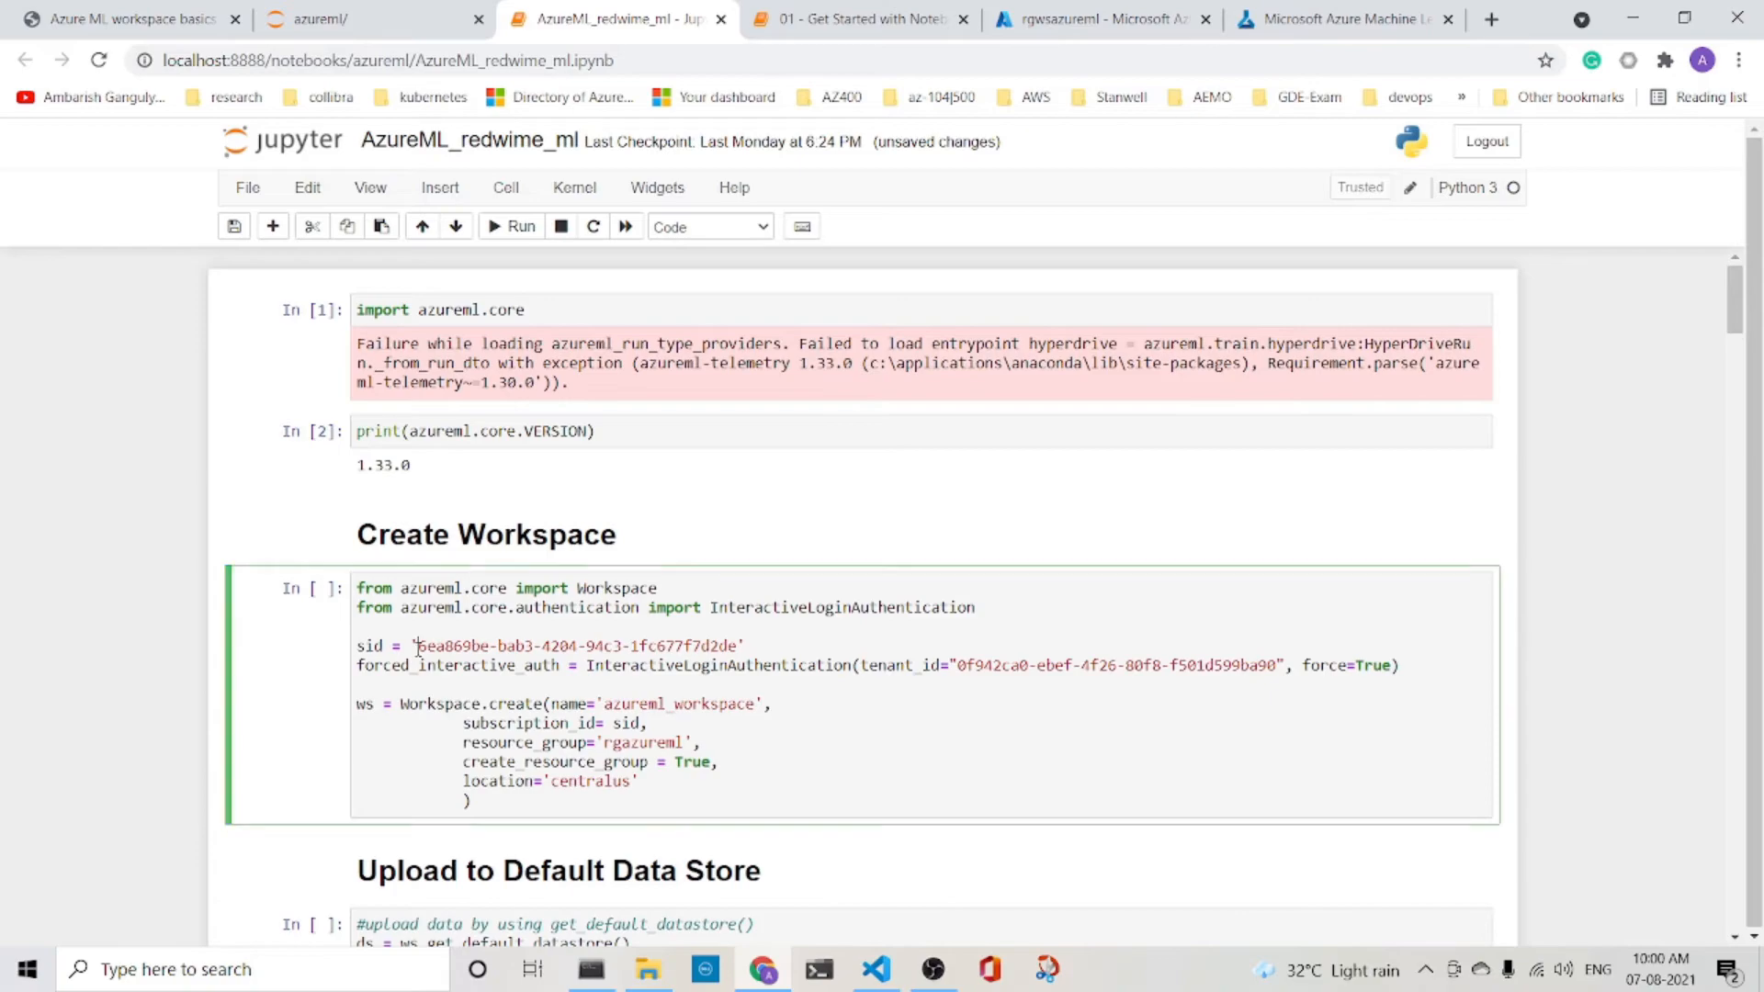
pyautogui.doubleClick(577, 645)
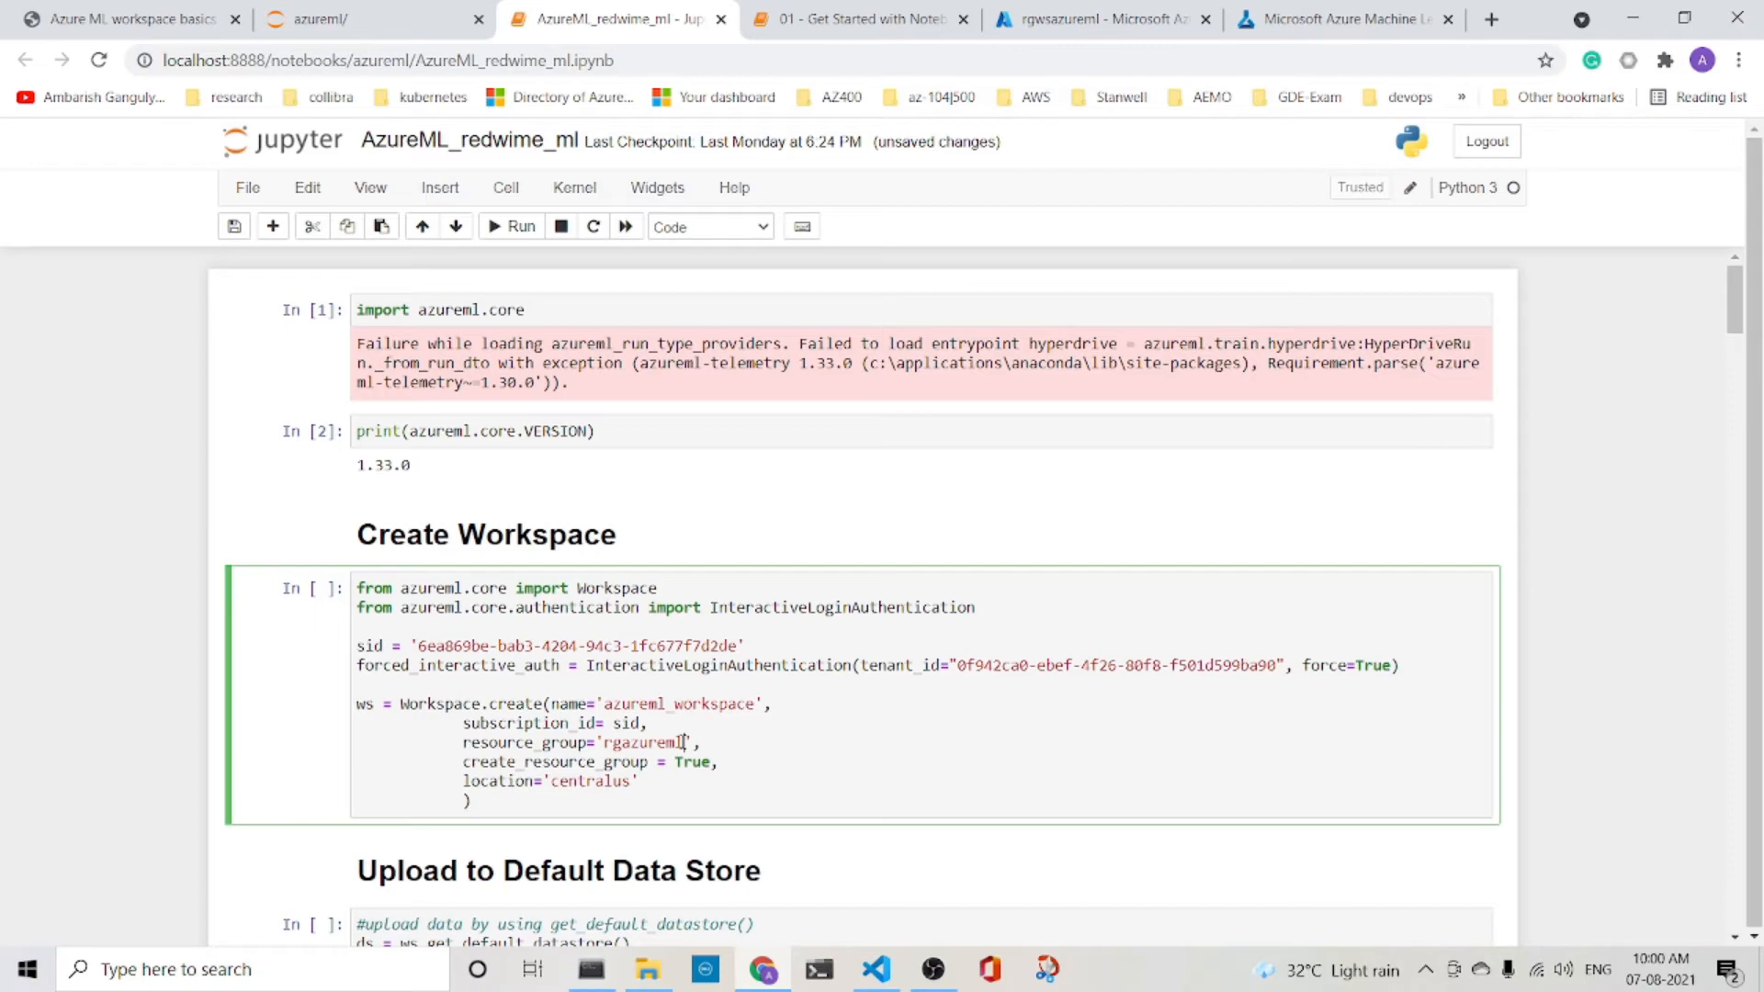
pyautogui.moveTo(726, 740)
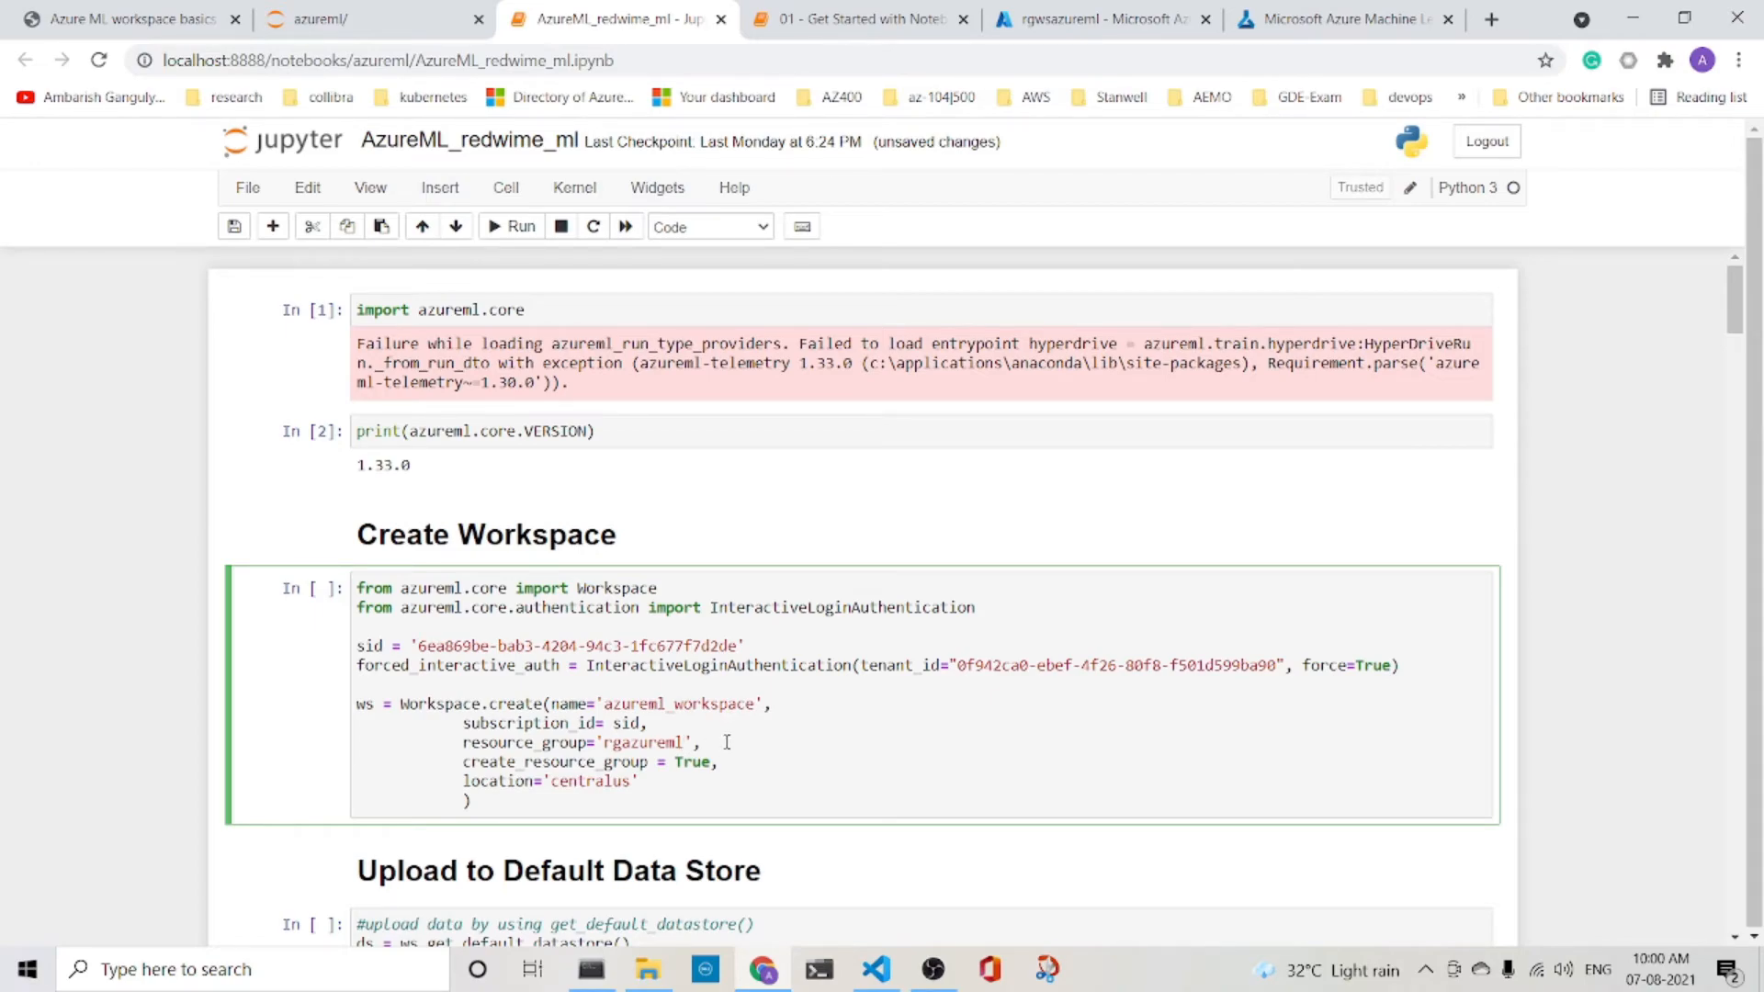
pyautogui.write('2')
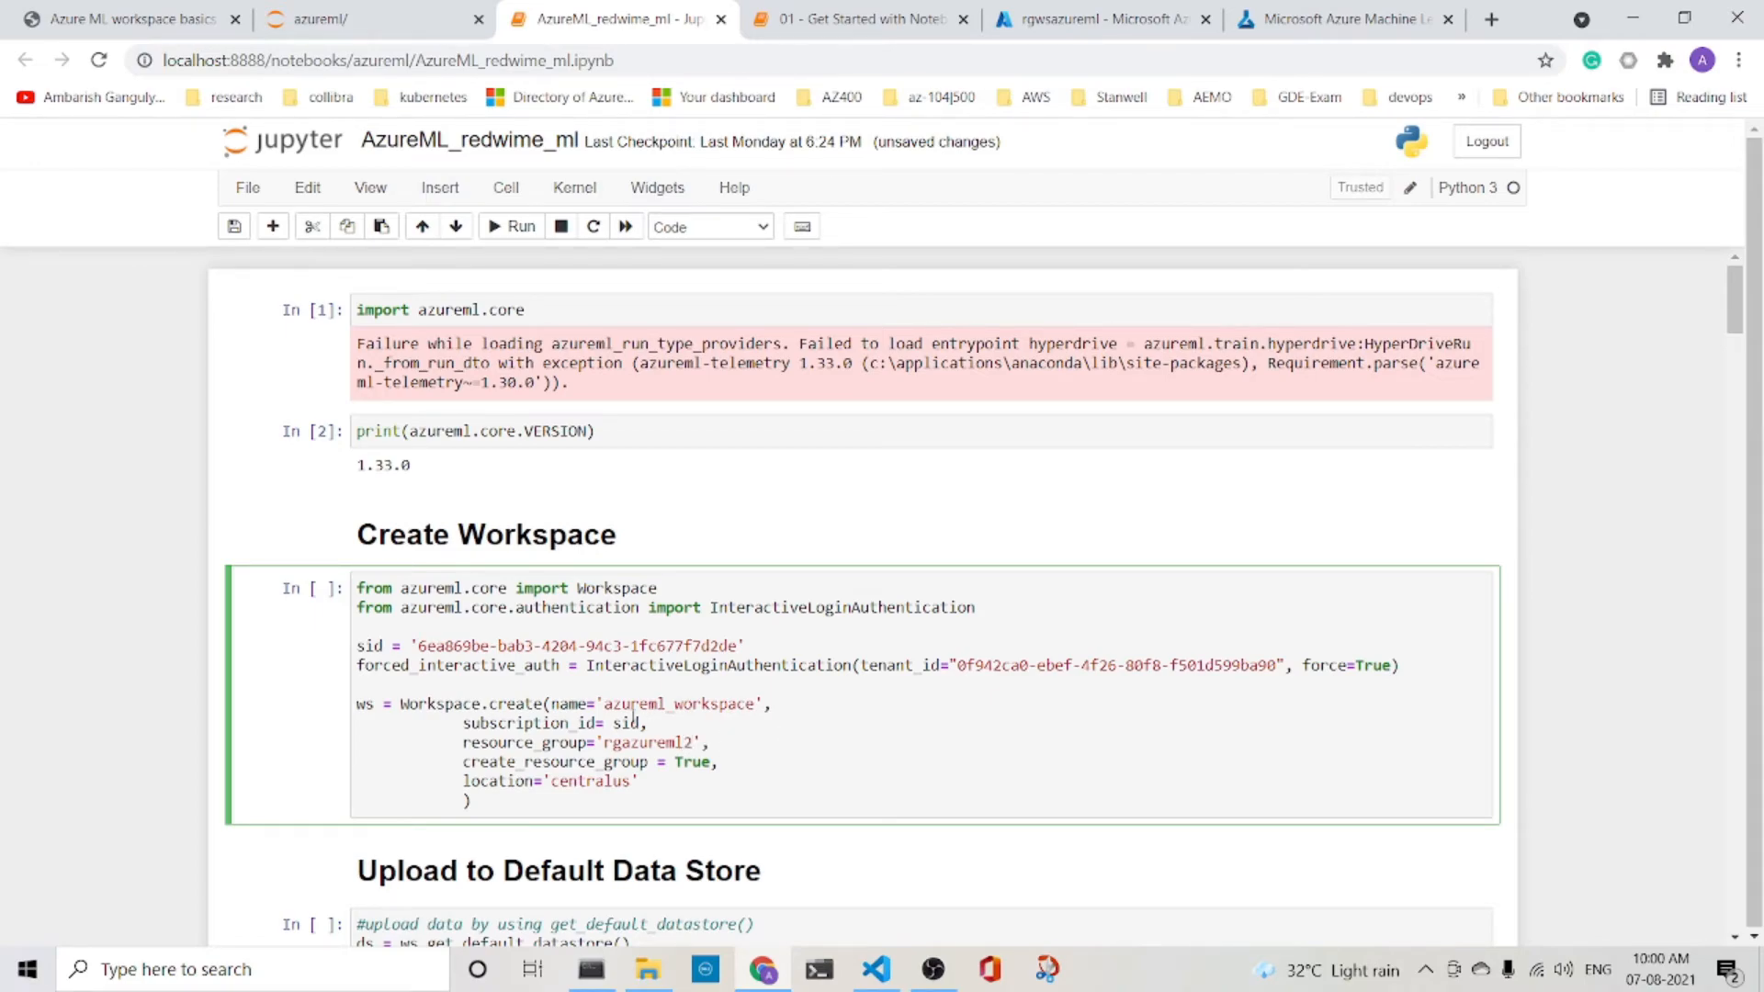
pyautogui.doubleClick(679, 704)
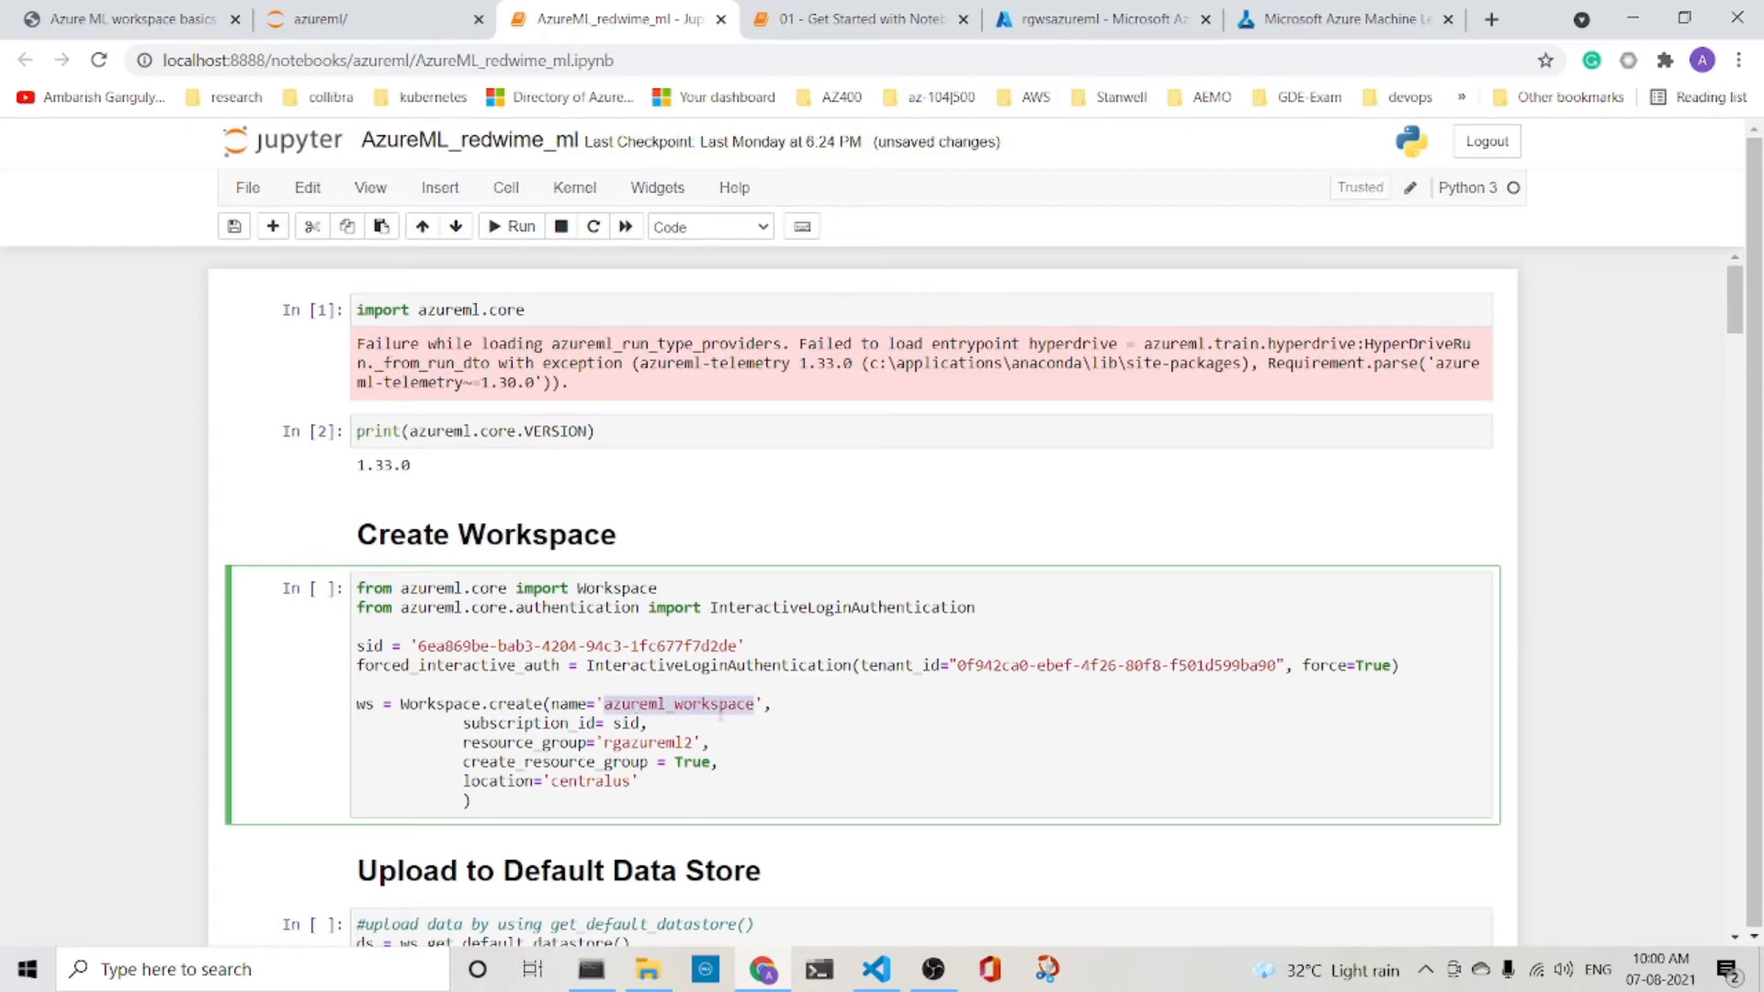
pyautogui.doubleClick(625, 722)
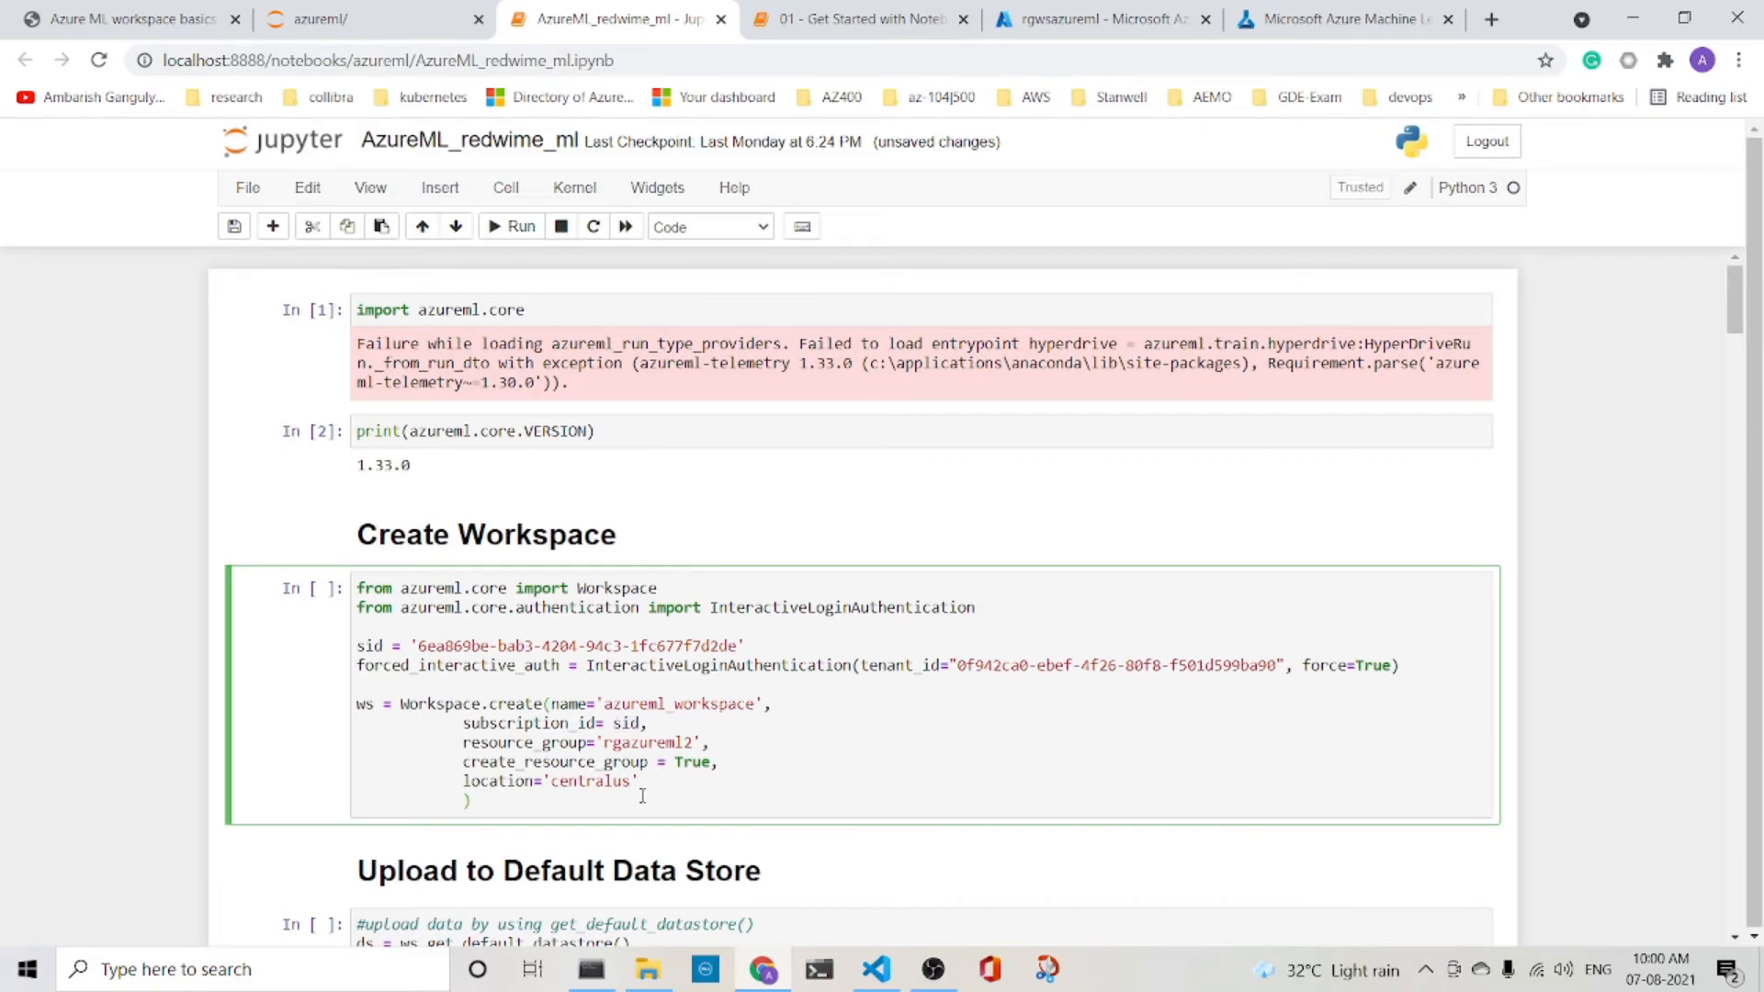
# - Run the workspace creation cell and complete the interactive Azure ML sign-in in Edge
pyautogui.click(513, 226)
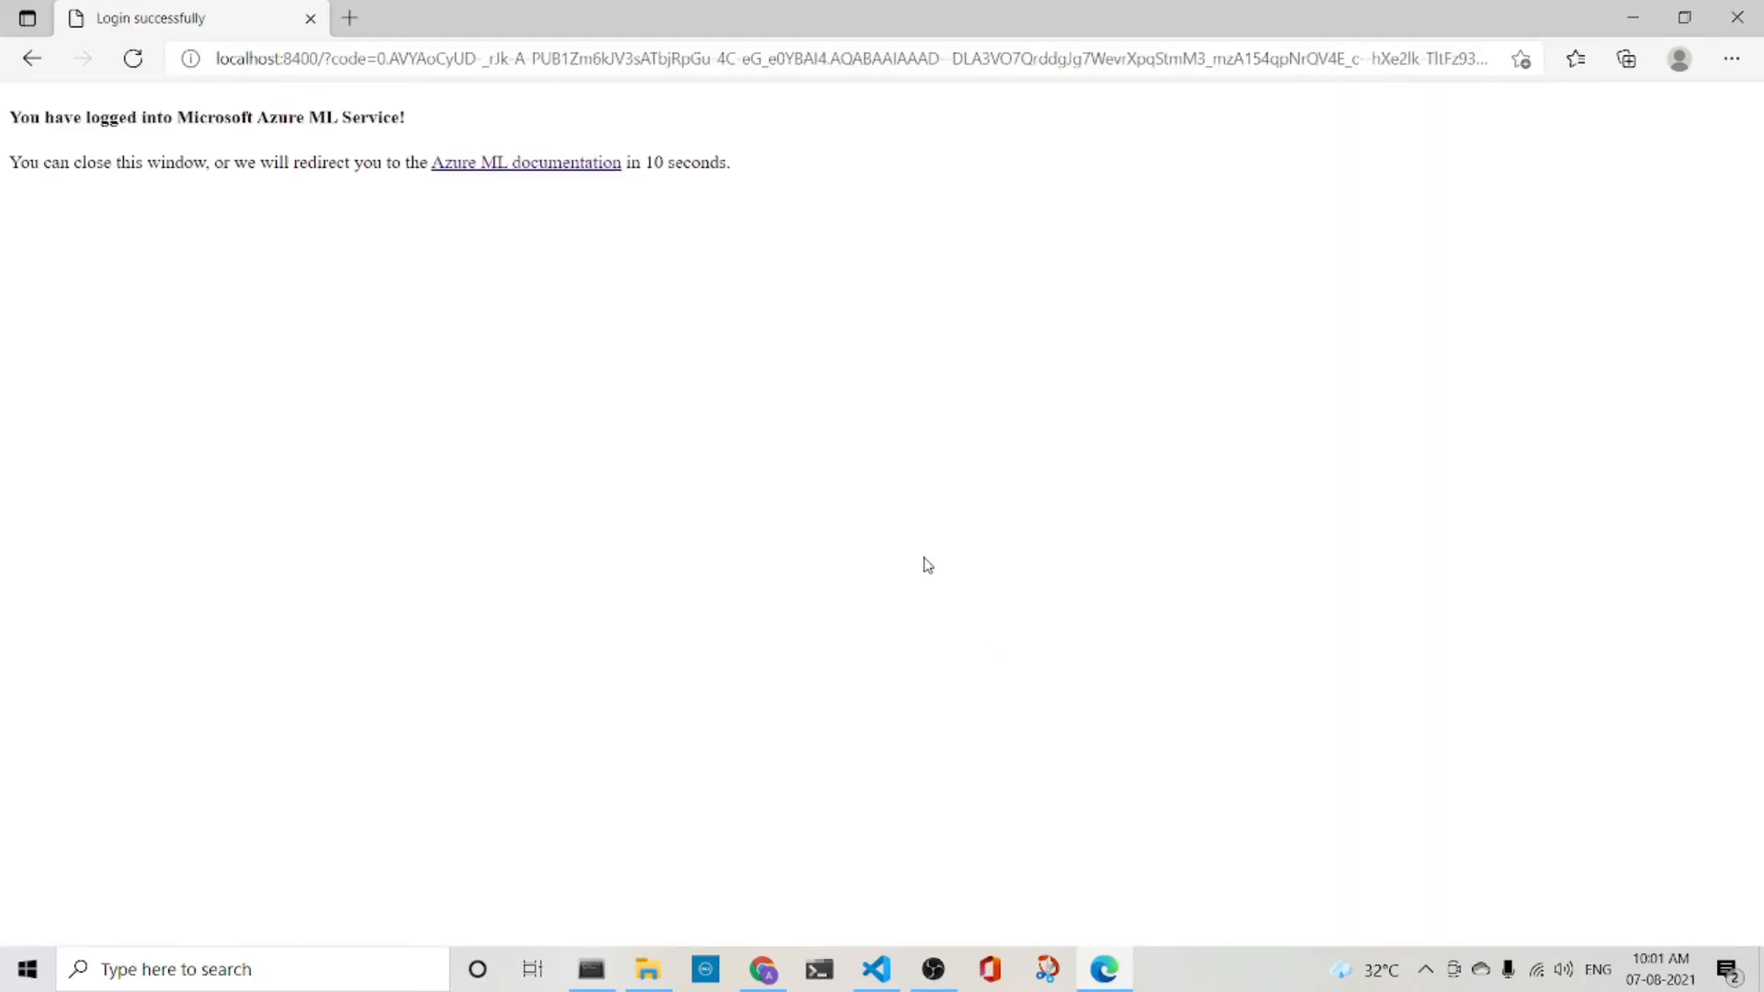
pyautogui.moveTo(761, 968)
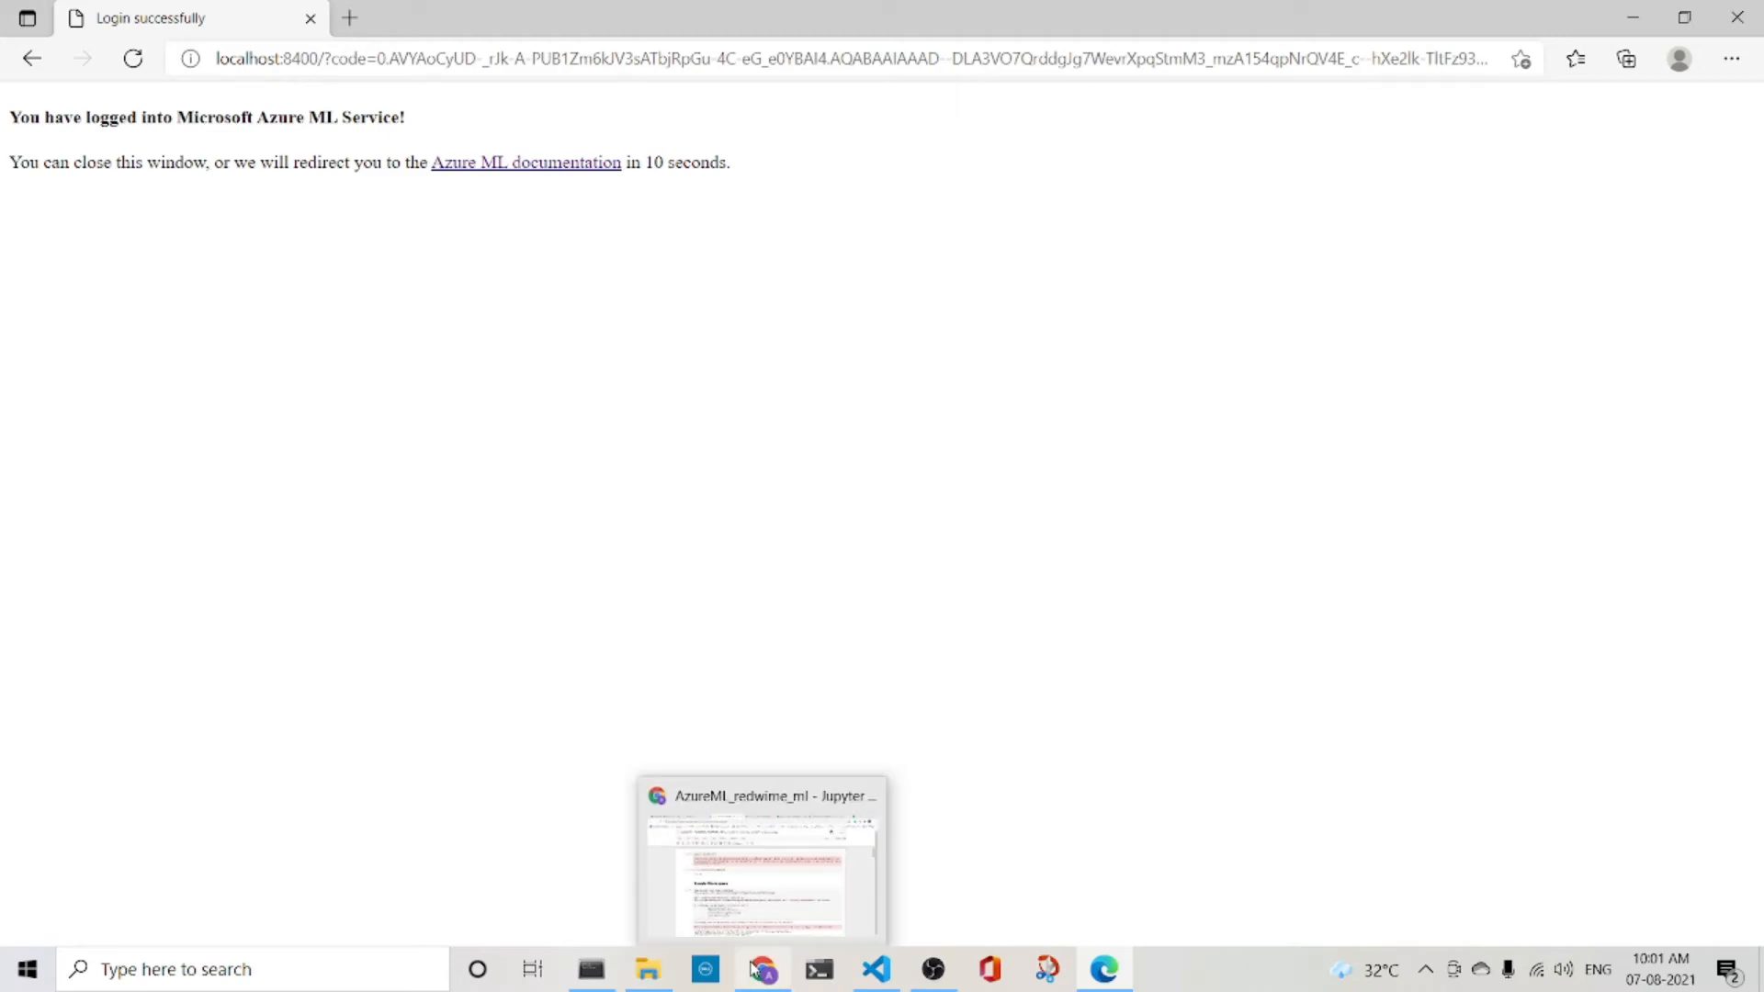
# - Return to the running notebook and watch the cell report authentication and creation of rgazureml2
pyautogui.click(761, 854)
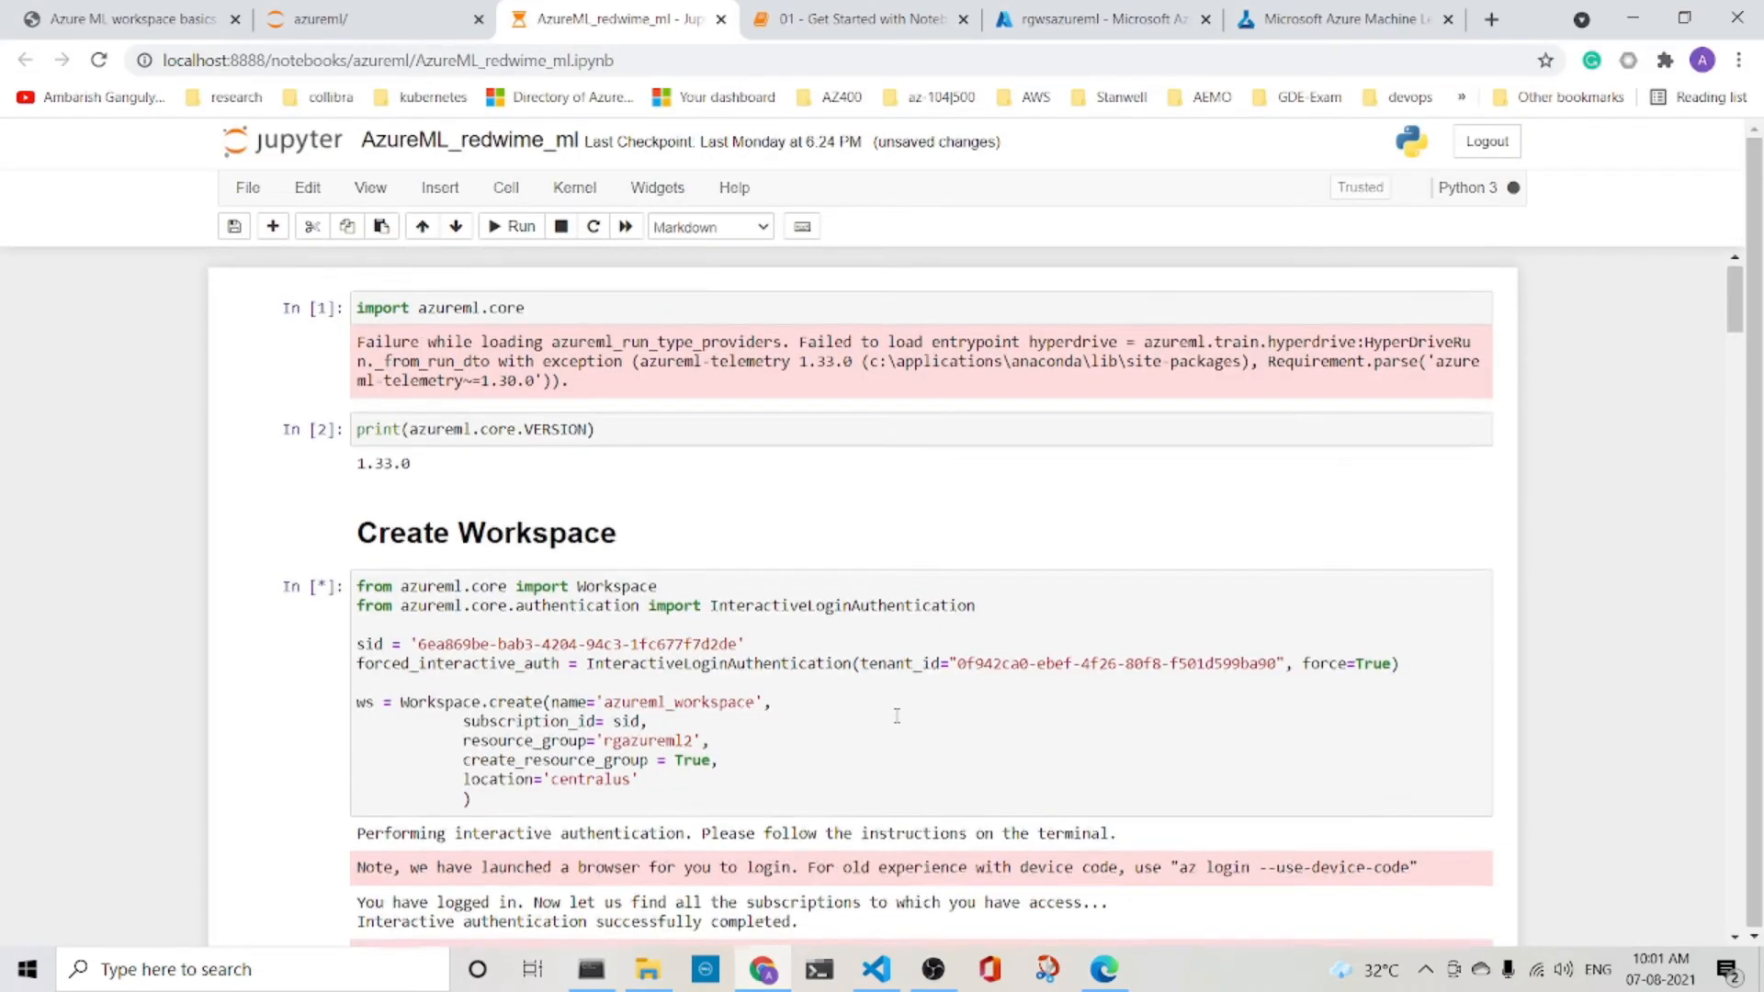
pyautogui.scroll(-3)
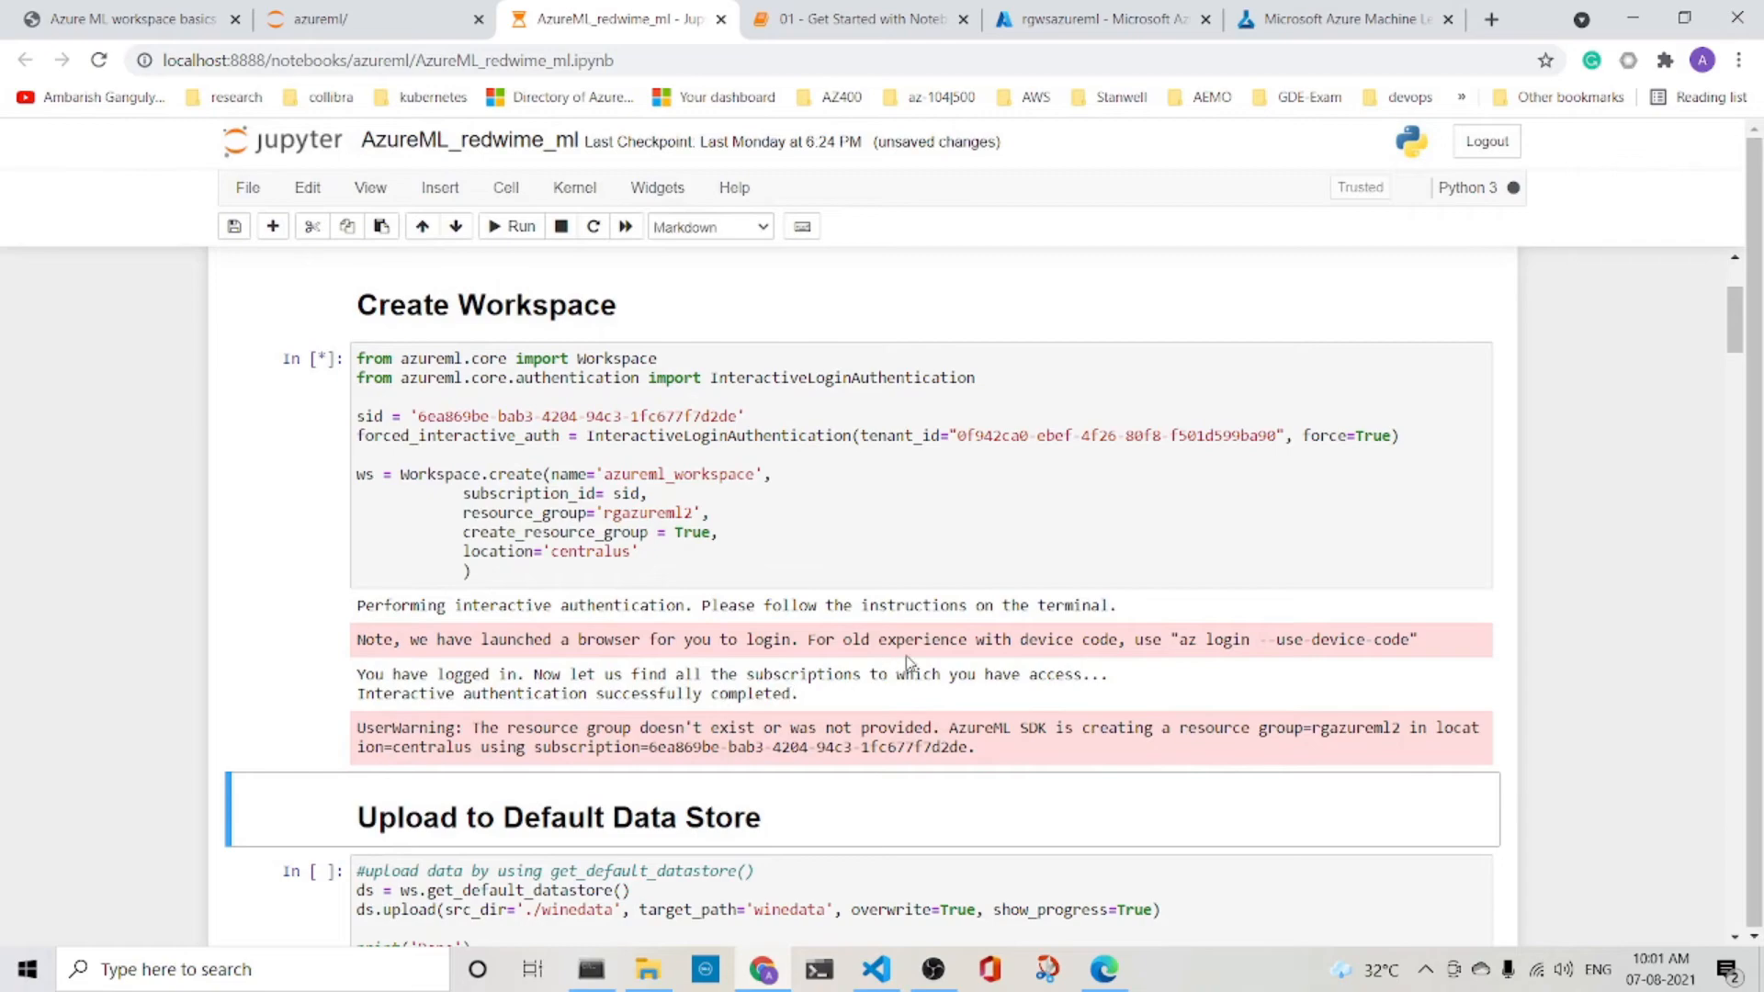
pyautogui.moveTo(962, 625)
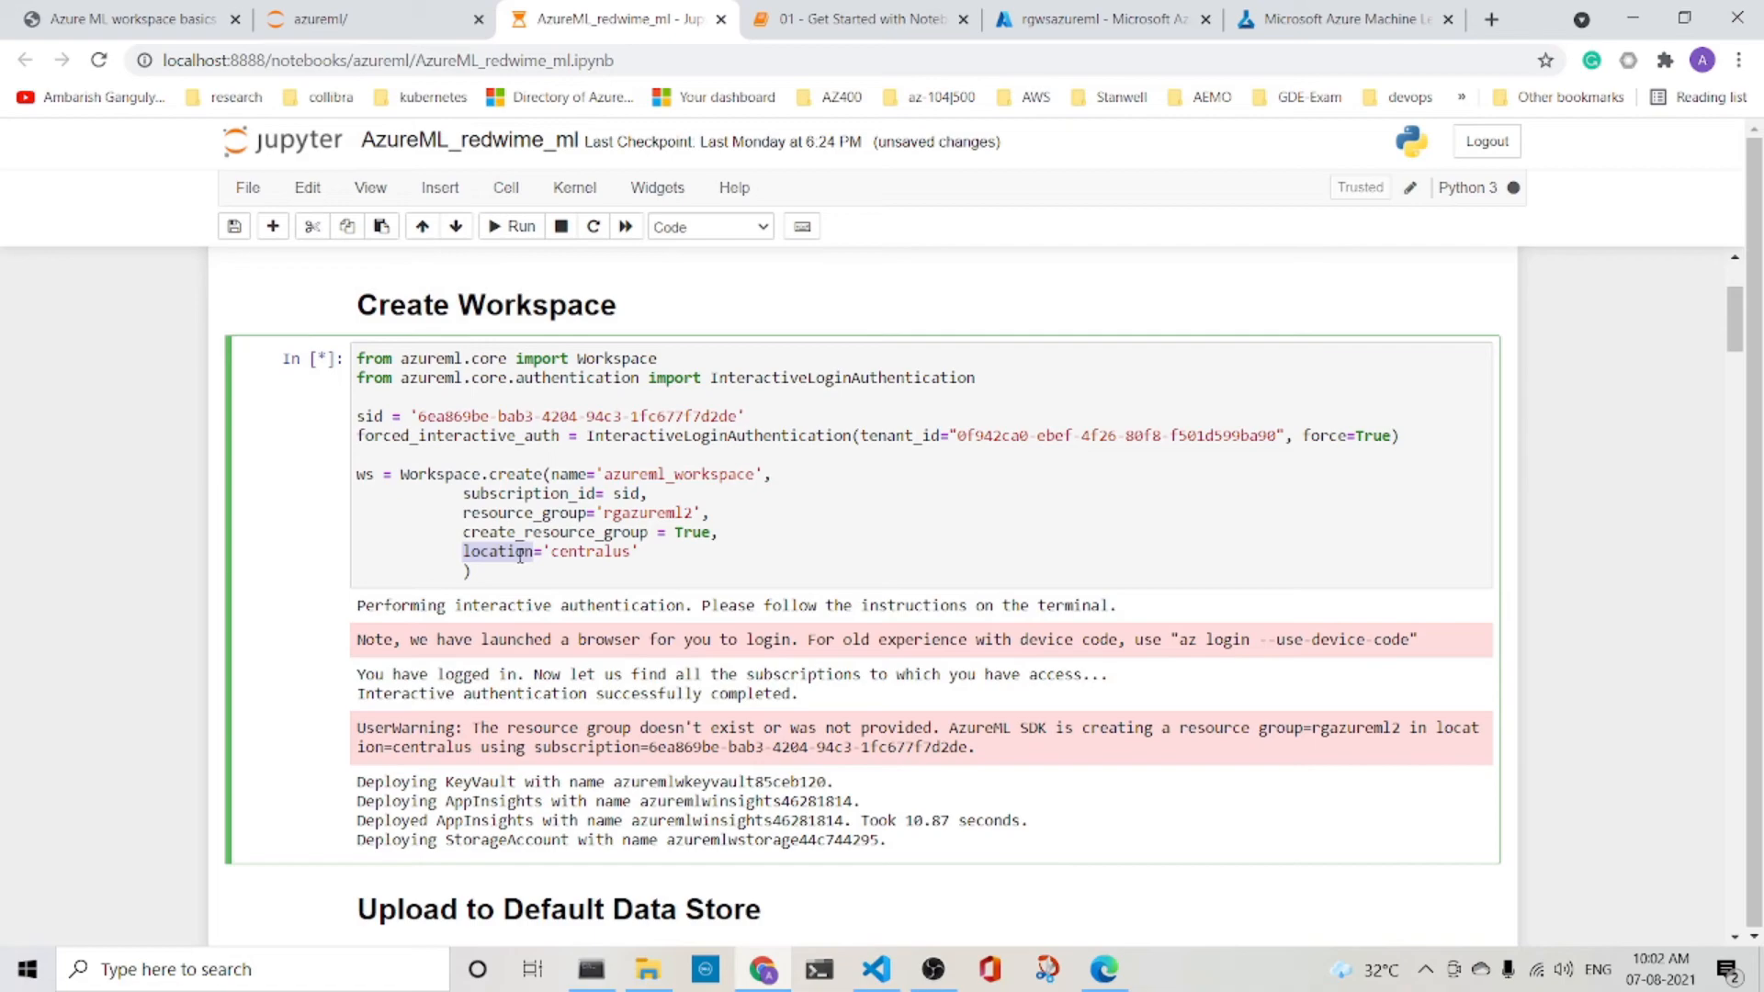
pyautogui.moveTo(644, 551)
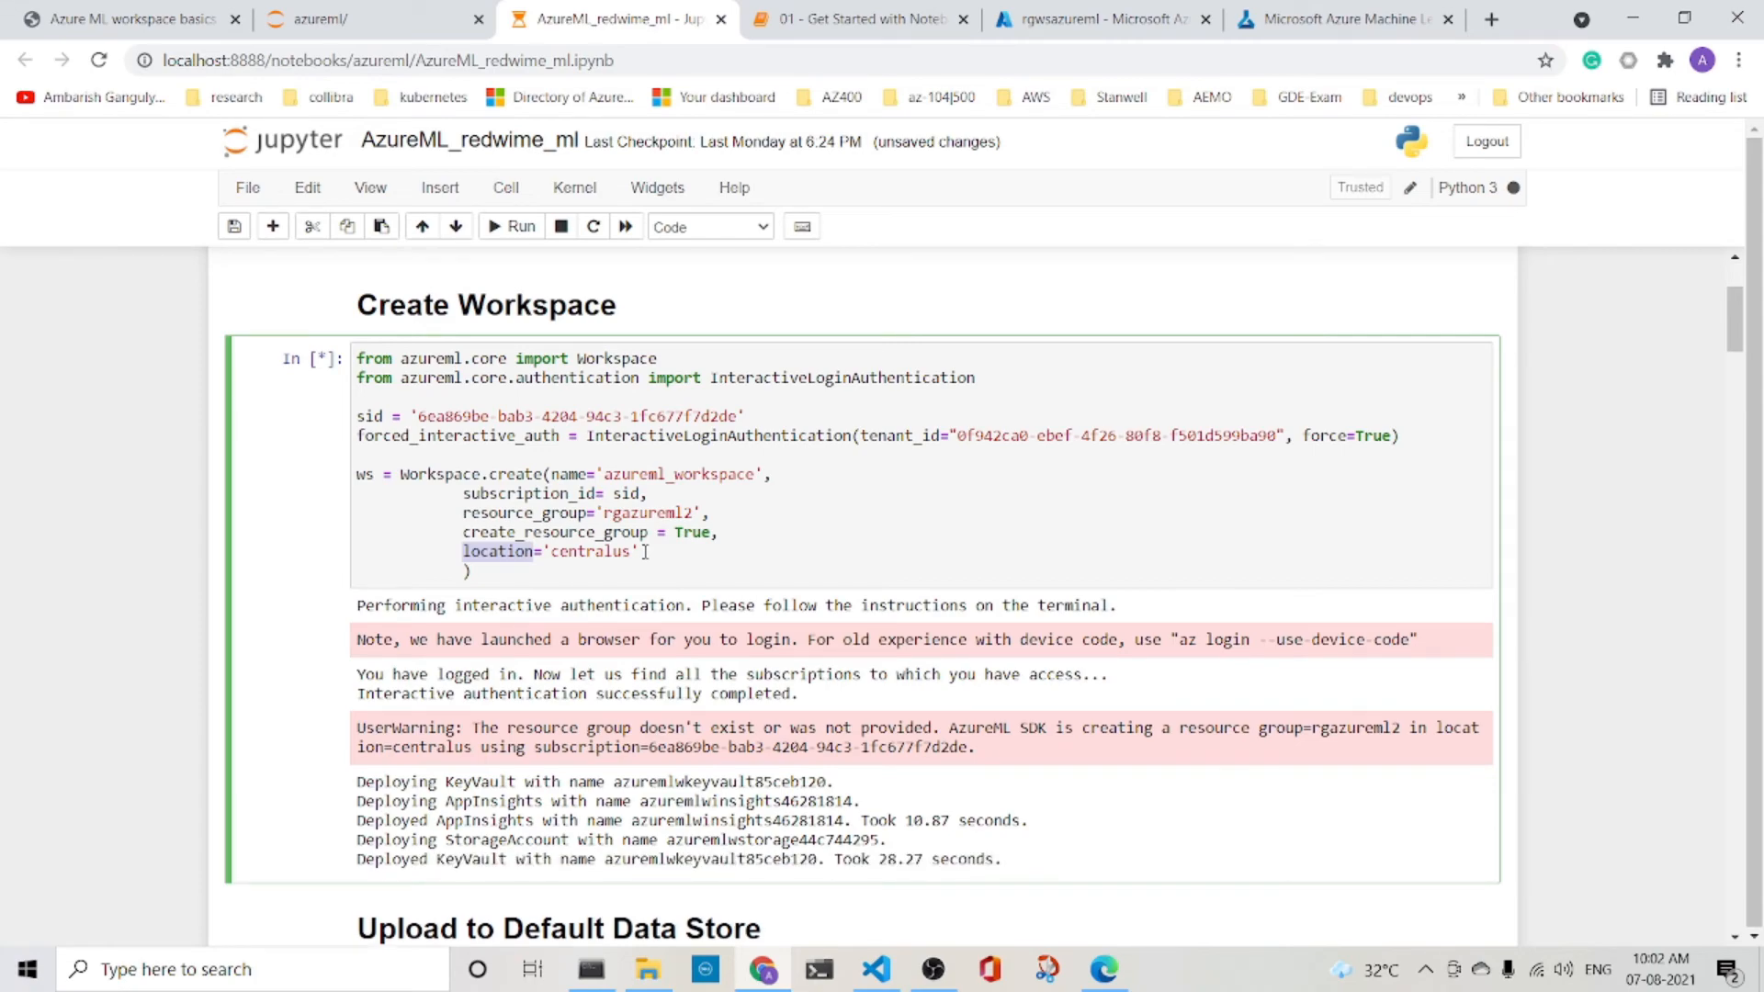
# - In Resource groups, open rgazureml2 with its four resources and open azureml_workspace
pyautogui.click(1097, 18)
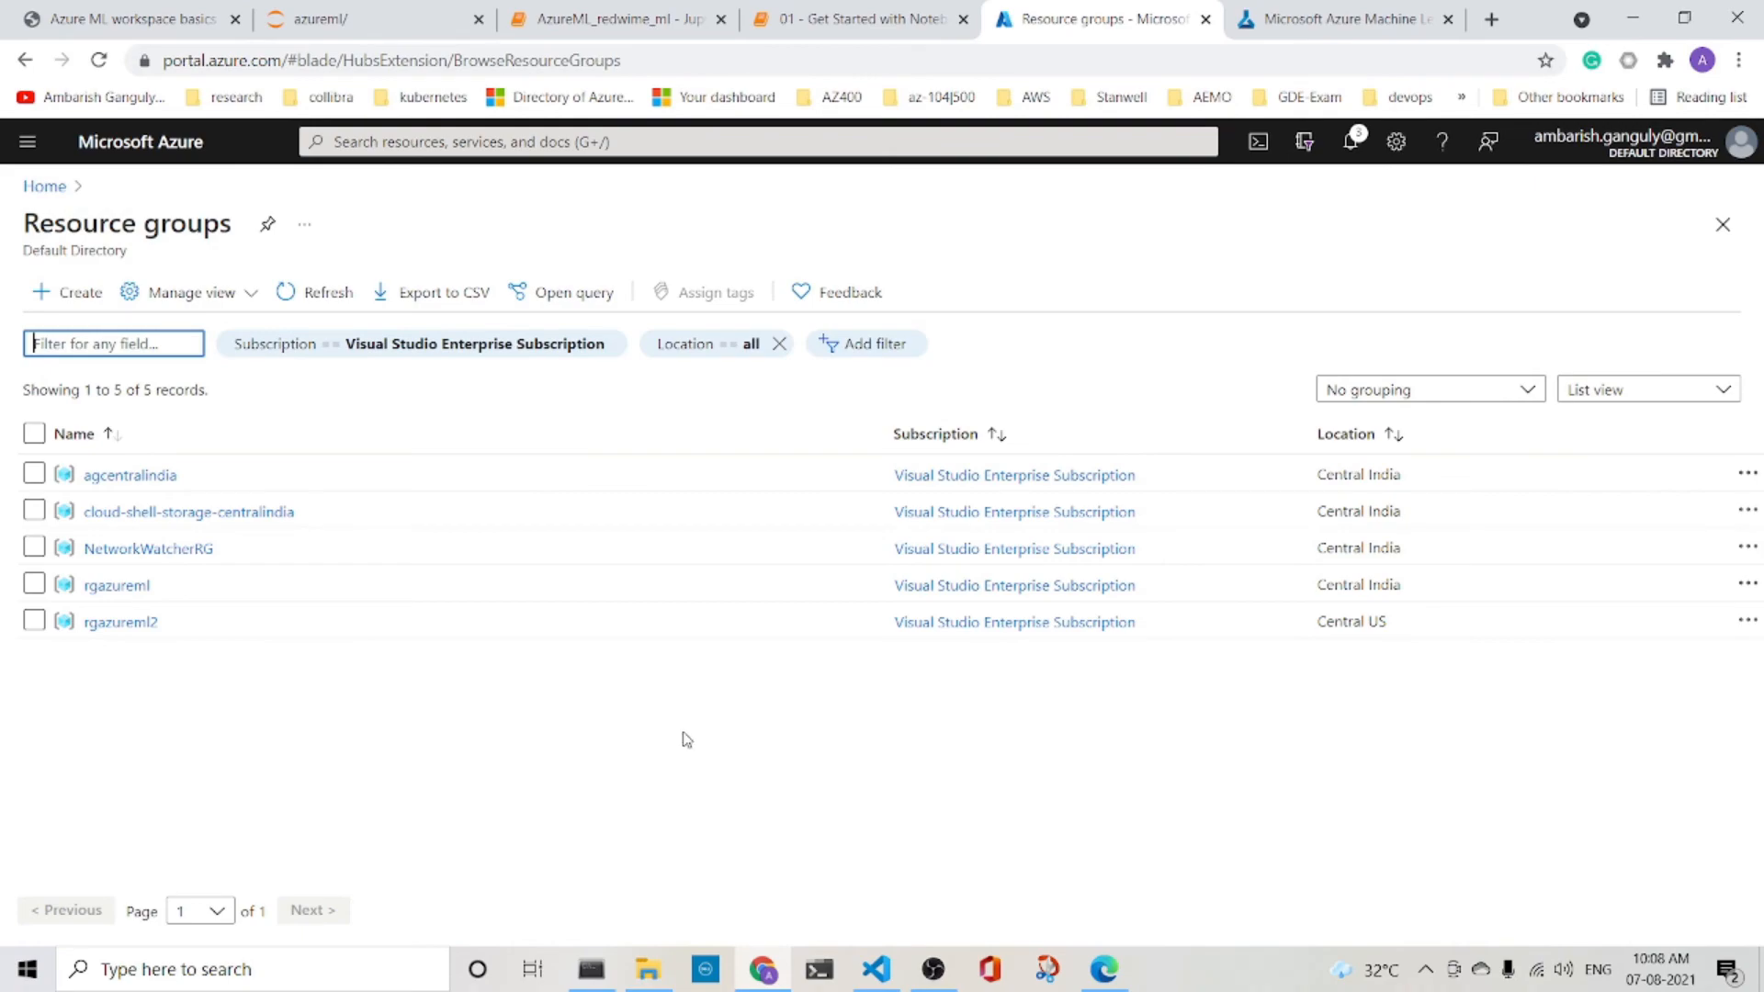
pyautogui.moveTo(608, 719)
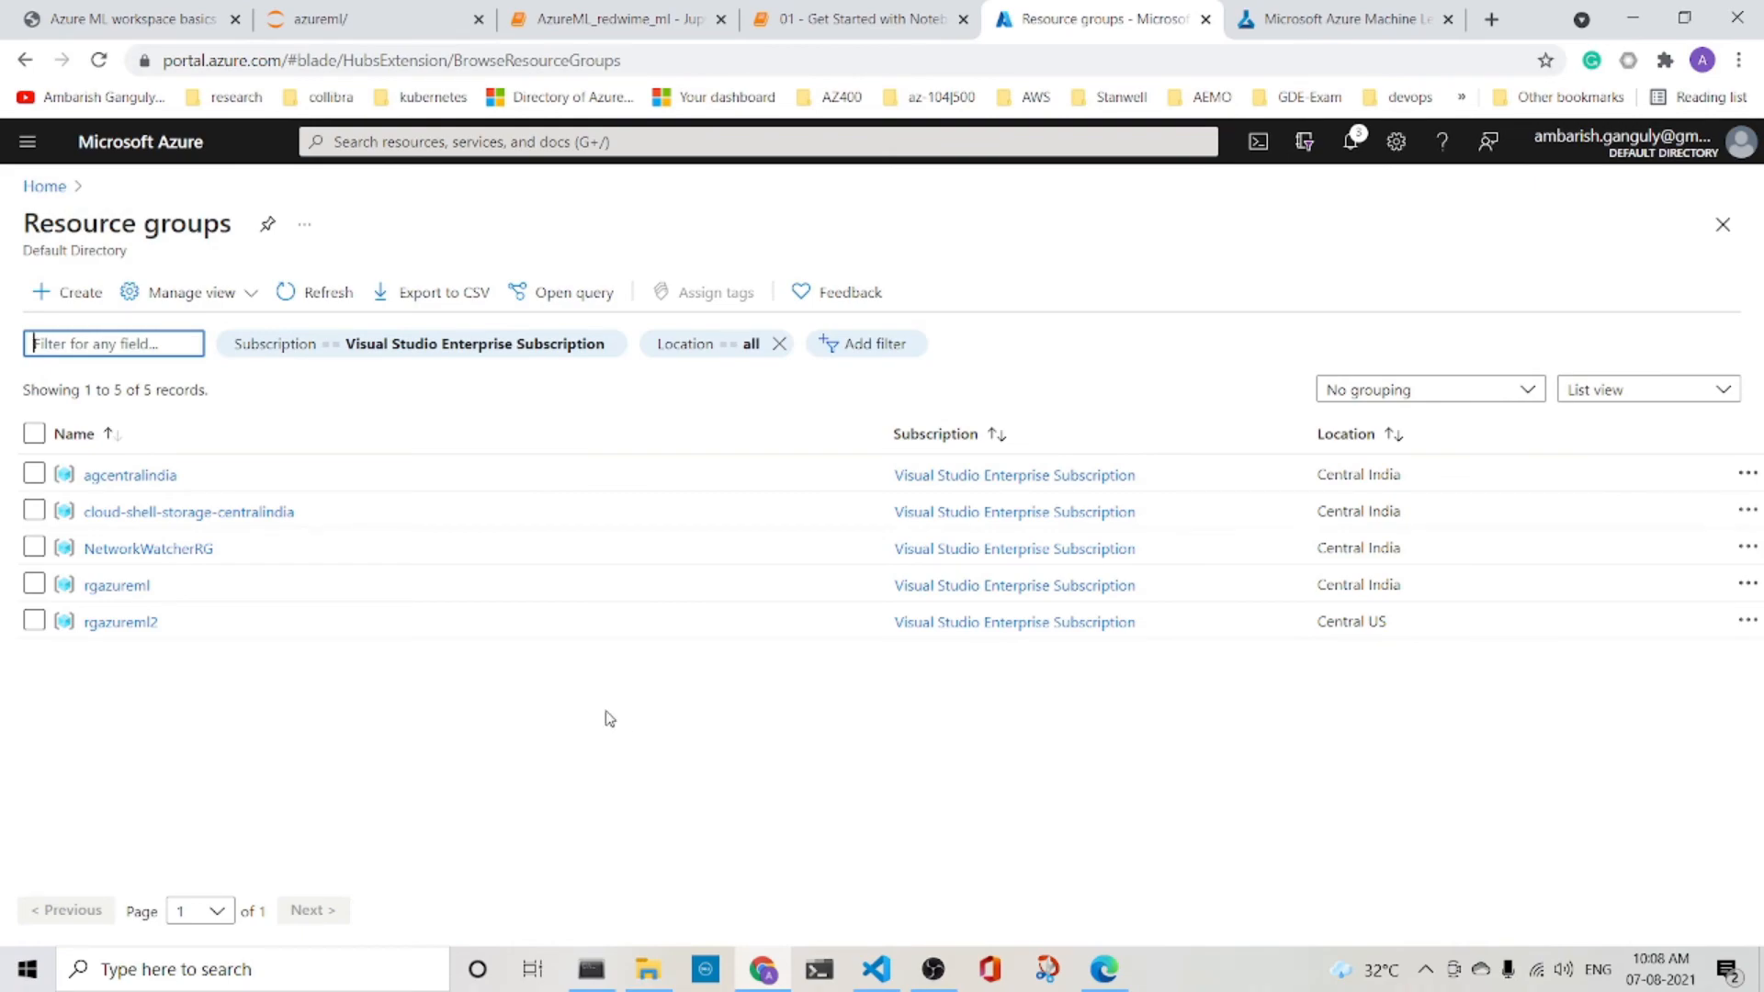
pyautogui.moveTo(285, 777)
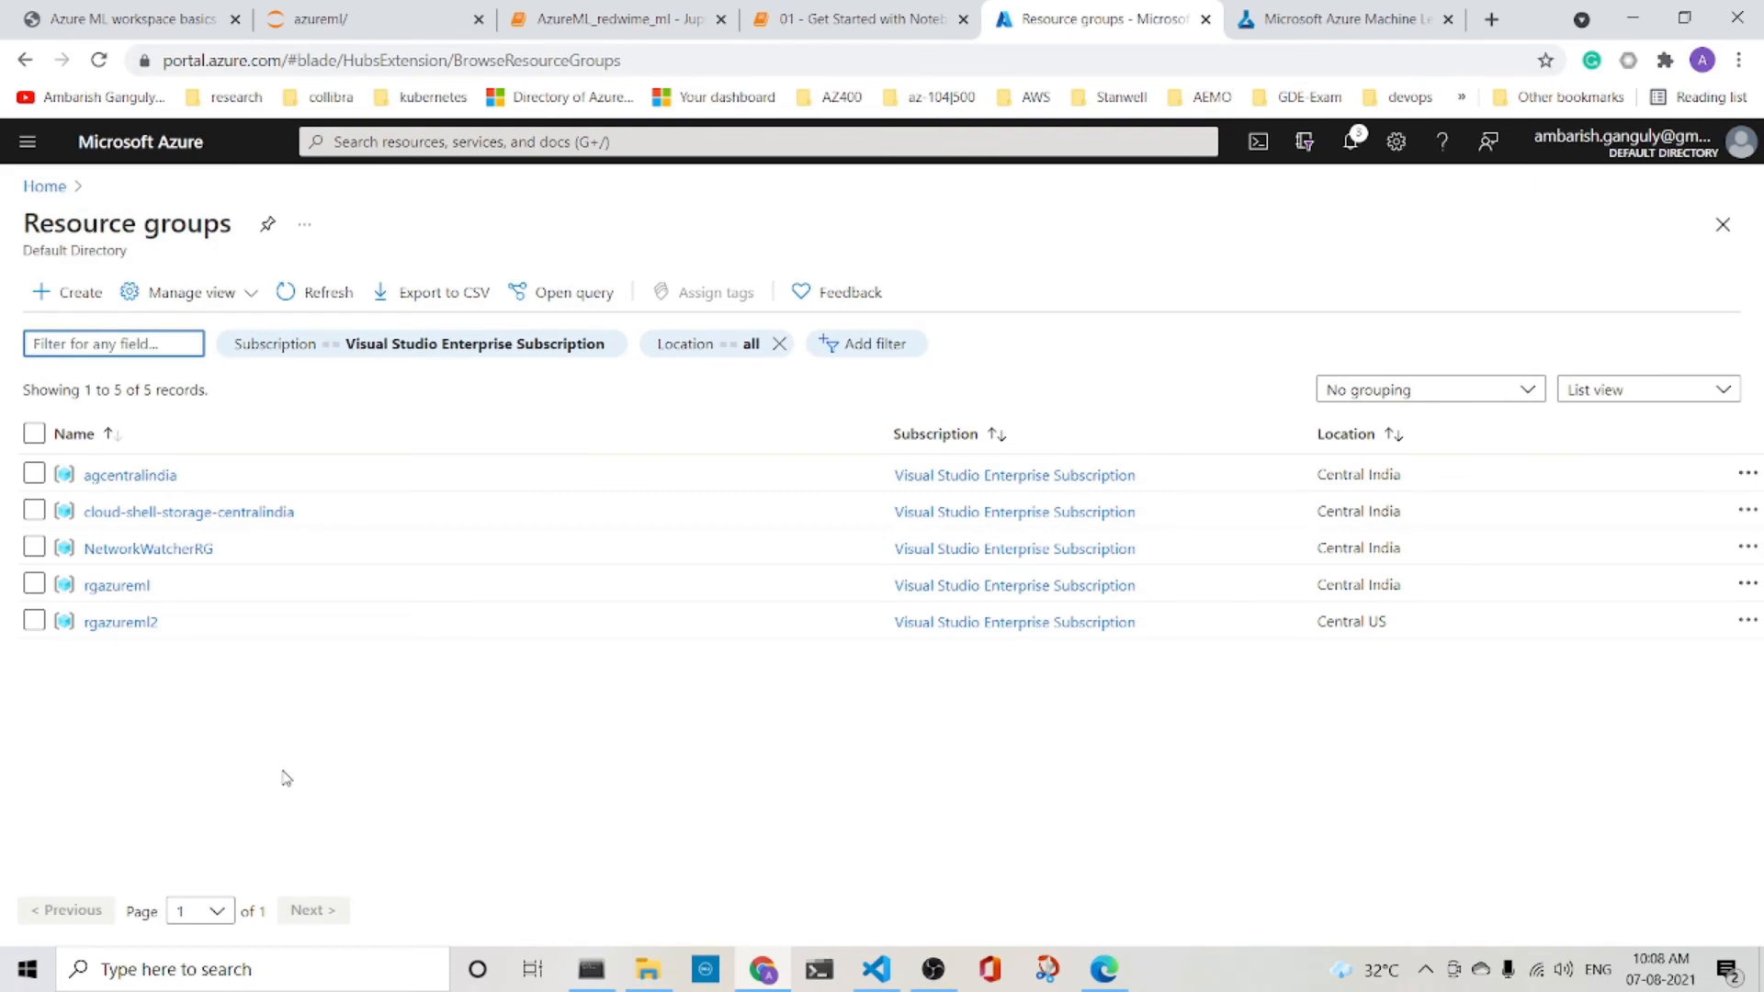
pyautogui.moveTo(120, 623)
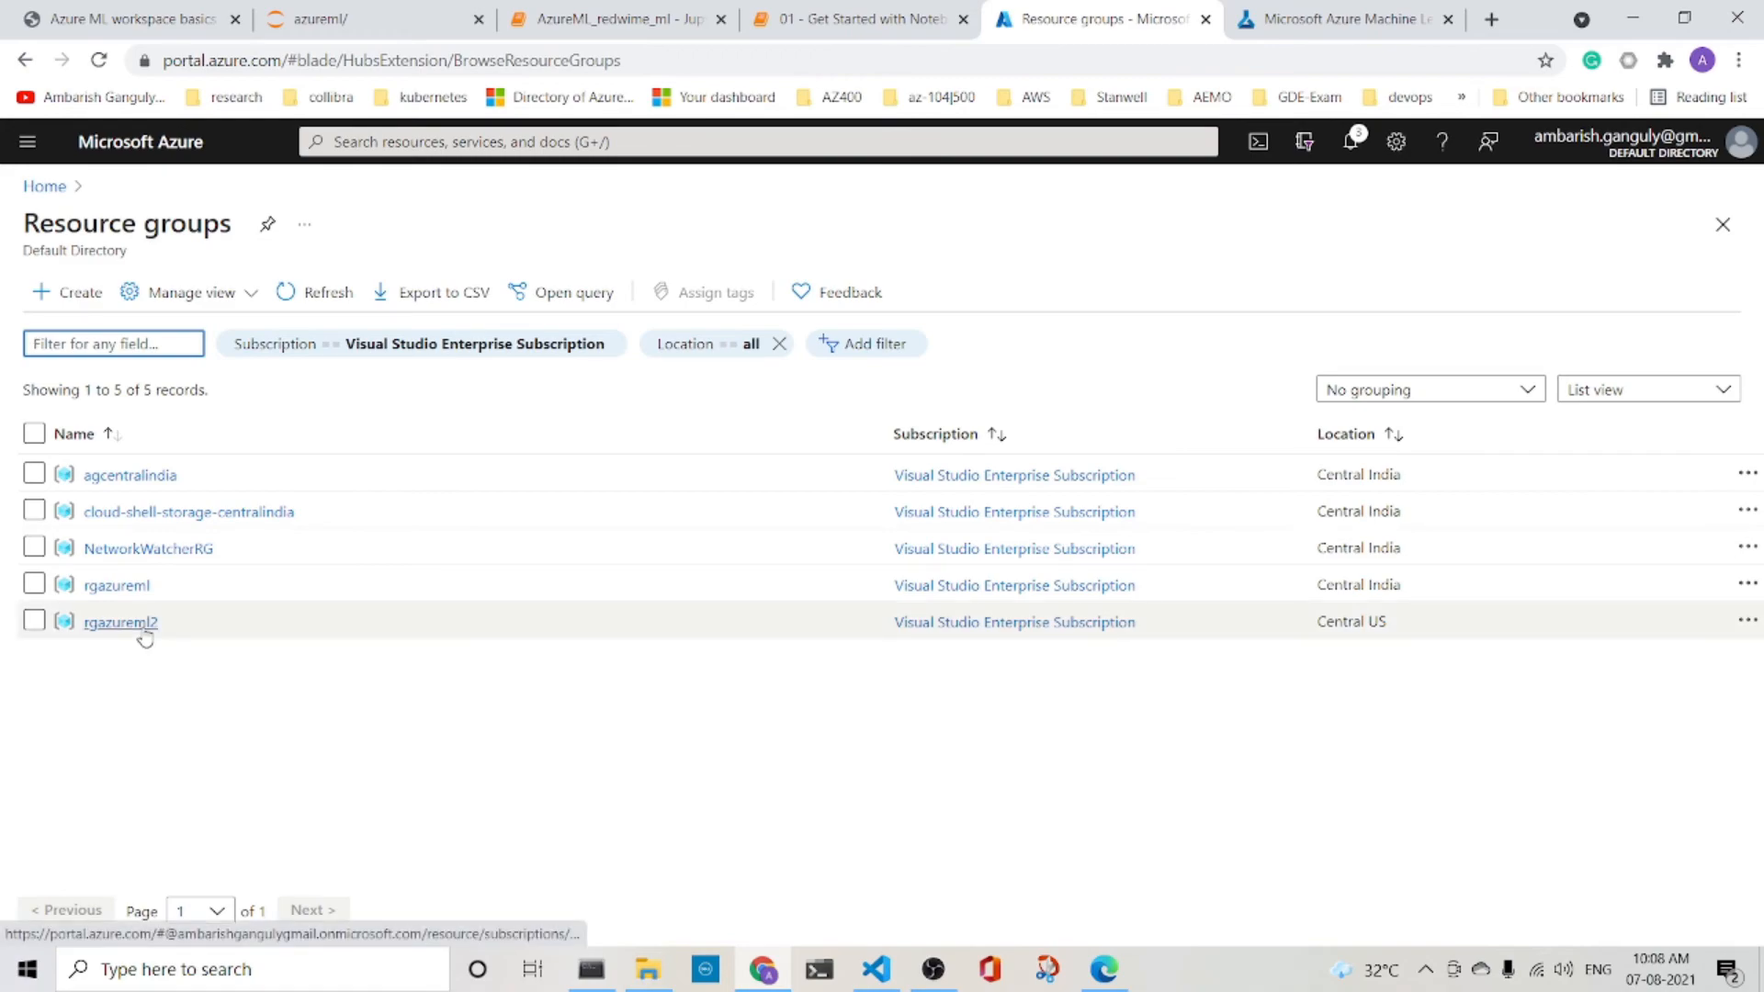
pyautogui.click(121, 623)
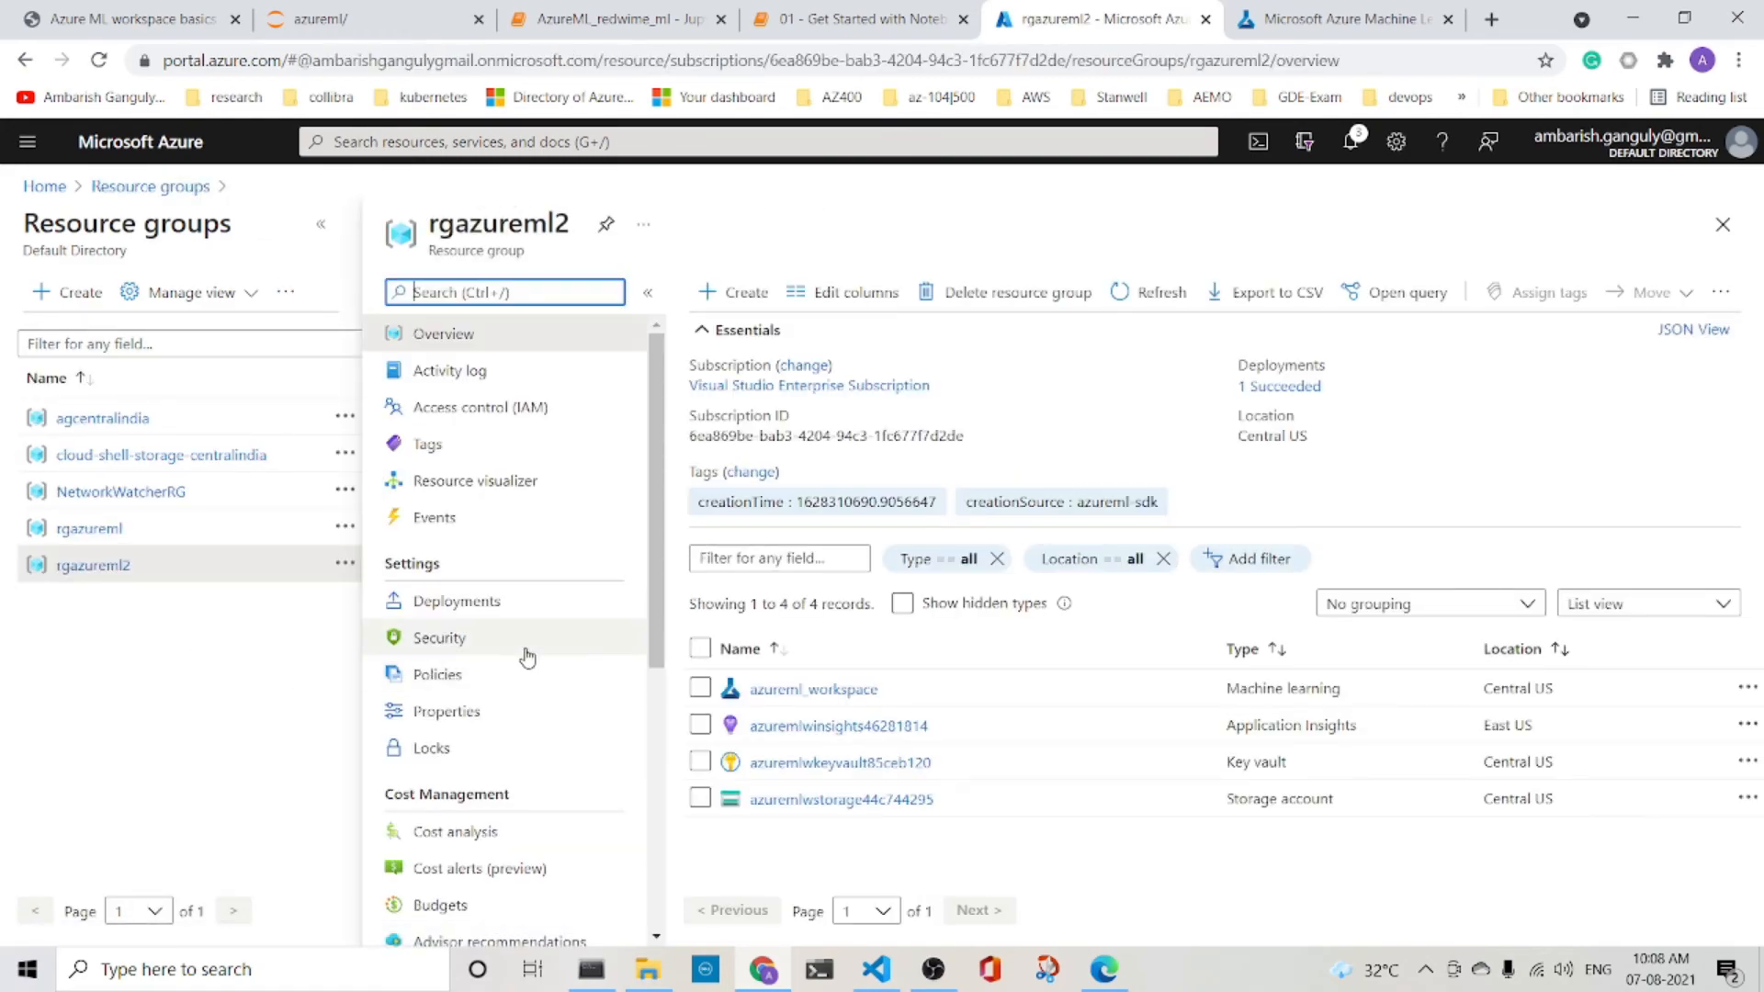
pyautogui.moveTo(1430, 620)
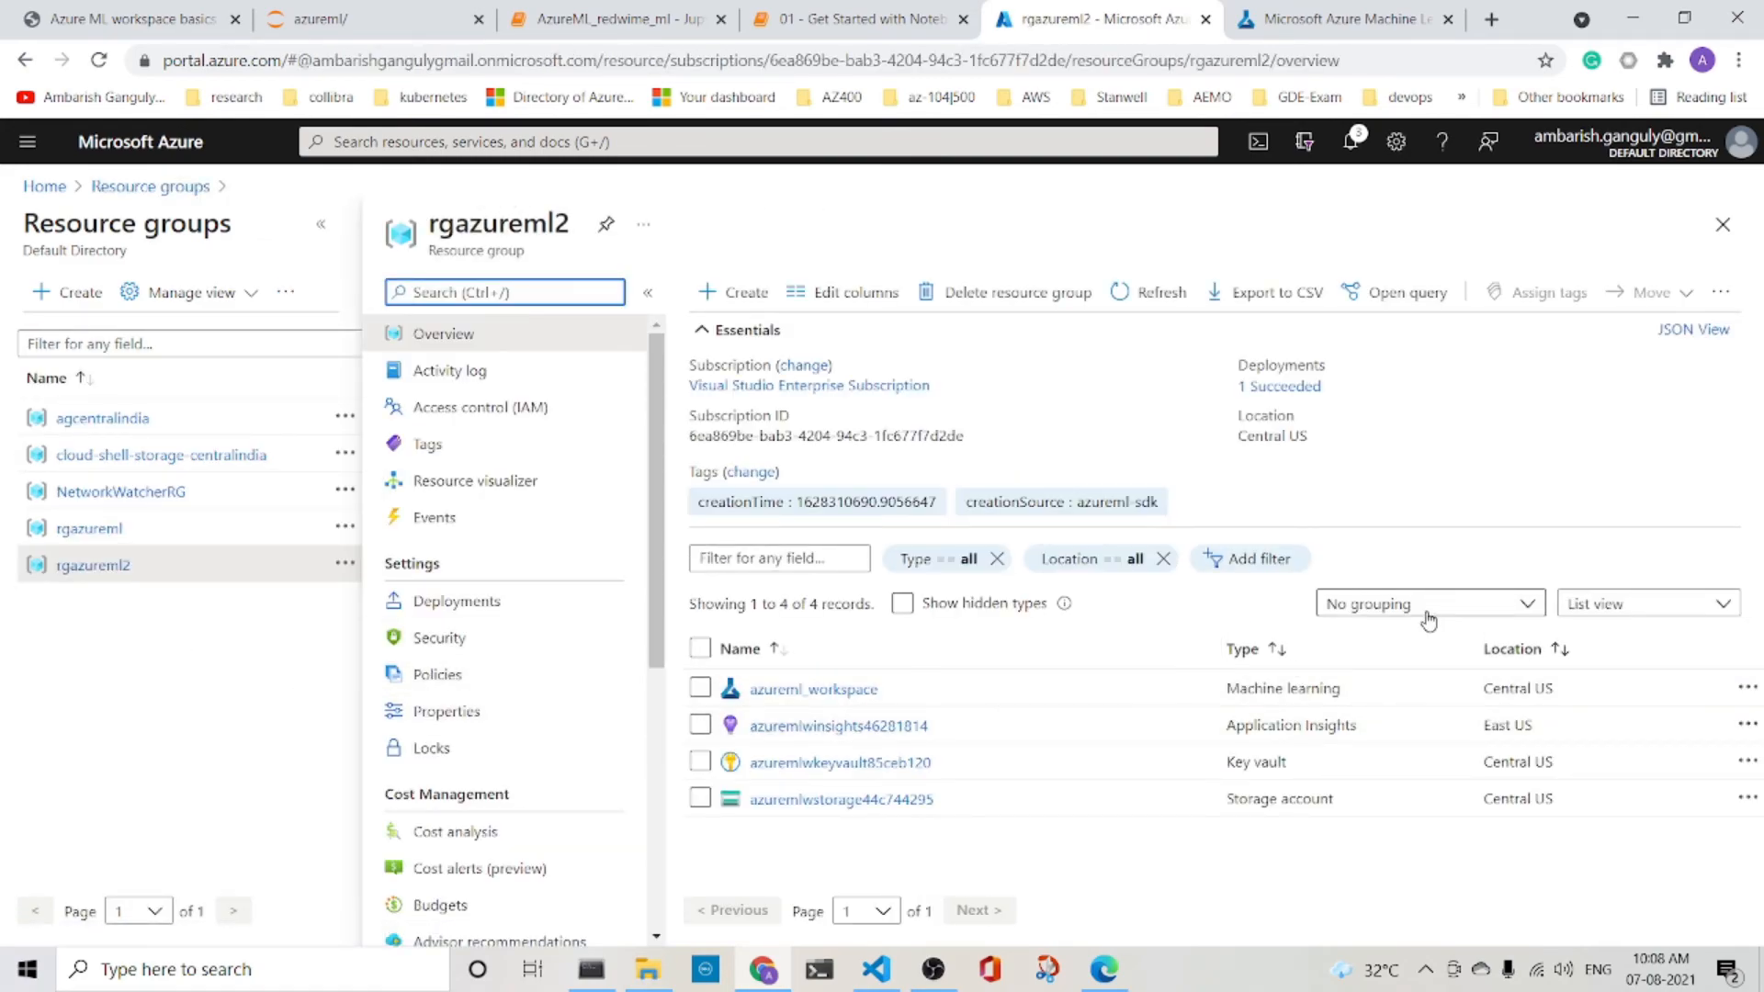
pyautogui.moveTo(1005, 727)
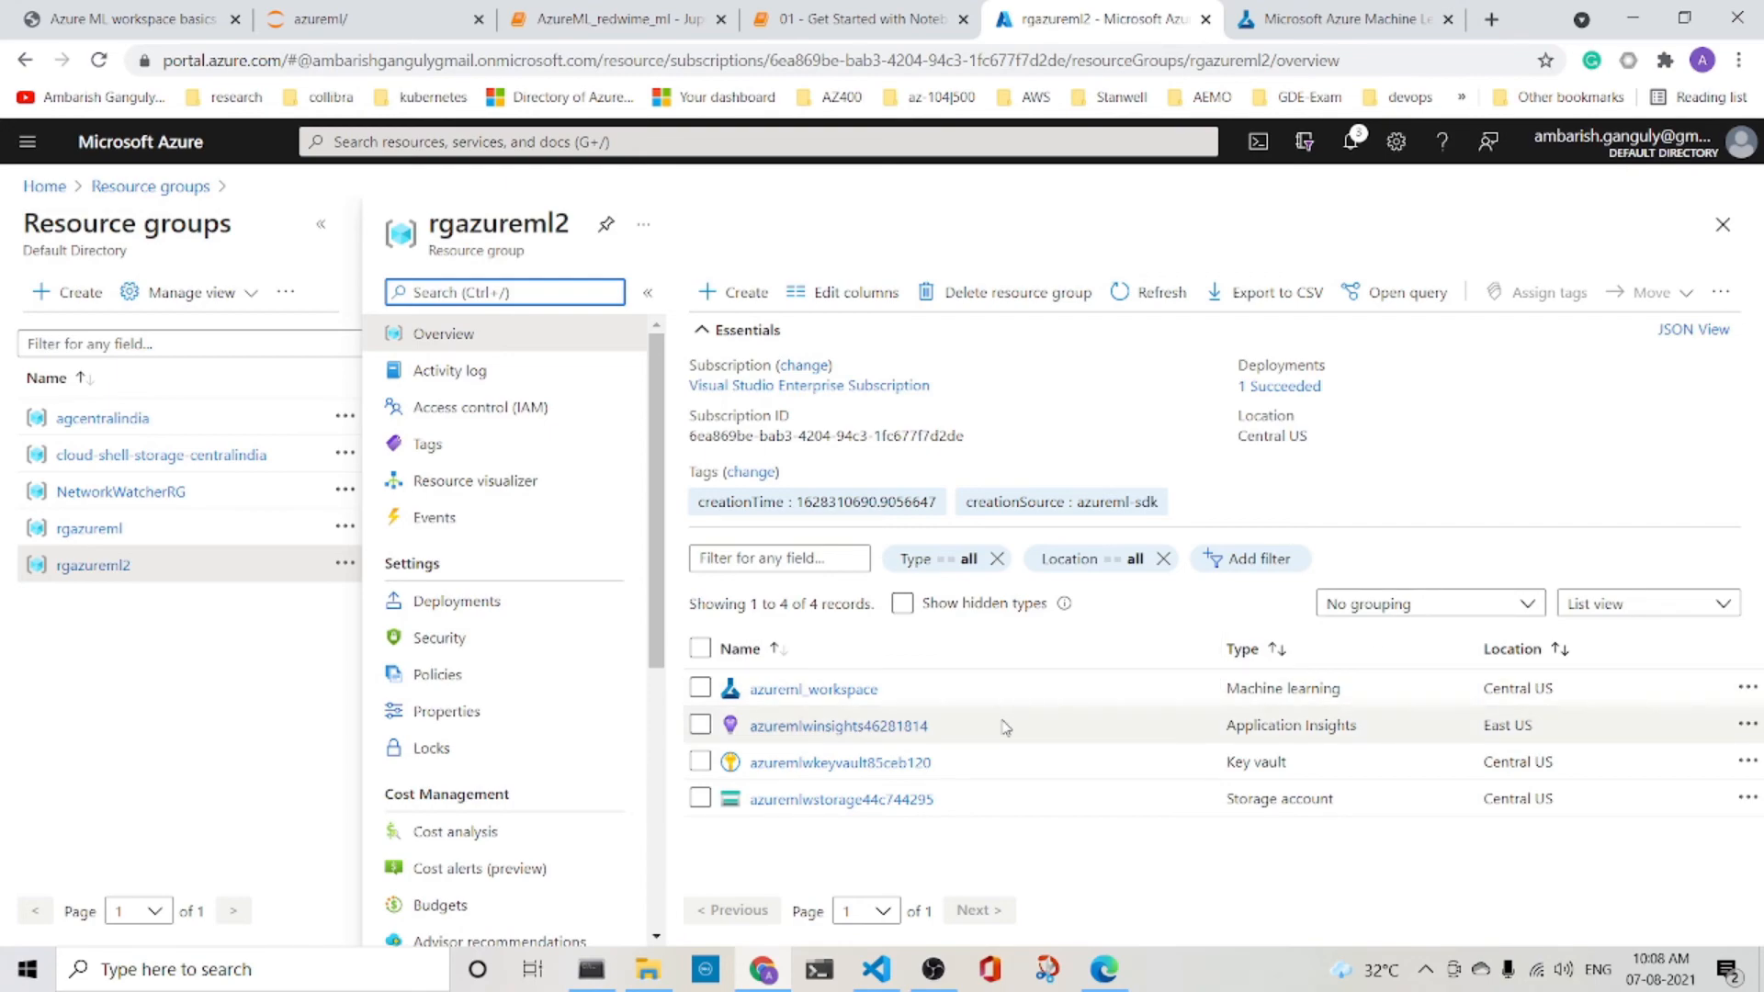
pyautogui.moveTo(941, 759)
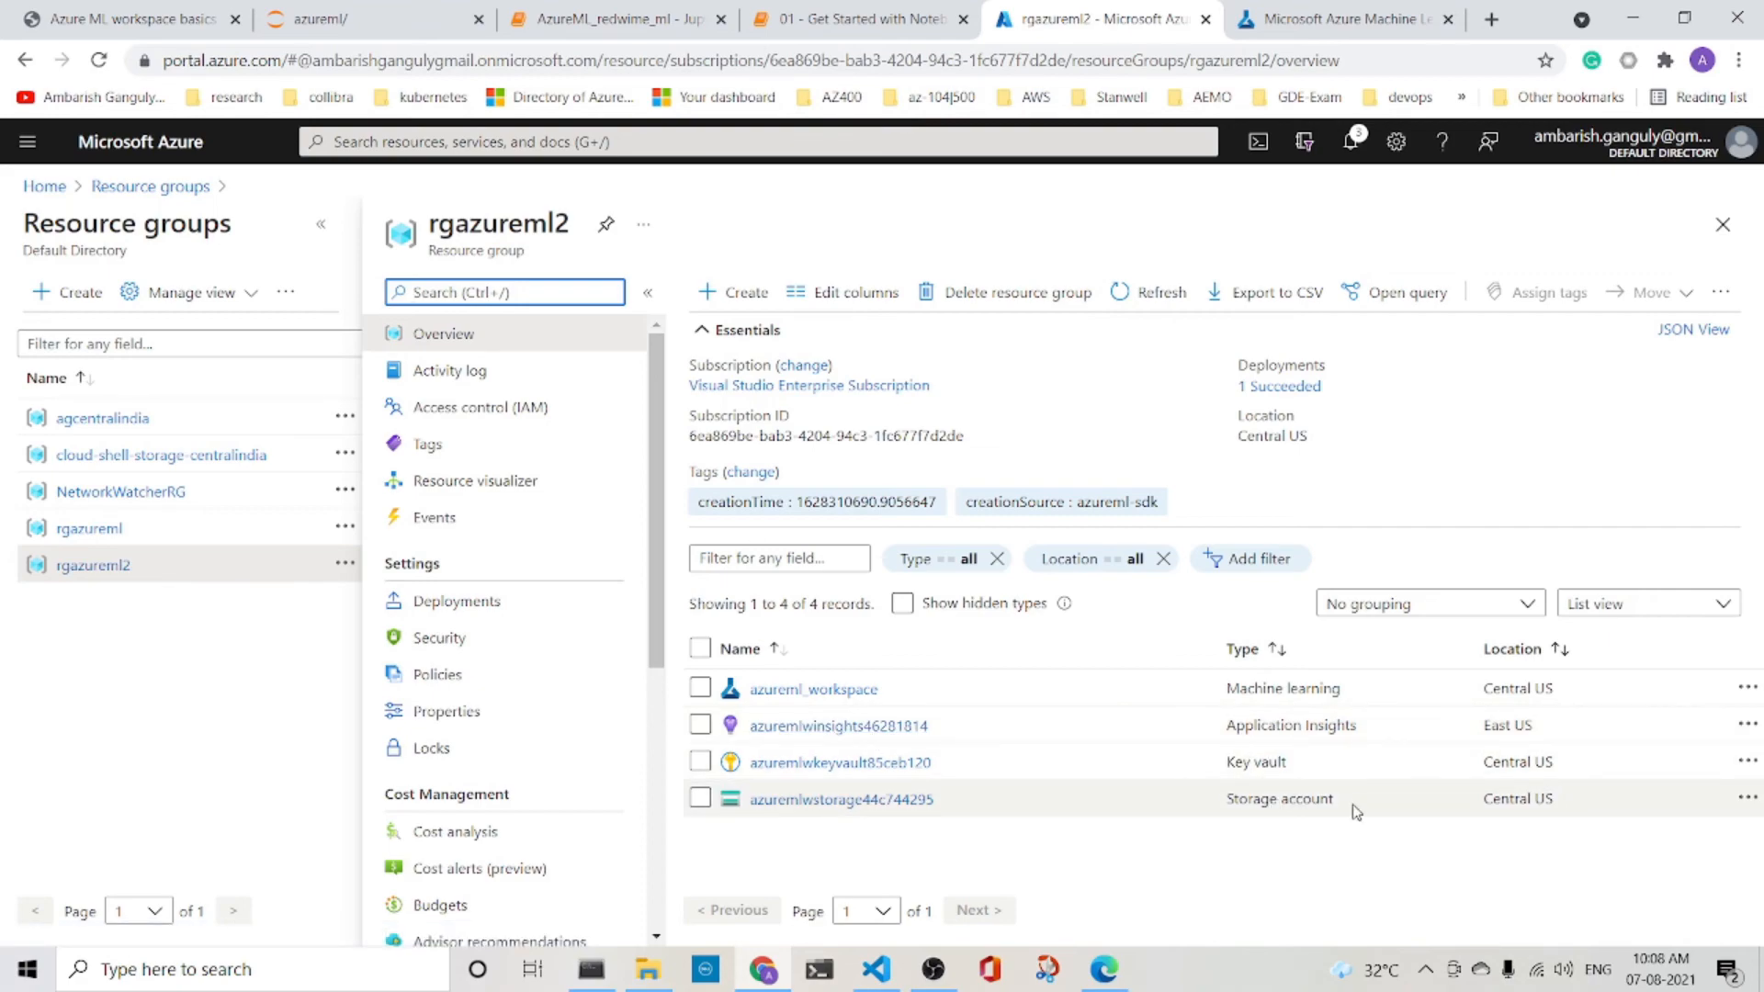
pyautogui.moveTo(1325, 800)
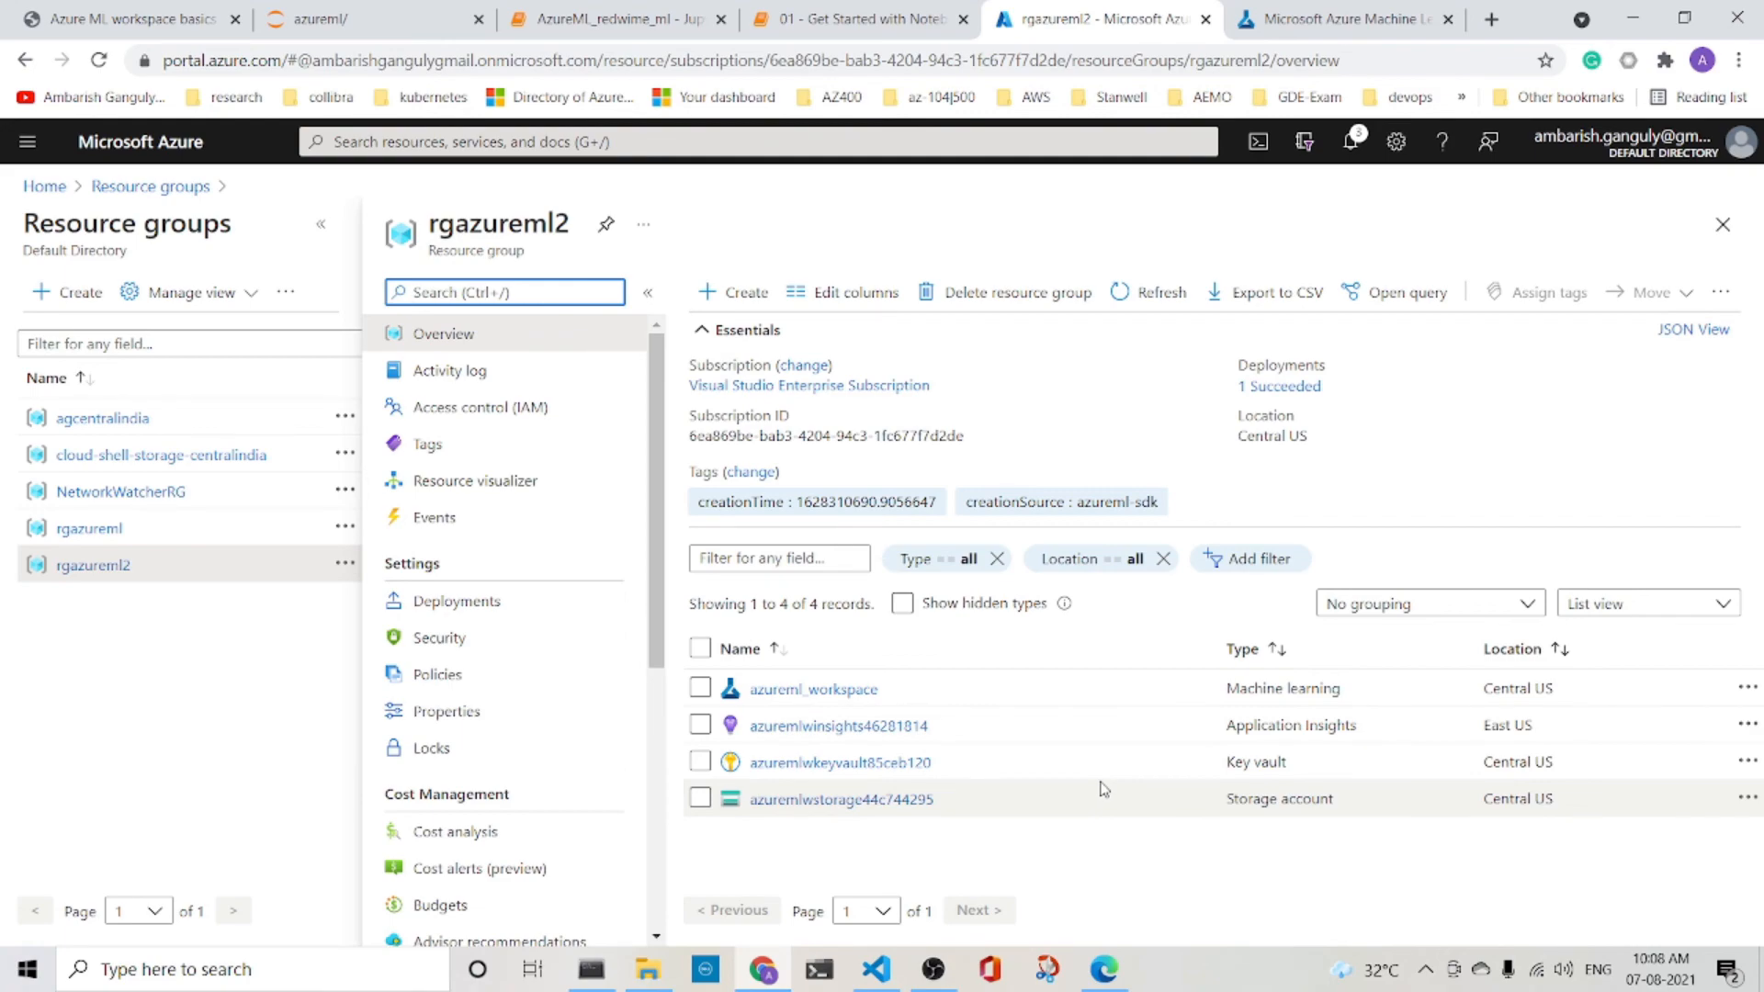
pyautogui.click(812, 689)
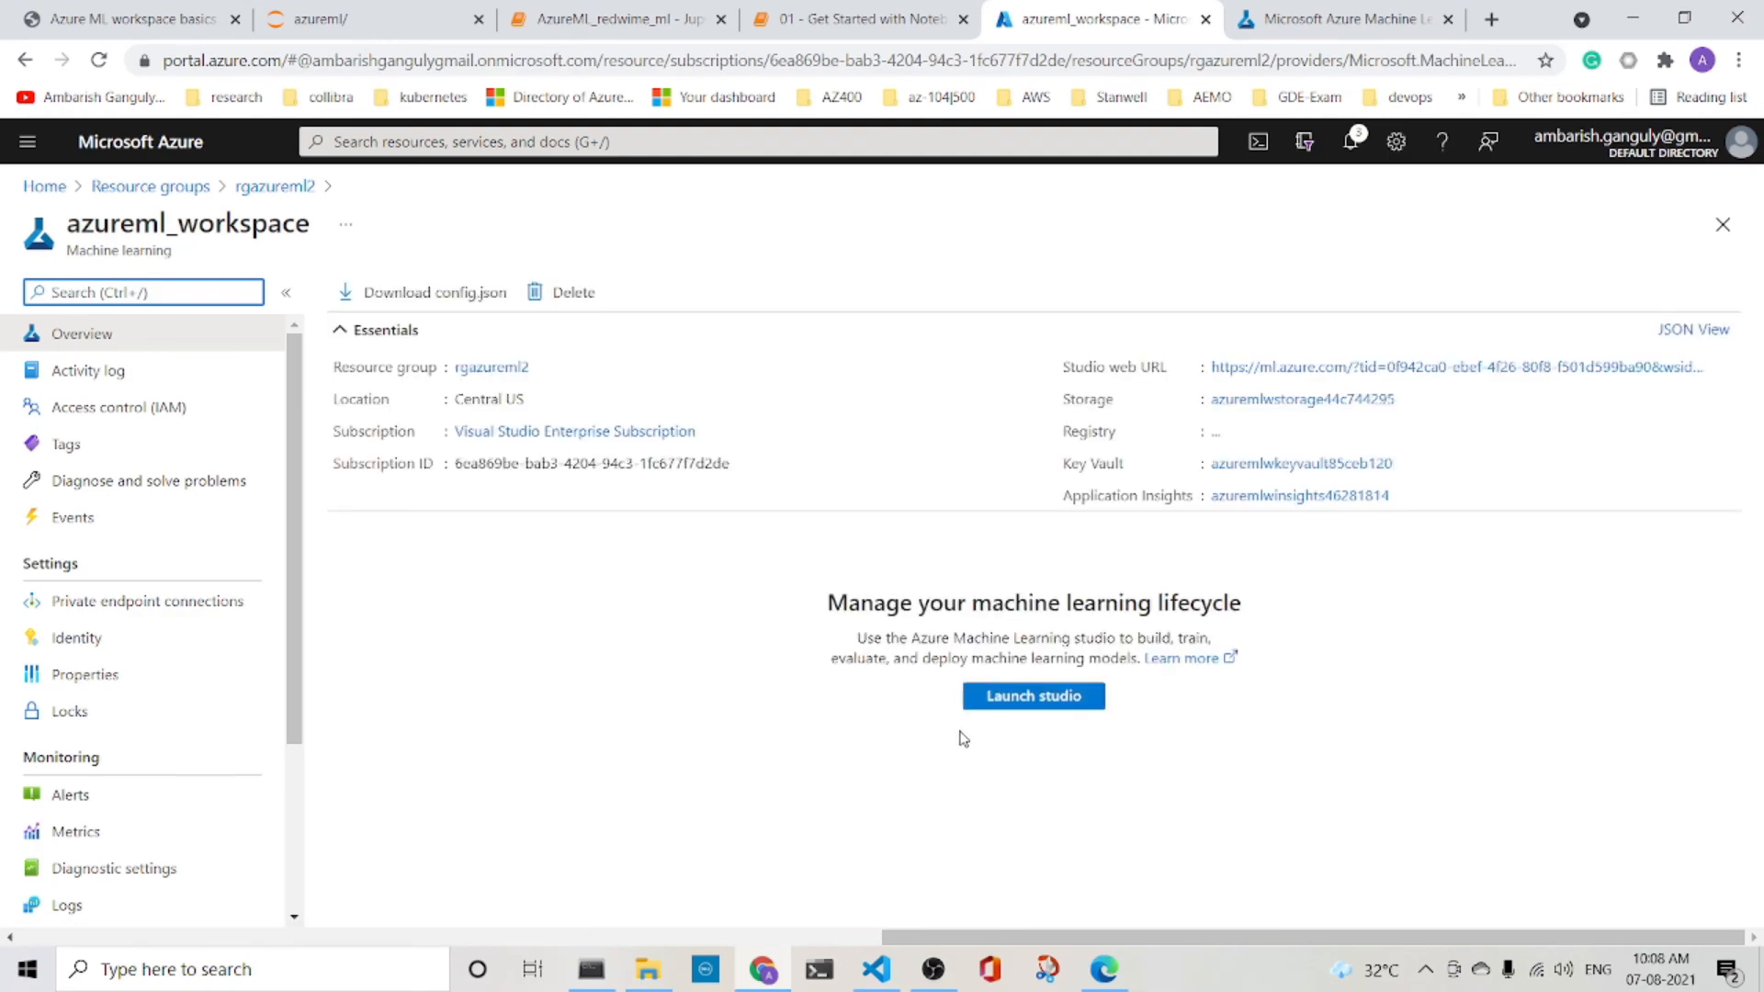
# - Launch Azure Machine Learning Studio for azureml_workspace from its Overview page
pyautogui.click(1031, 694)
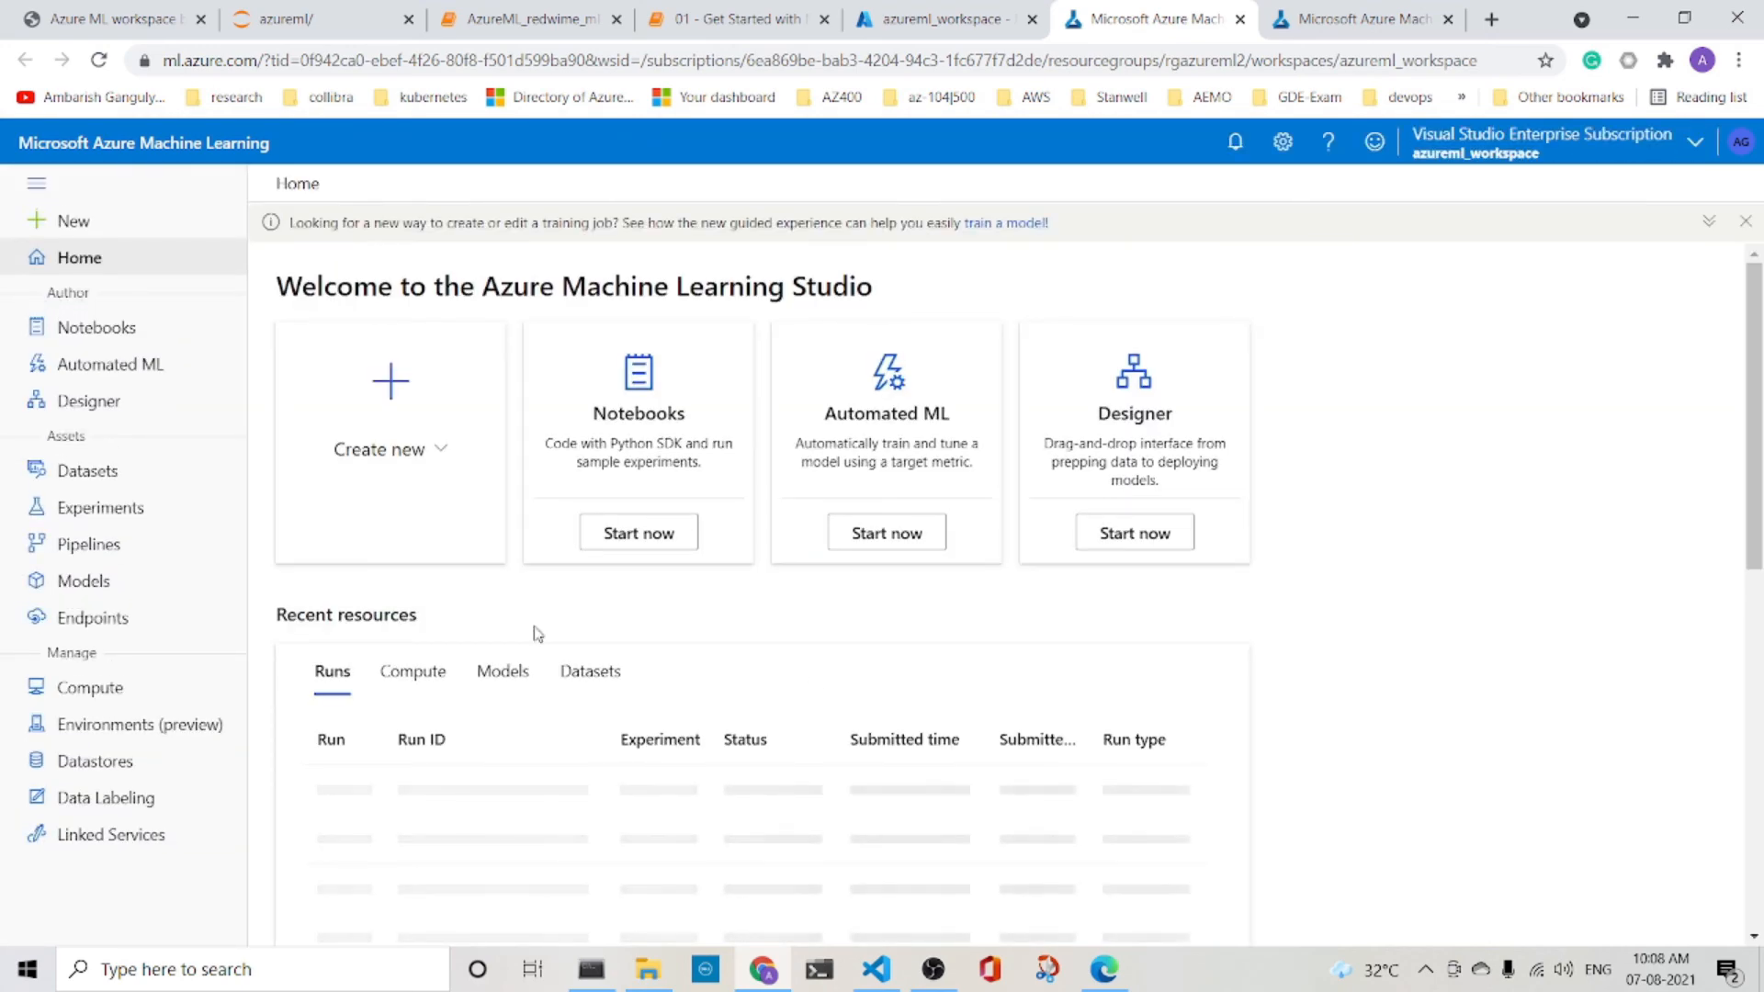
pyautogui.moveTo(87, 544)
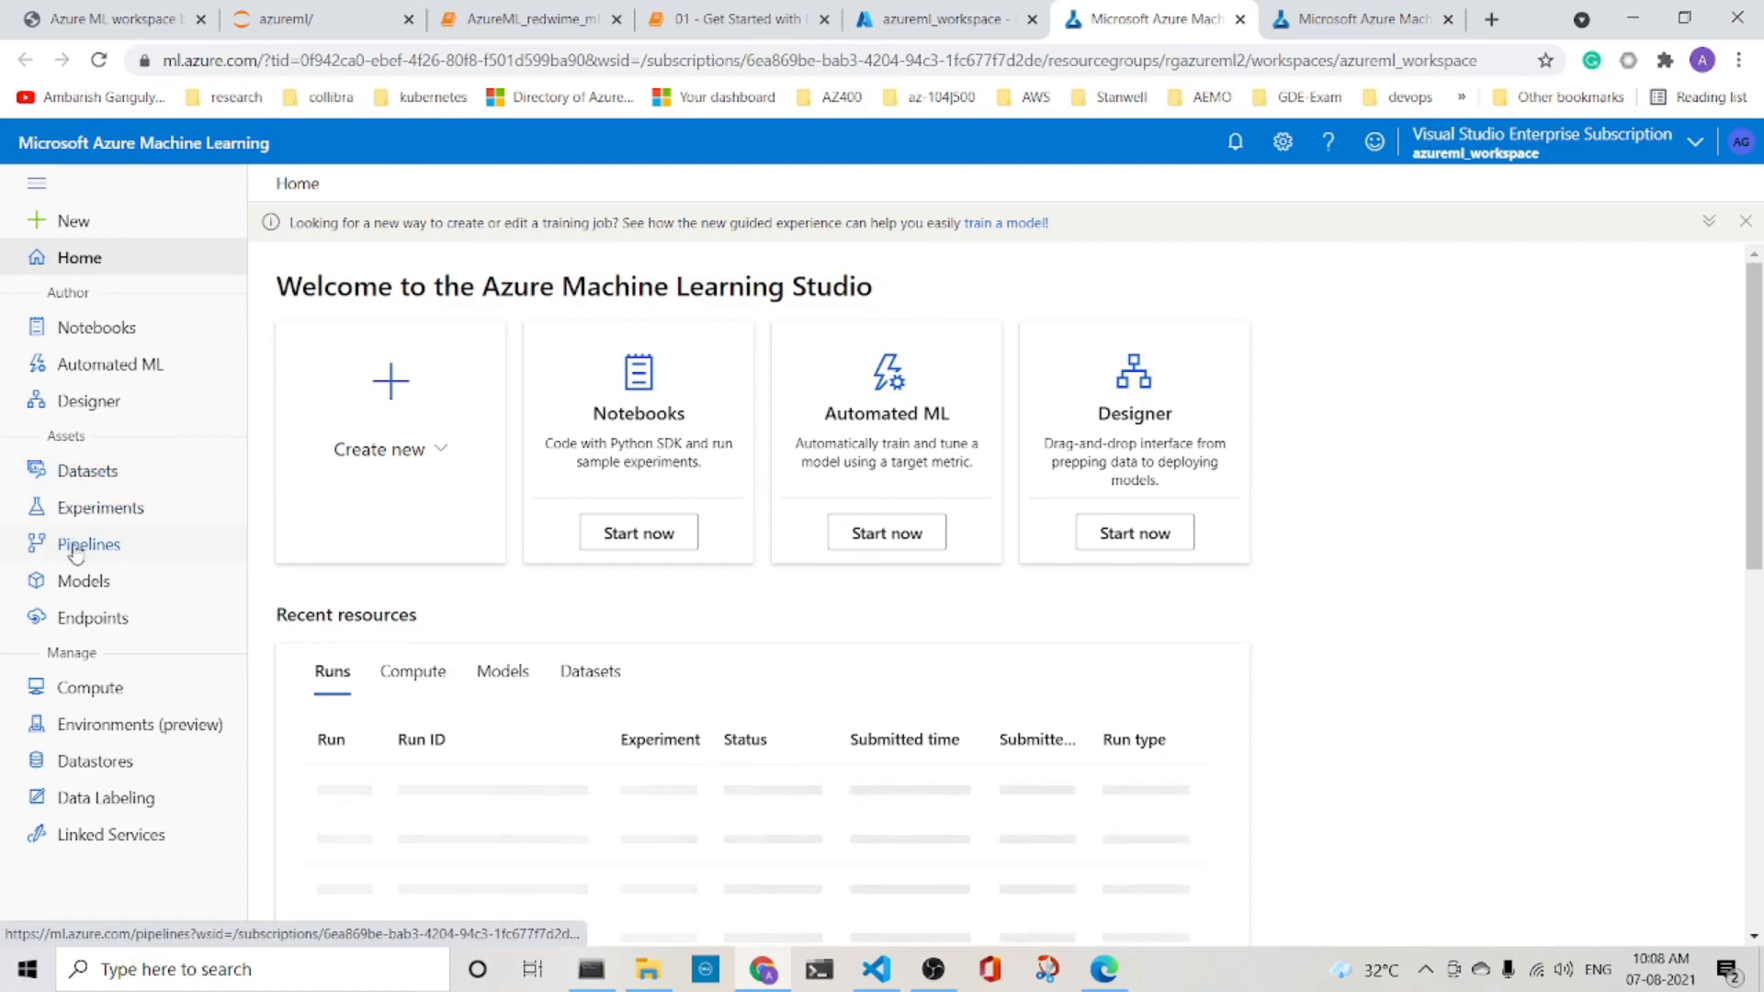
pyautogui.moveTo(90, 618)
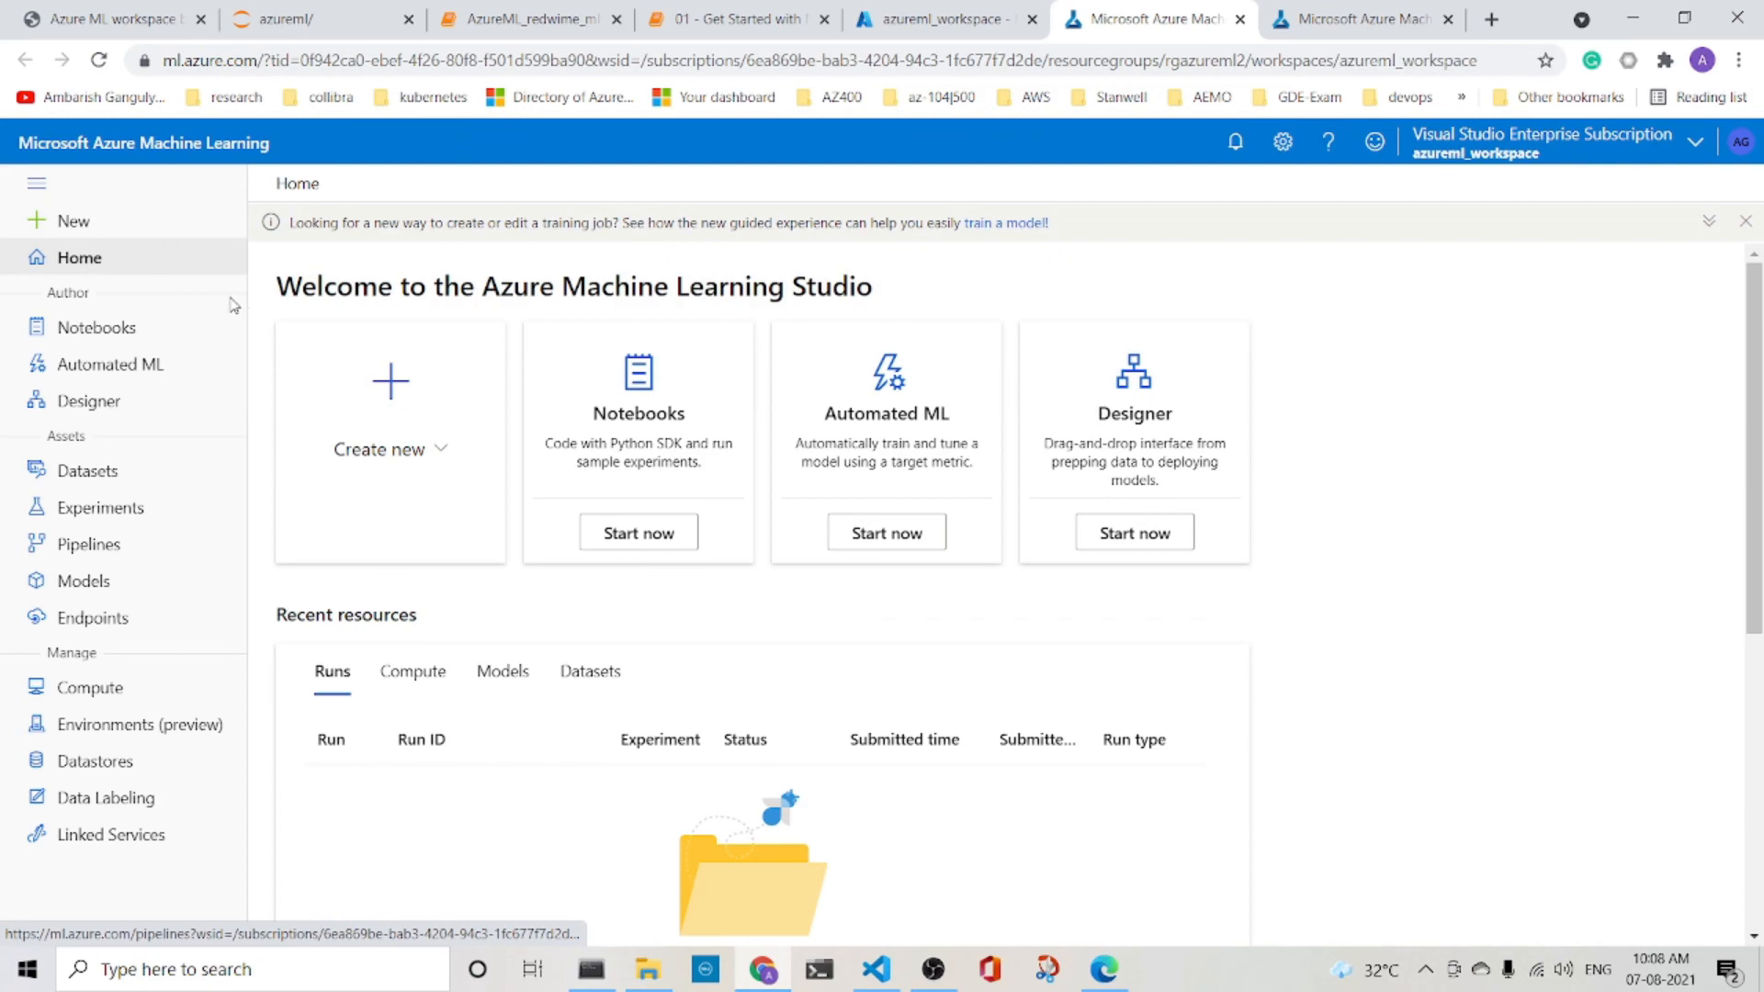
pyautogui.moveTo(235, 434)
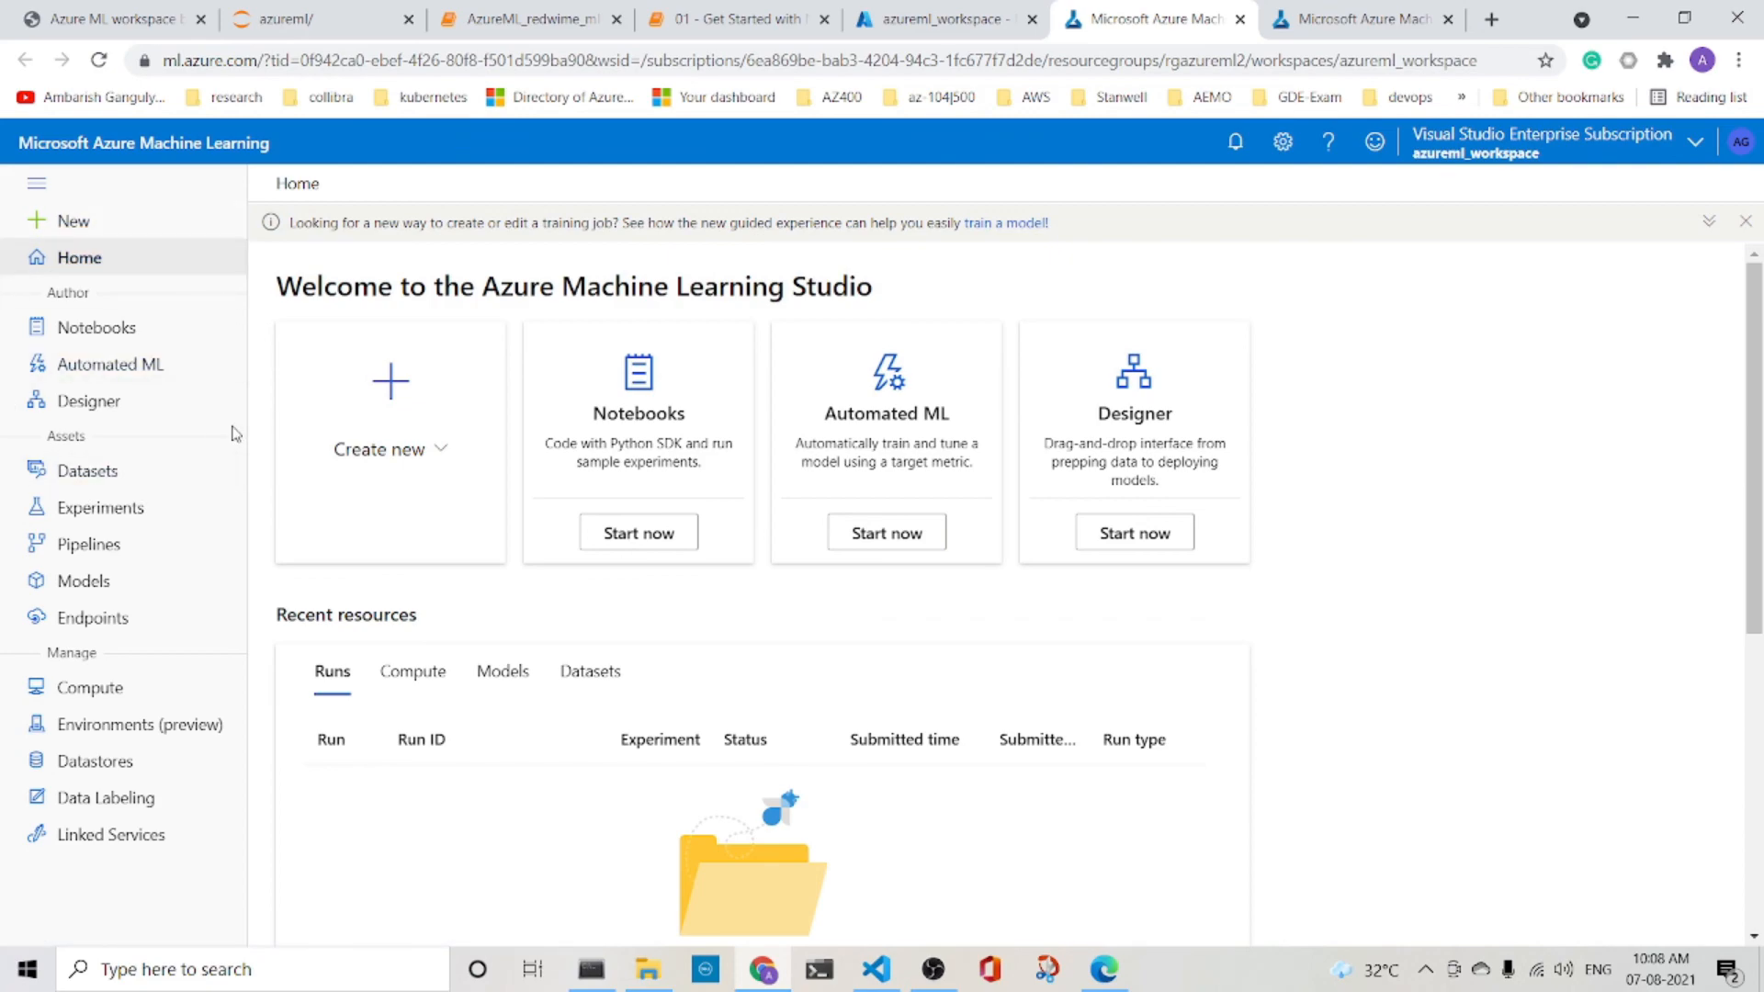